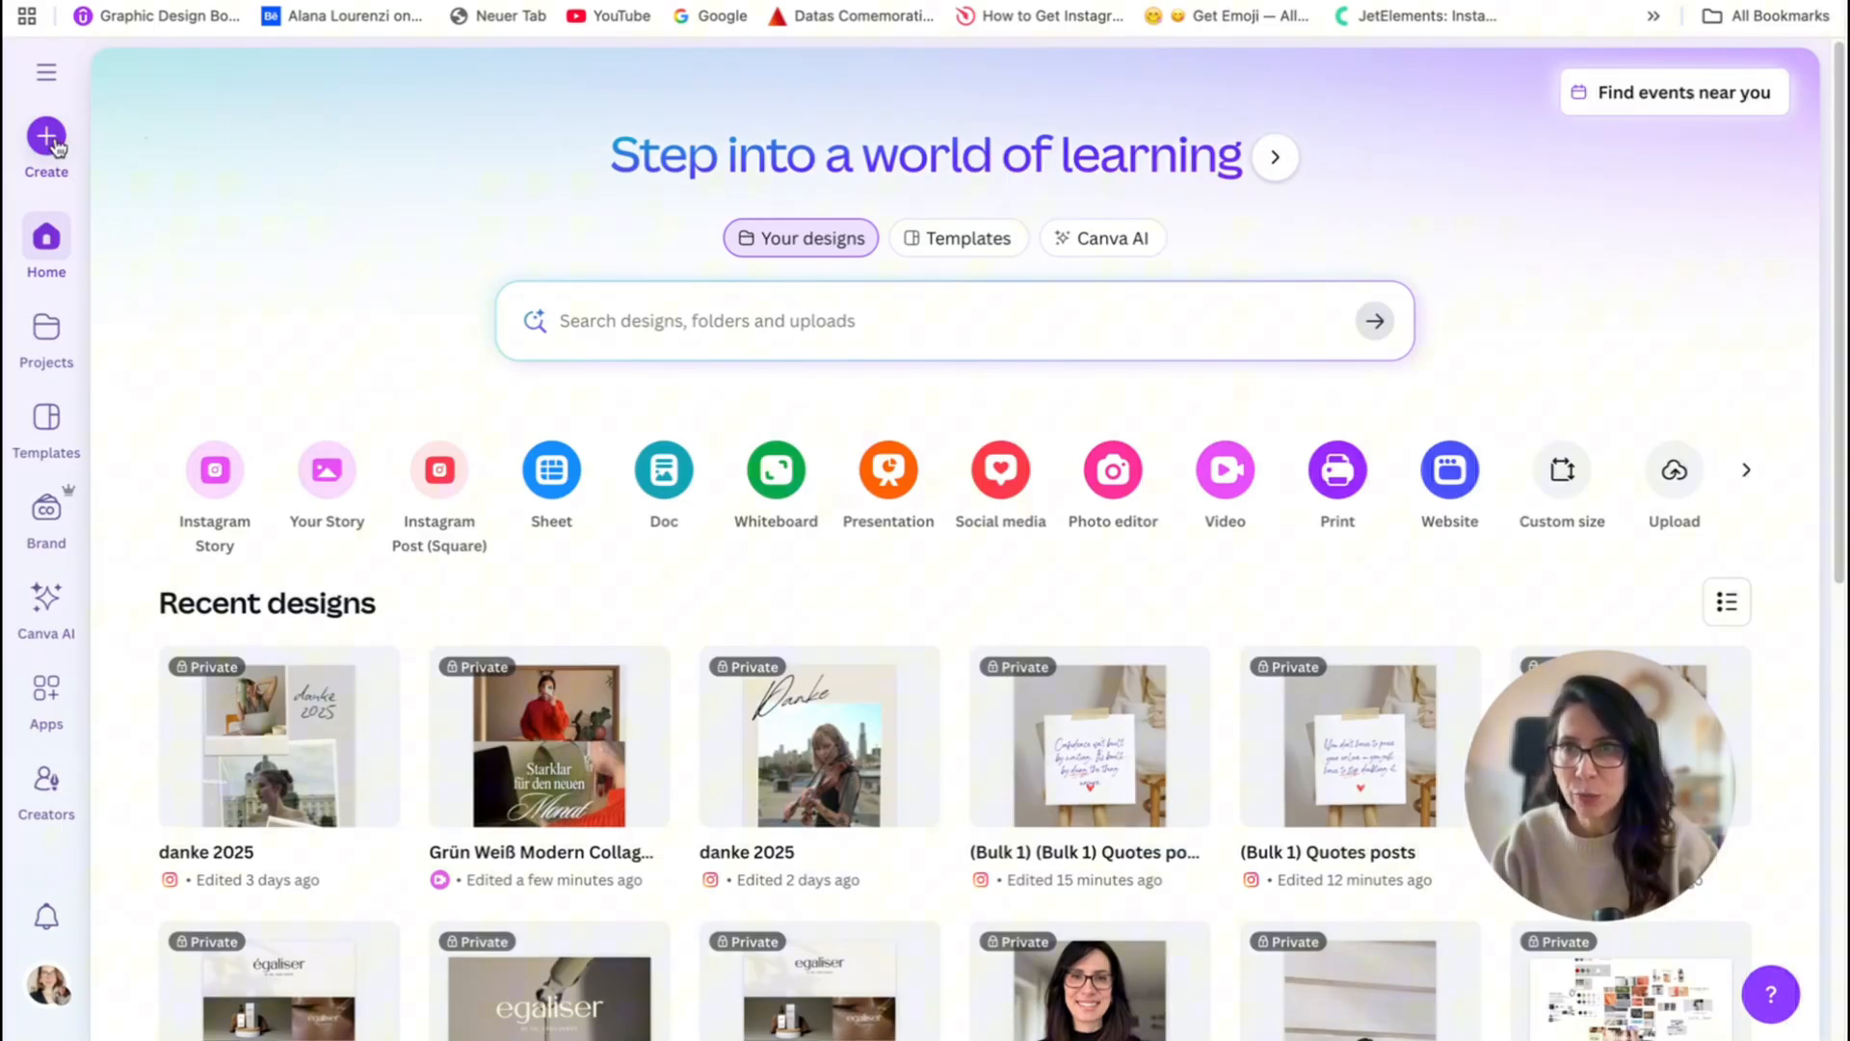
- Start a new blank vertical Mobile Video design from the Canva home screen
{"action": "left_click", "coordinate": [44, 141]}
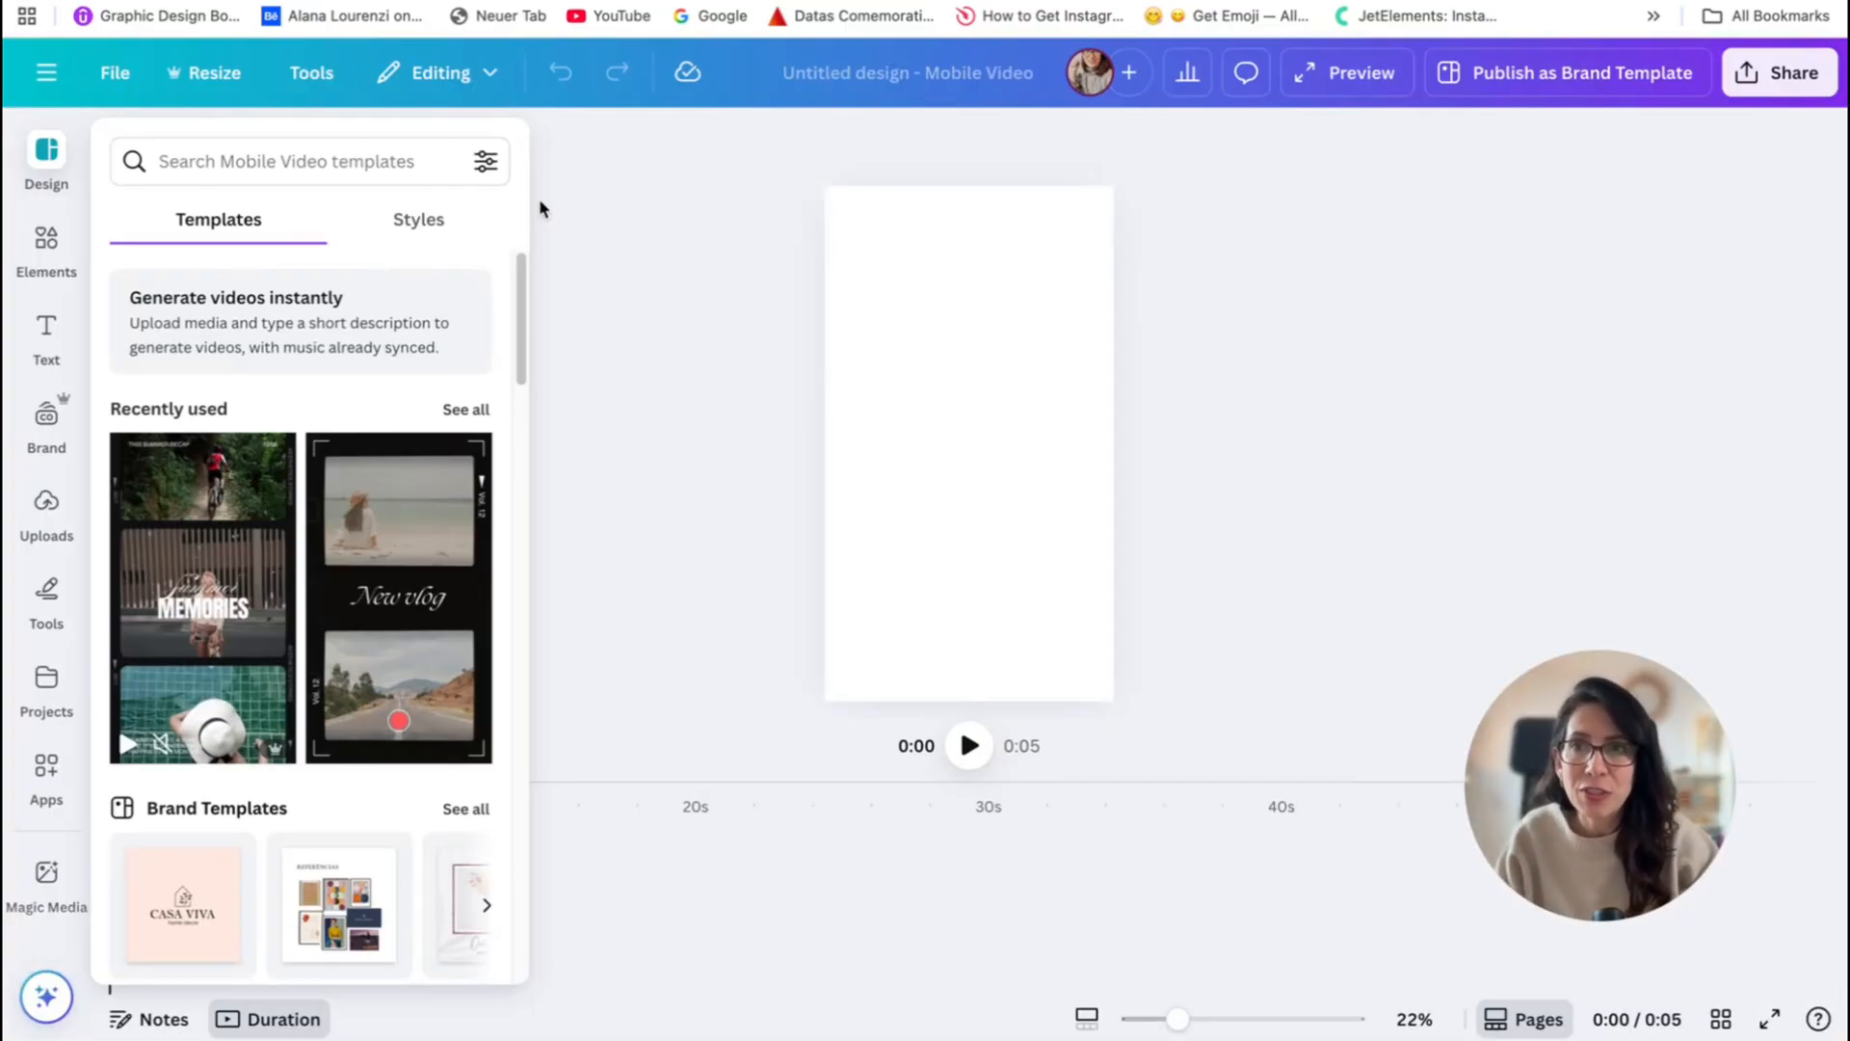
- Search the Elements library for 'getting ready' and show only video results
{"action": "left_click", "coordinate": [46, 251]}
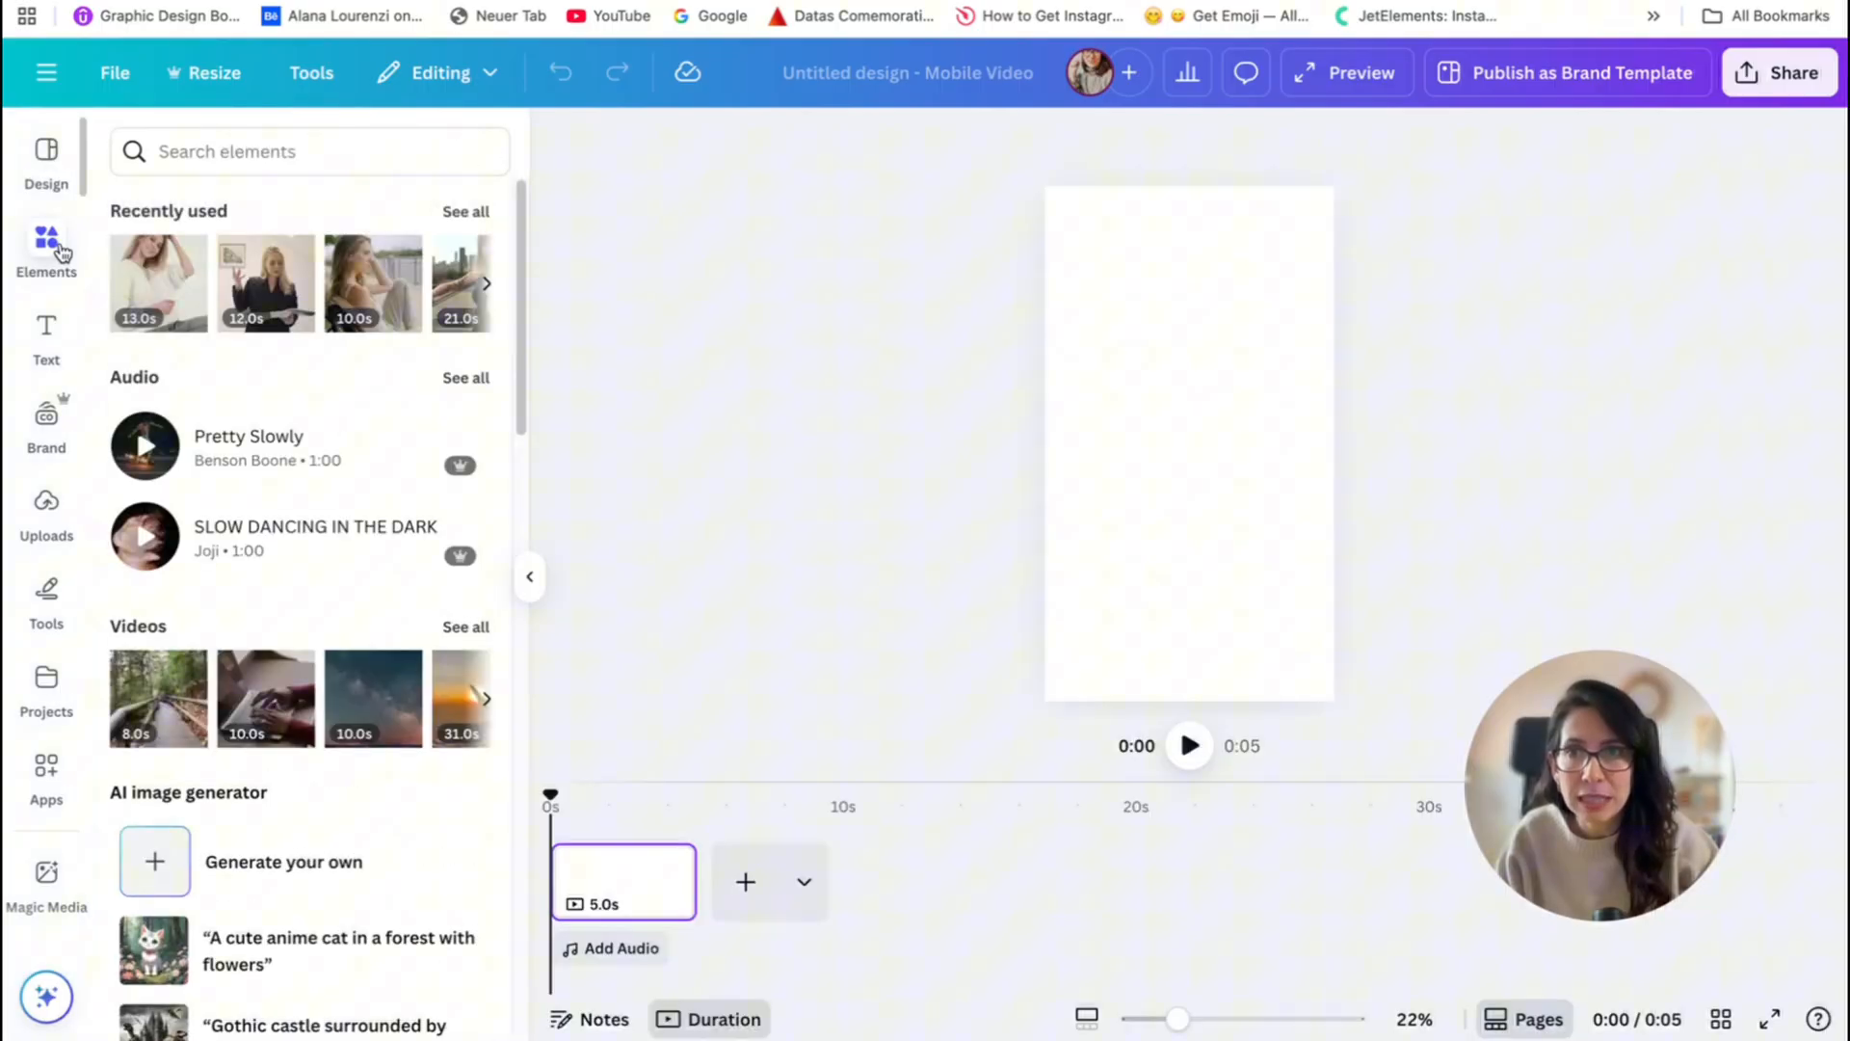
{"action": "left_click", "coordinate": [309, 151]}
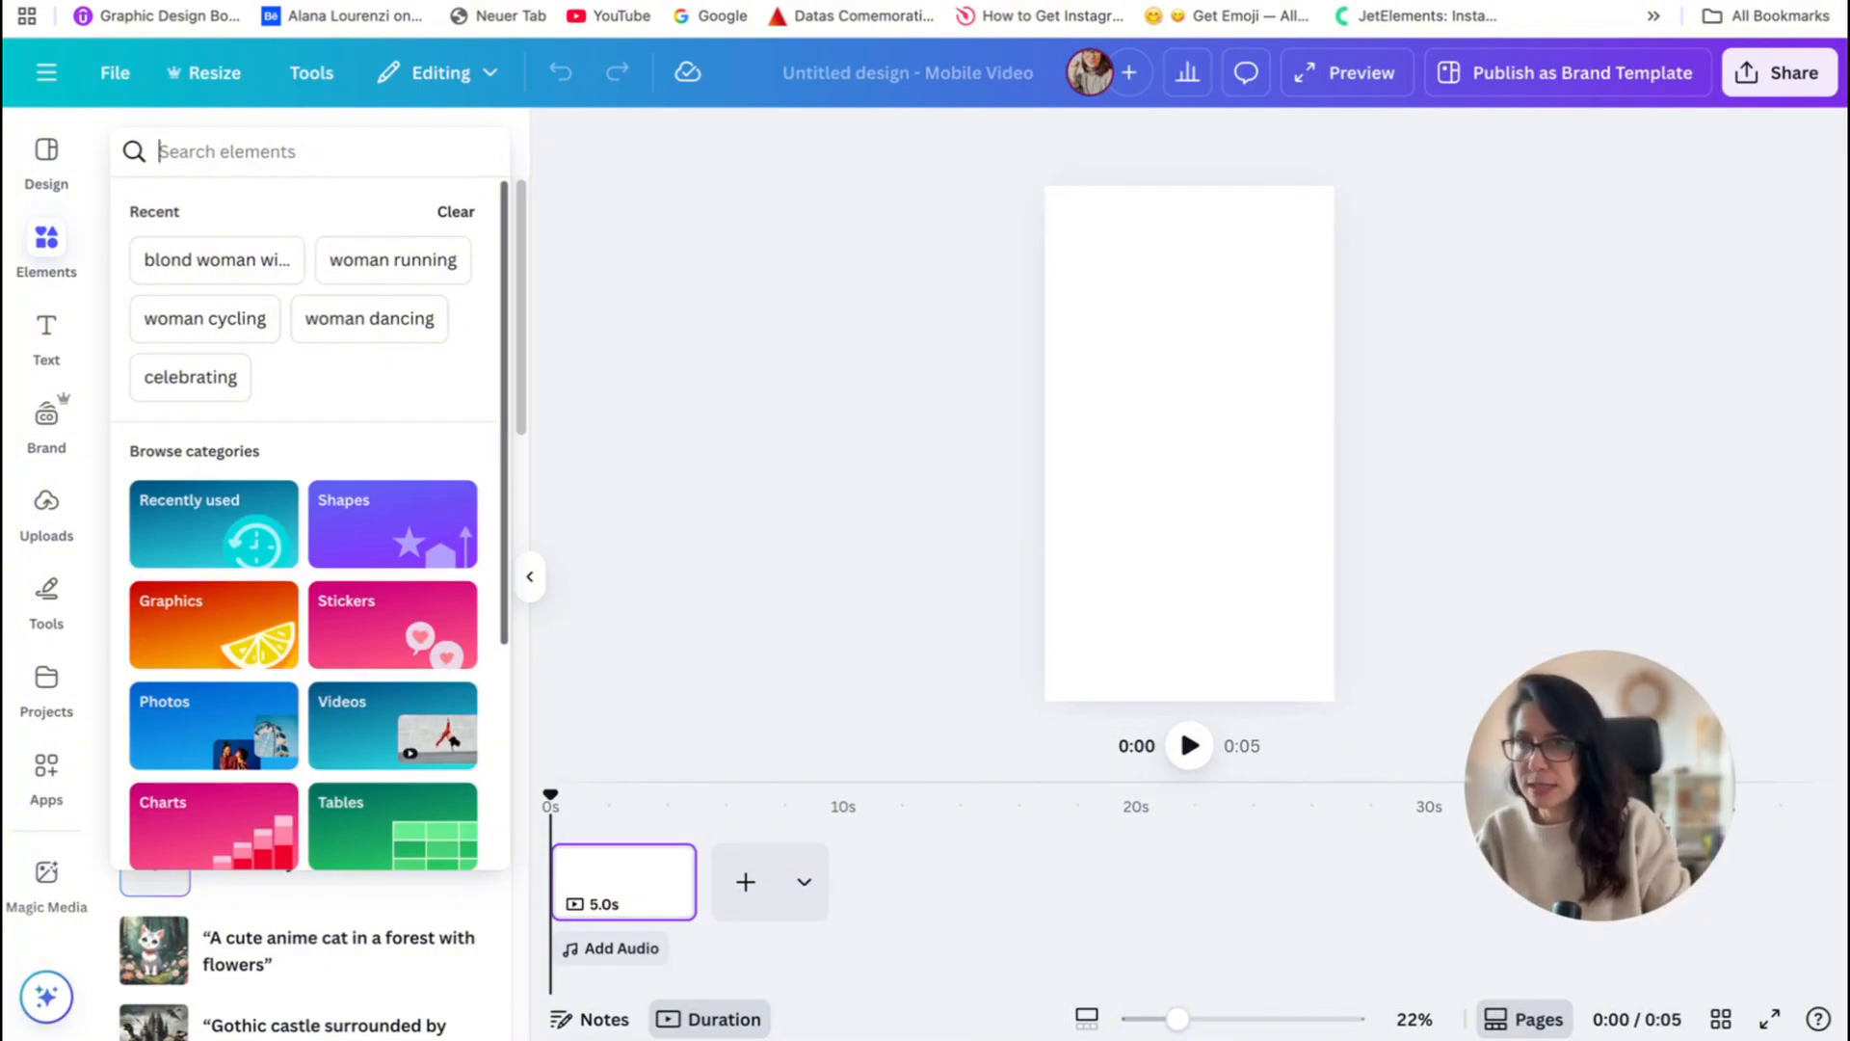
{"action": "type", "text": "getting ready"}
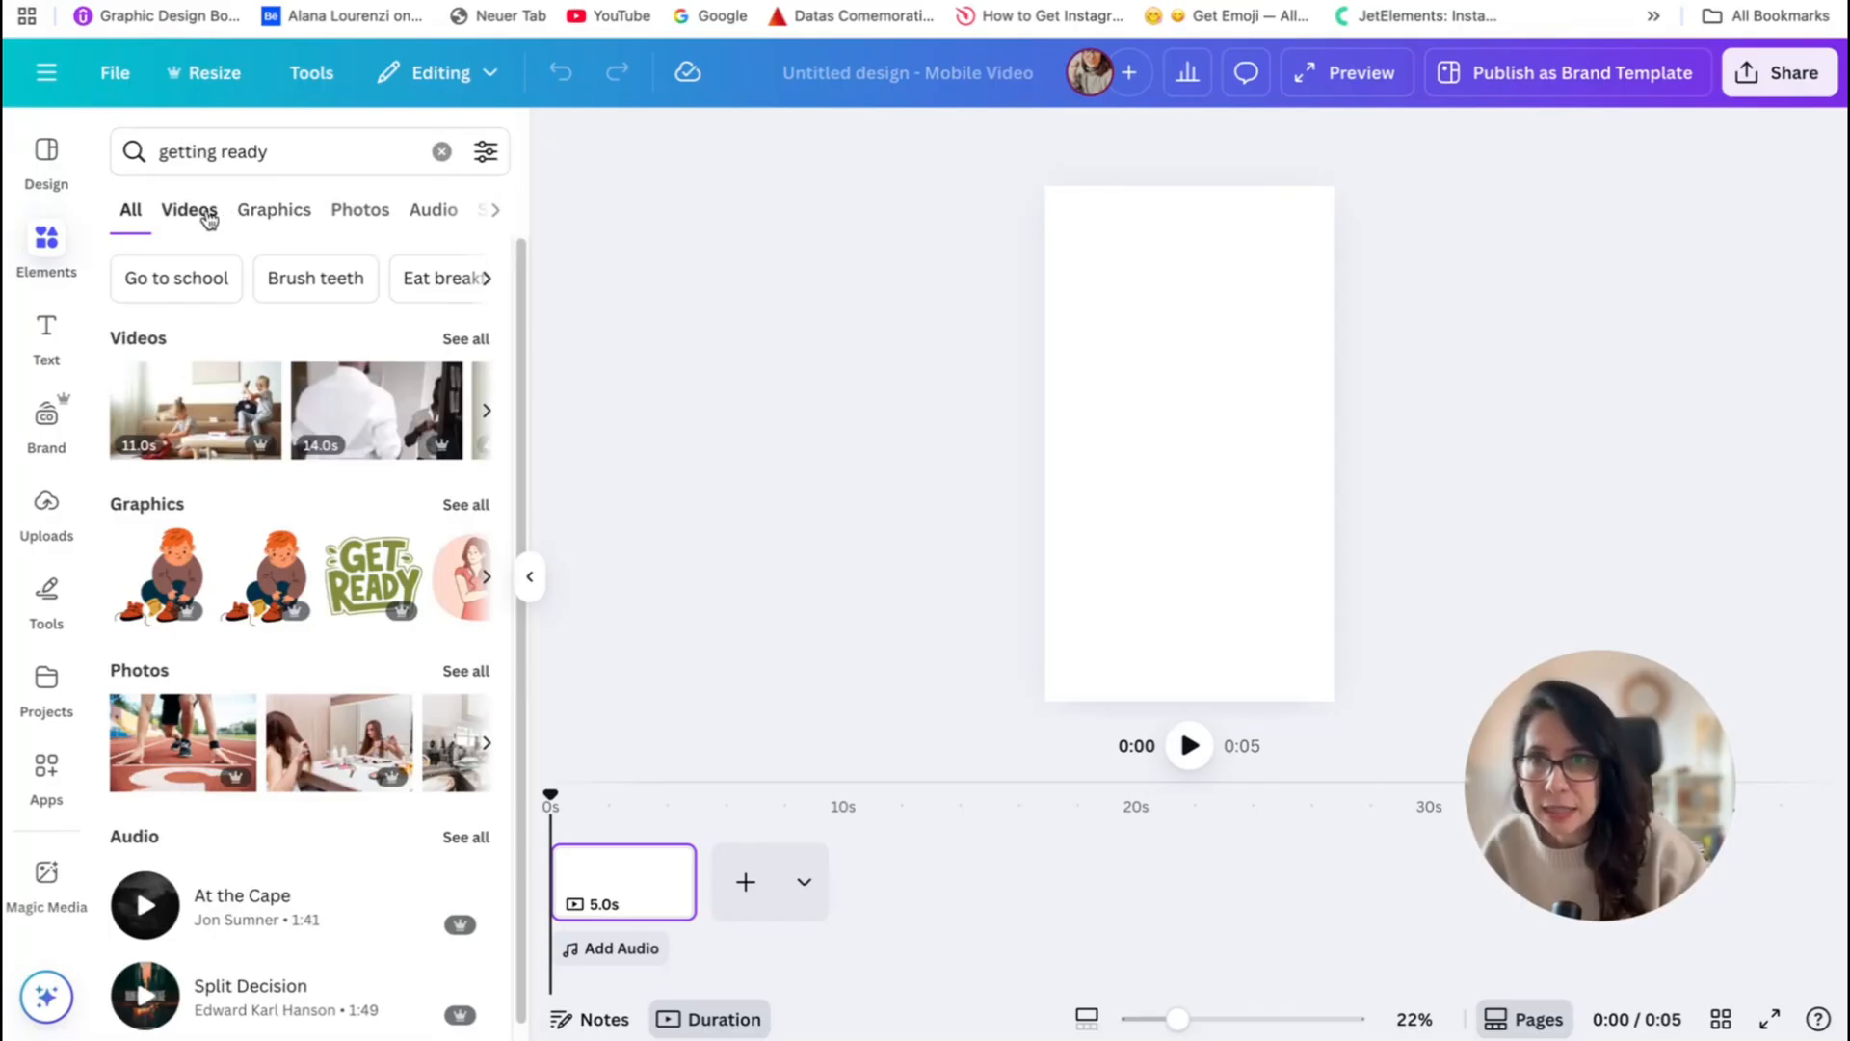
{"action": "left_click", "coordinate": [486, 150]}
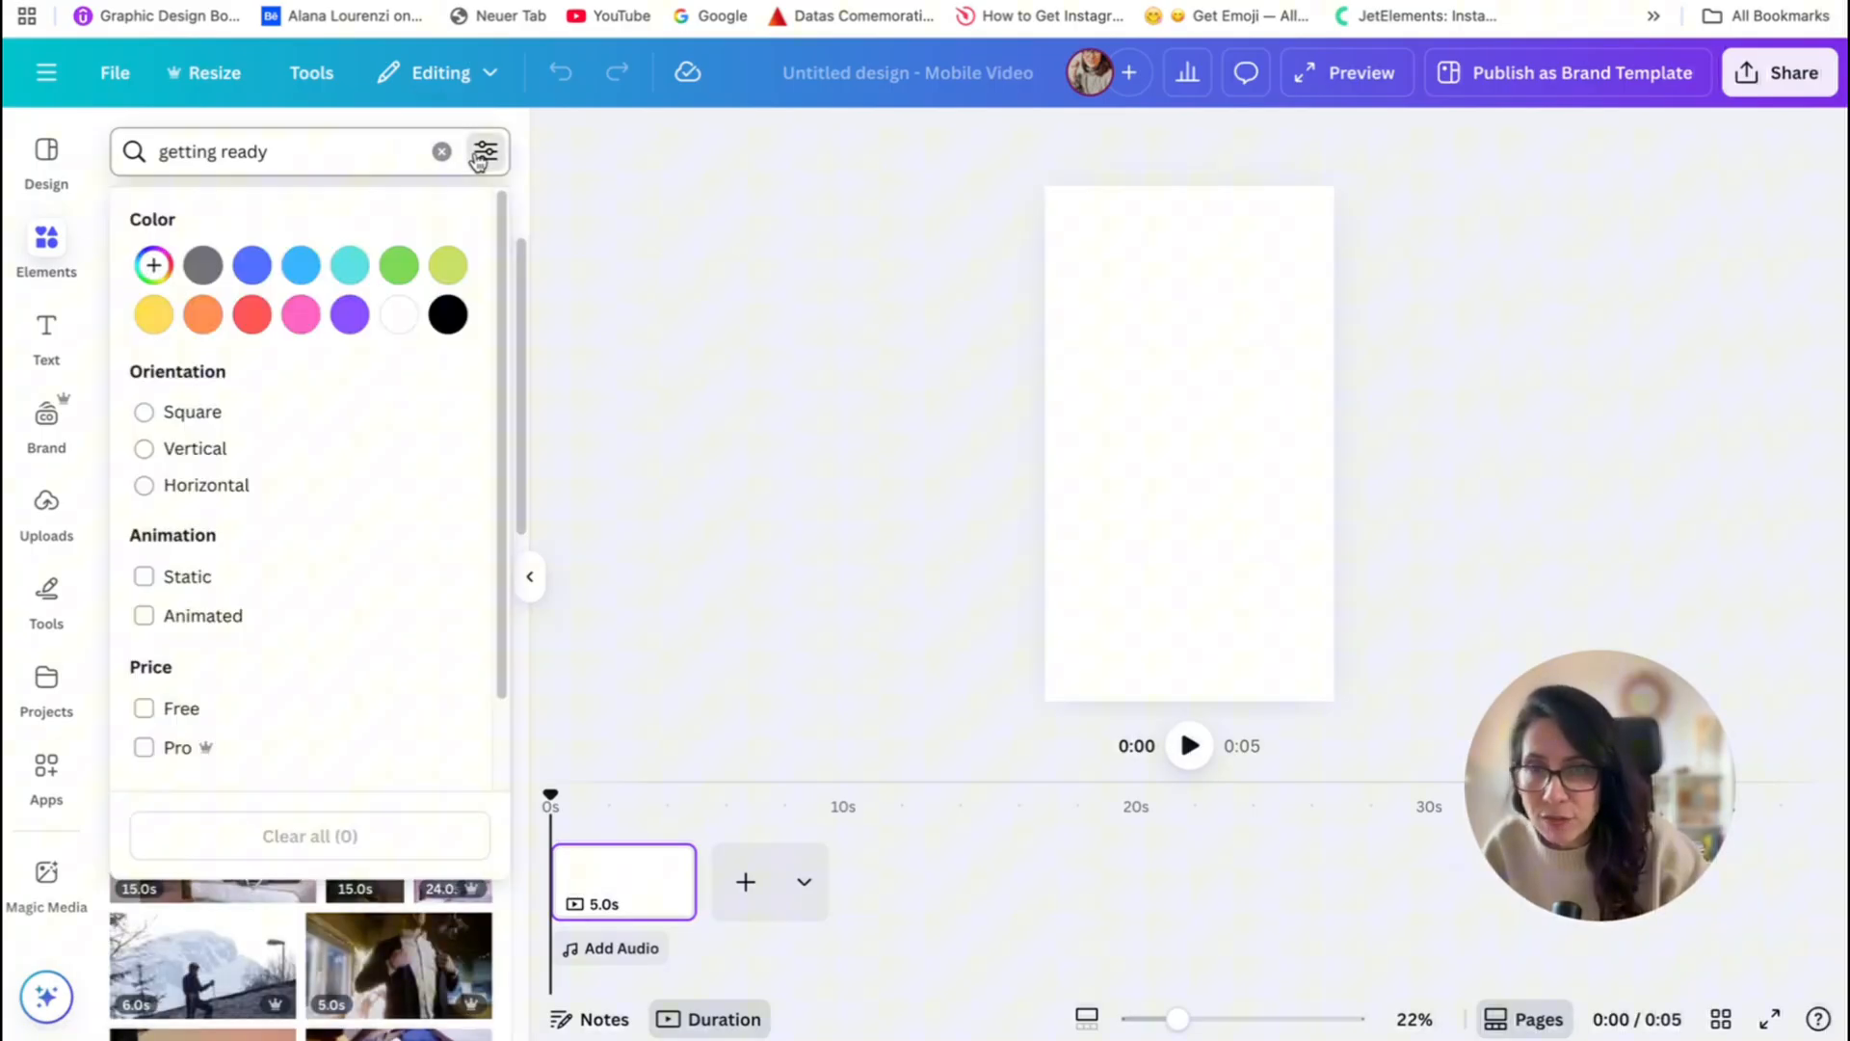
- Filter the video results to free items and browse through them
{"action": "left_click", "coordinate": [144, 707]}
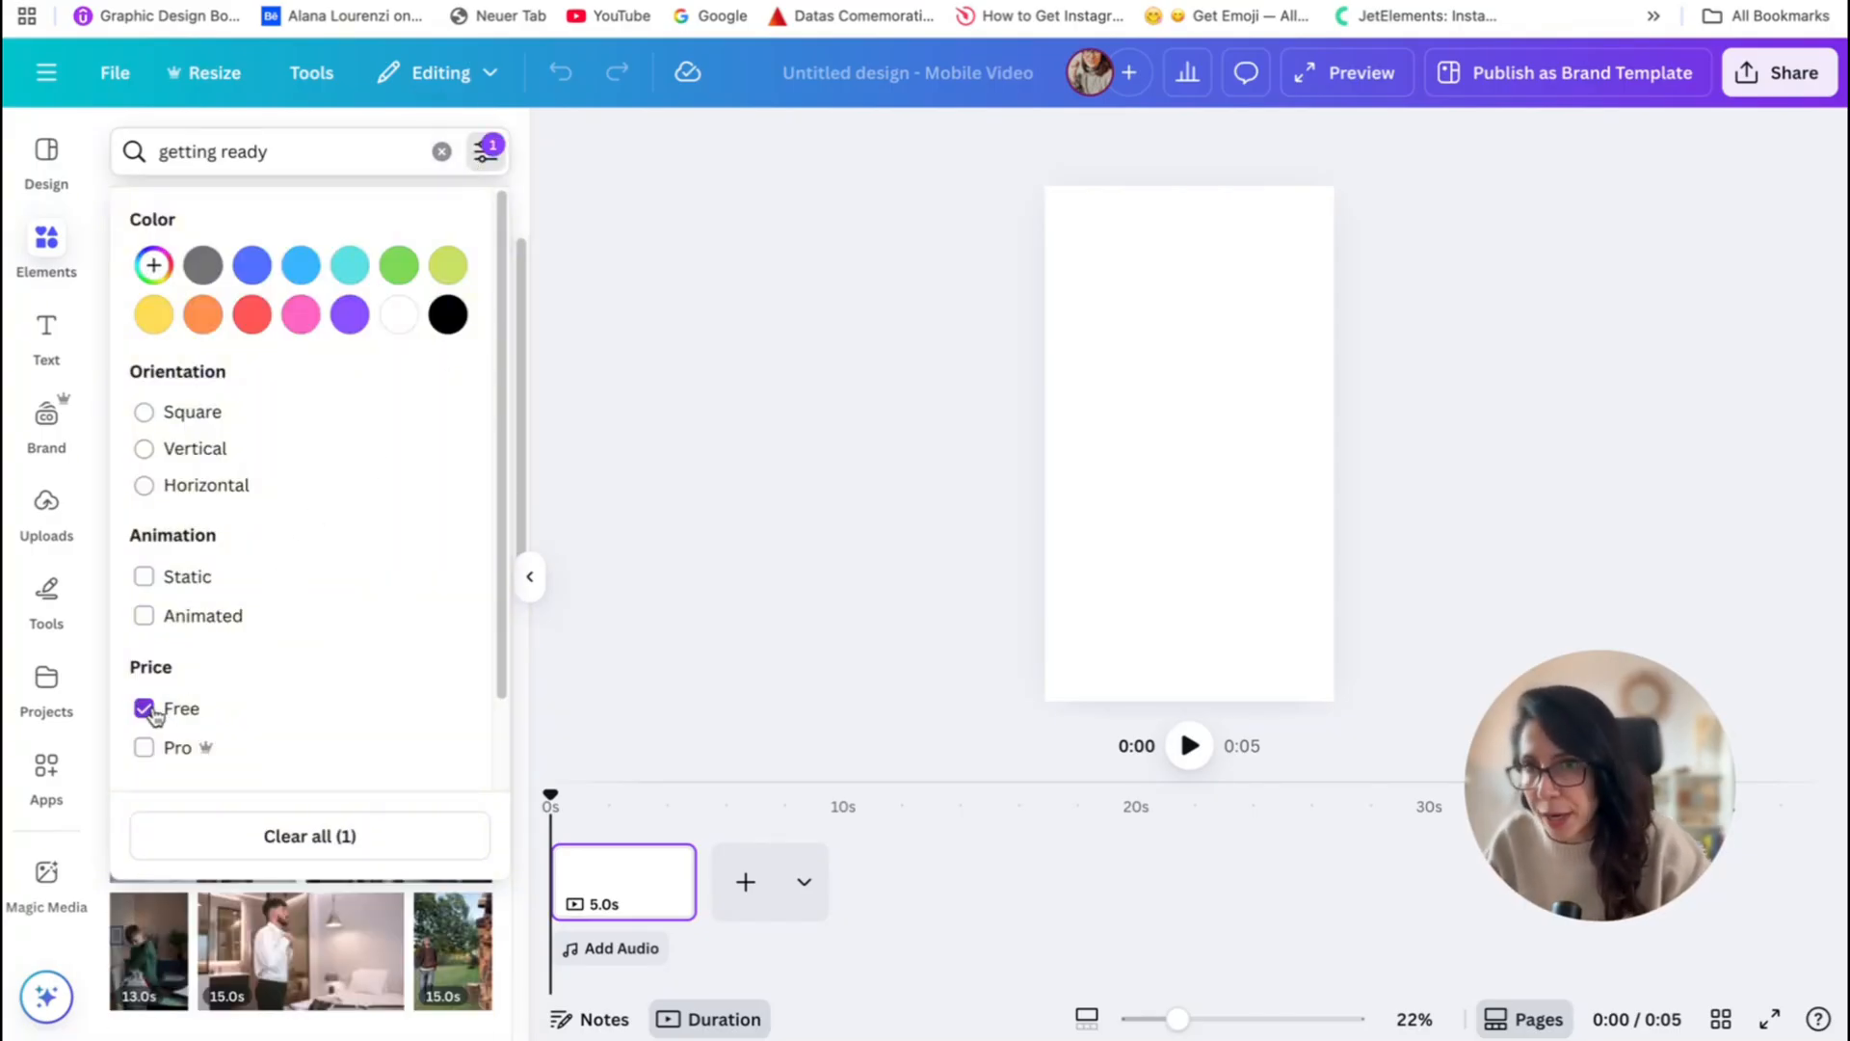
{"action": "left_click", "coordinate": [144, 449]}
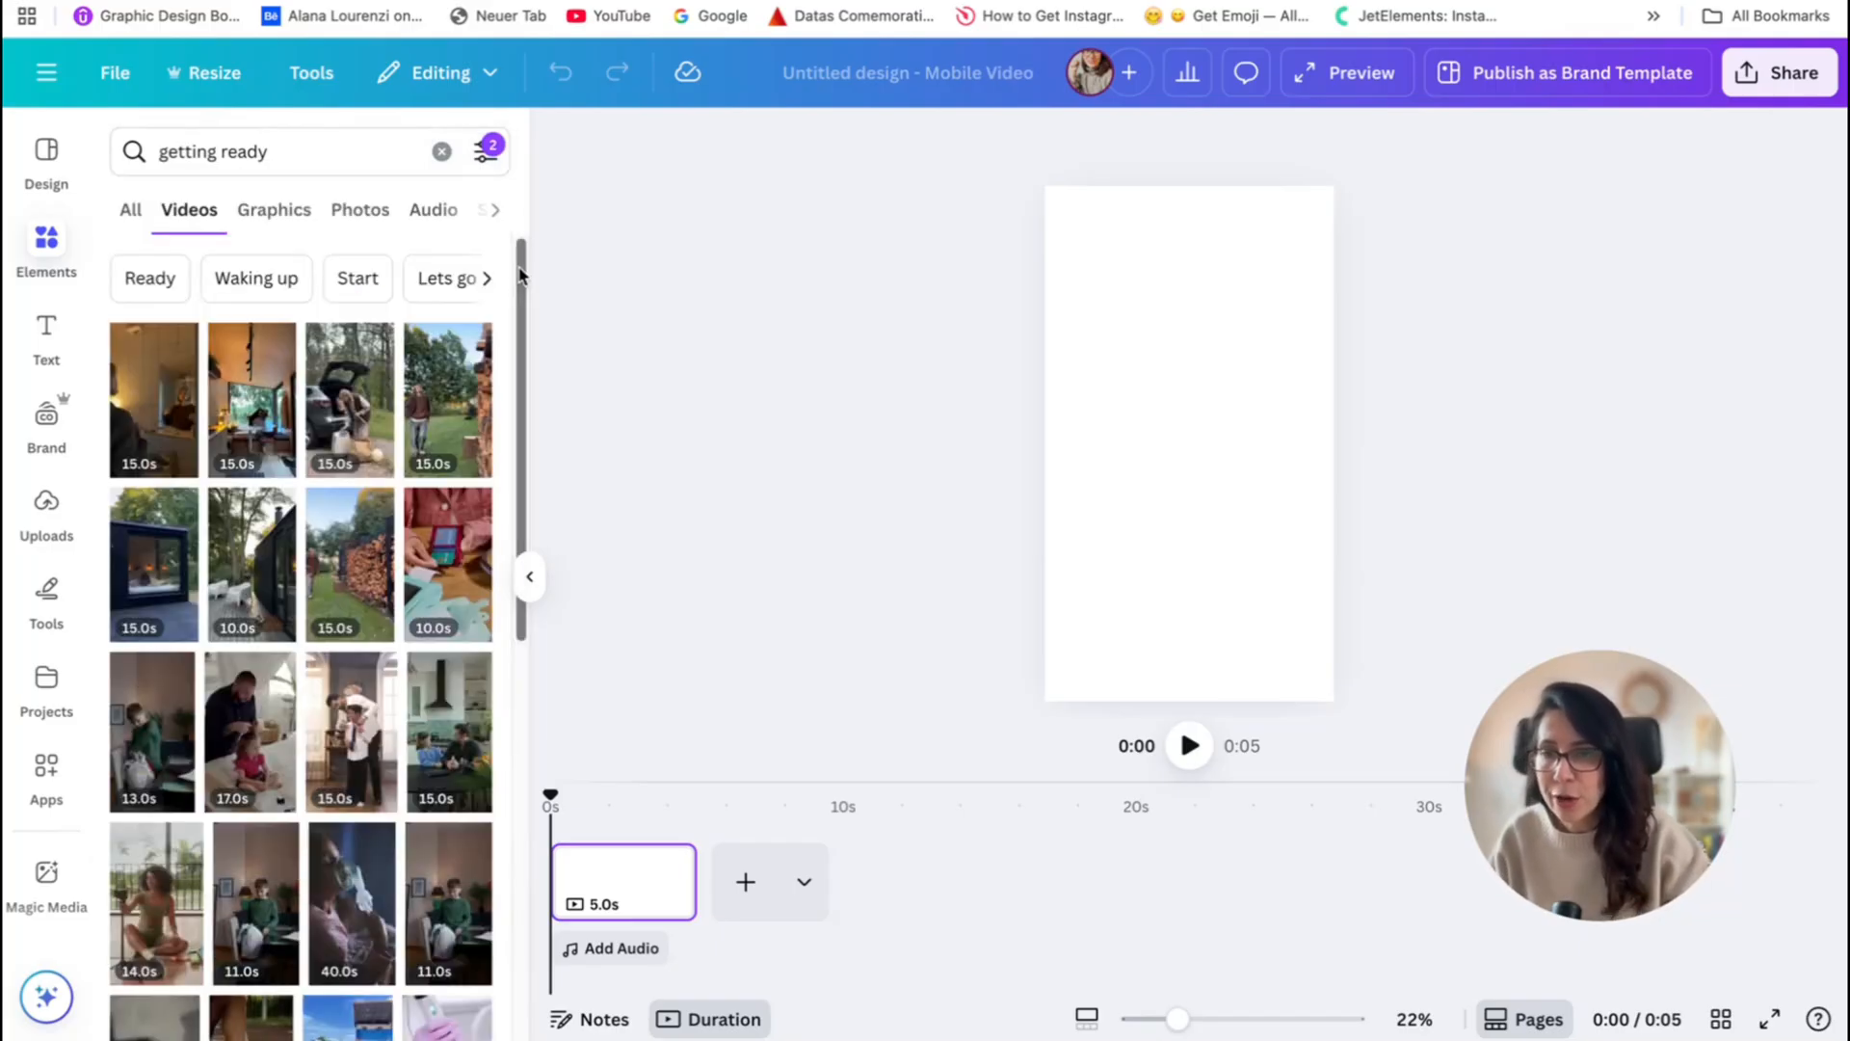
{"action": "scroll", "scroll_direction": "down", "scroll_amount": 3}
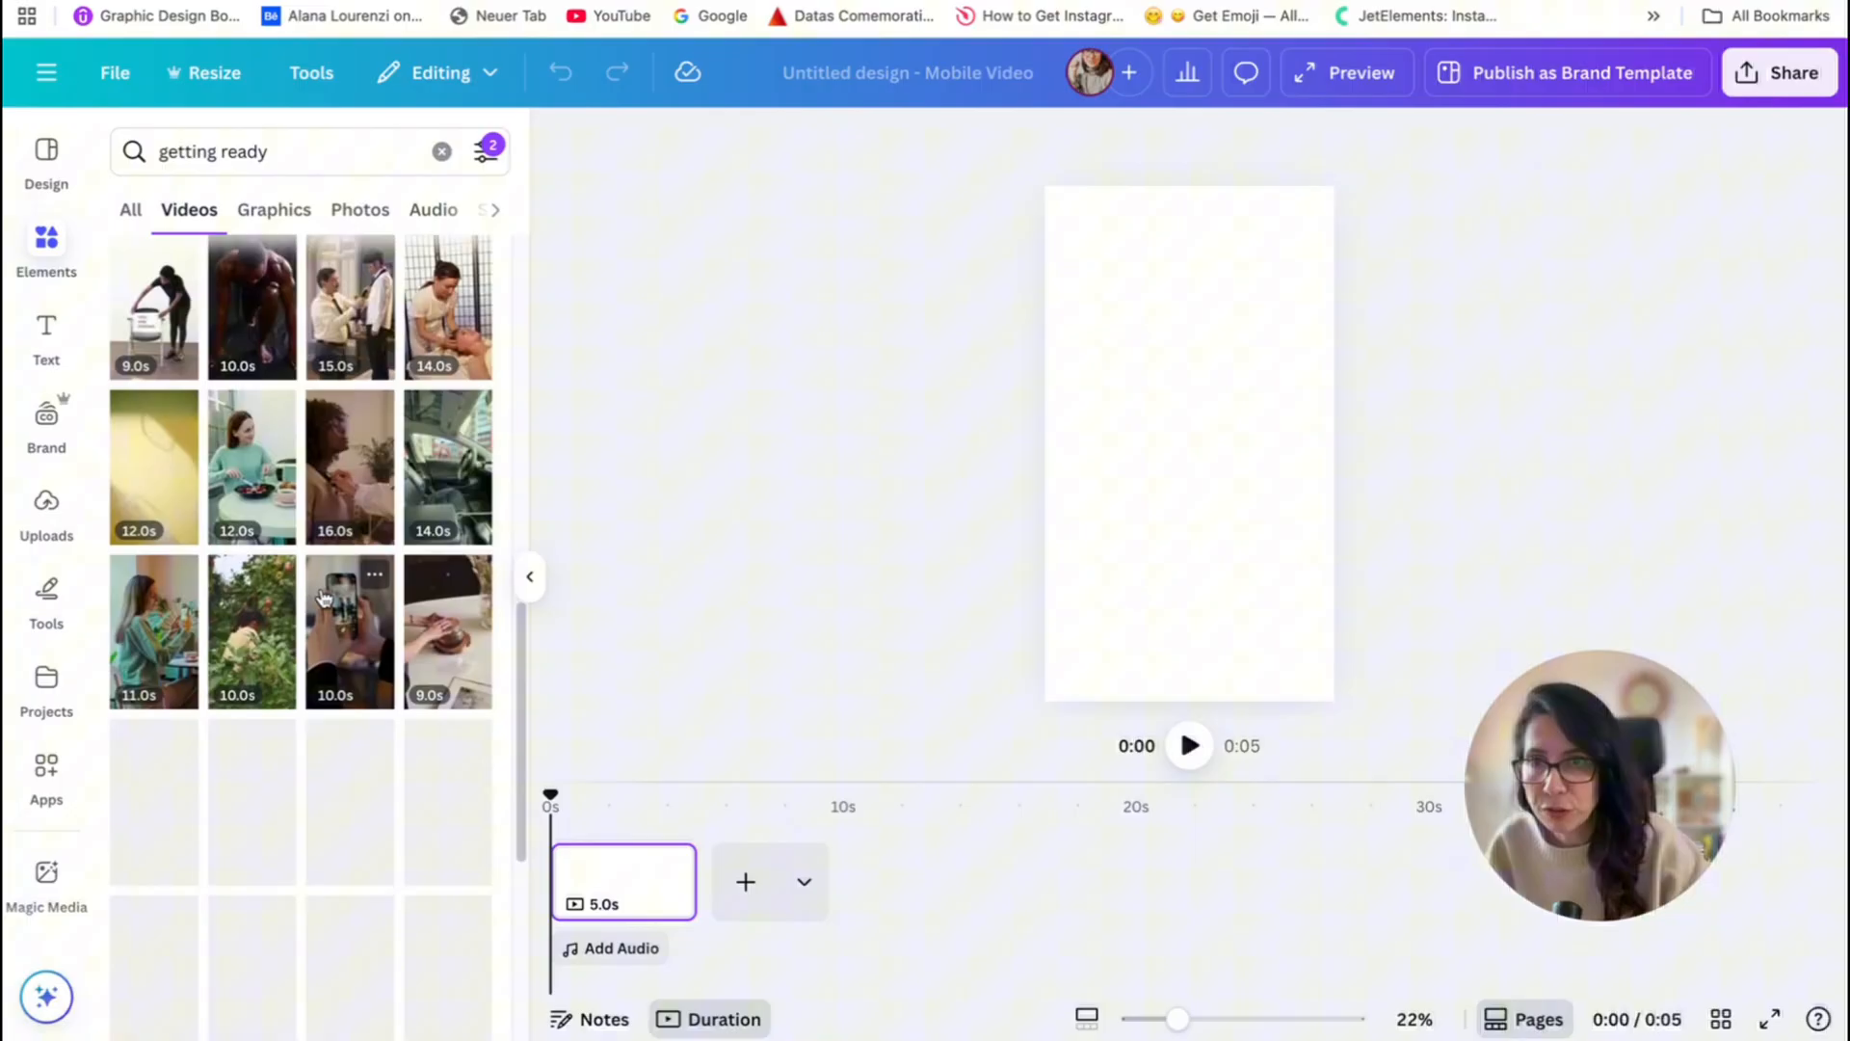
{"action": "scroll", "scroll_direction": "down", "scroll_amount": 3}
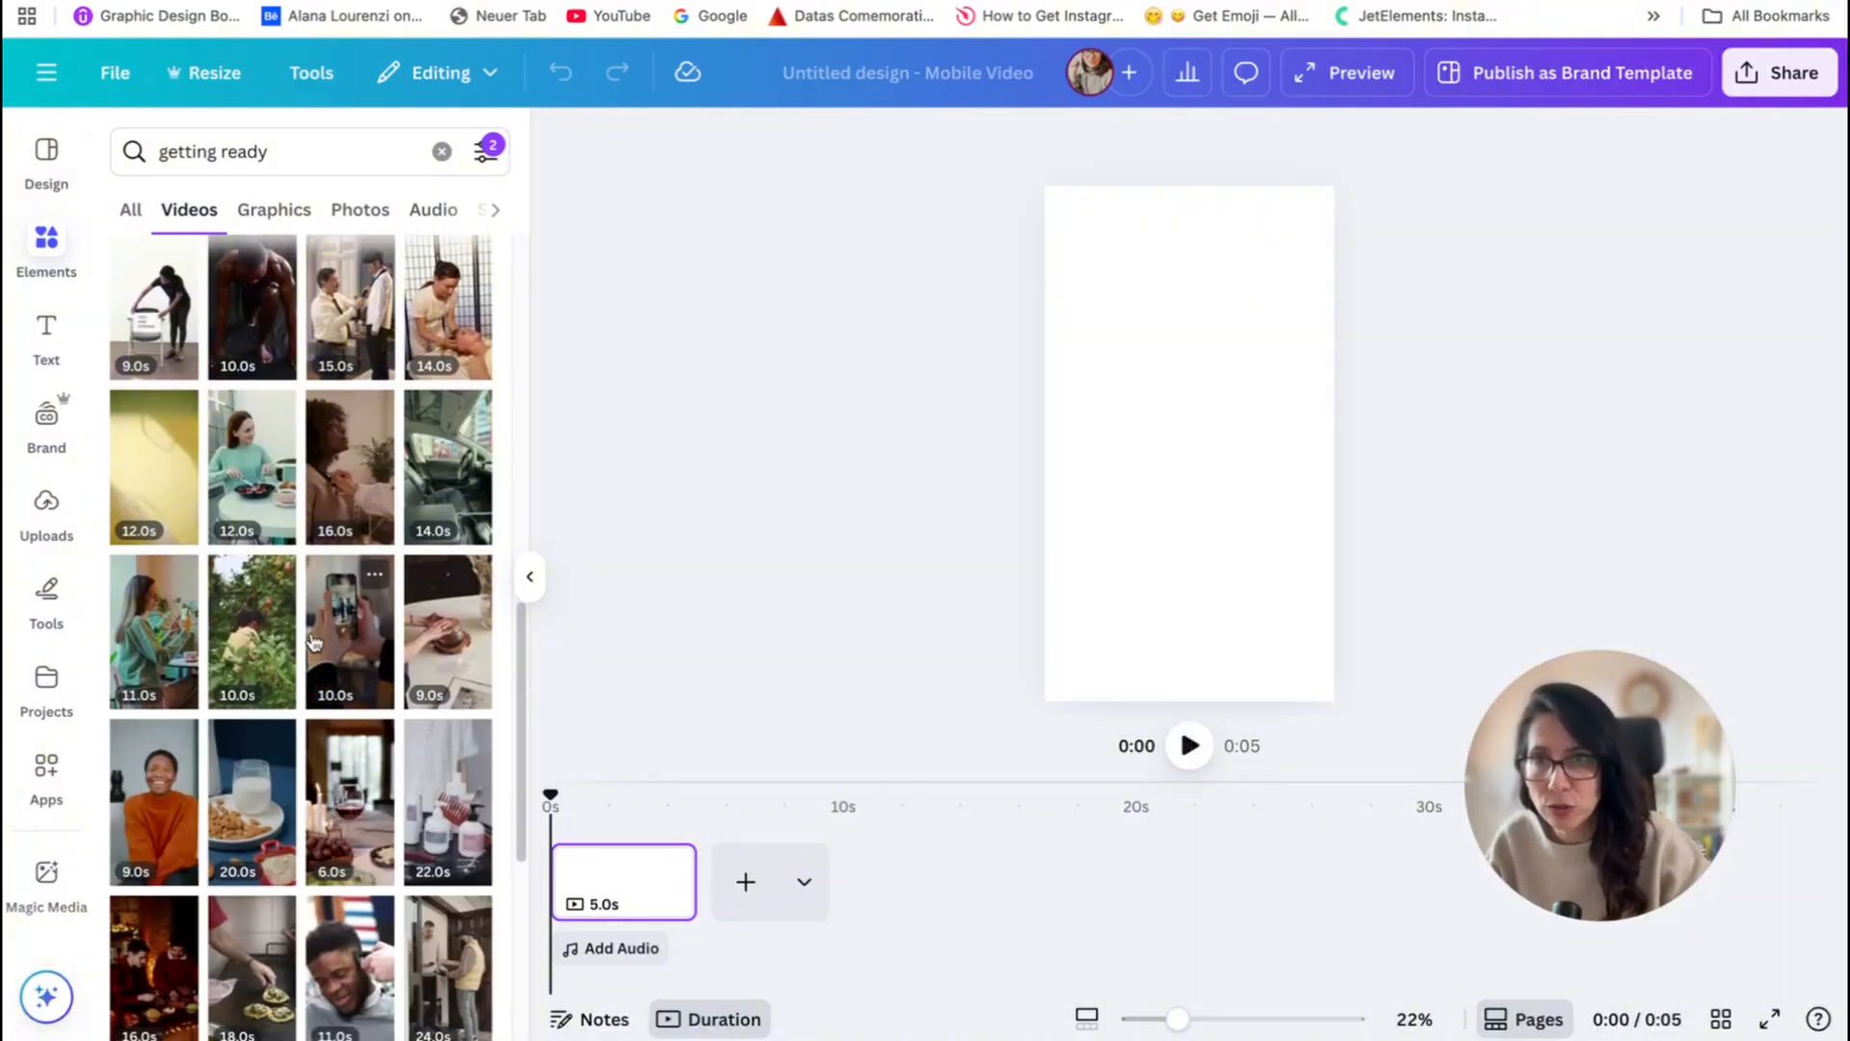
{"action": "mouse_move", "coordinate": [528, 576]}
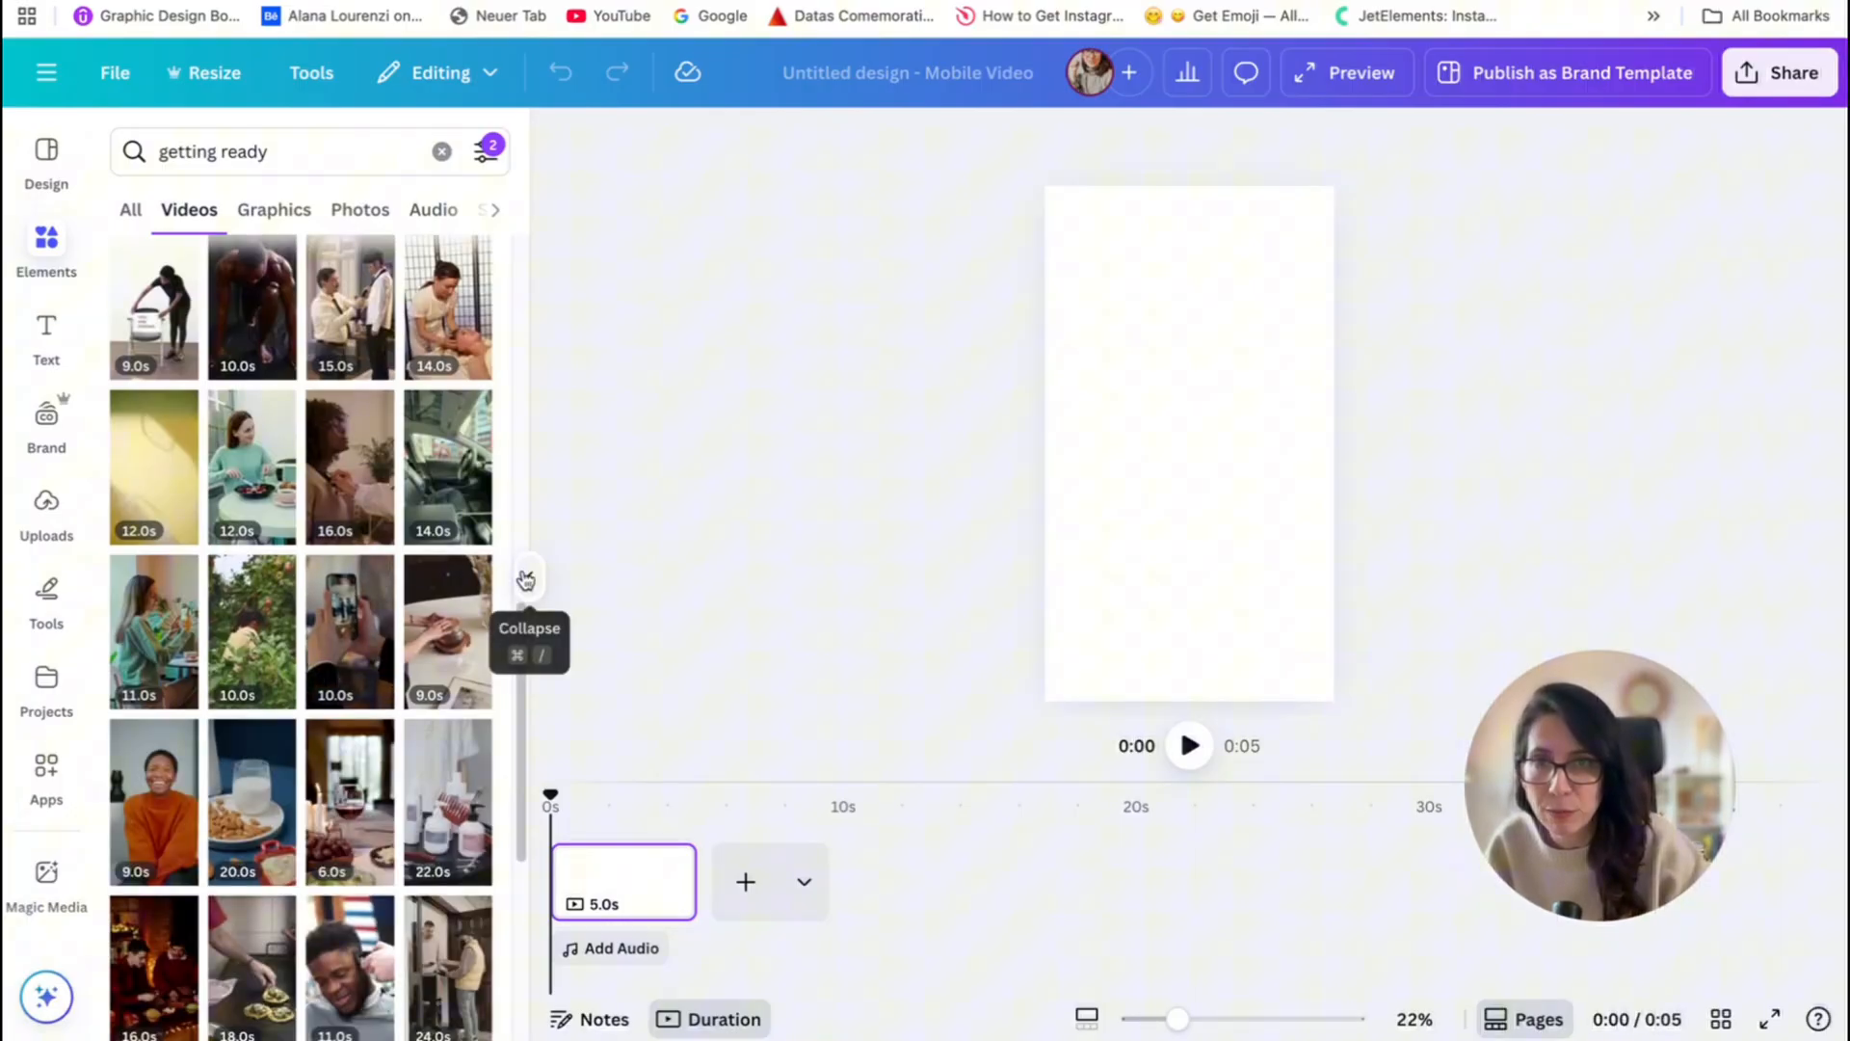
- Open the Uploads media library and close the side panel again
{"action": "left_click", "coordinate": [46, 513]}
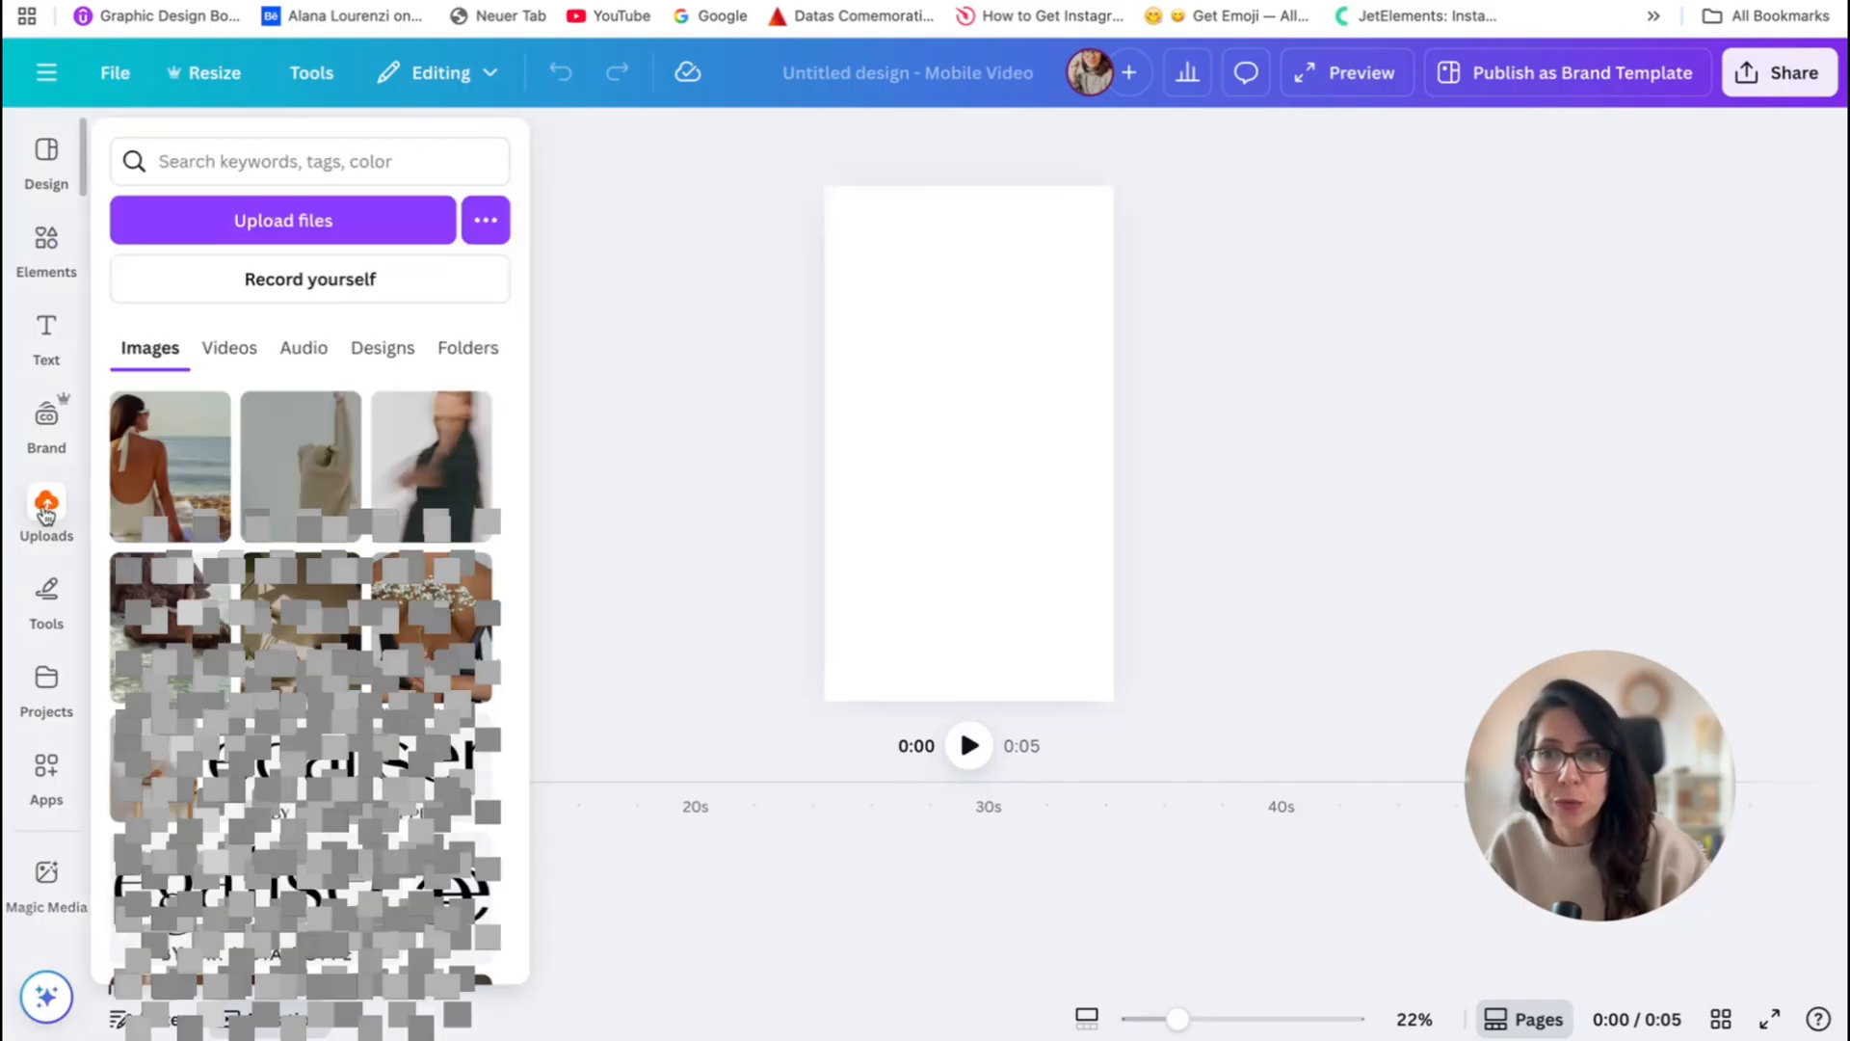
{"action": "left_click", "coordinate": [46, 513]}
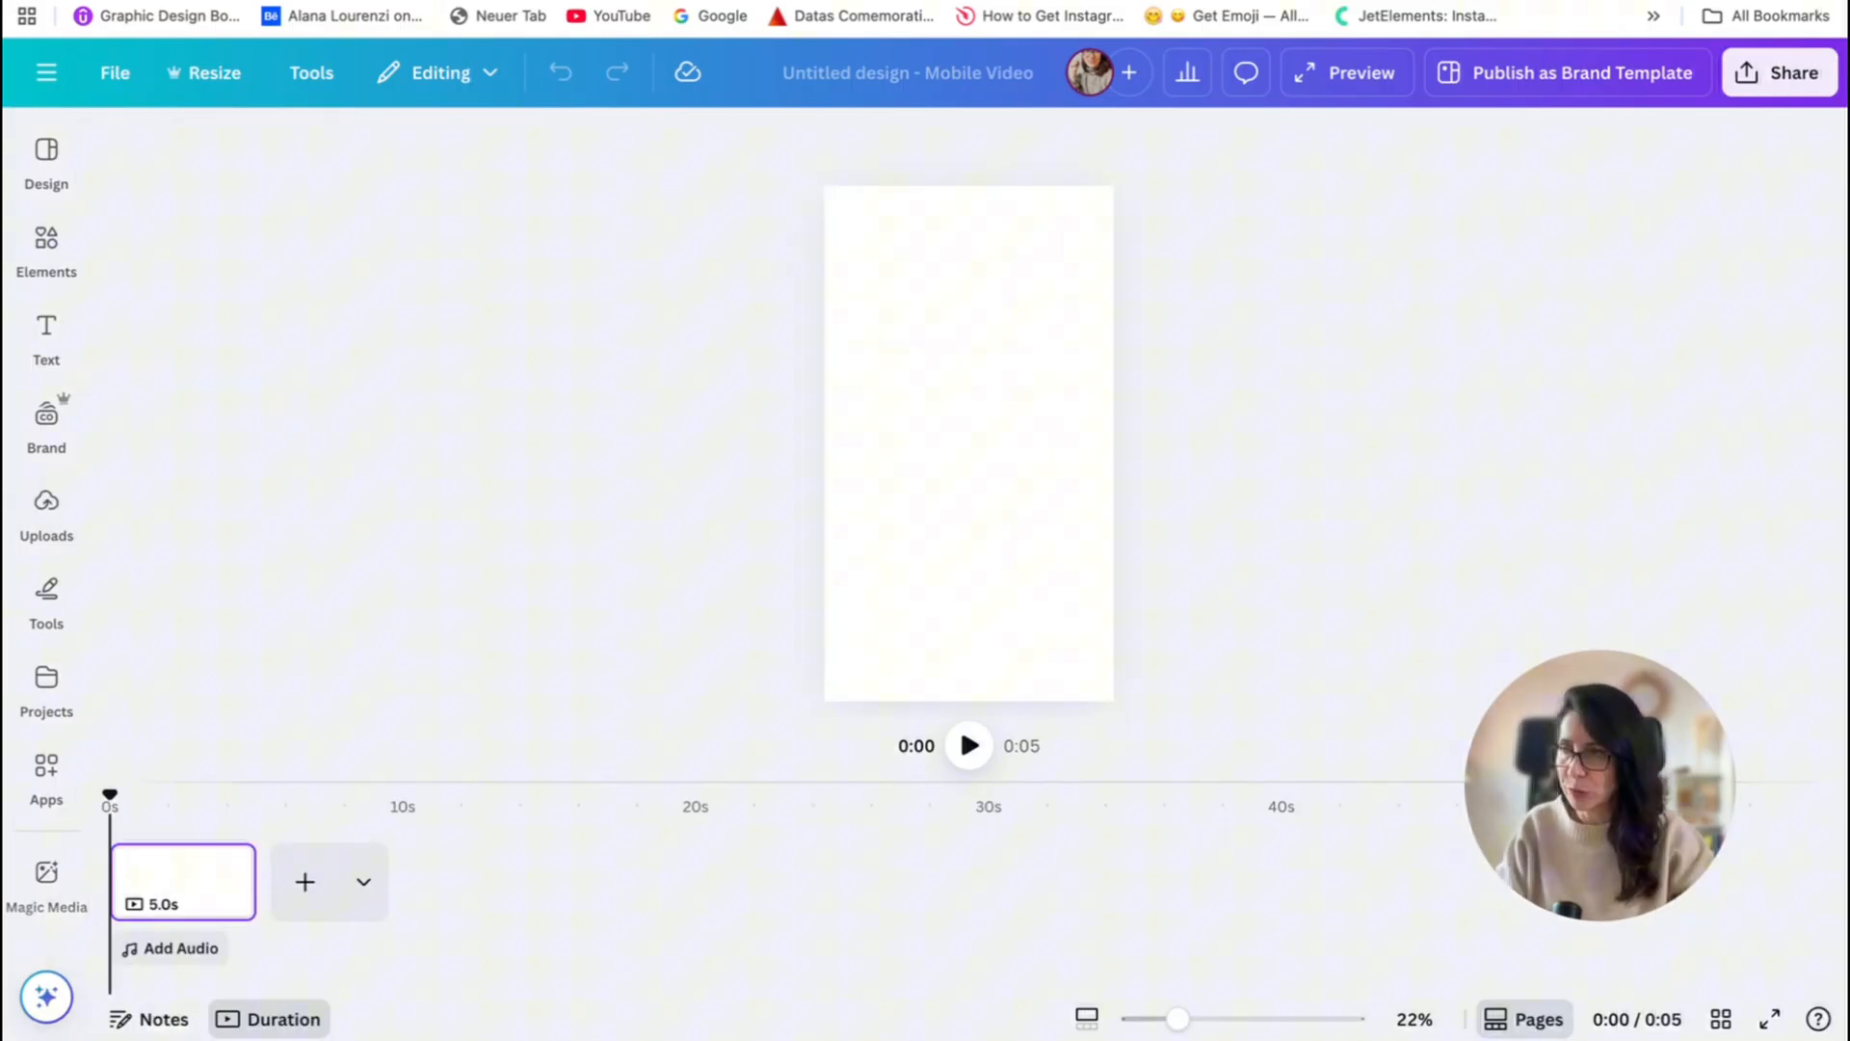
{"action": "mouse_move", "coordinate": [1008, 268]}
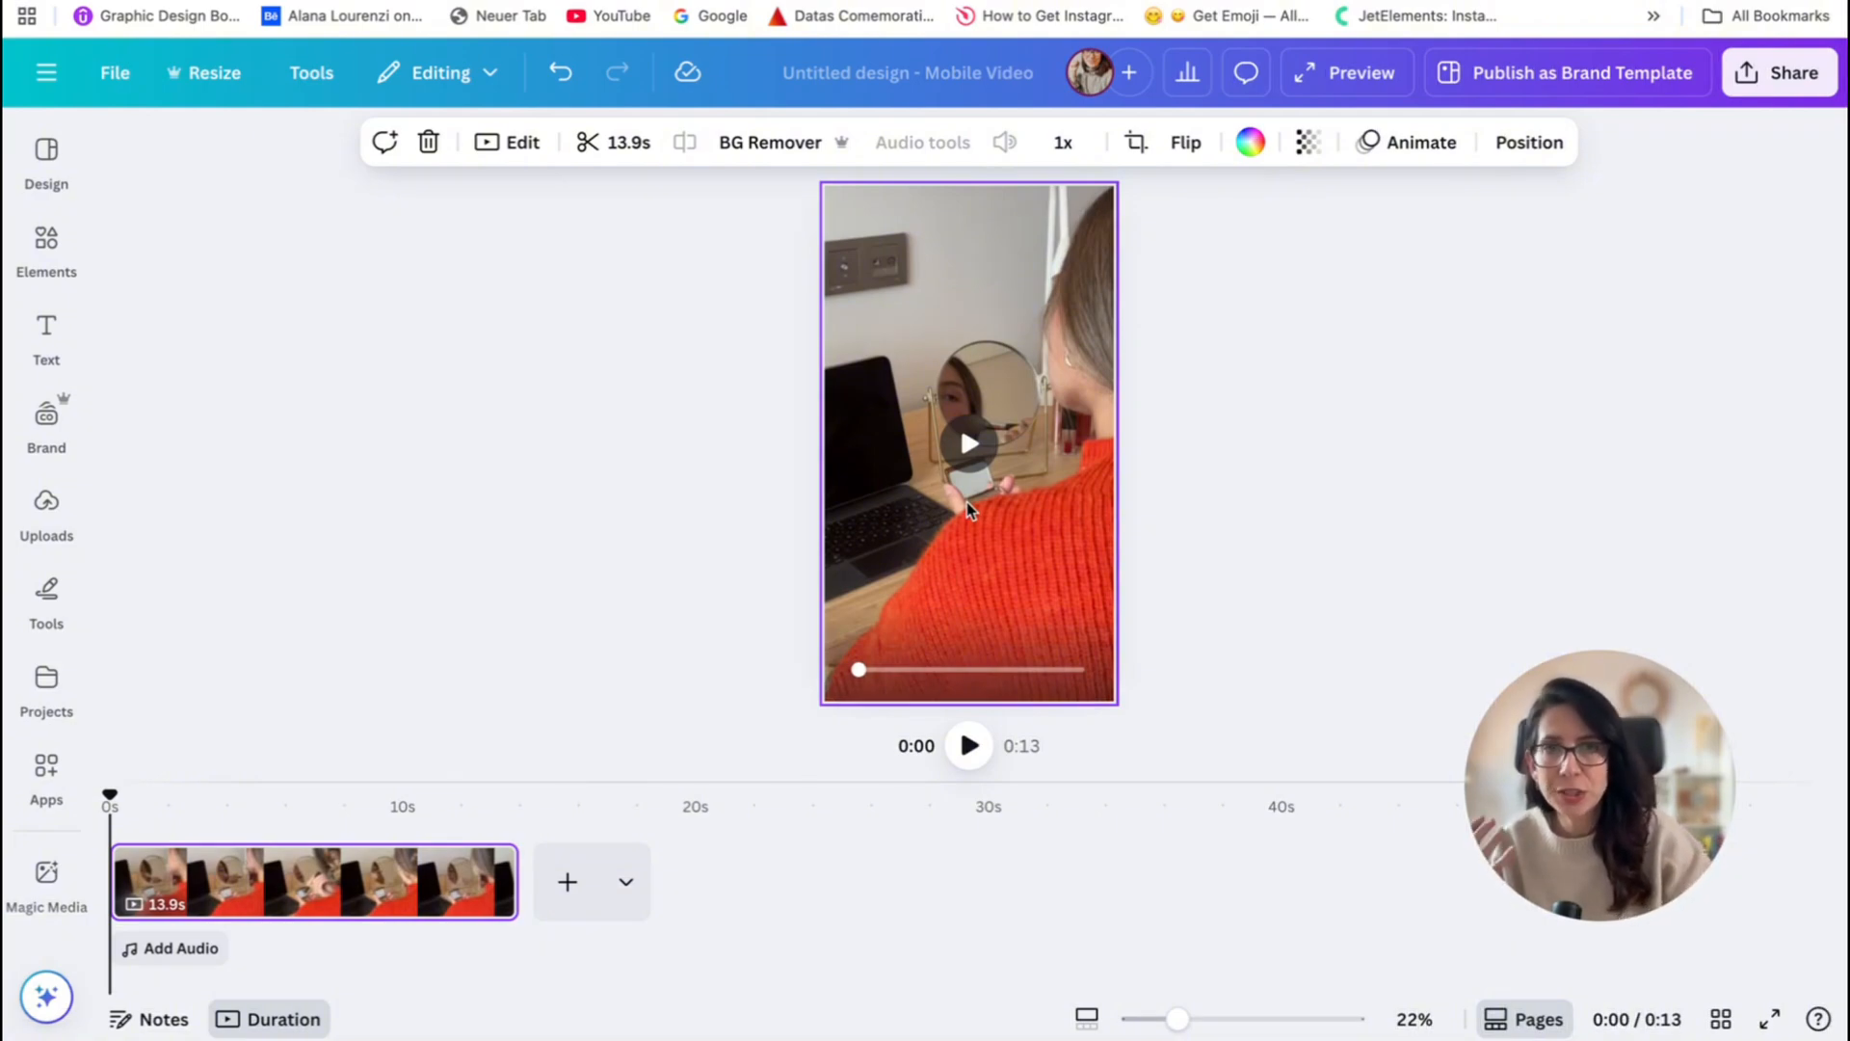
{"action": "mouse_move", "coordinate": [901, 316]}
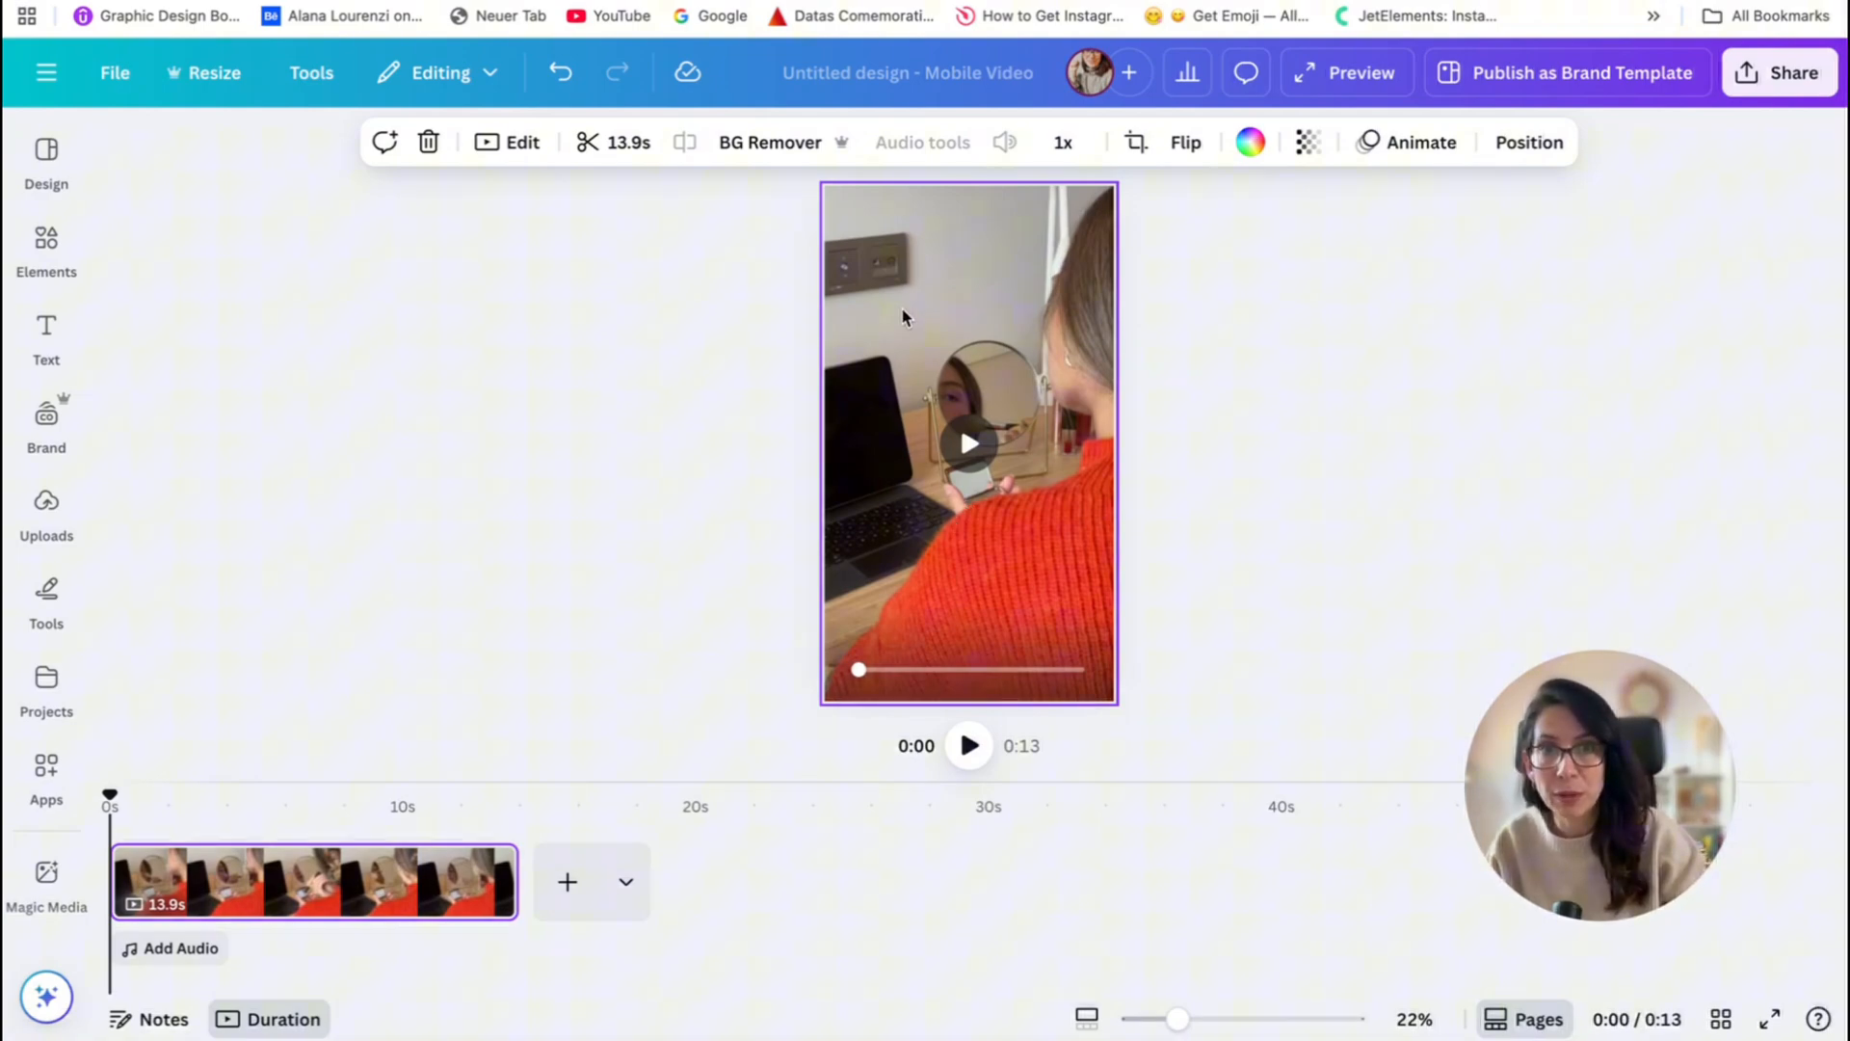
{"action": "mouse_move", "coordinate": [988, 287]}
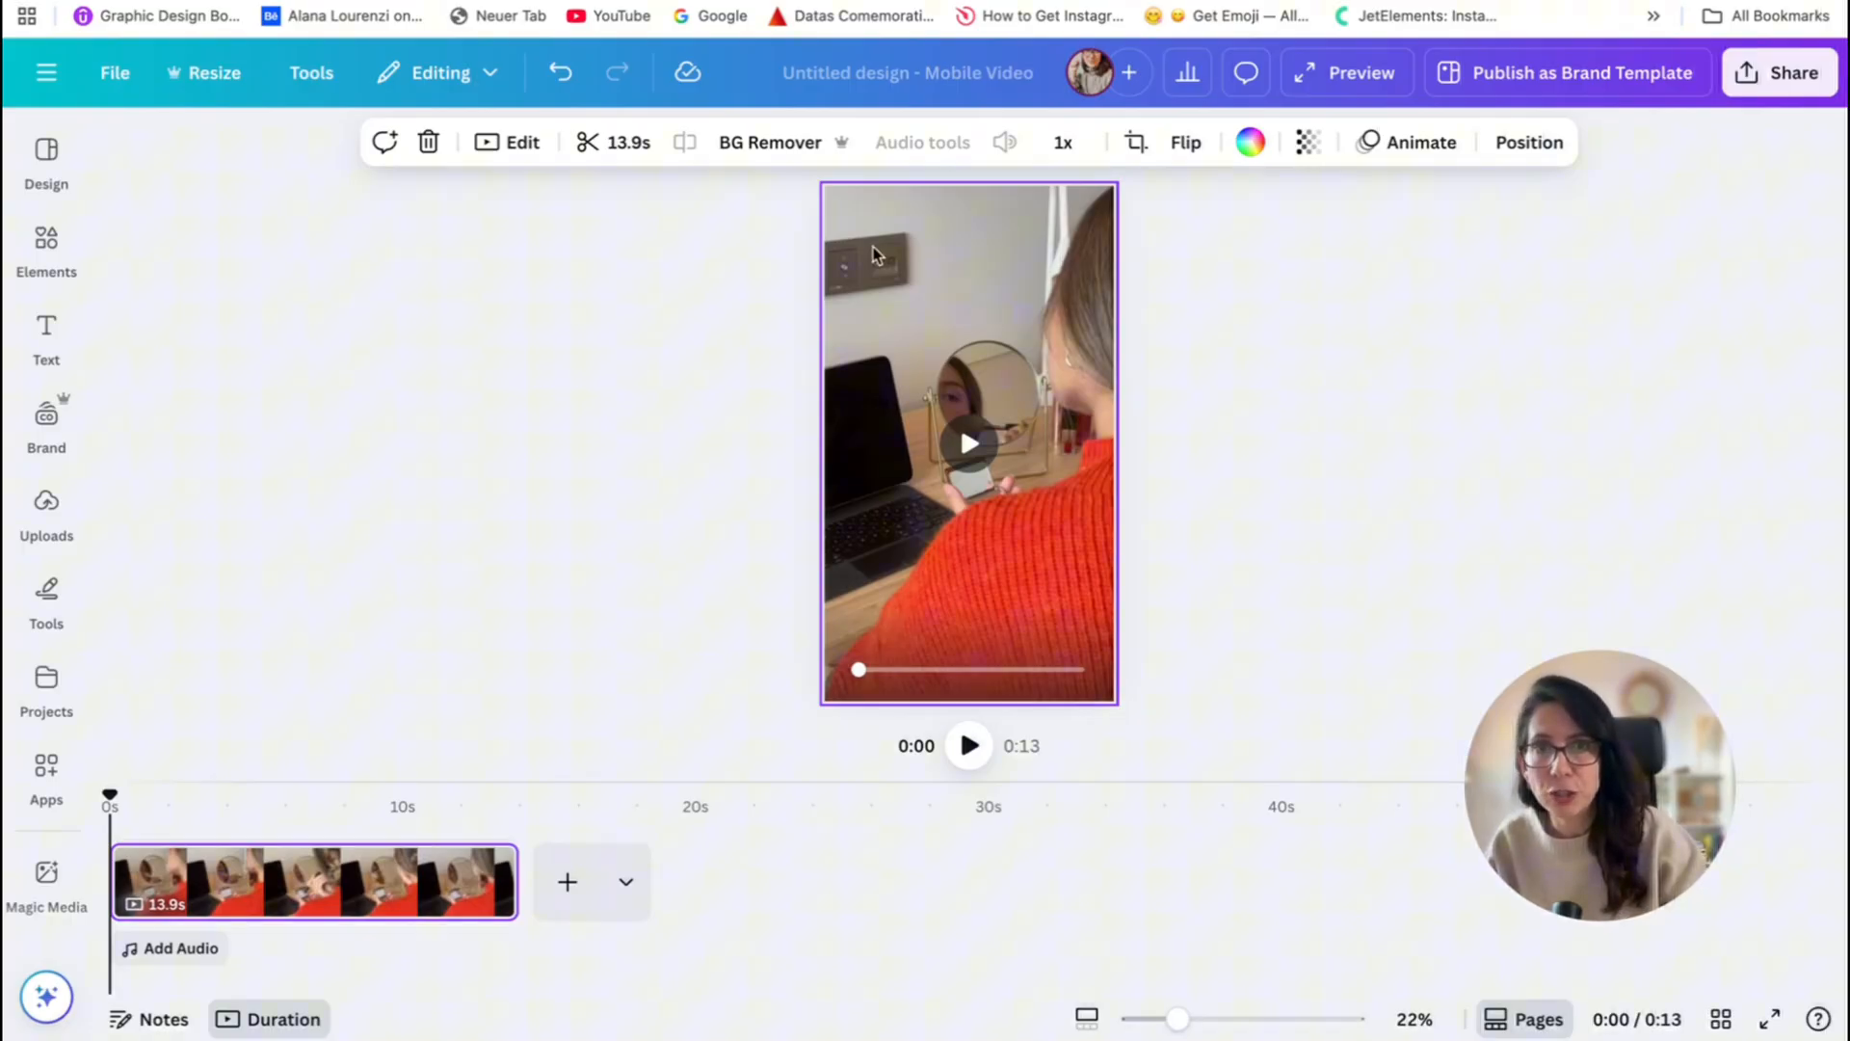
- Lower the mirror clip's brightness to -35 in the Adjust settings
{"action": "left_click", "coordinate": [506, 140]}
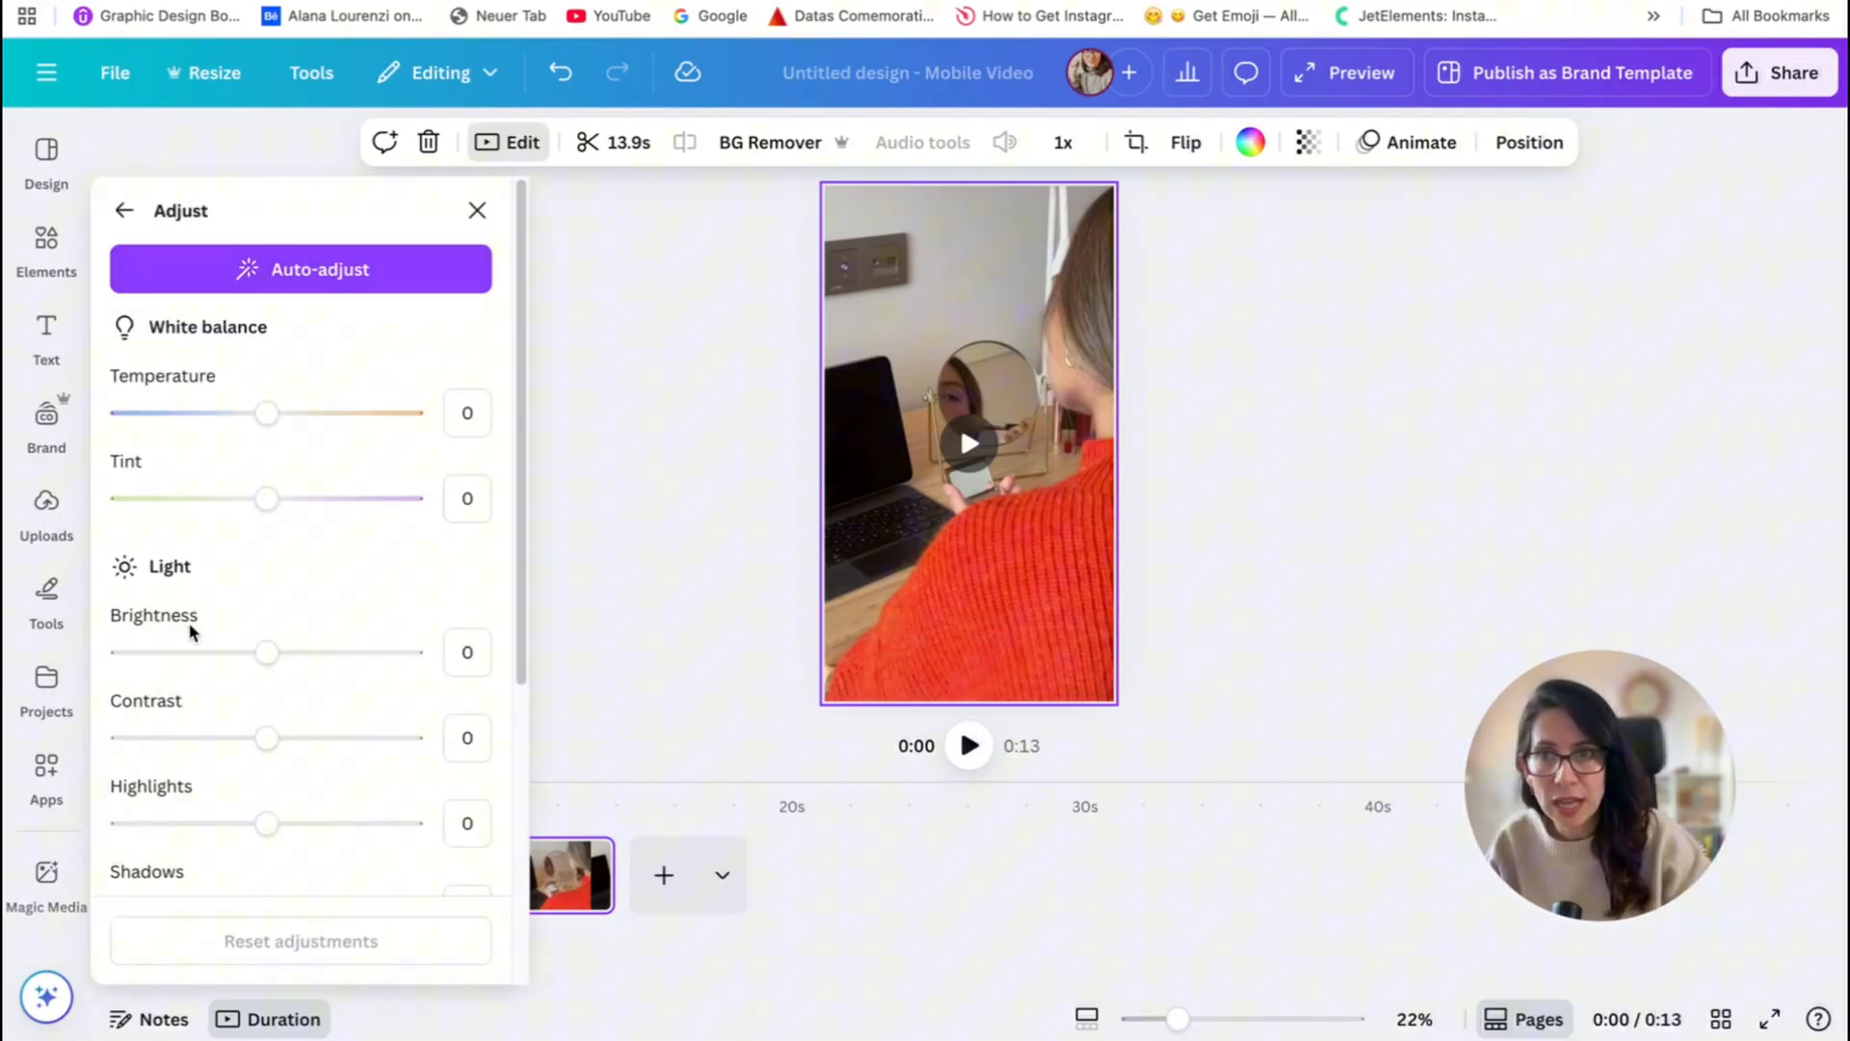
{"action": "left_click_drag", "start_coordinate": [266, 653], "coordinate": [251, 653]}
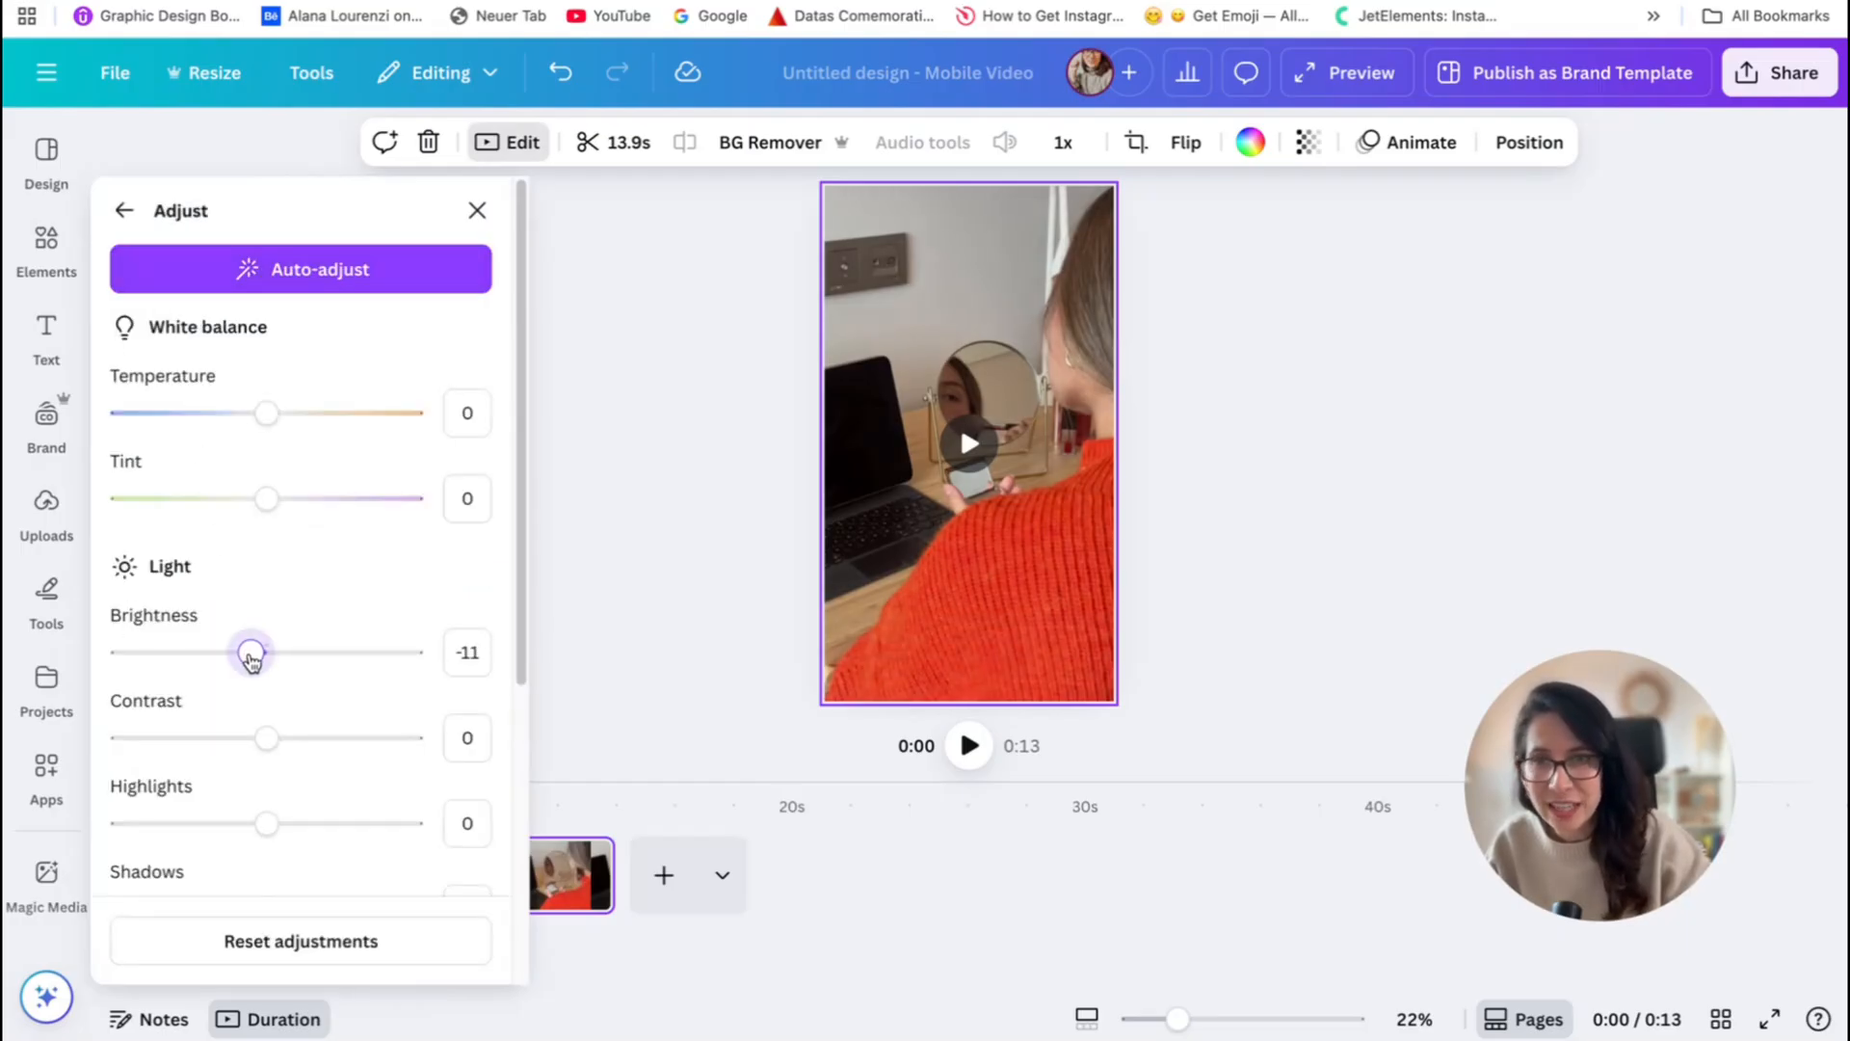
{"action": "left_click_drag", "start_coordinate": [250, 651], "coordinate": [218, 651]}
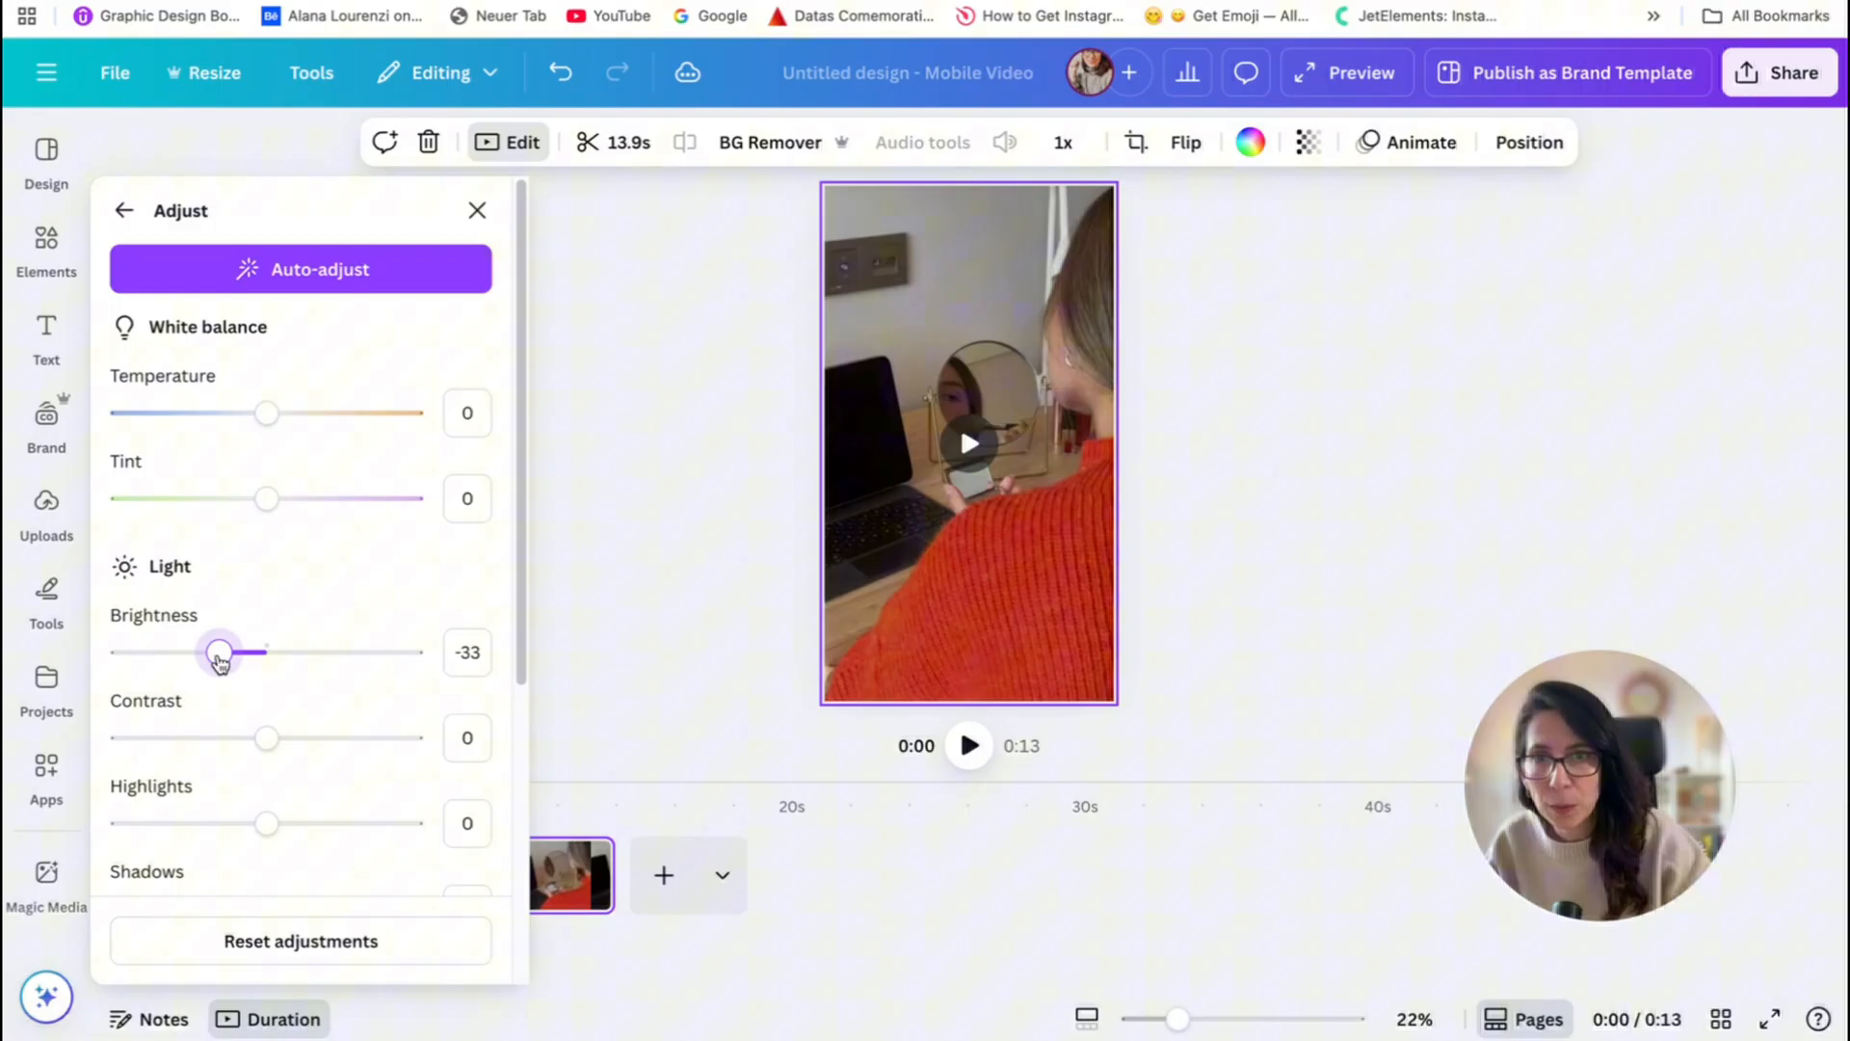
{"action": "left_click_drag", "start_coordinate": [224, 651], "coordinate": [218, 652]}
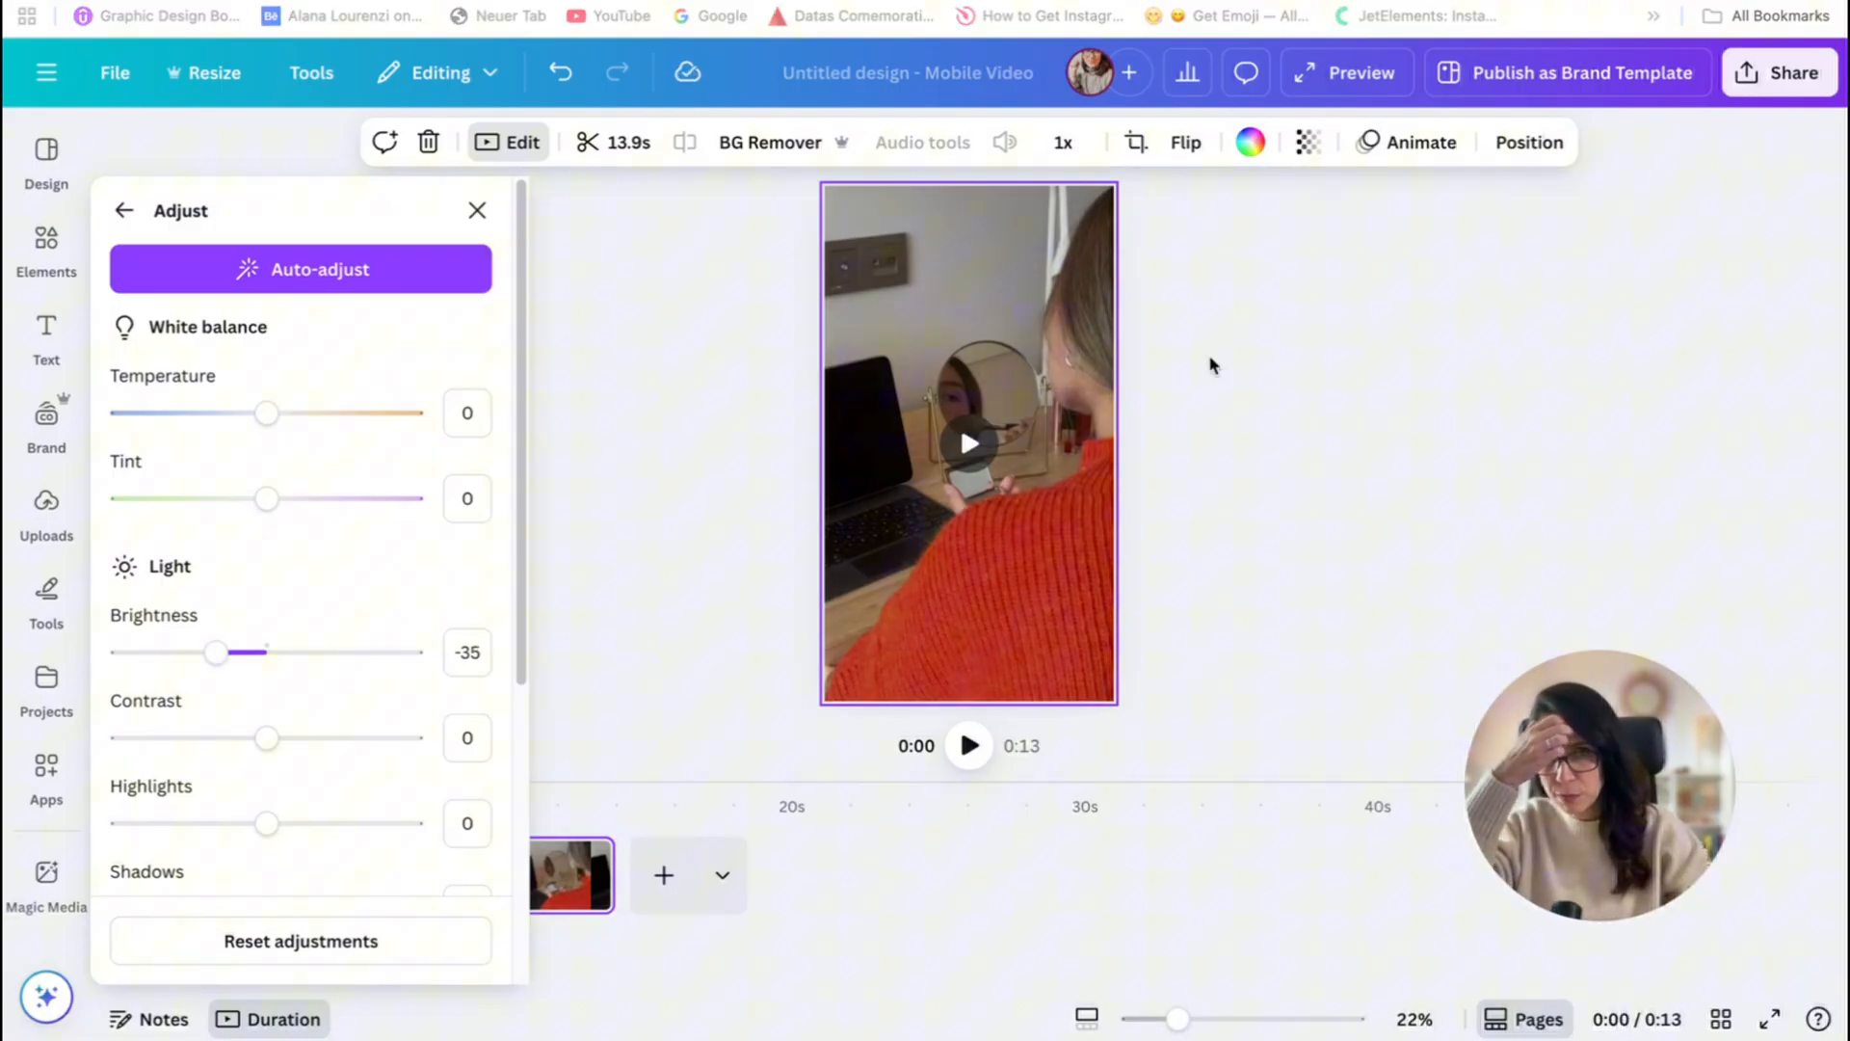
{"action": "left_click", "coordinate": [476, 210]}
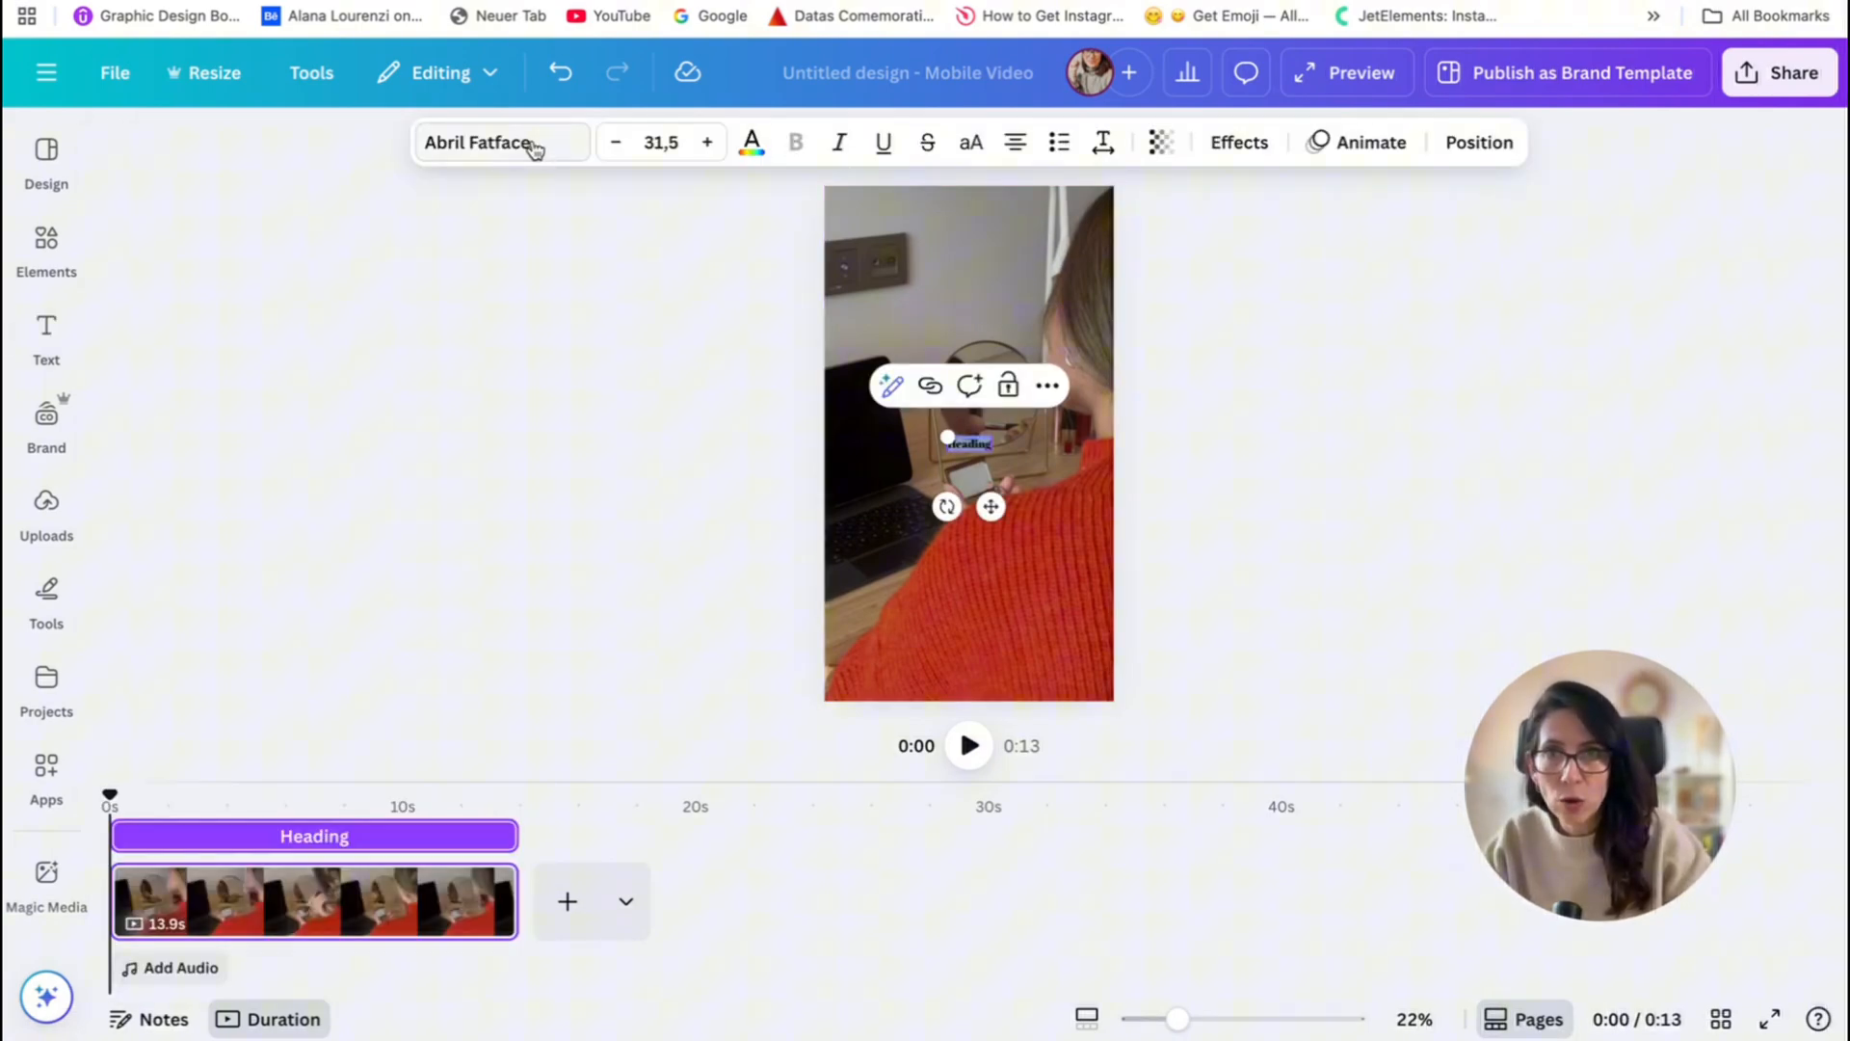
- Set the heading 'Ready to start a new' to white Times New Roman
{"action": "left_click", "coordinate": [501, 141]}
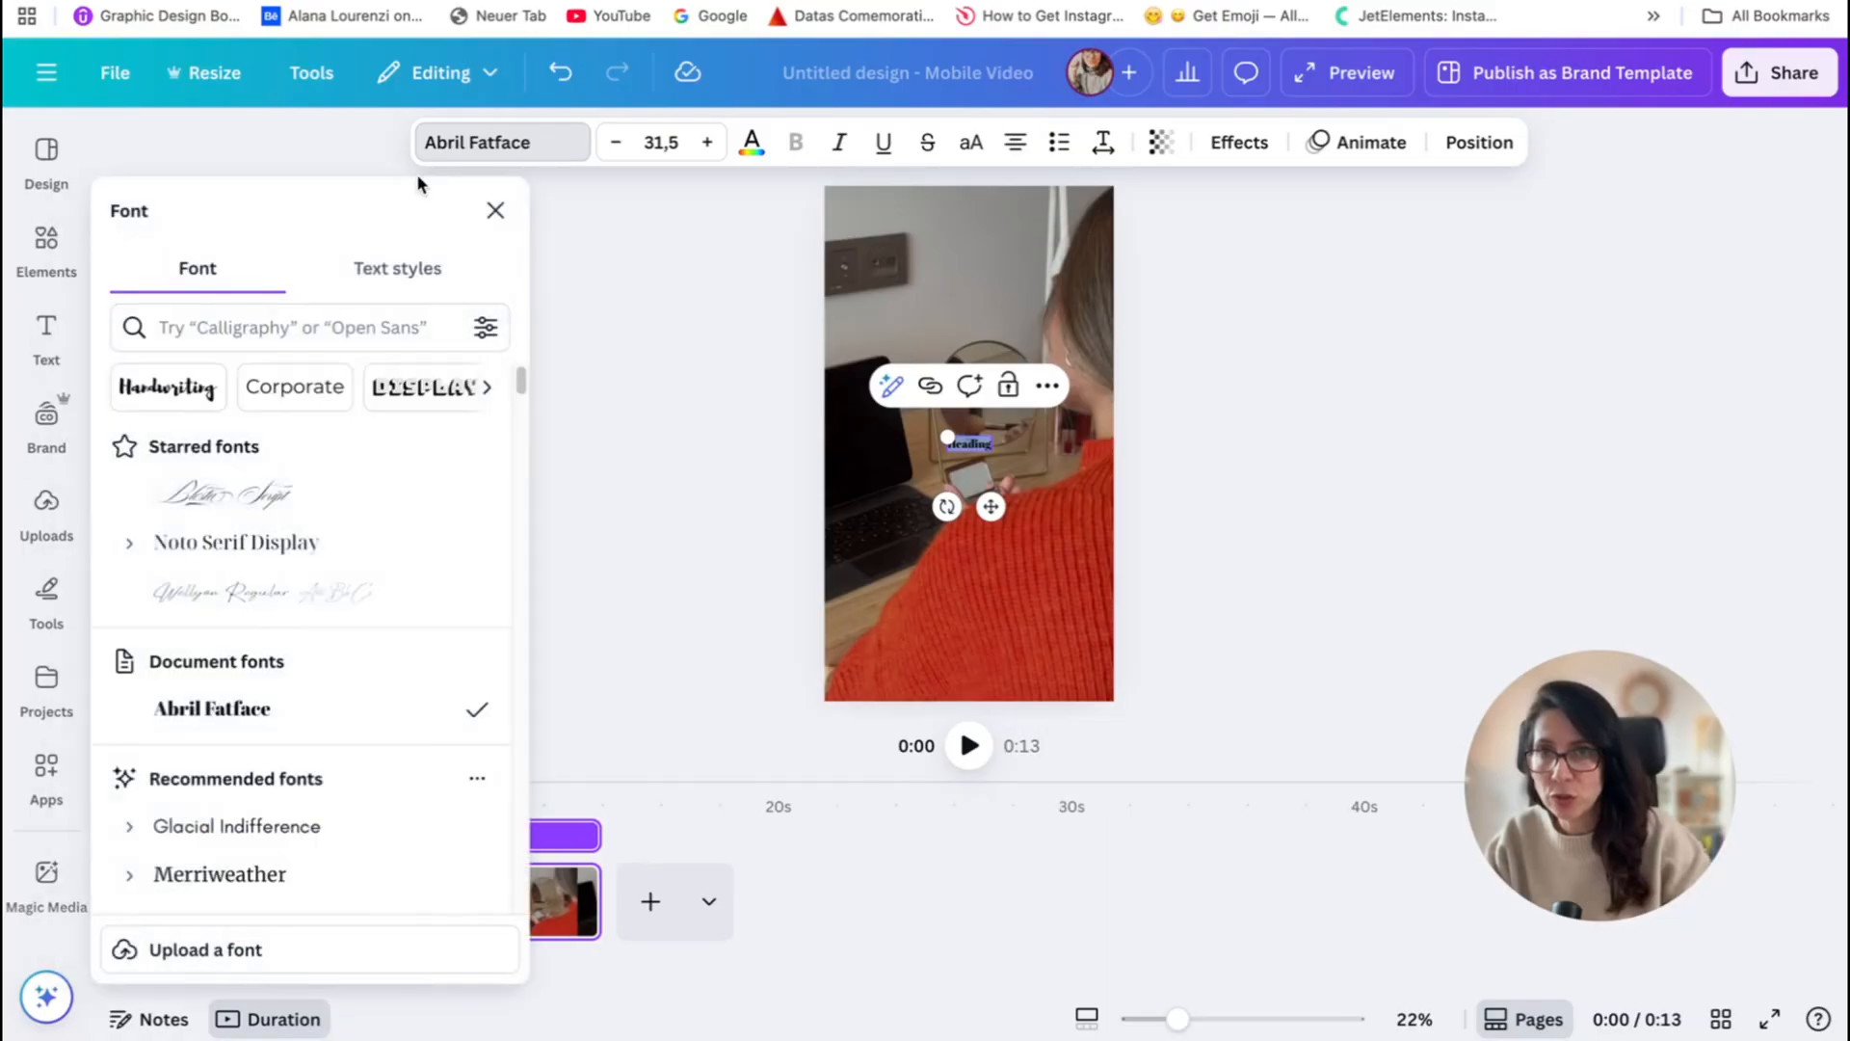
{"action": "type", "text": "times new"}
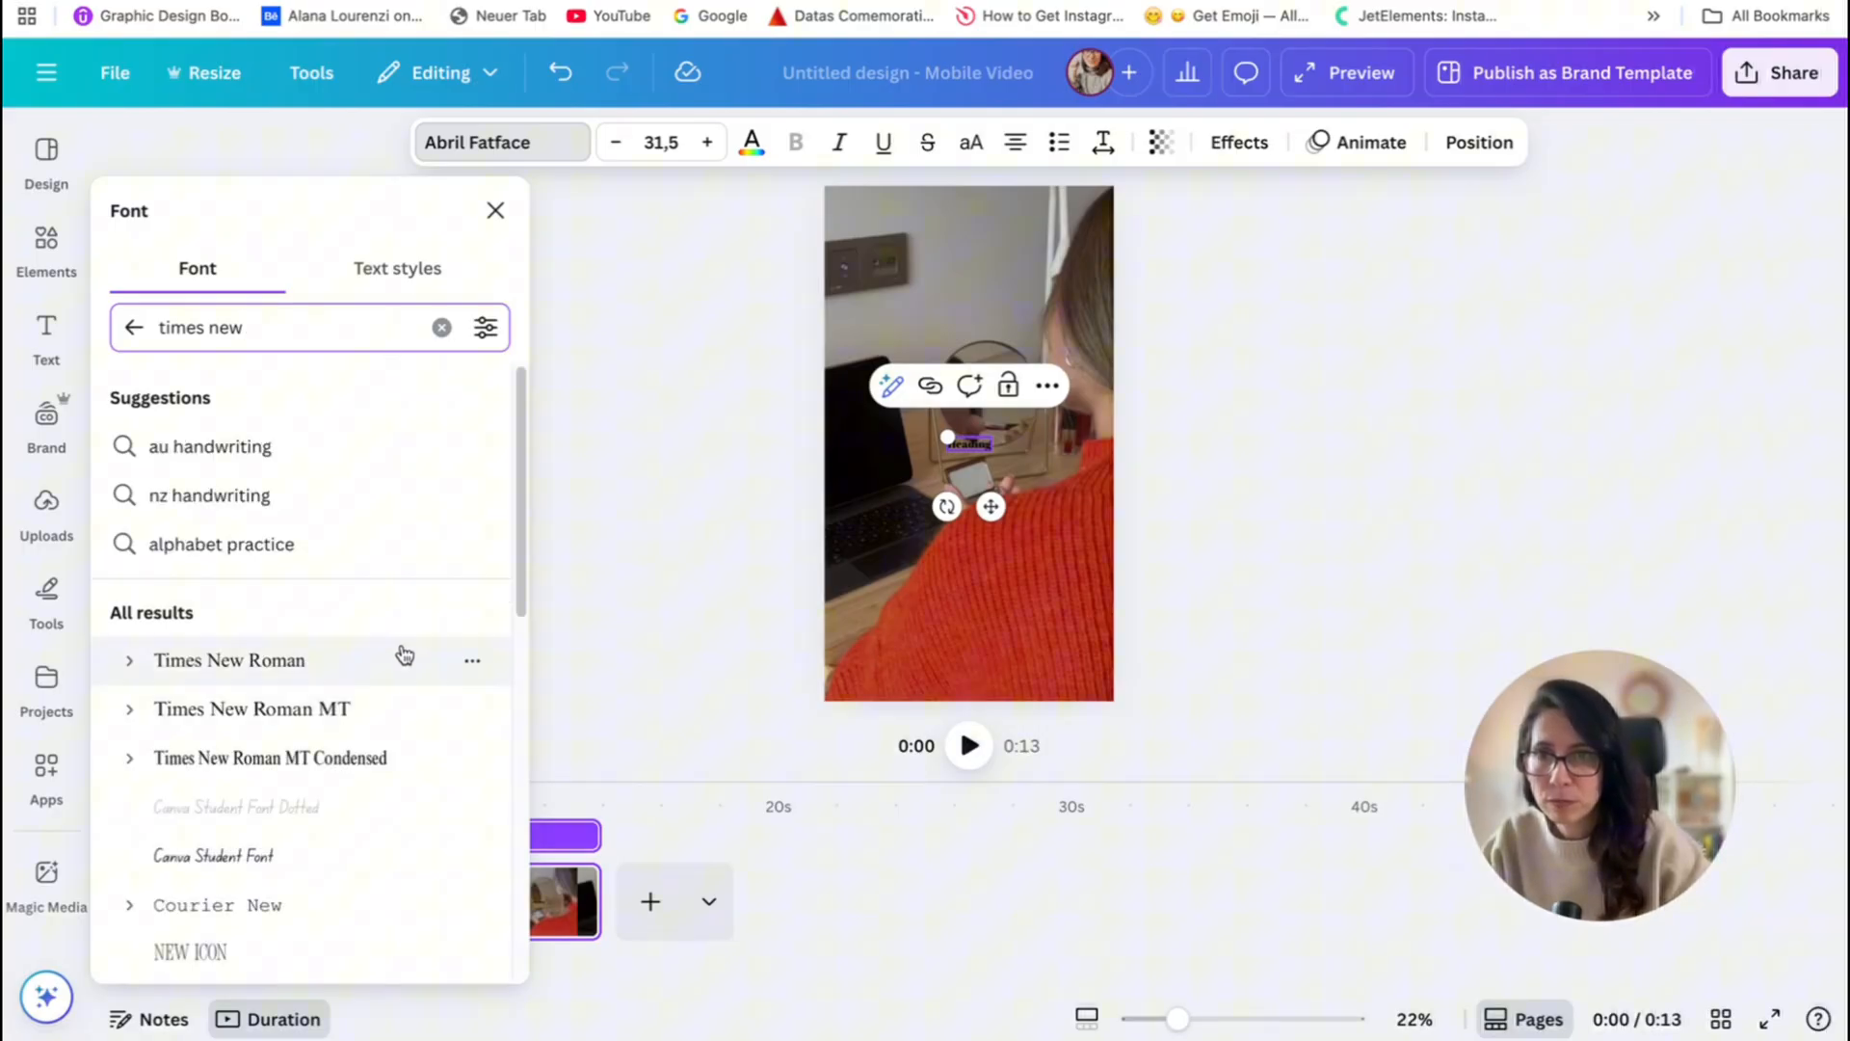
{"action": "left_click", "coordinate": [230, 659]}
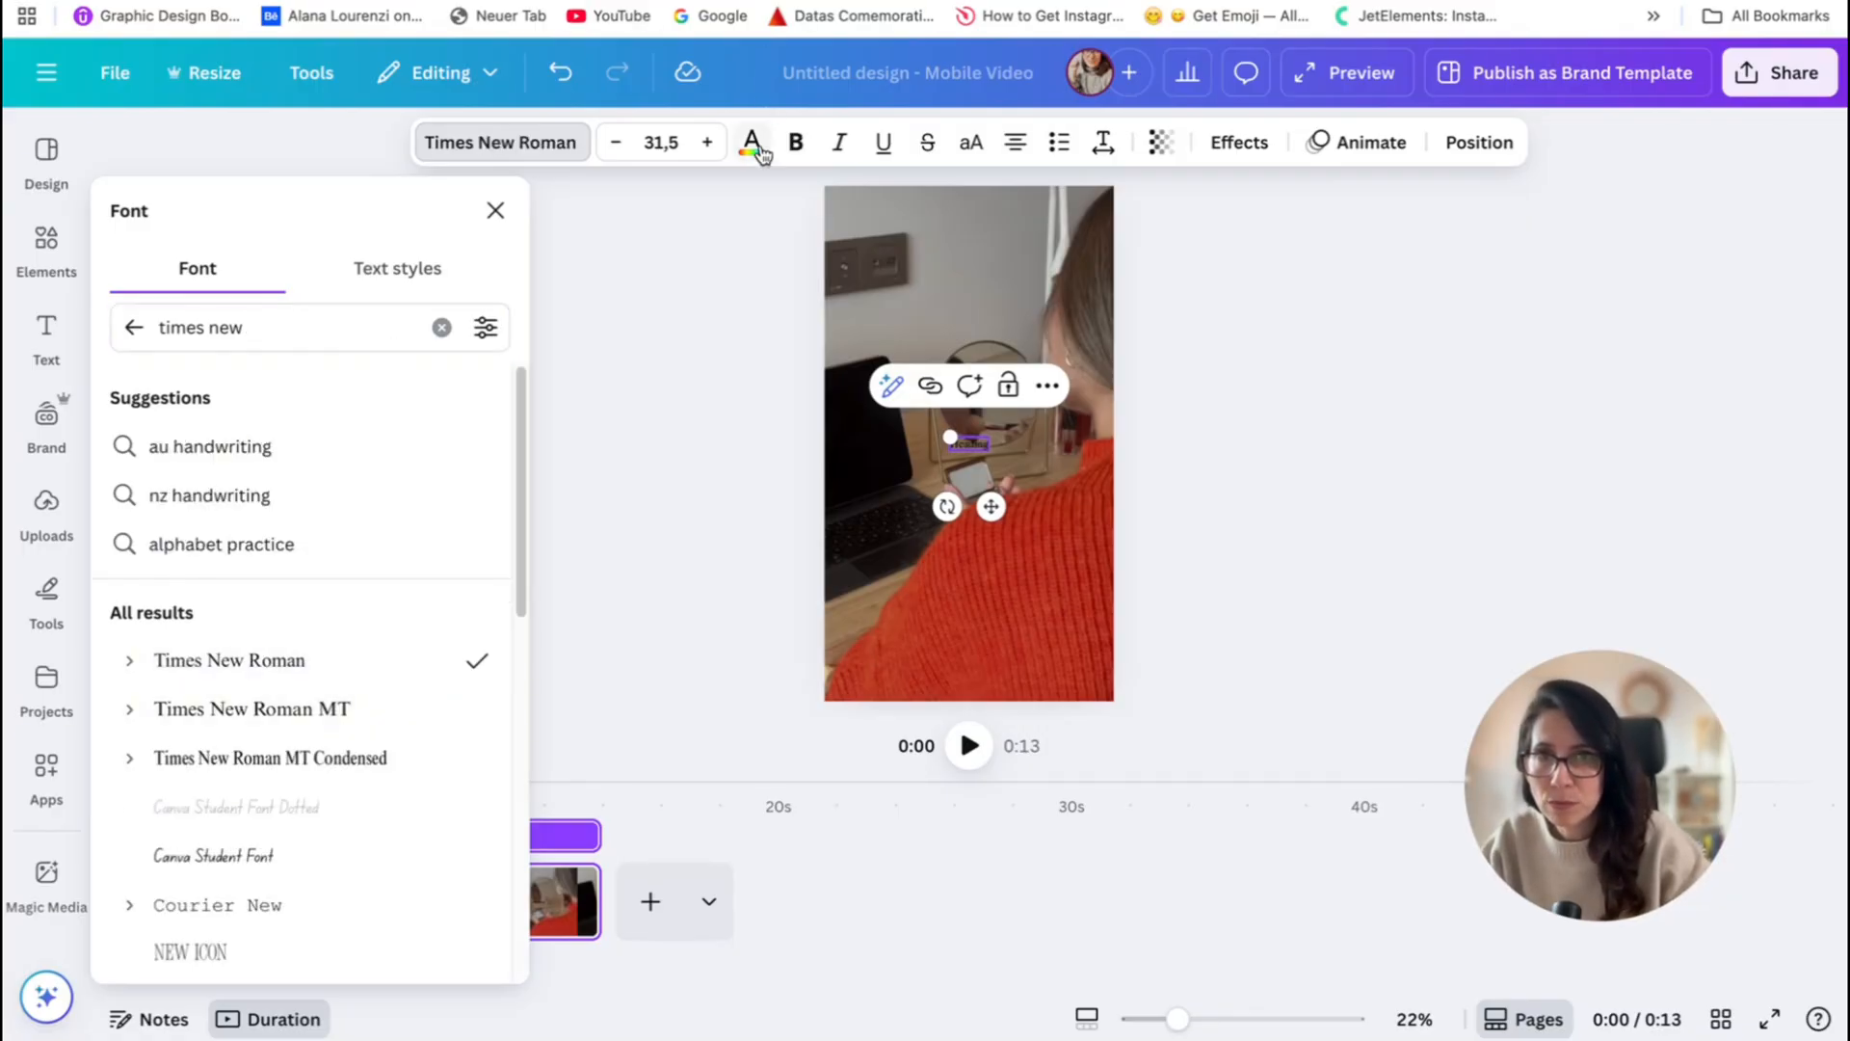
{"action": "left_click", "coordinate": [749, 141]}
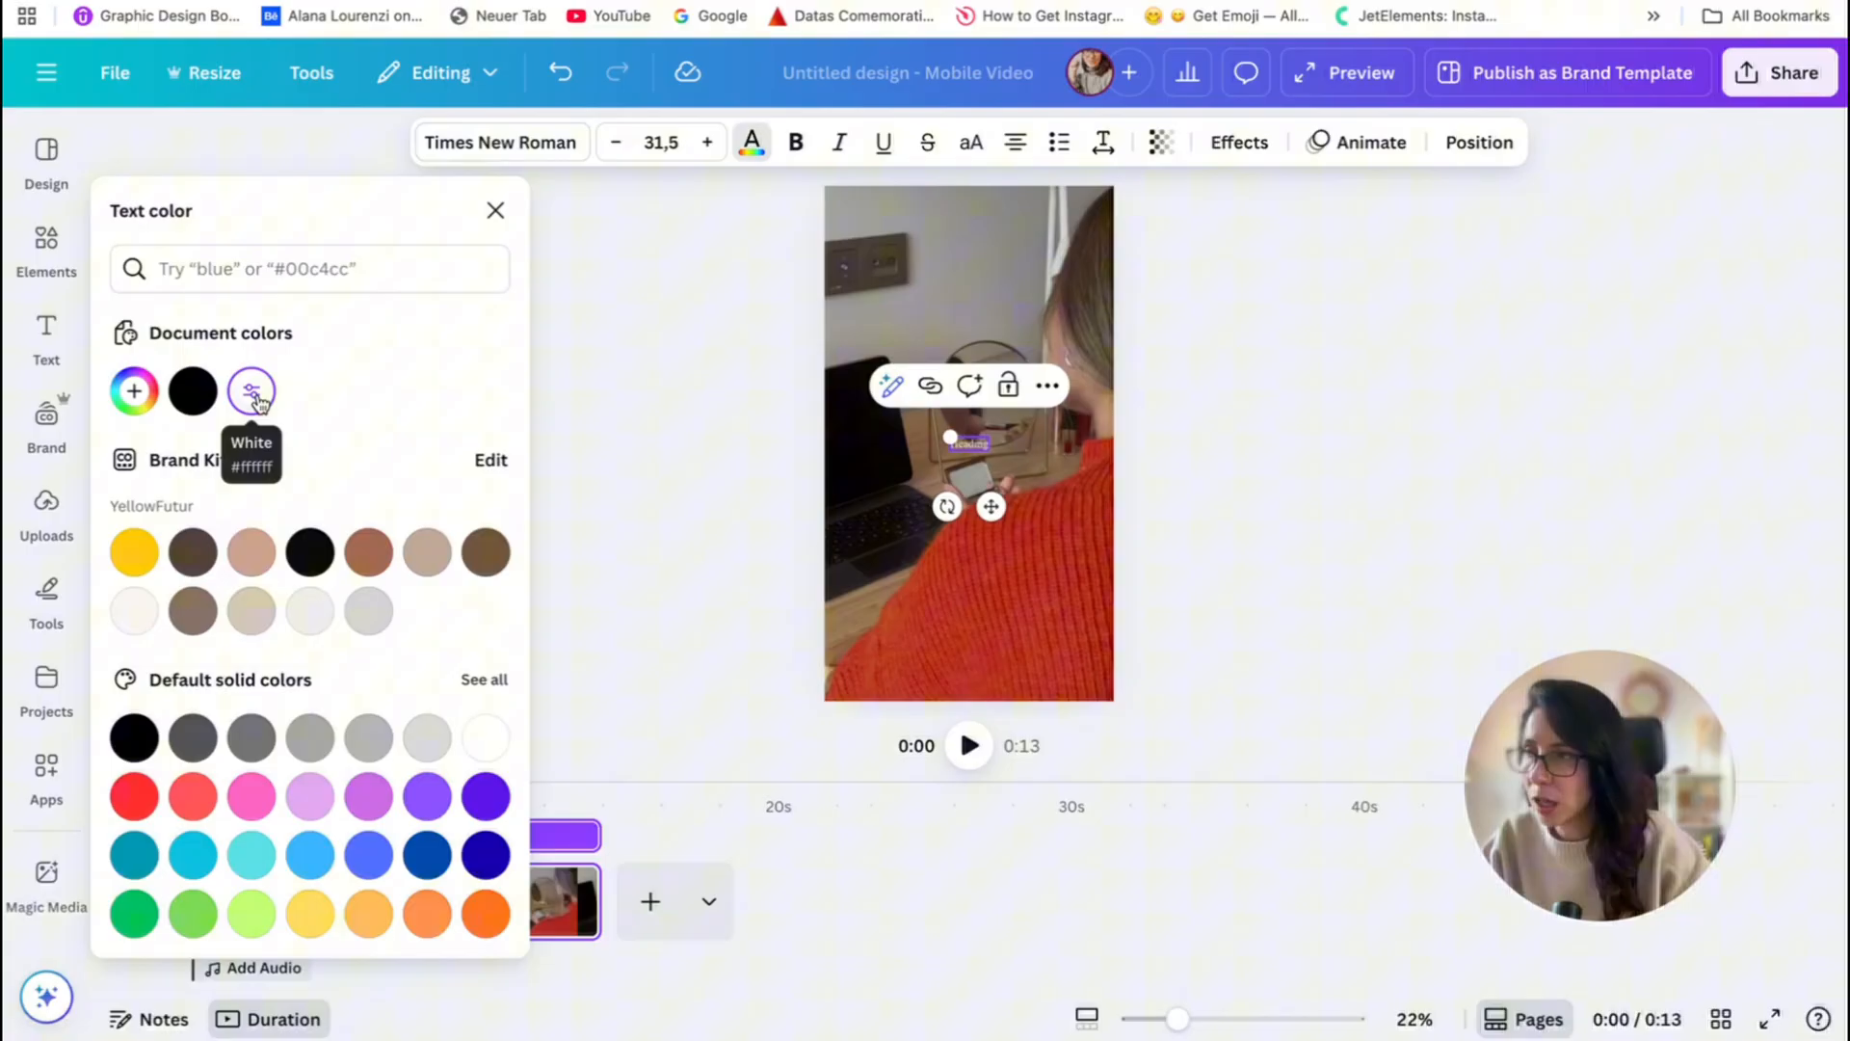
{"action": "left_click", "coordinate": [661, 141]}
{"action": "type", "text": "88"}
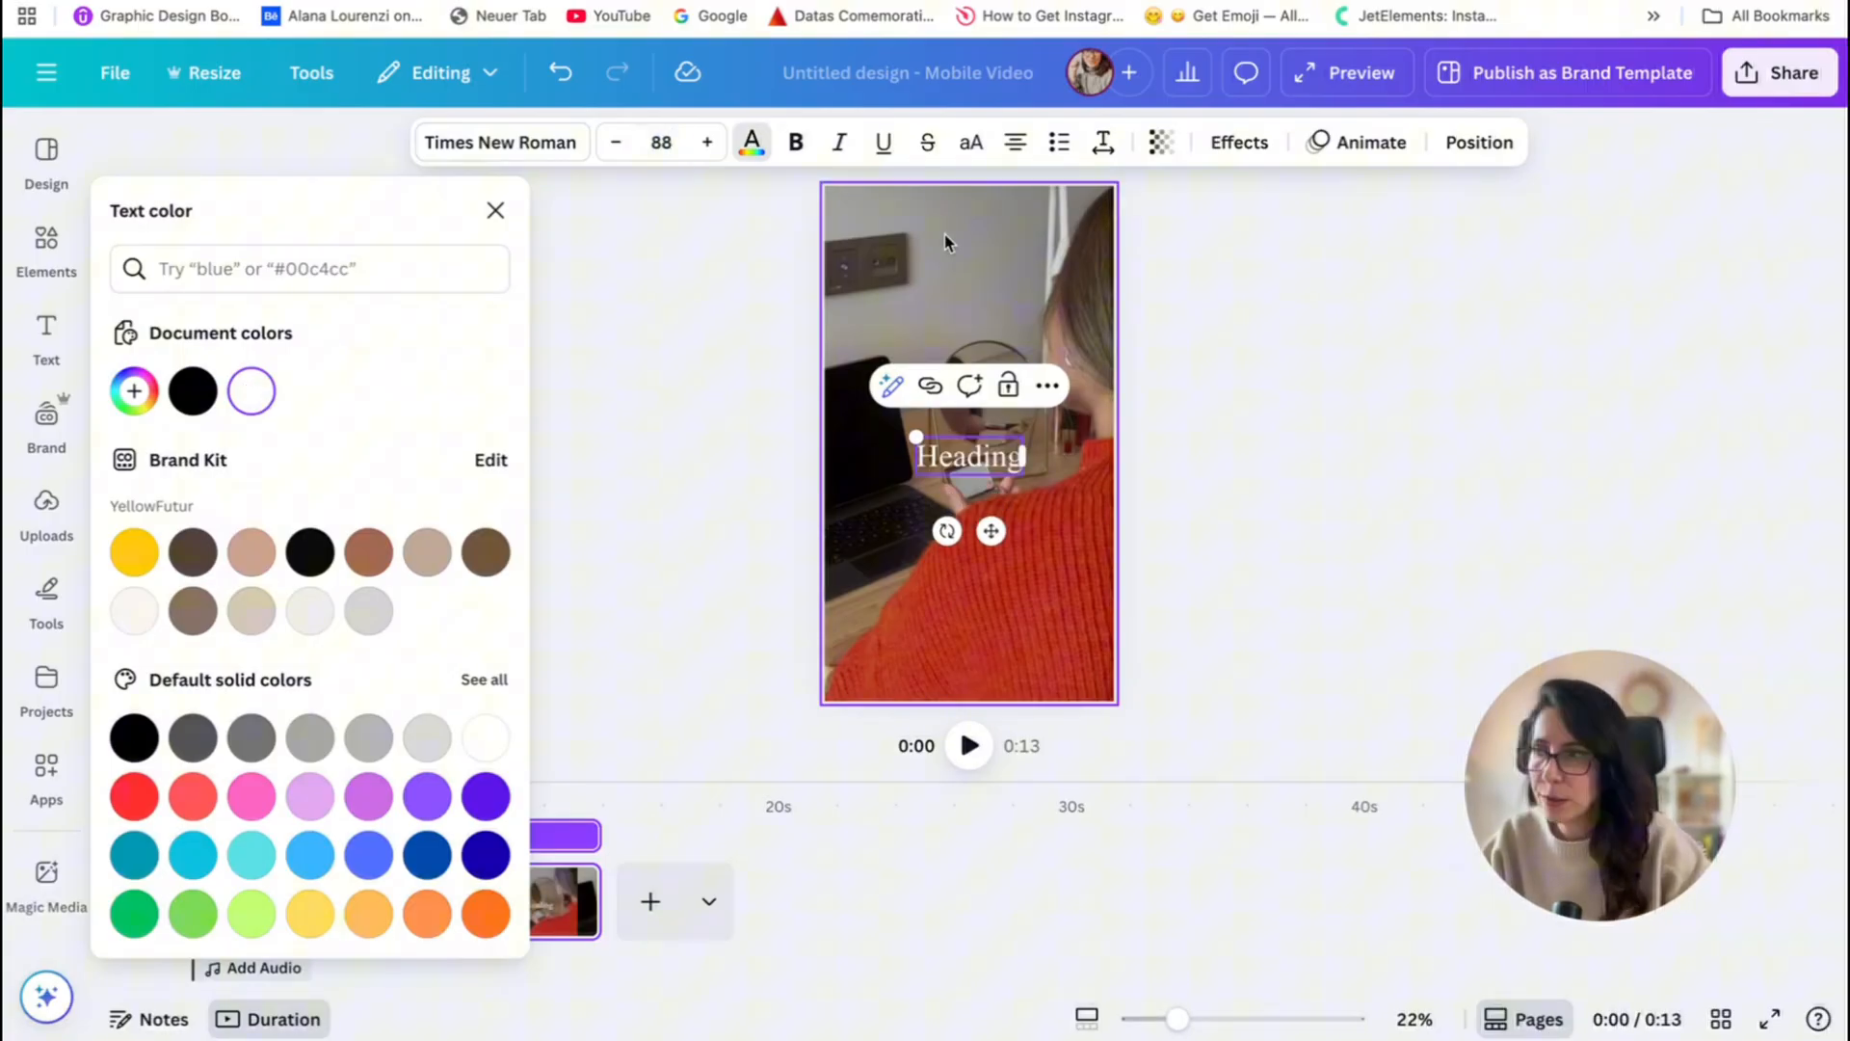
- Give the heading a negative letter spacing of -3
{"action": "left_click", "coordinate": [1101, 141]}
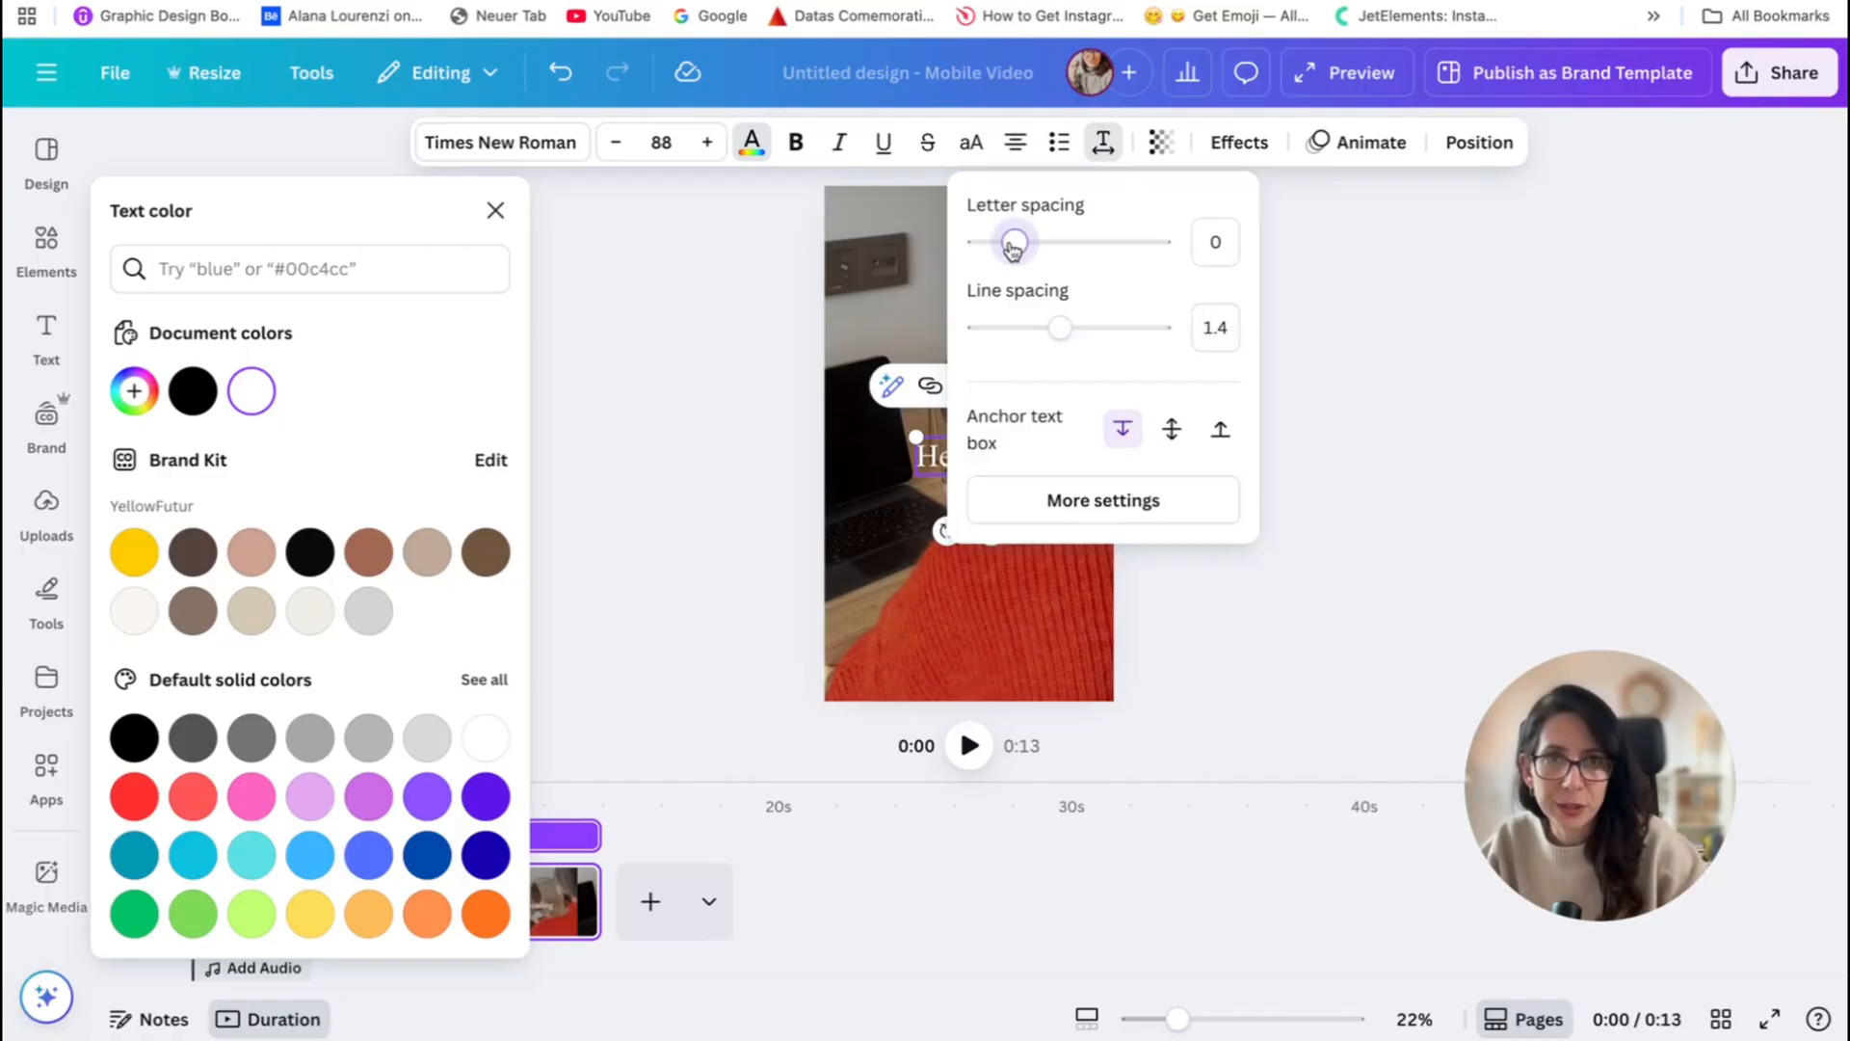
{"action": "type", "text": "-3"}
{"action": "left_click", "coordinate": [931, 455]}
{"action": "type", "text": "Ready to start a new"}
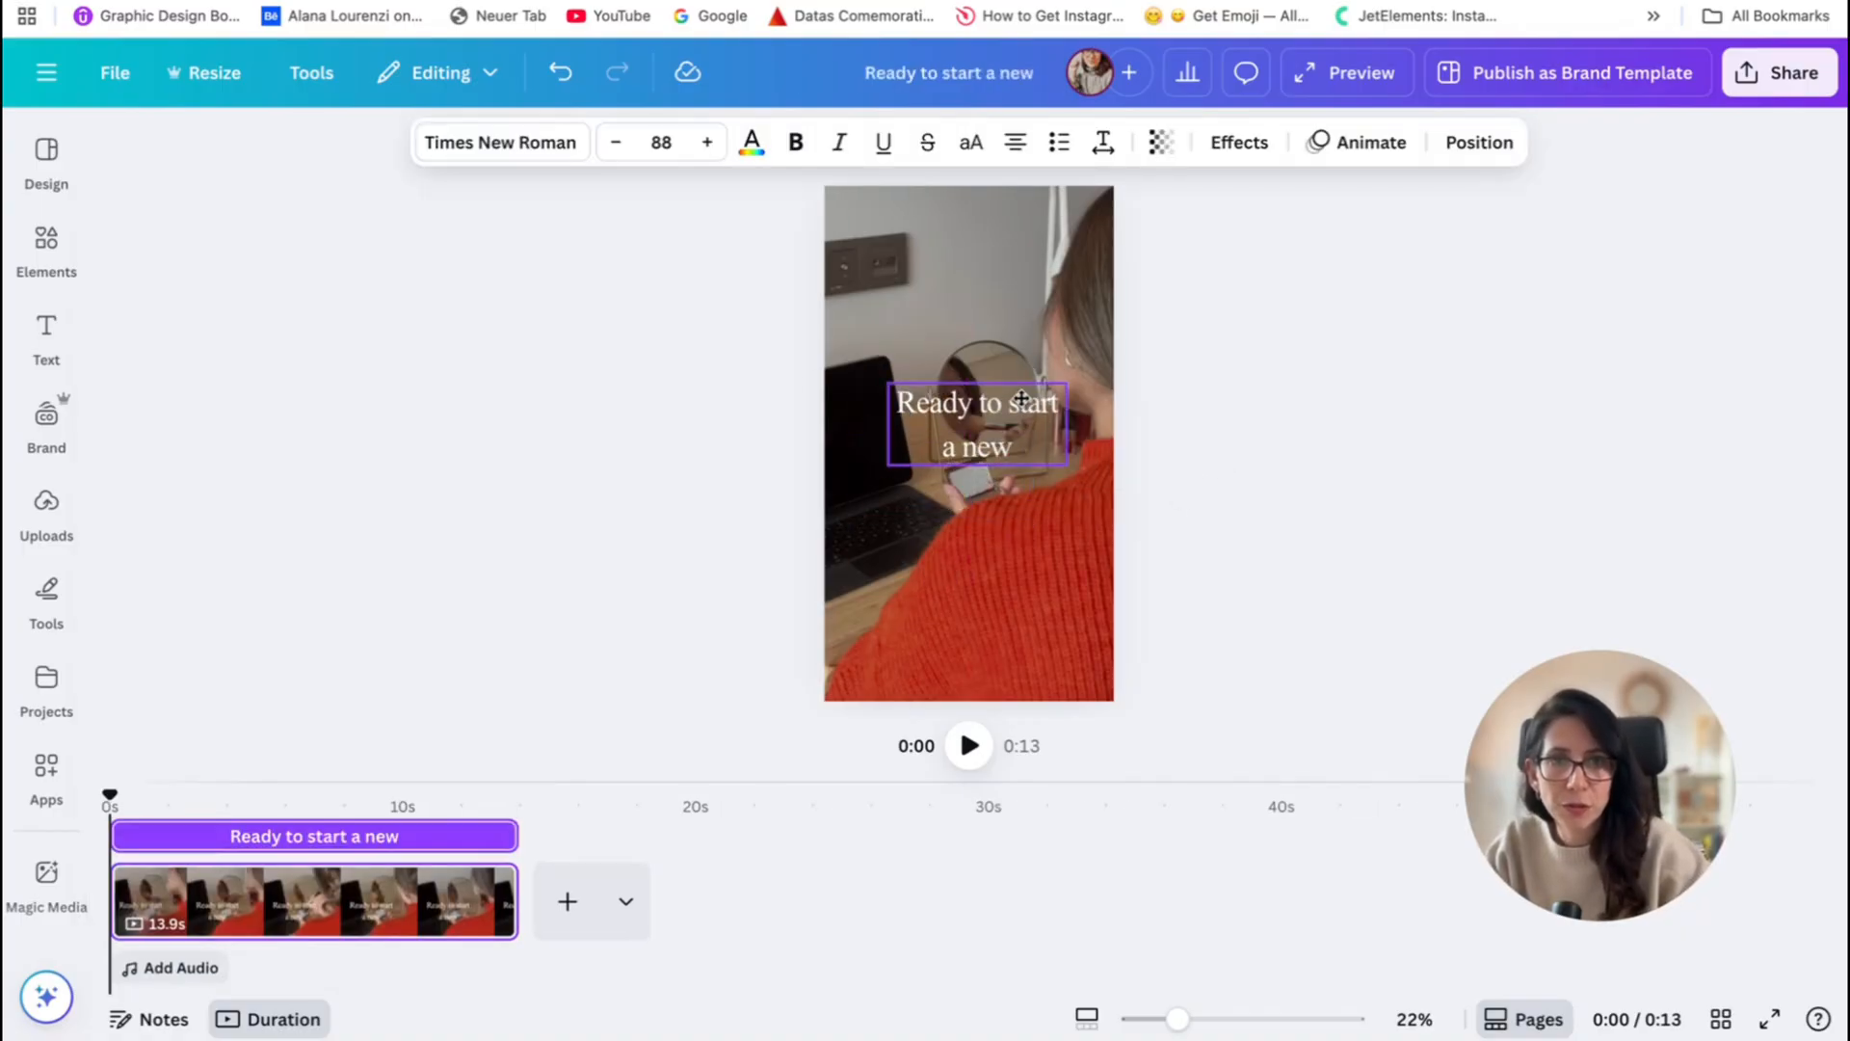
- Tighten the heading's line spacing to about 0.74 so the two lines sit closer
{"action": "left_click", "coordinate": [975, 424]}
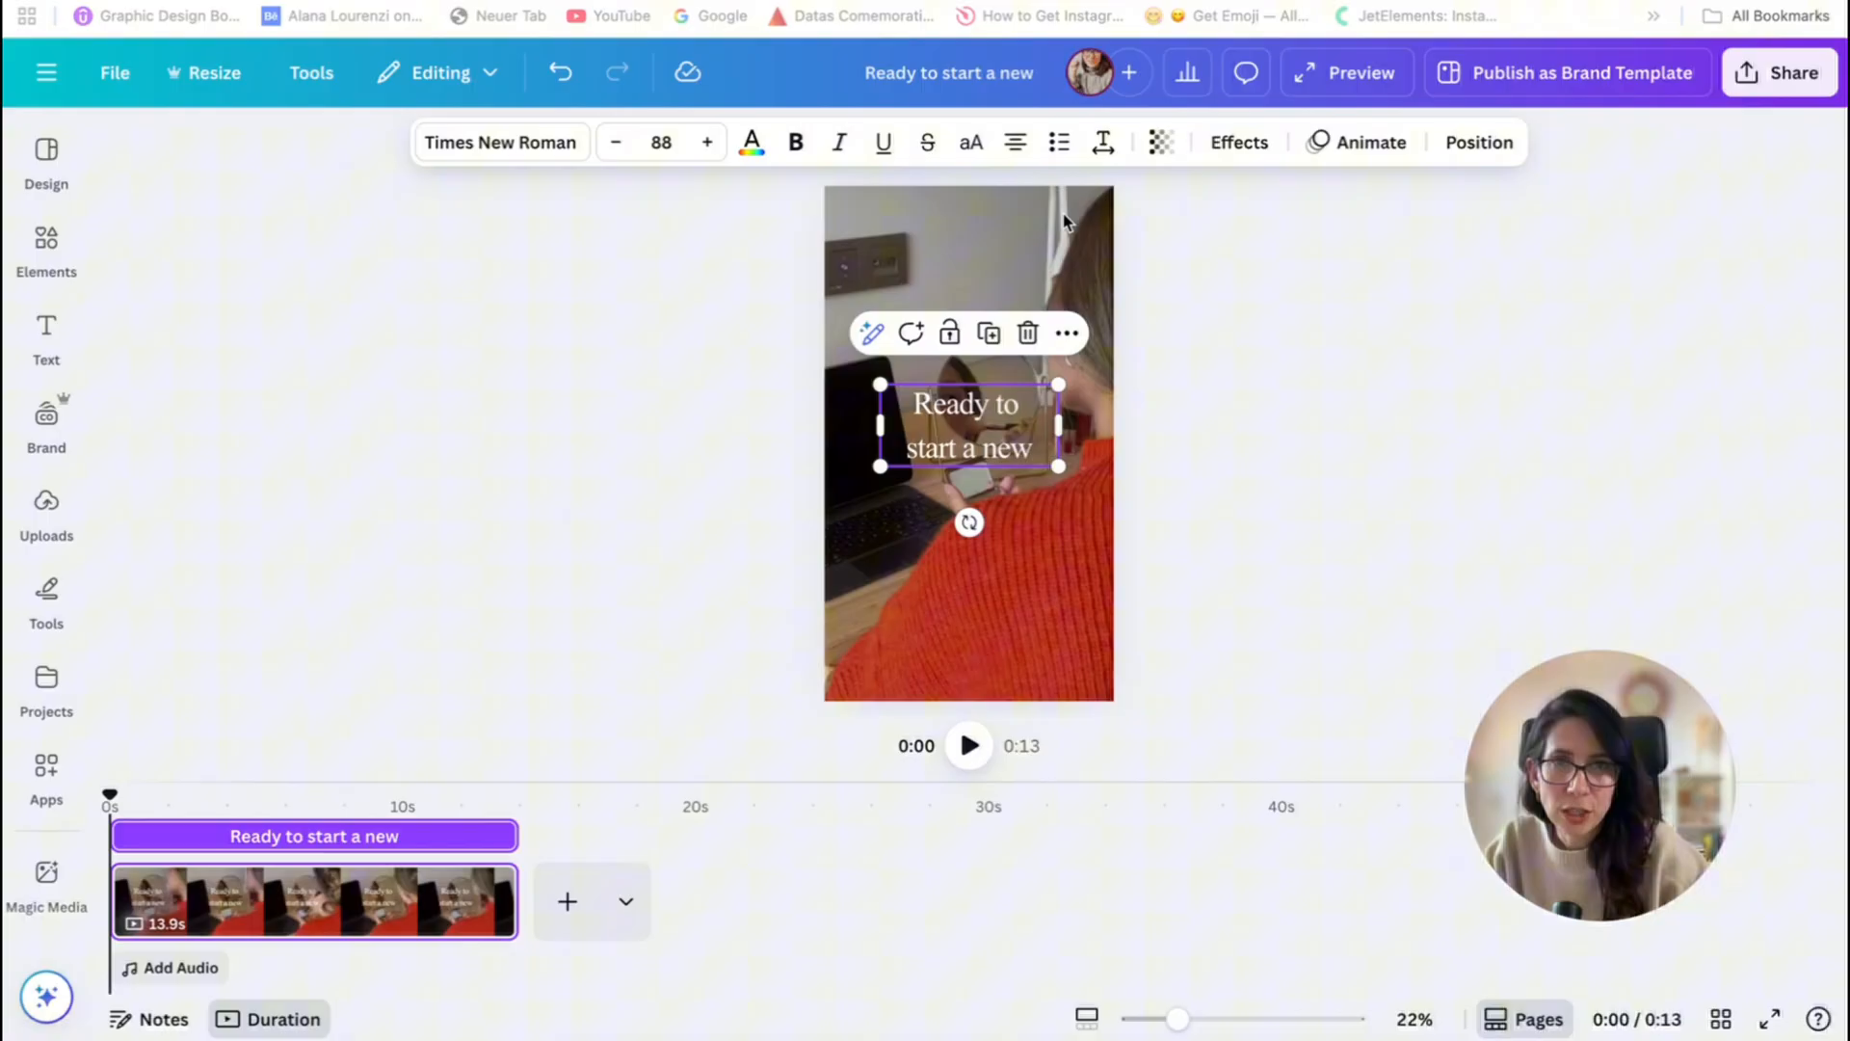
{"action": "left_click", "coordinate": [1100, 141]}
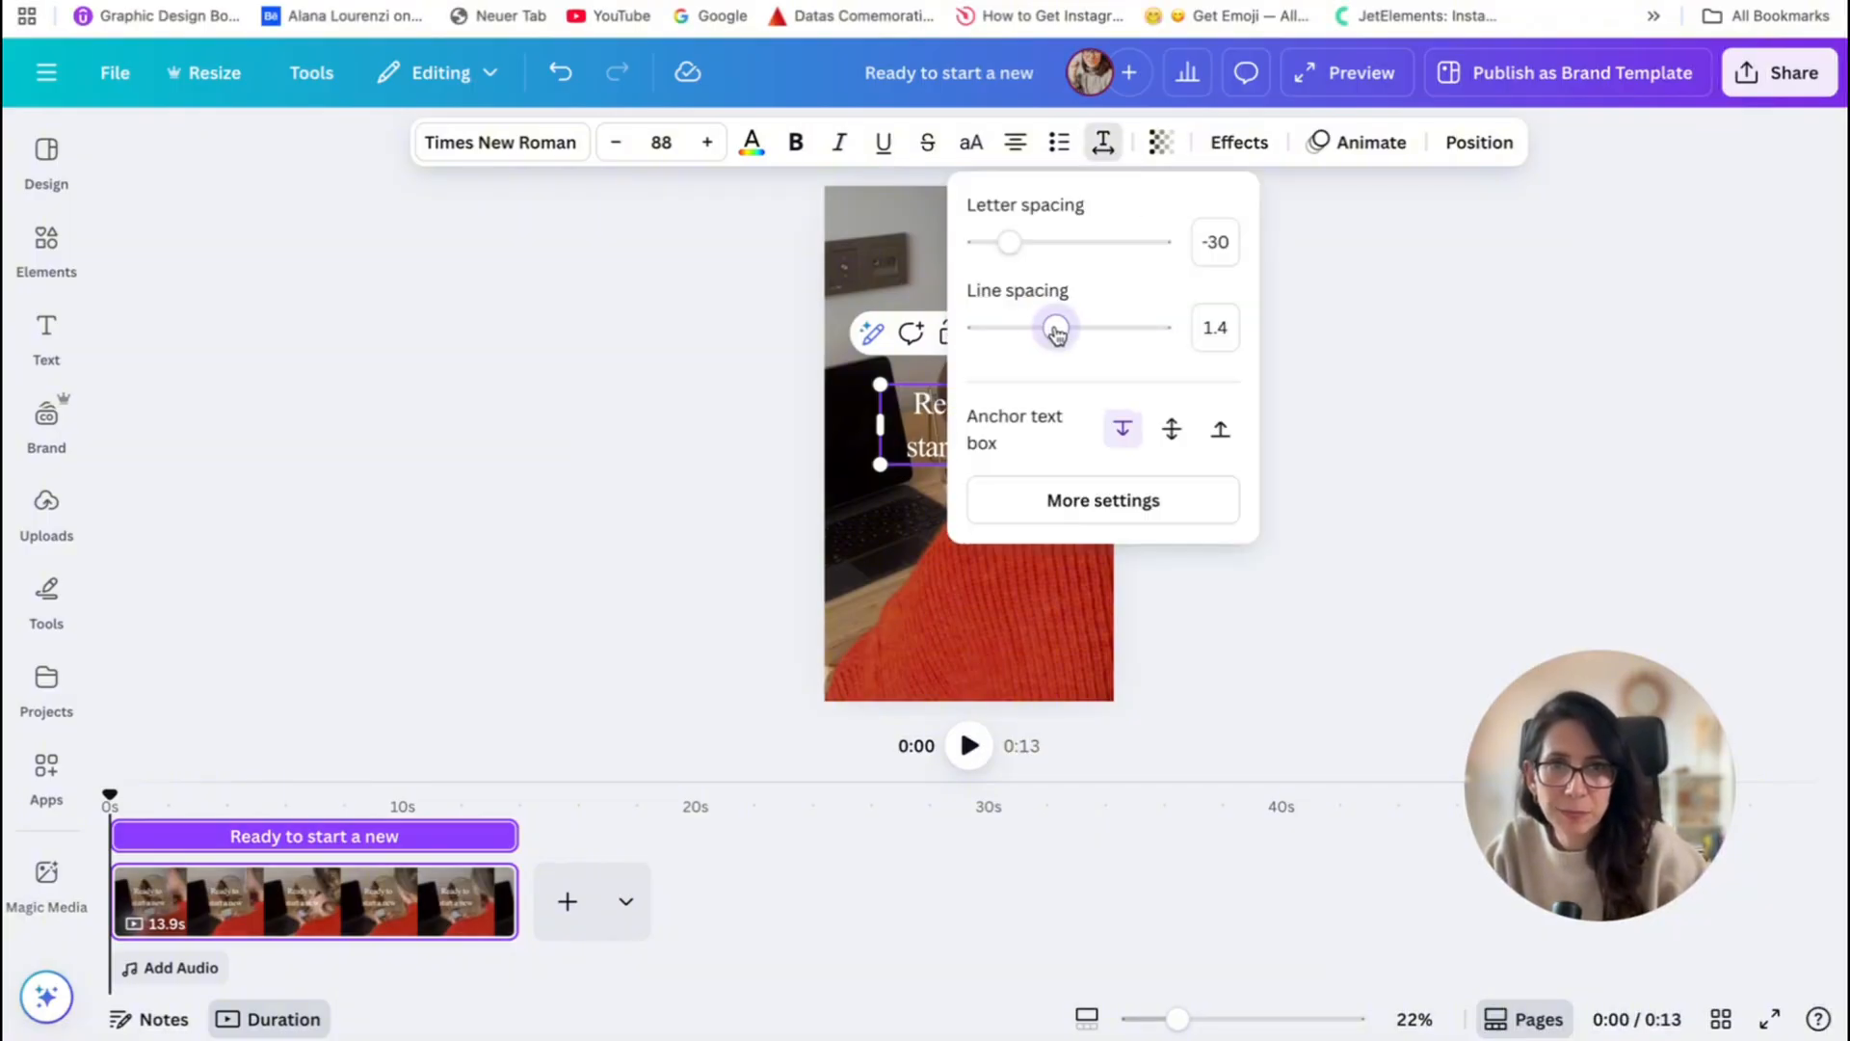
{"action": "left_click_drag", "start_coordinate": [1056, 328], "coordinate": [1000, 328]}
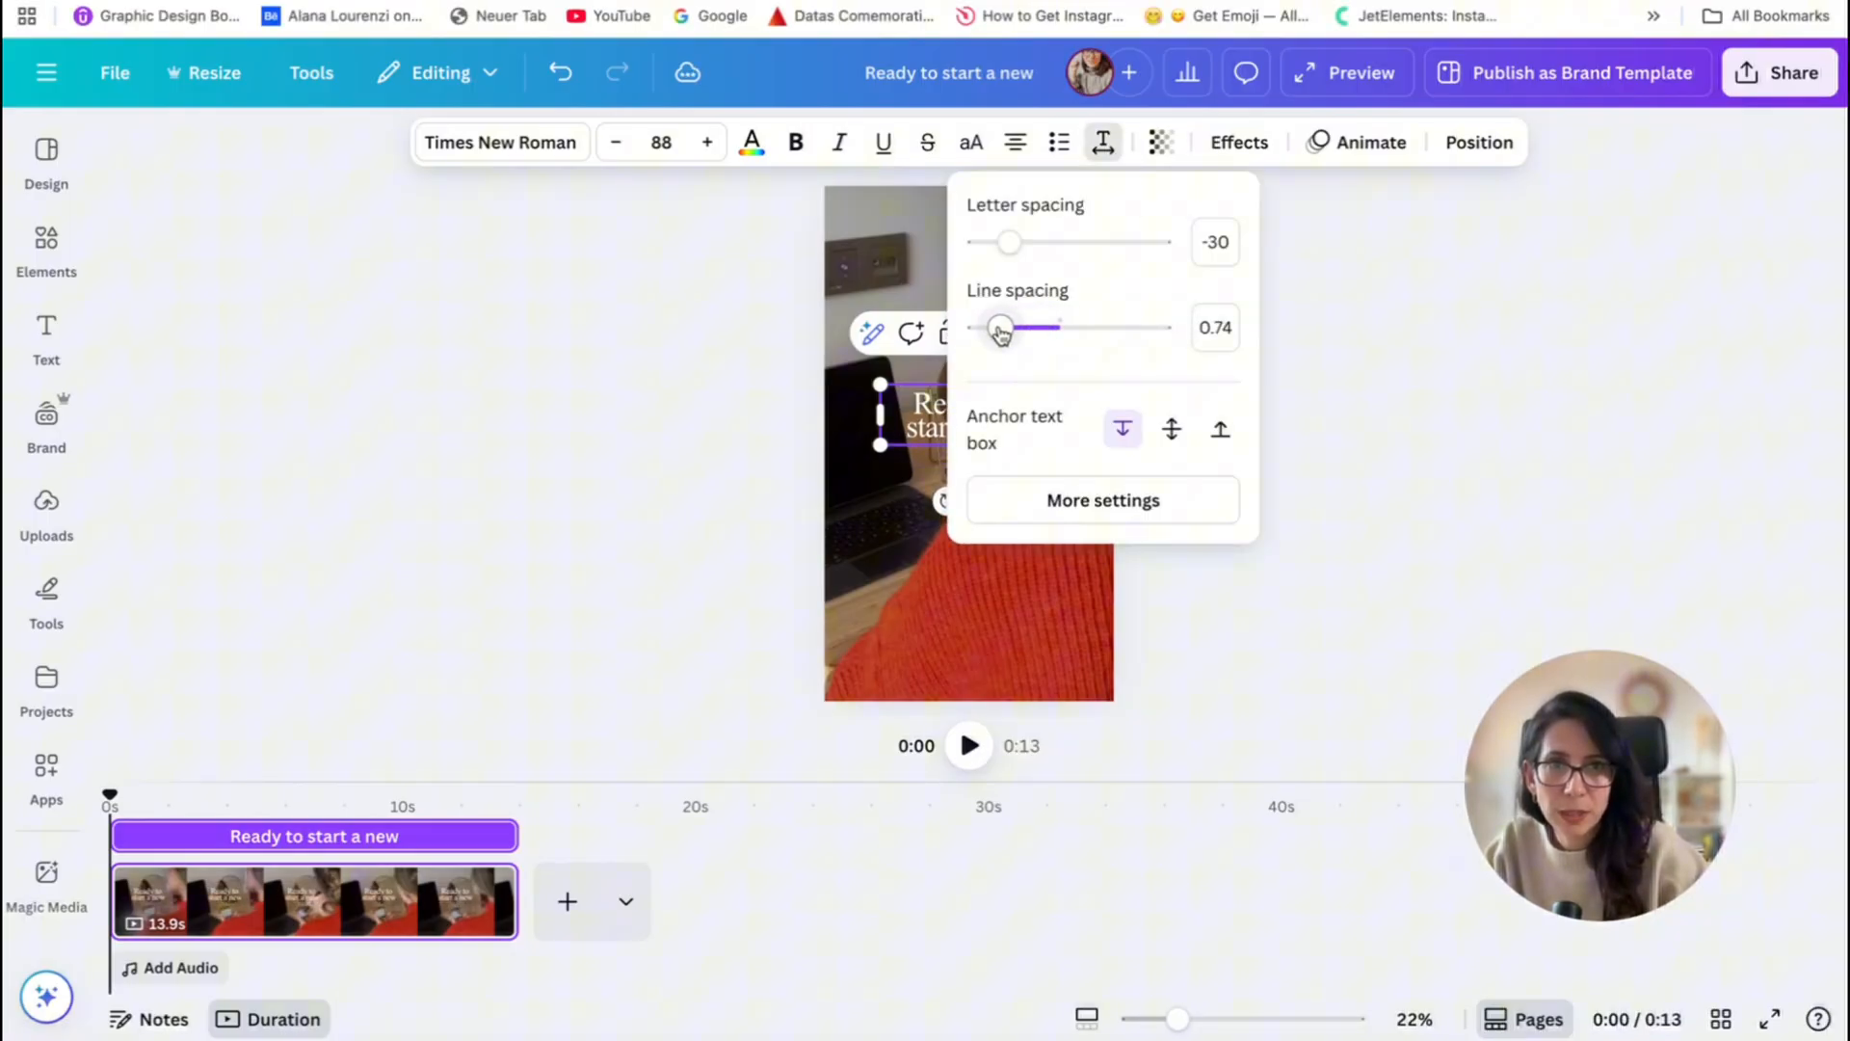
{"action": "left_click_drag", "start_coordinate": [1000, 328], "coordinate": [1012, 328]}
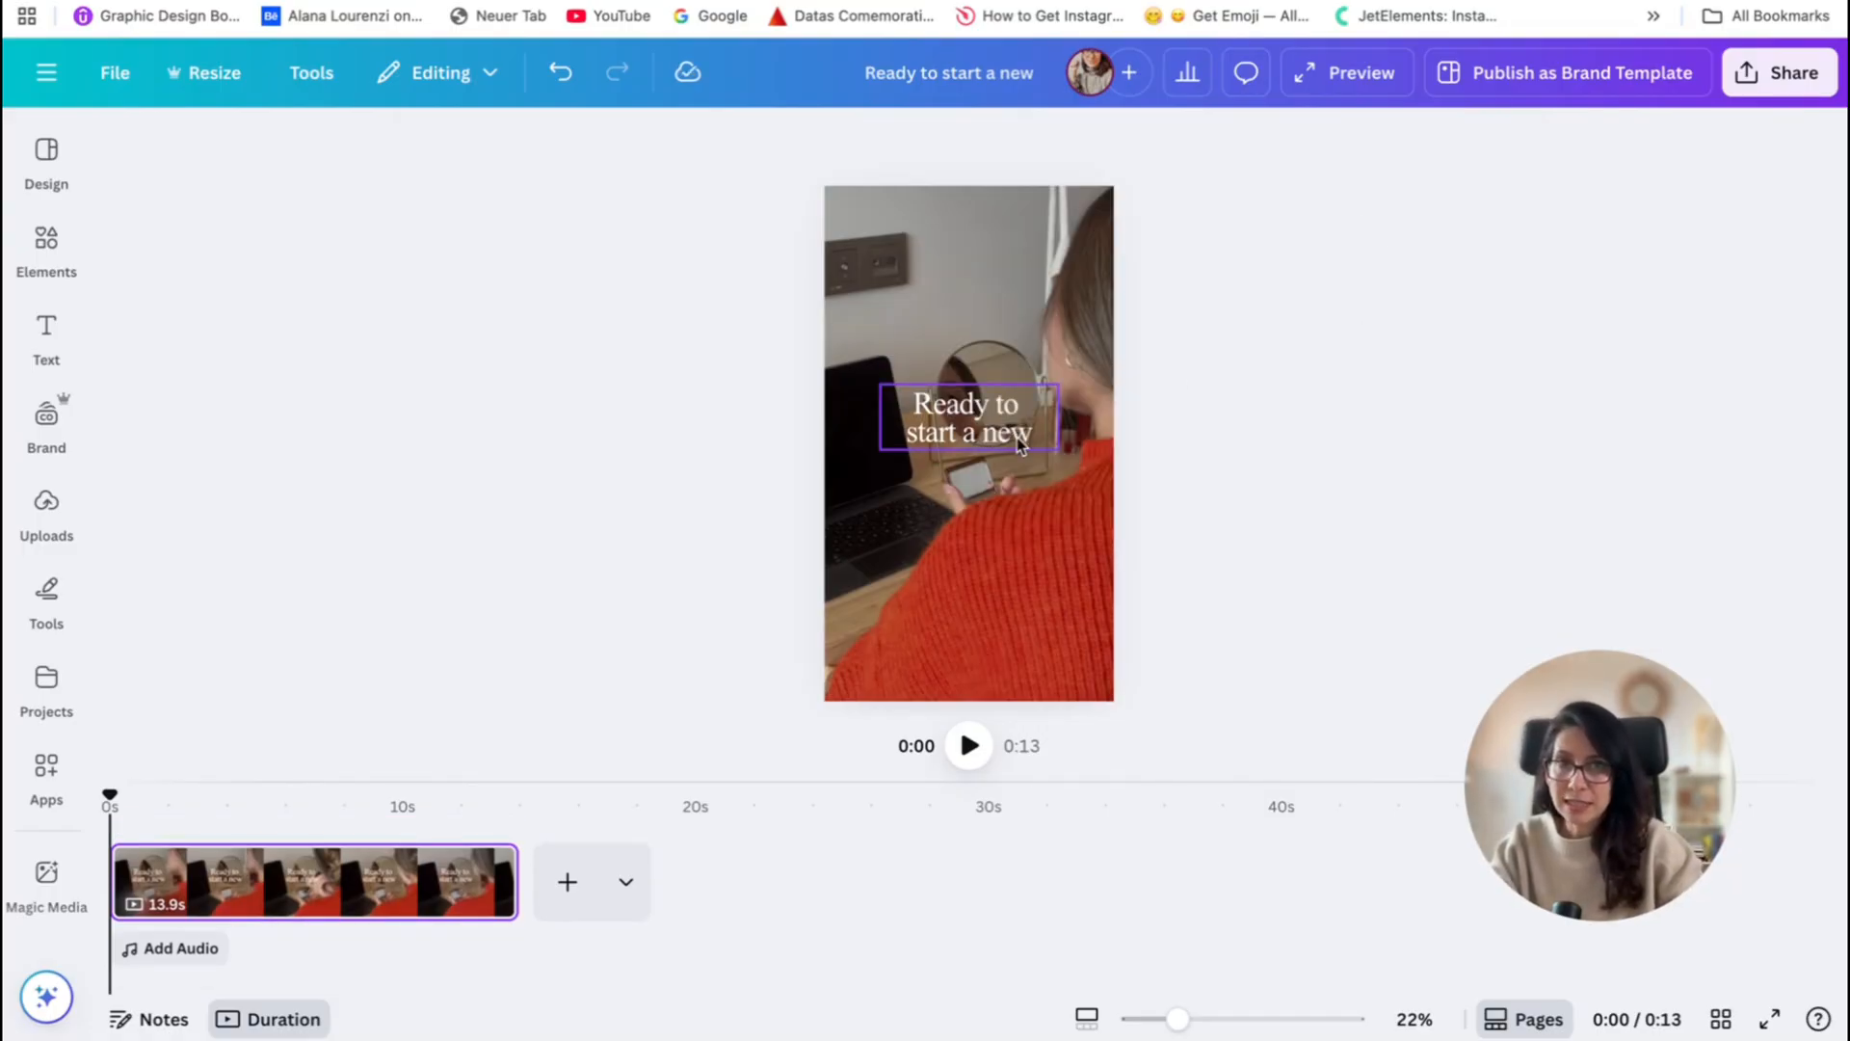
{"action": "left_click", "coordinate": [966, 416]}
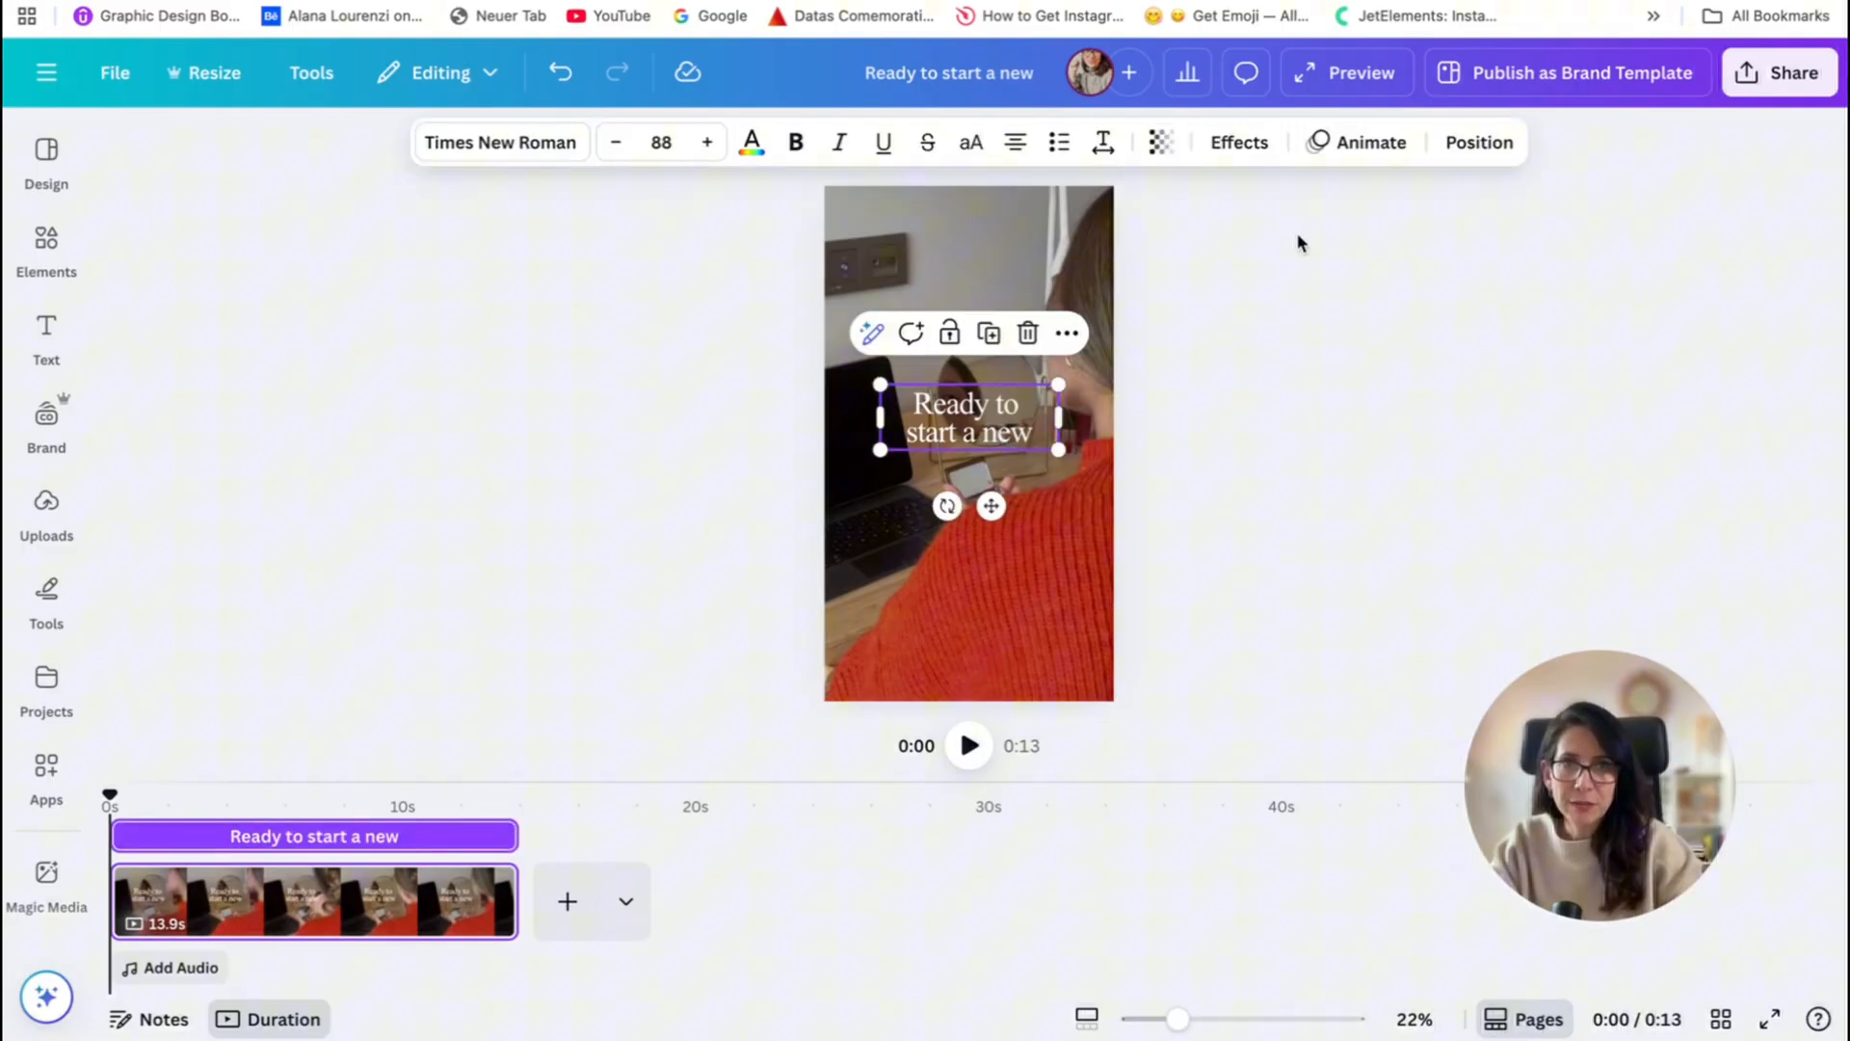
- Apply a Lift shadow effect to the heading at intensity about 81
{"action": "left_click", "coordinate": [1237, 141]}
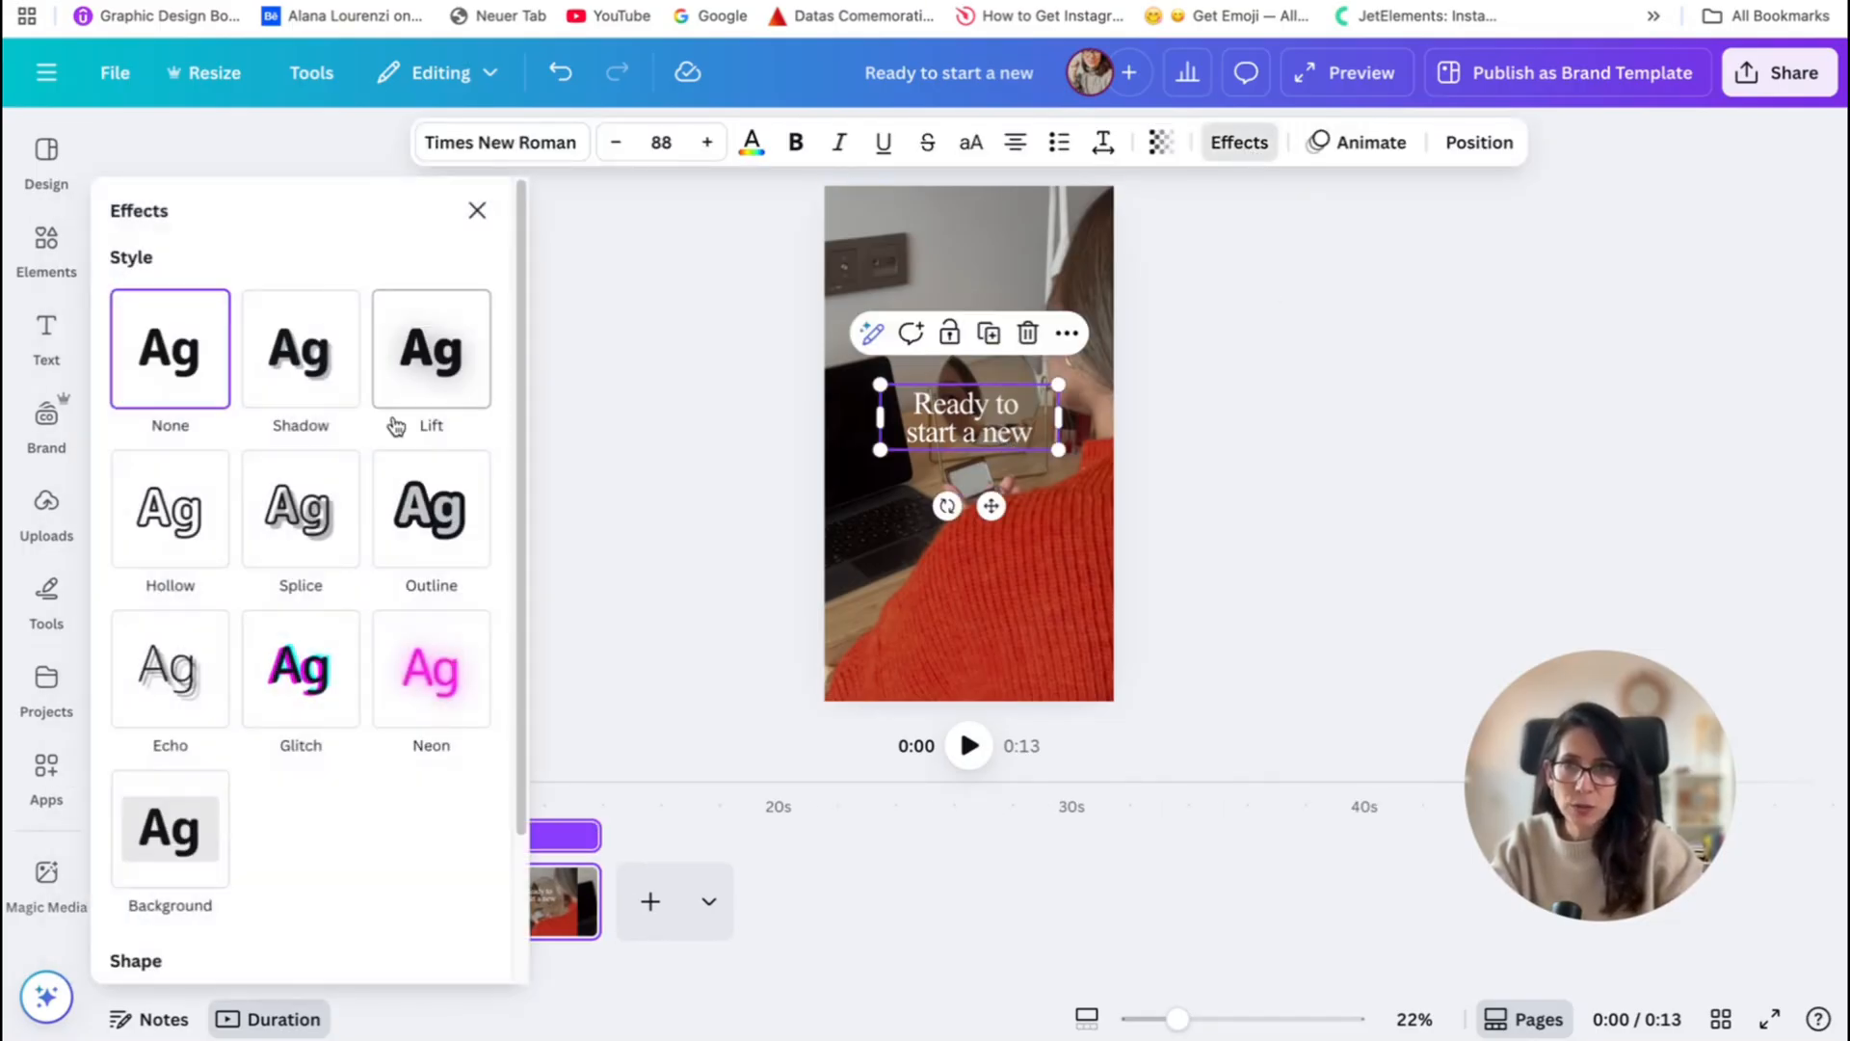
{"action": "left_click", "coordinate": [429, 346]}
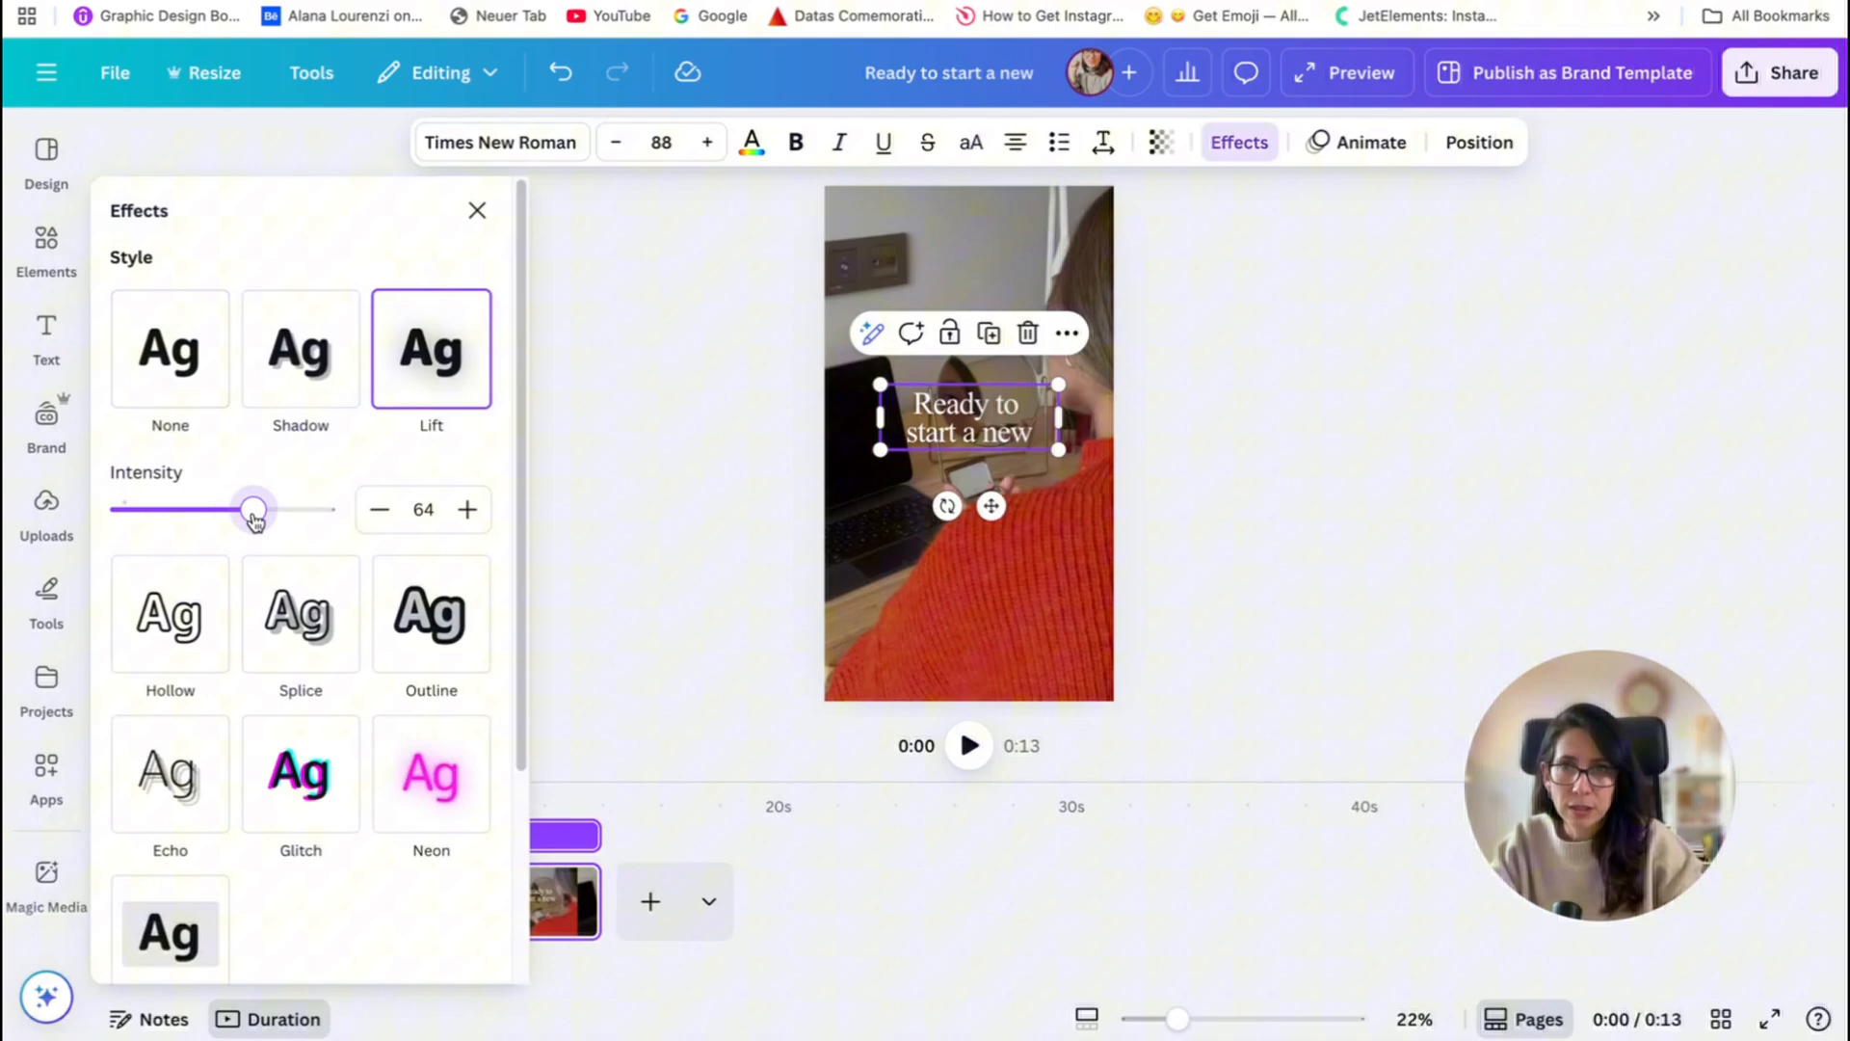
{"action": "left_click_drag", "start_coordinate": [255, 509], "coordinate": [287, 509]}
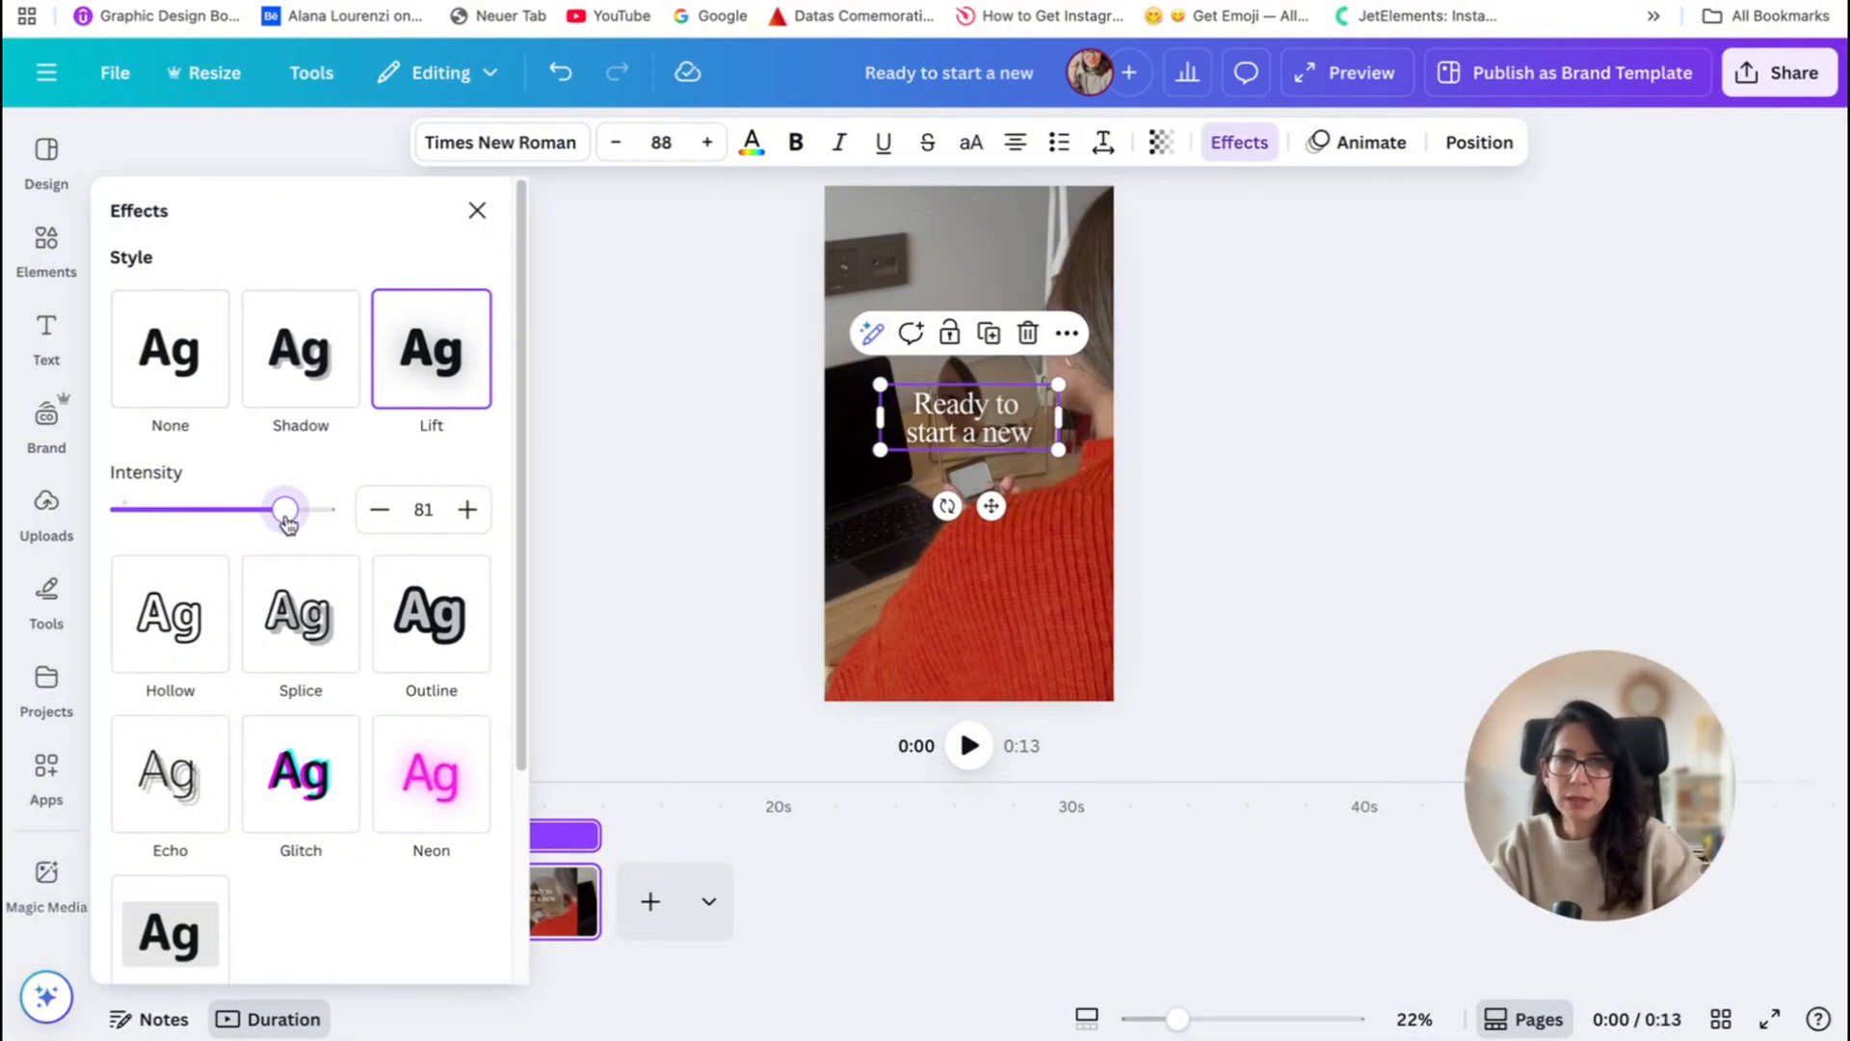
{"action": "left_click_drag", "start_coordinate": [284, 508], "coordinate": [325, 509]}
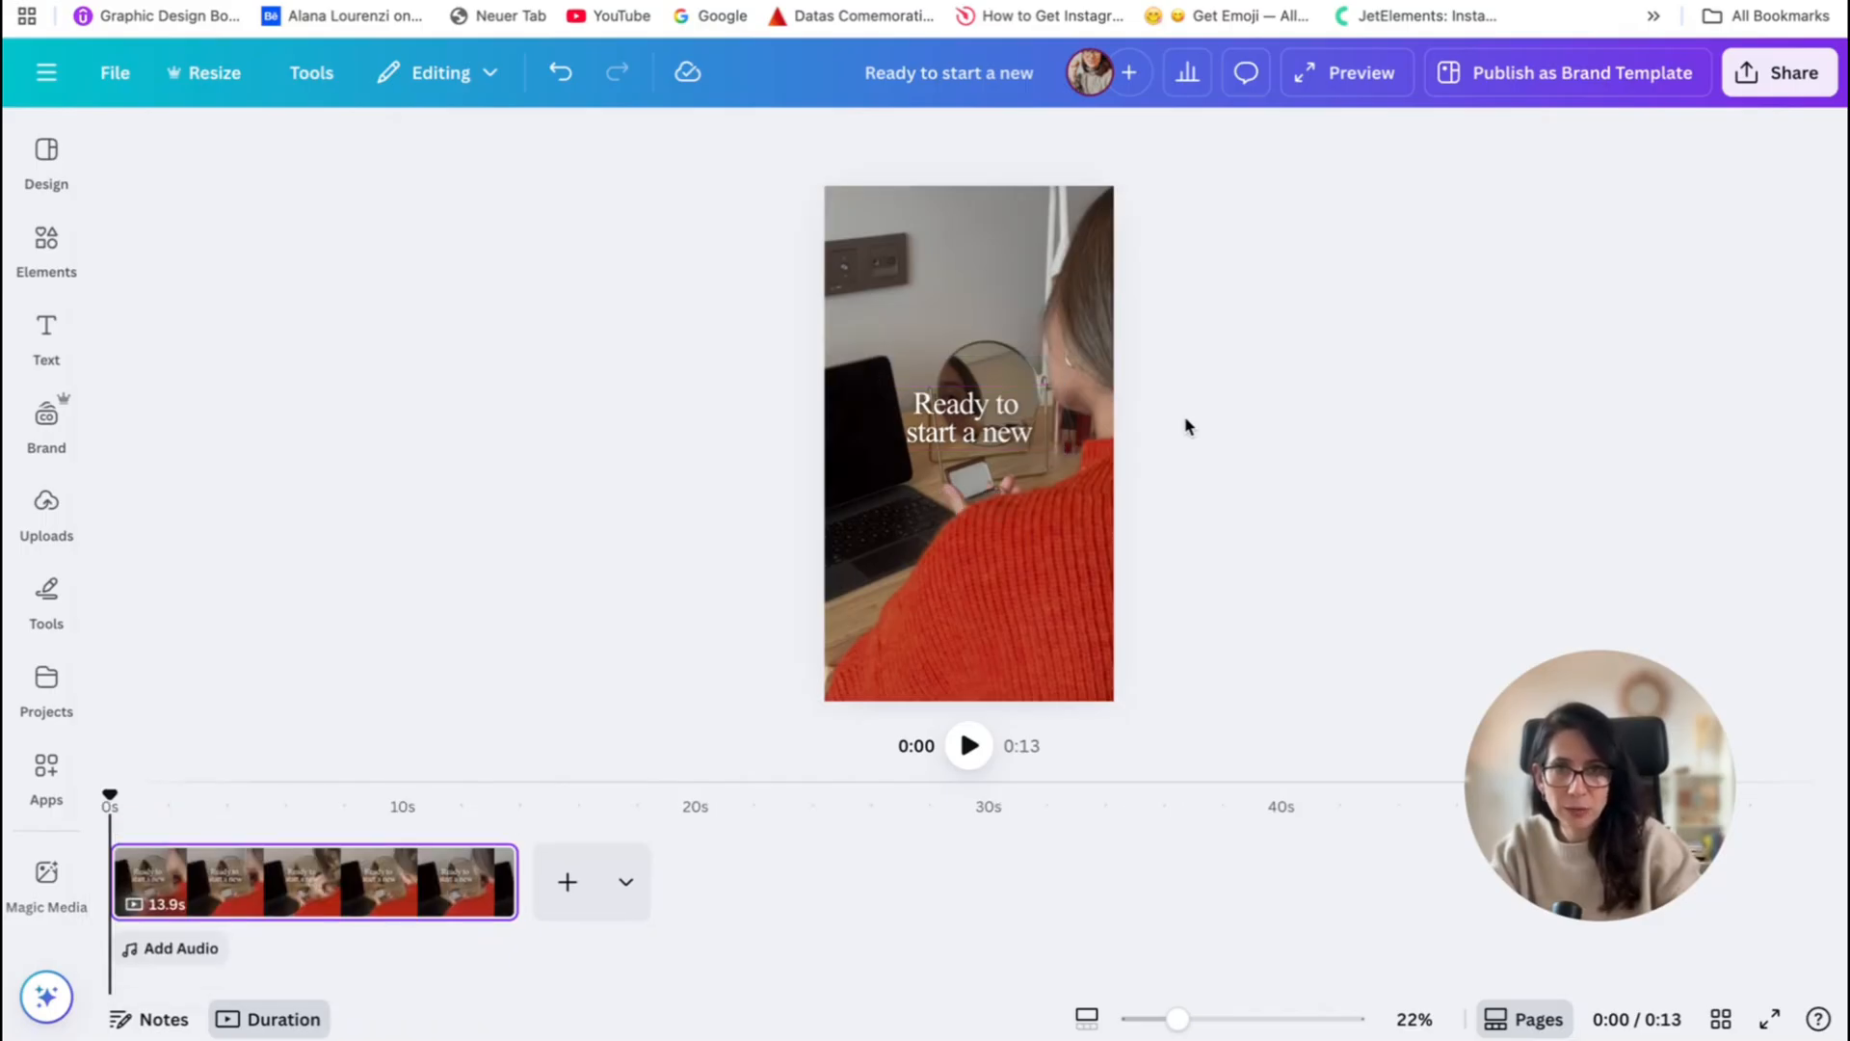
- Add a 'Month' text element in Sloop Script Pro font
{"action": "left_click", "coordinate": [968, 418]}
{"action": "type", "text": "Month"}
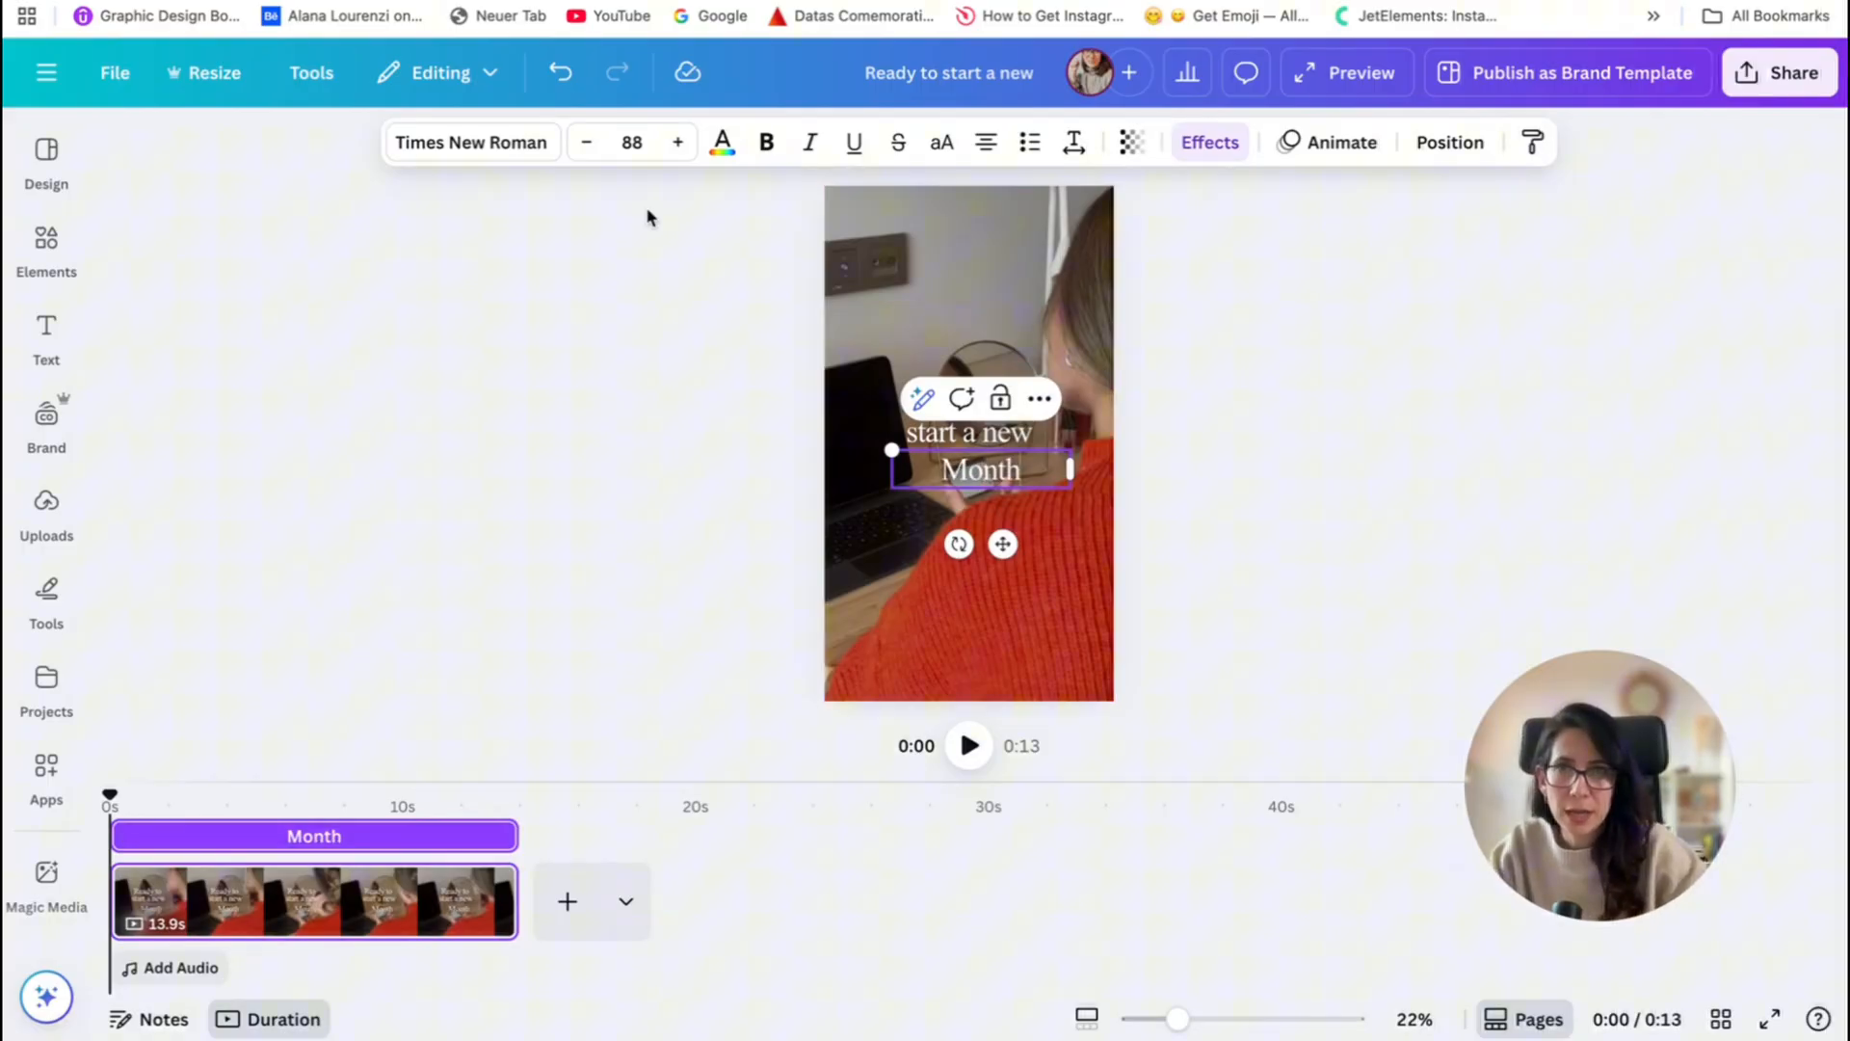
{"action": "left_click", "coordinate": [470, 140]}
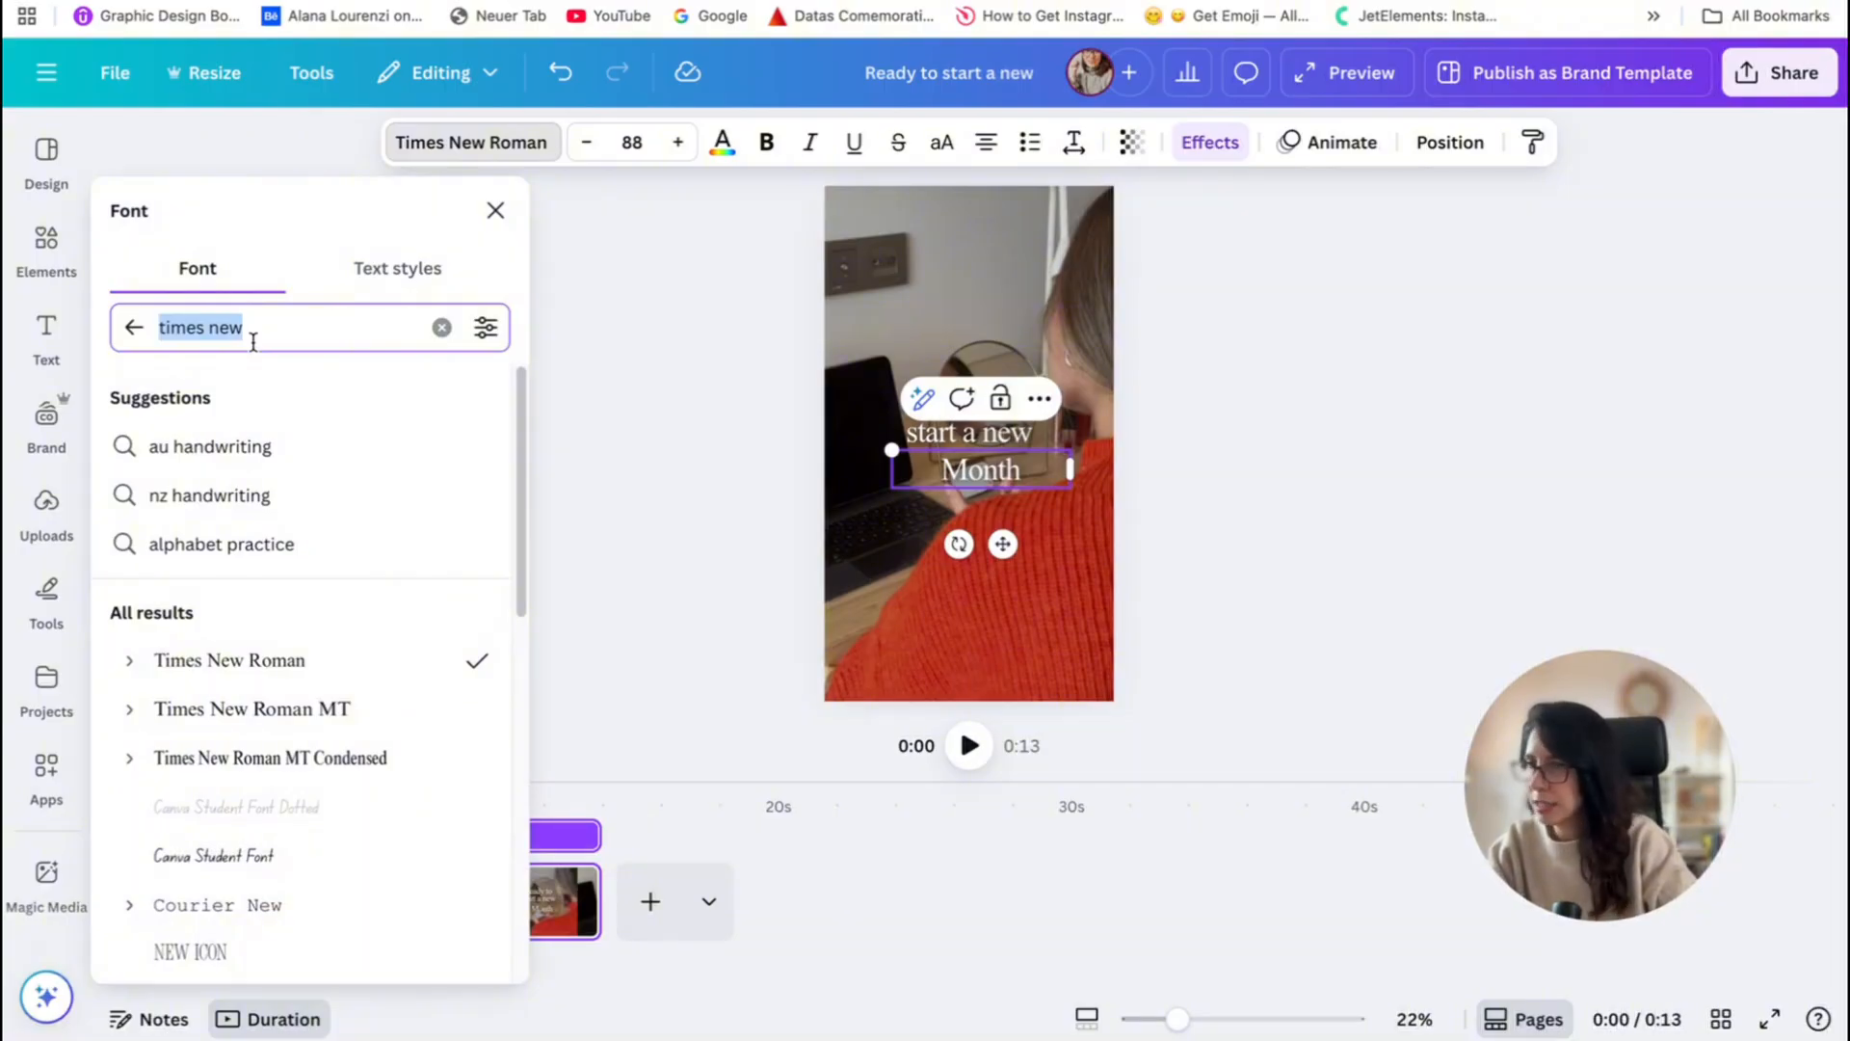
{"action": "type", "text": "slo"}
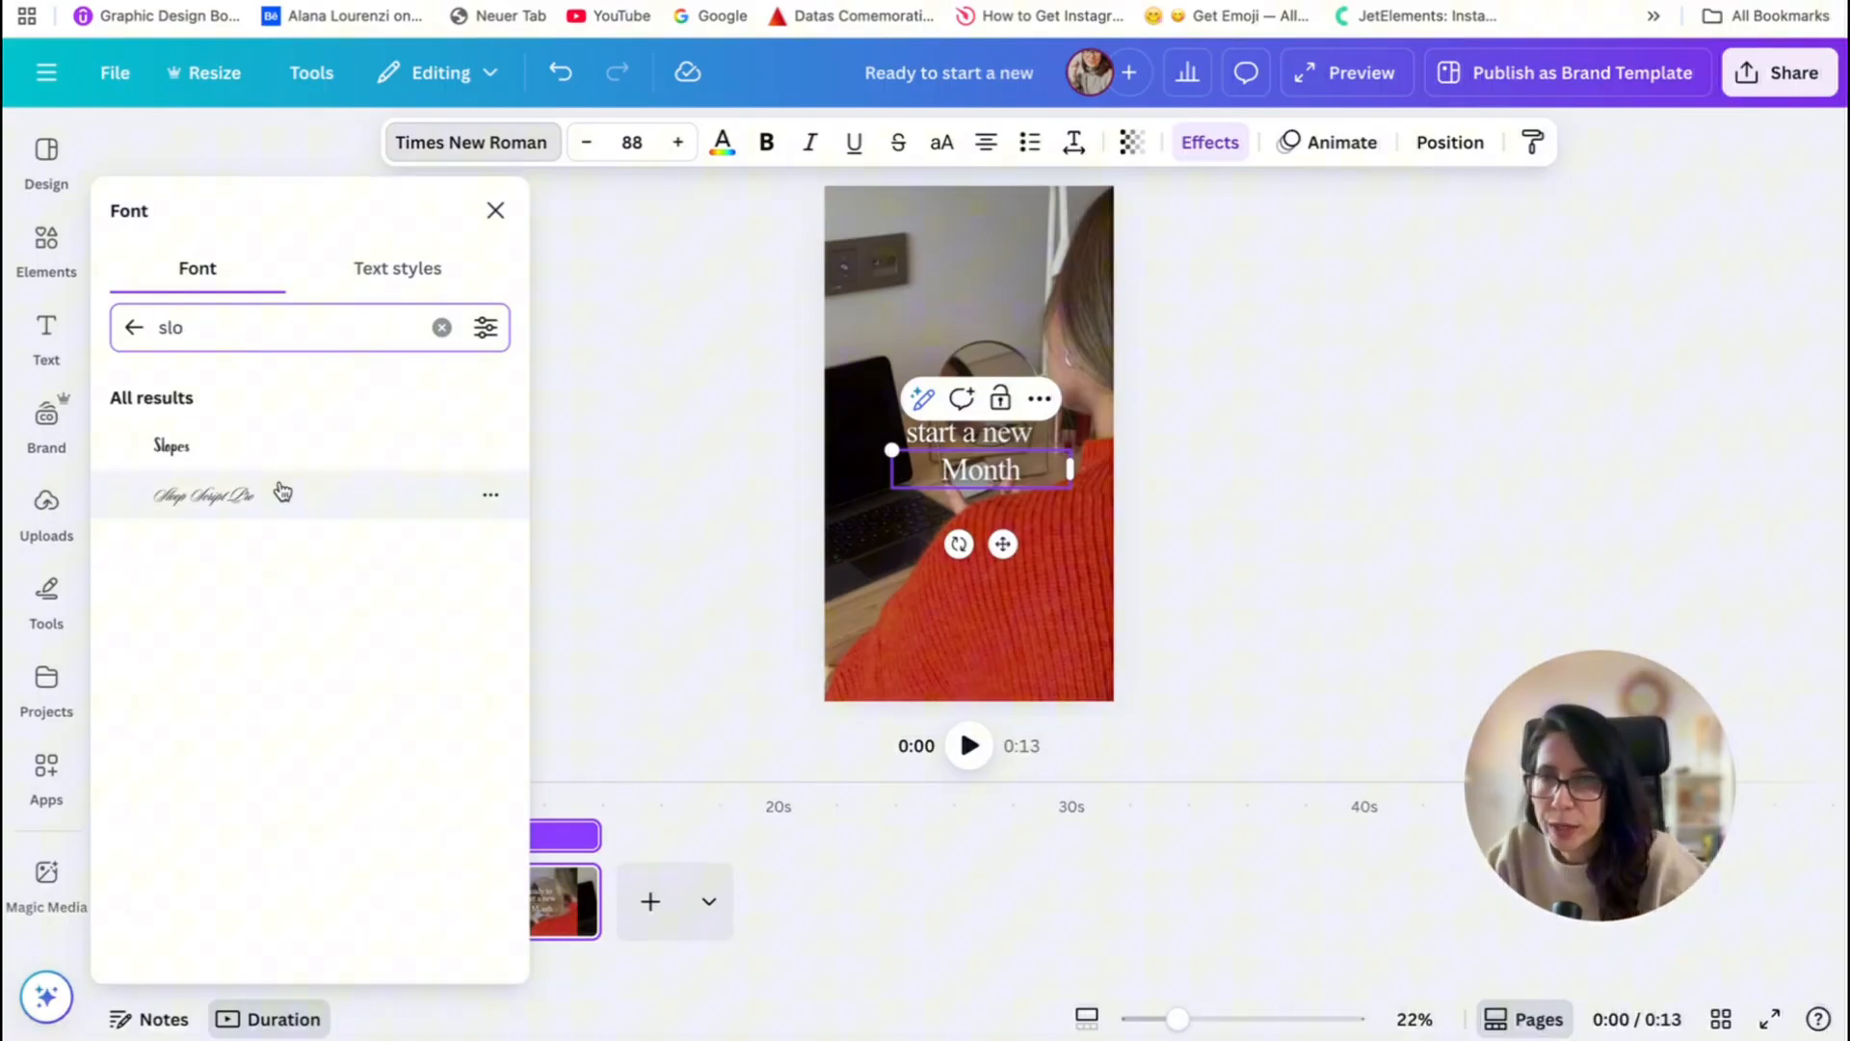
{"action": "left_click", "coordinate": [204, 495]}
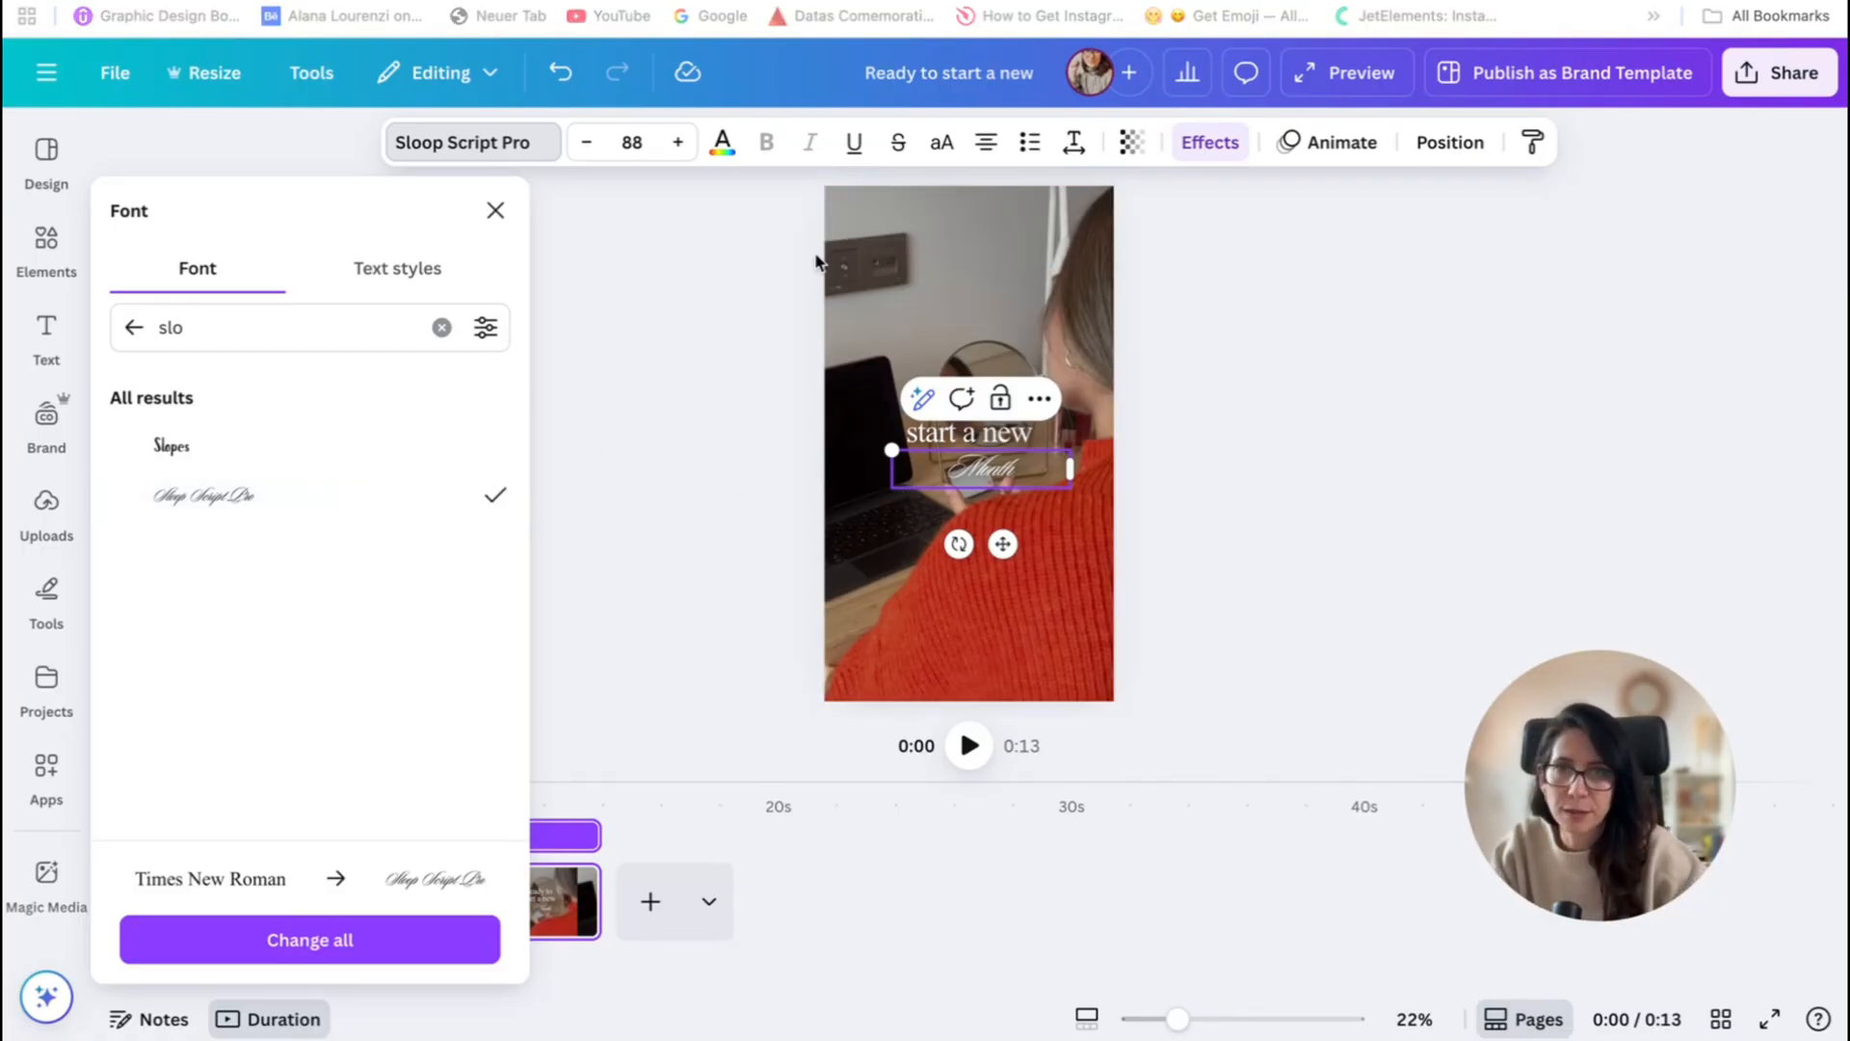
- Enlarge Month to size 199 and place it beneath the heading
{"action": "left_click", "coordinate": [634, 140]}
{"action": "type", "text": "199"}
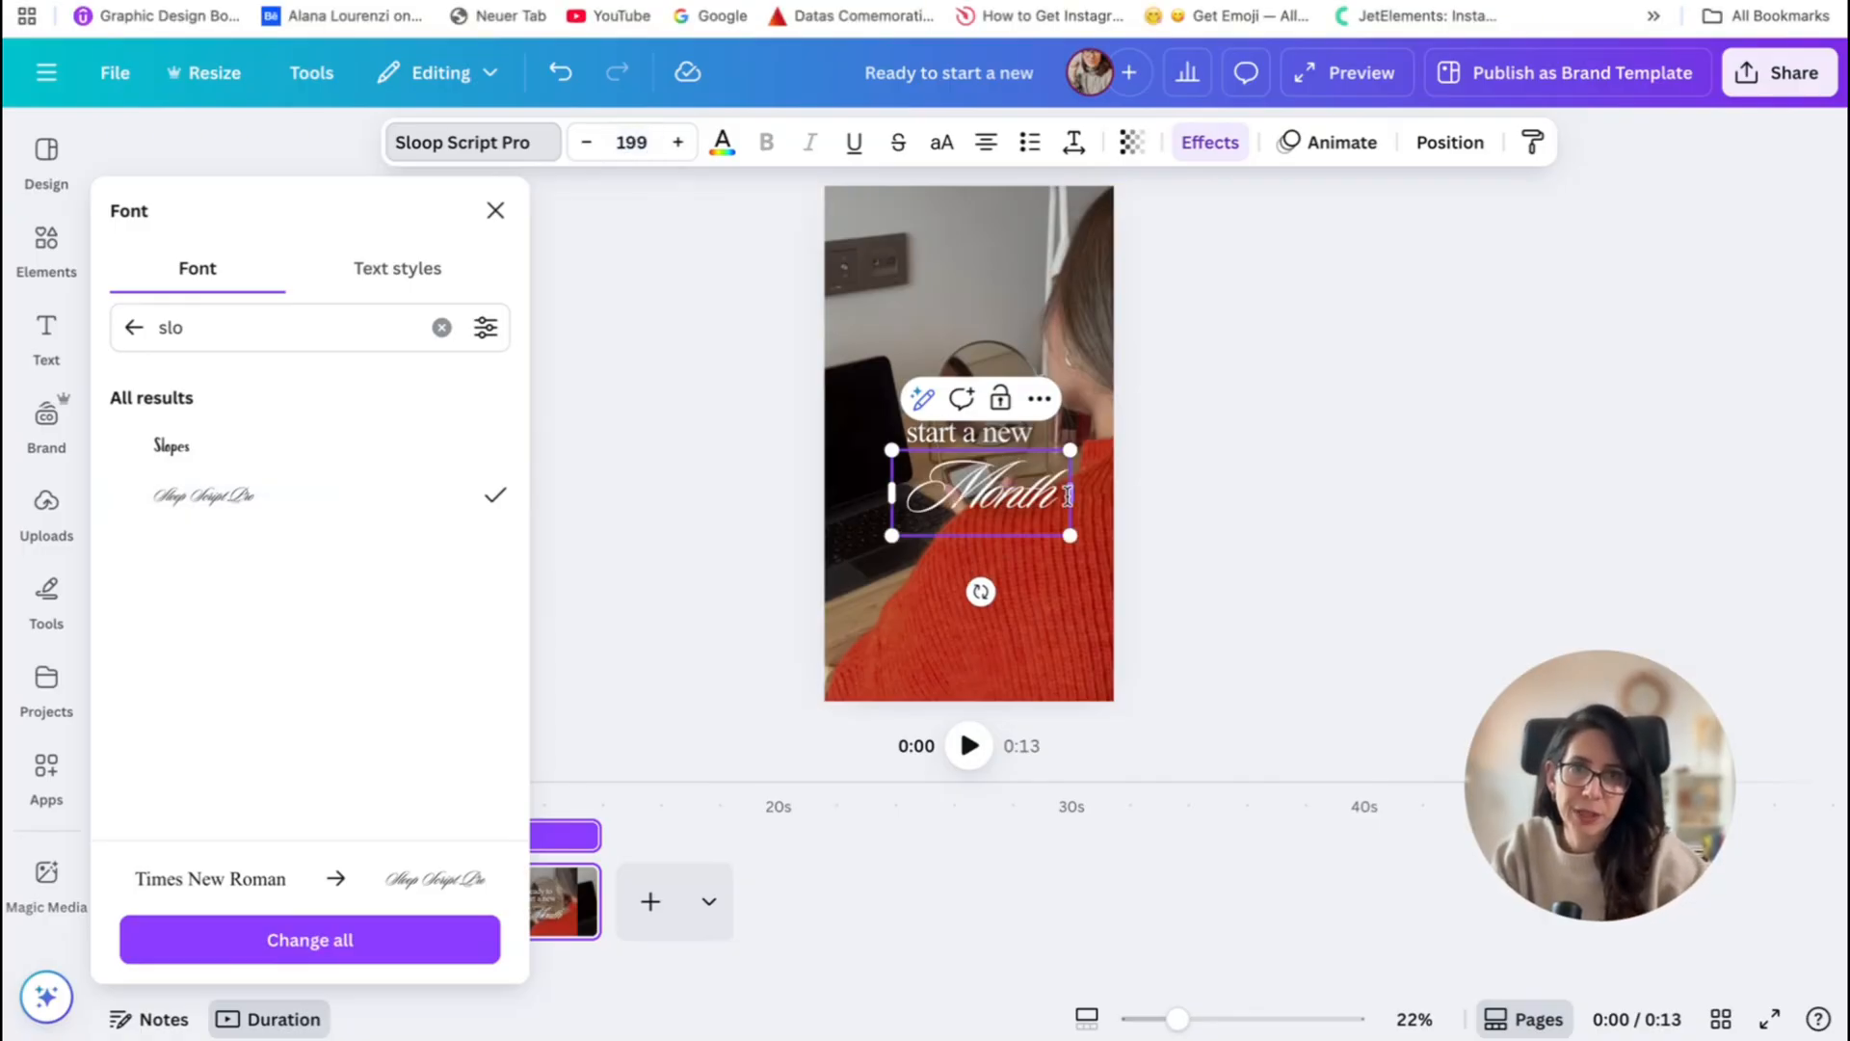
{"action": "left_click", "coordinate": [496, 210]}
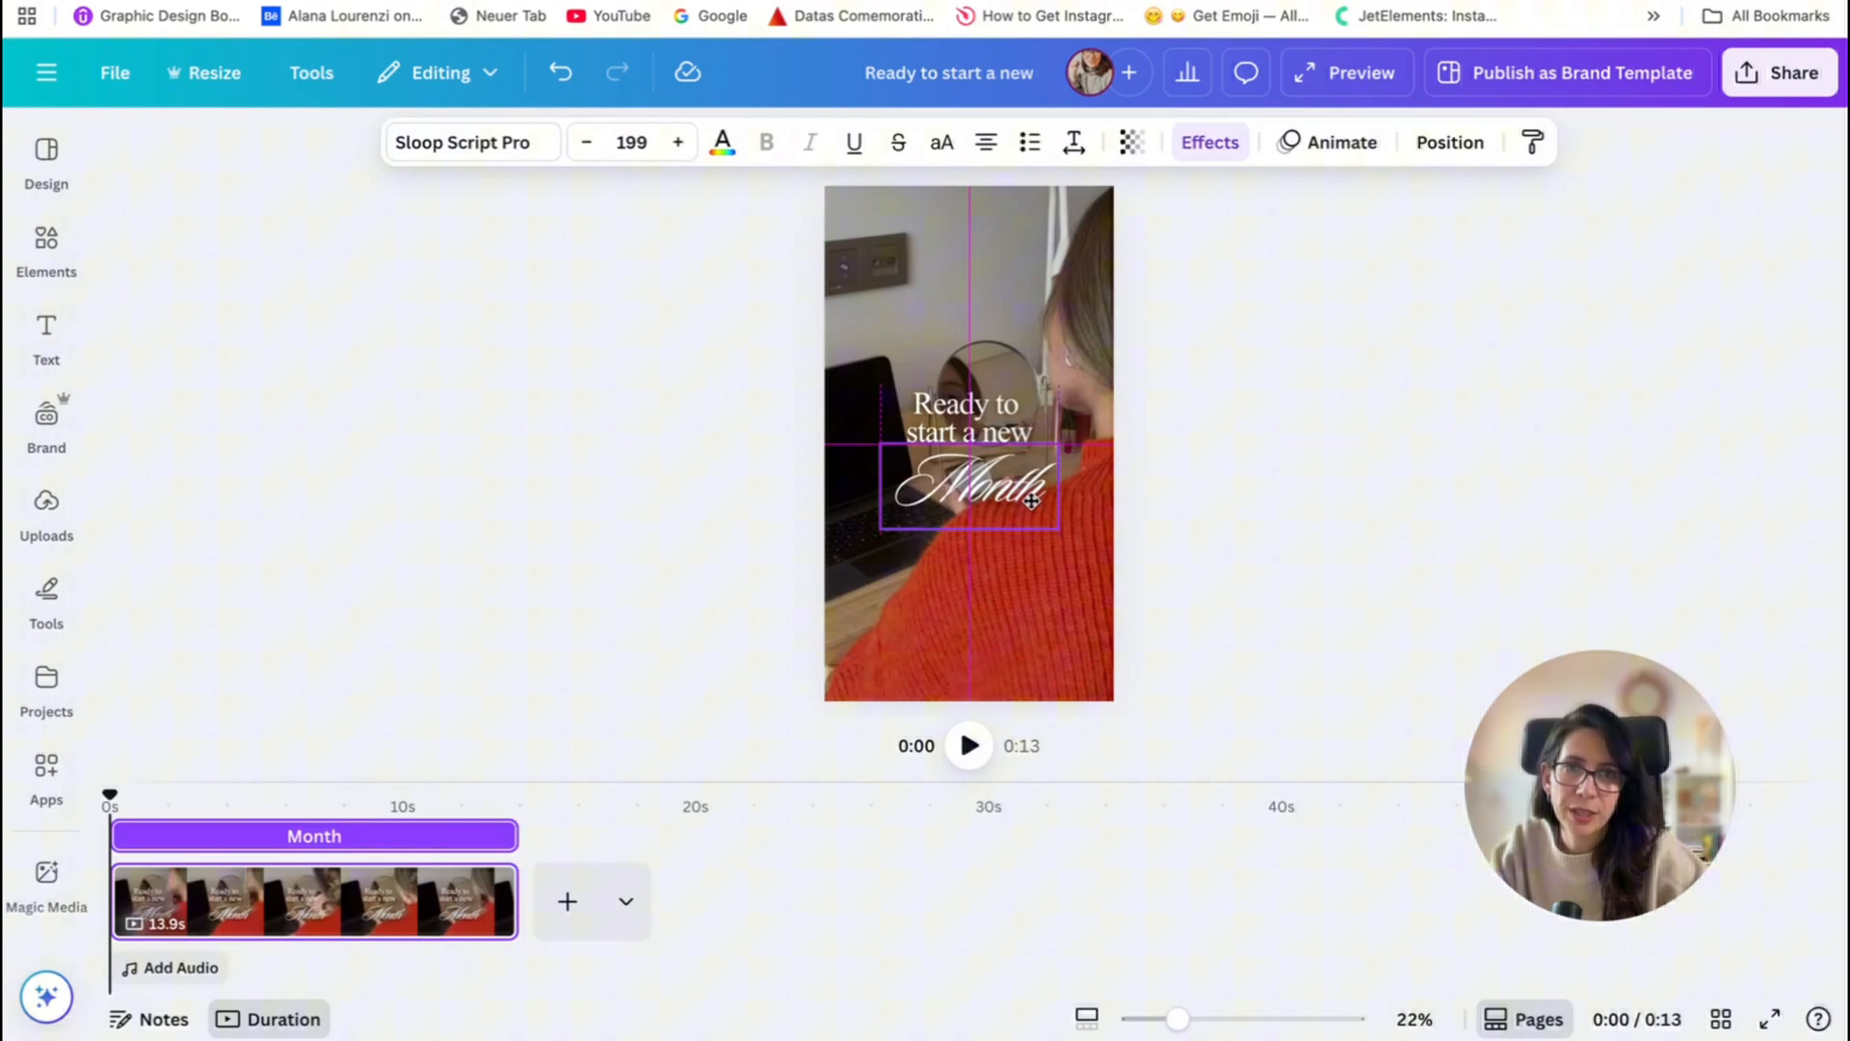
{"action": "left_click", "coordinate": [1330, 356]}
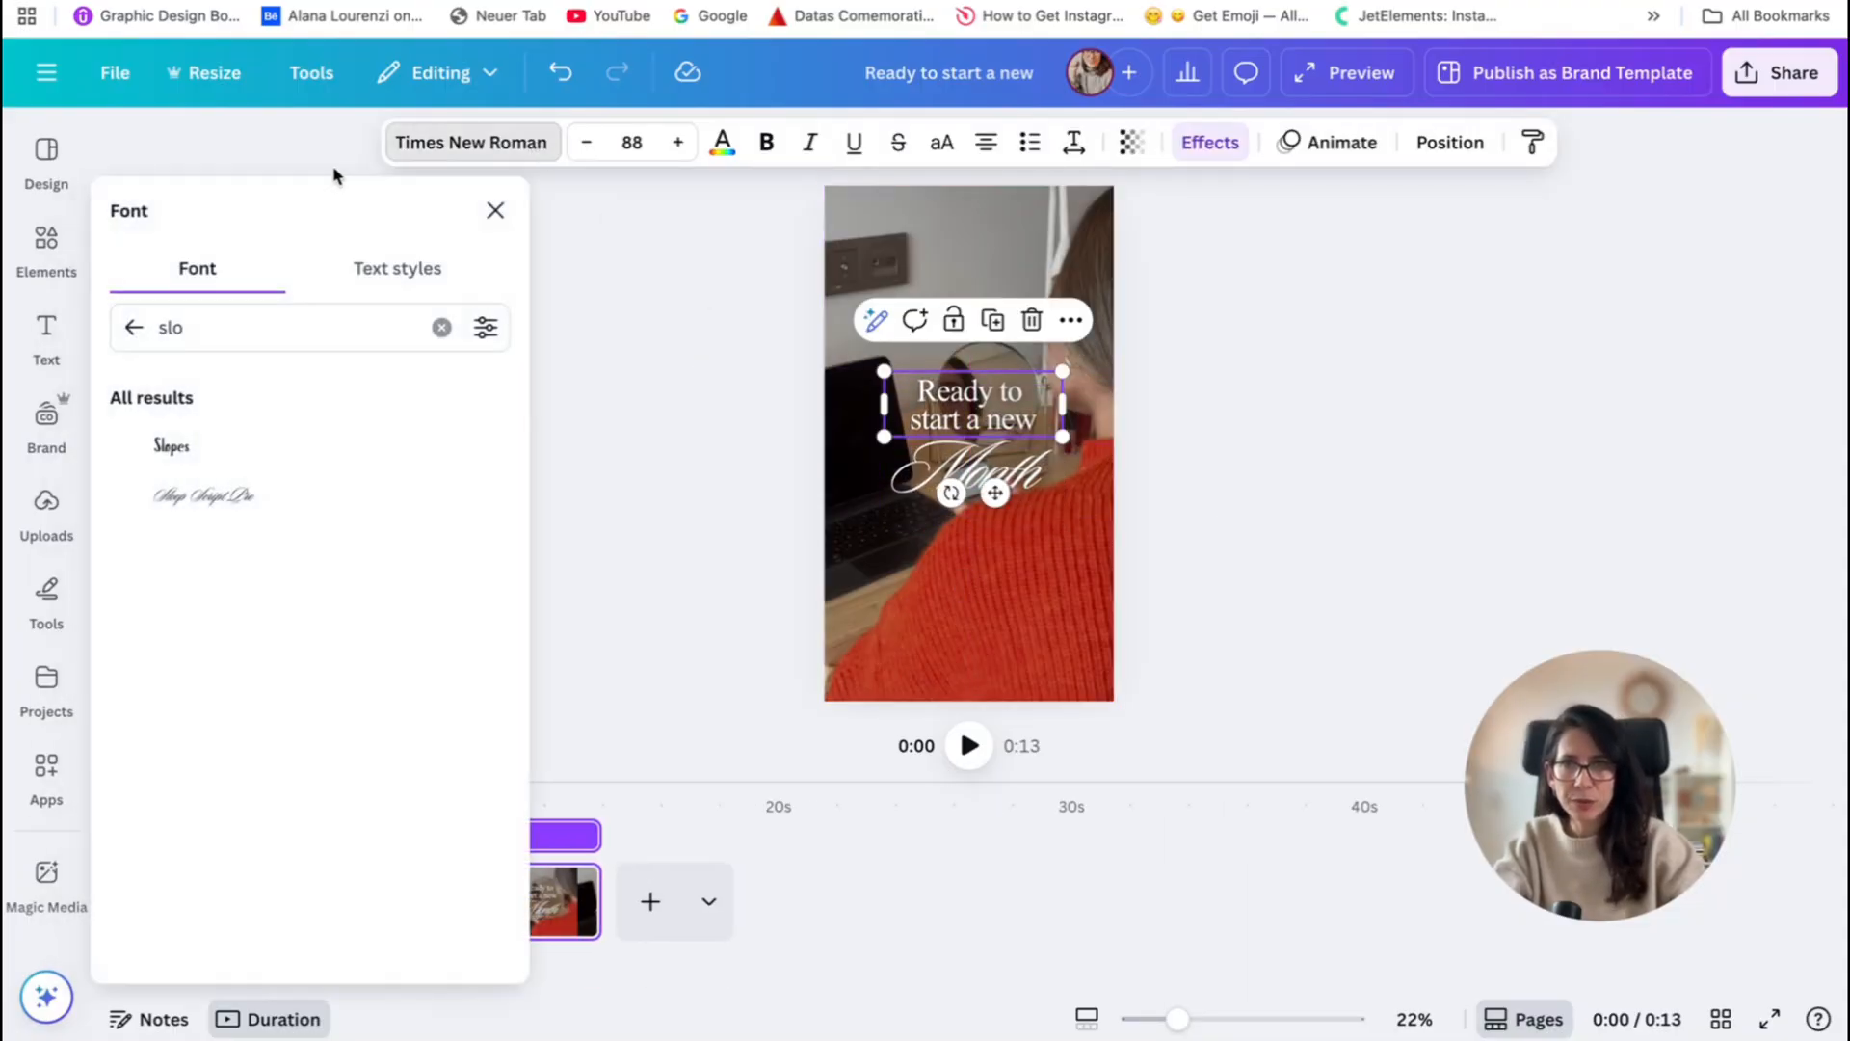
{"action": "left_click", "coordinate": [442, 328]}
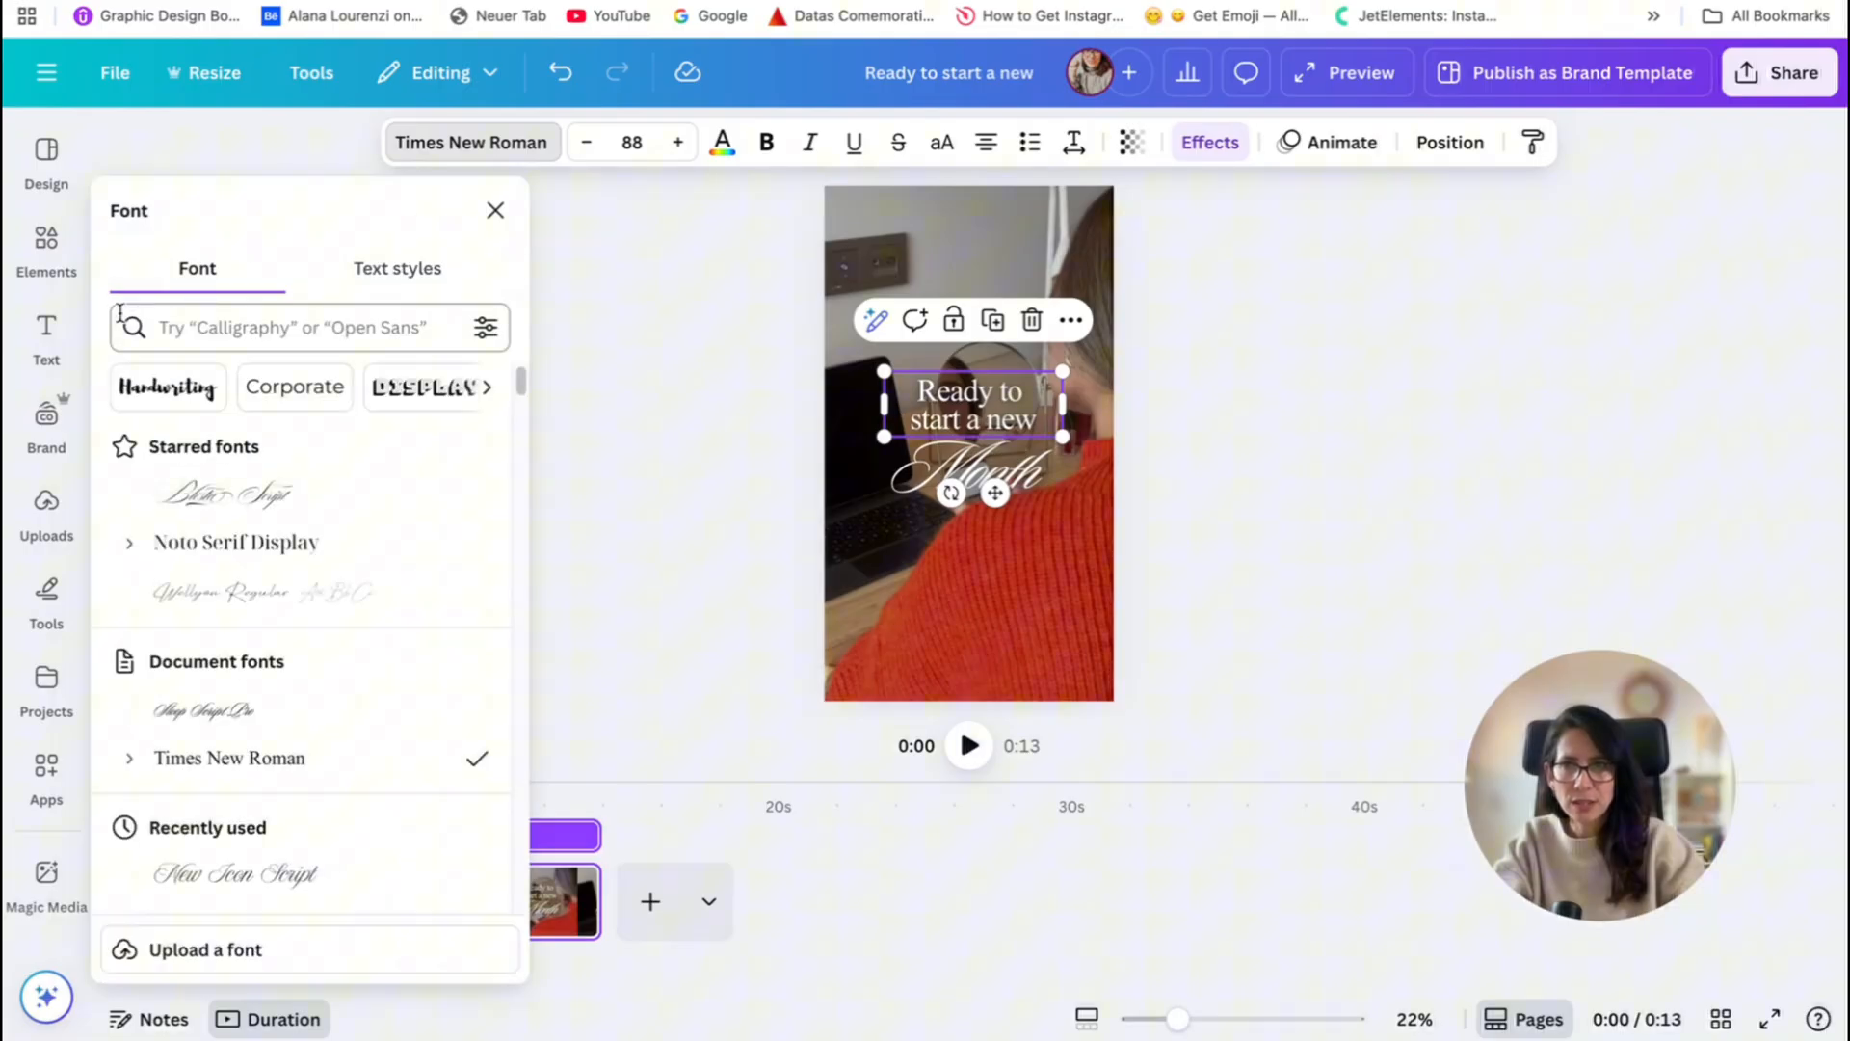
{"action": "left_click", "coordinate": [295, 328]}
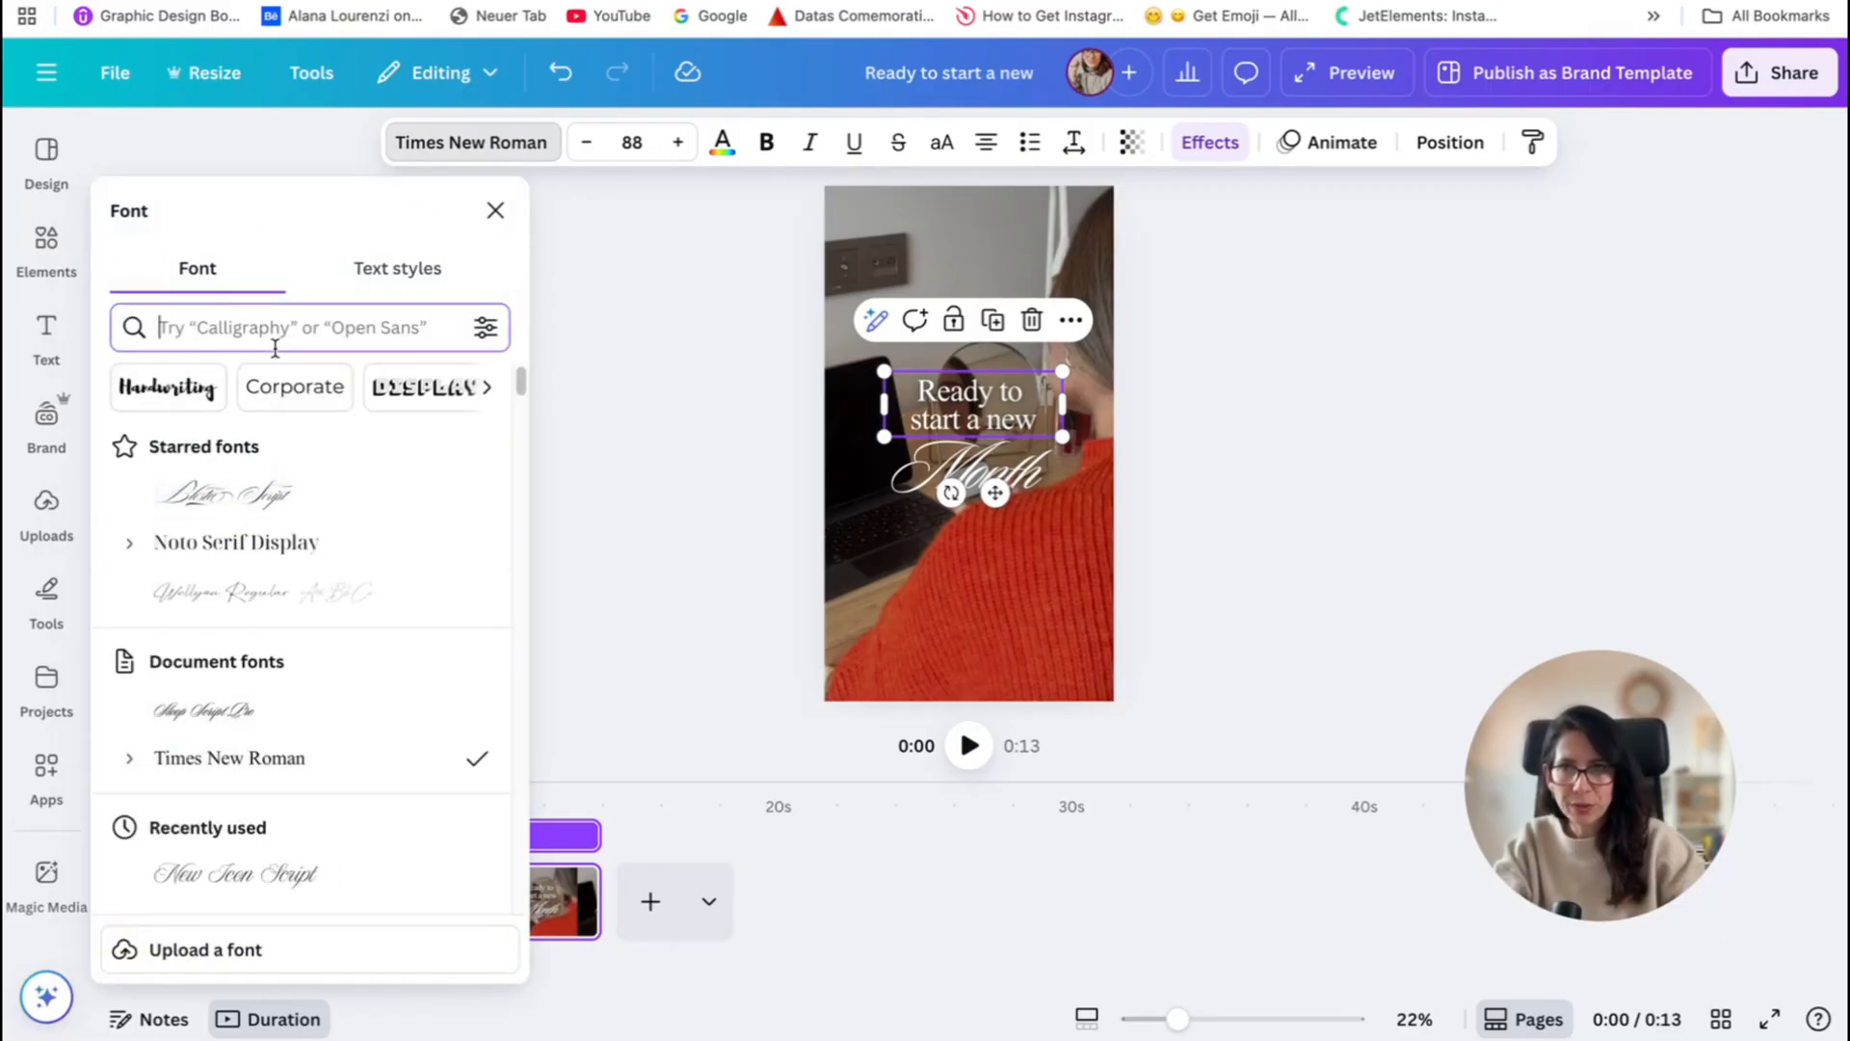
{"action": "type", "text": "times new"}
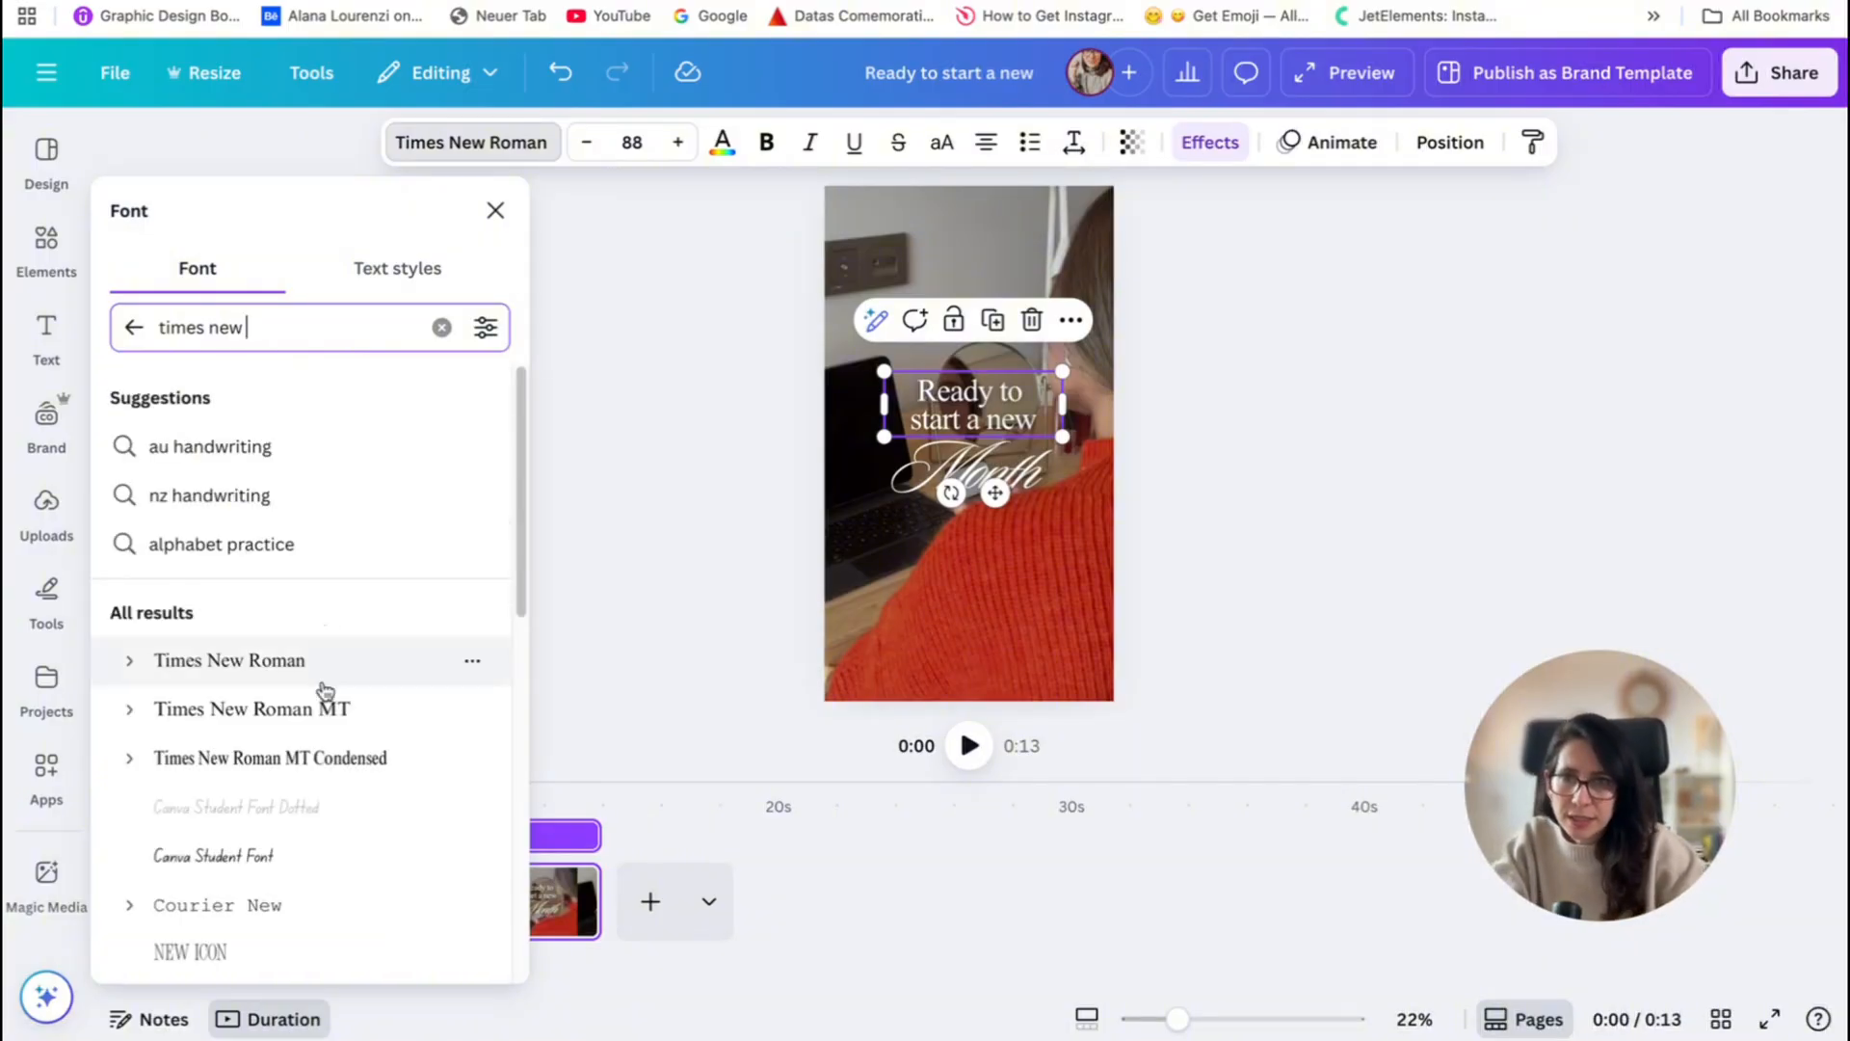
{"action": "left_click", "coordinate": [269, 757]}
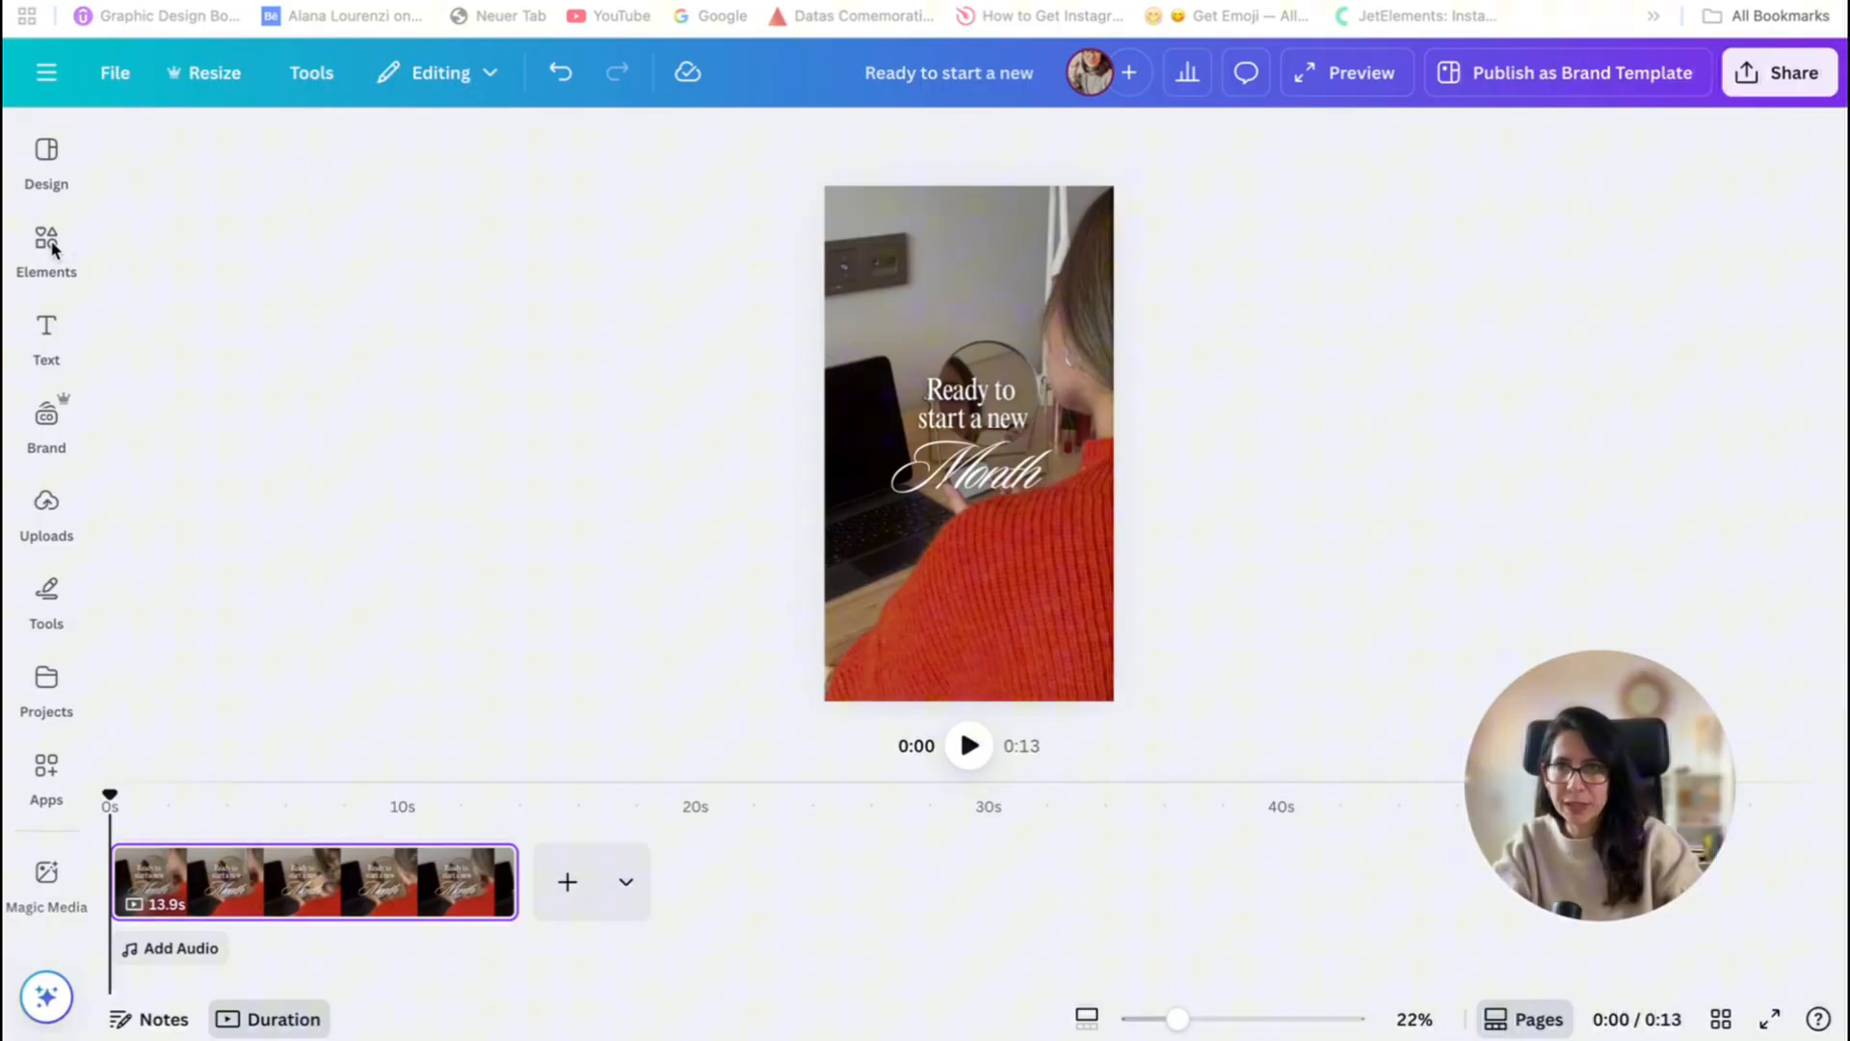
- Search the Elements library for gradient circle graphics, then reselect the heading text
{"action": "left_click", "coordinate": [46, 250]}
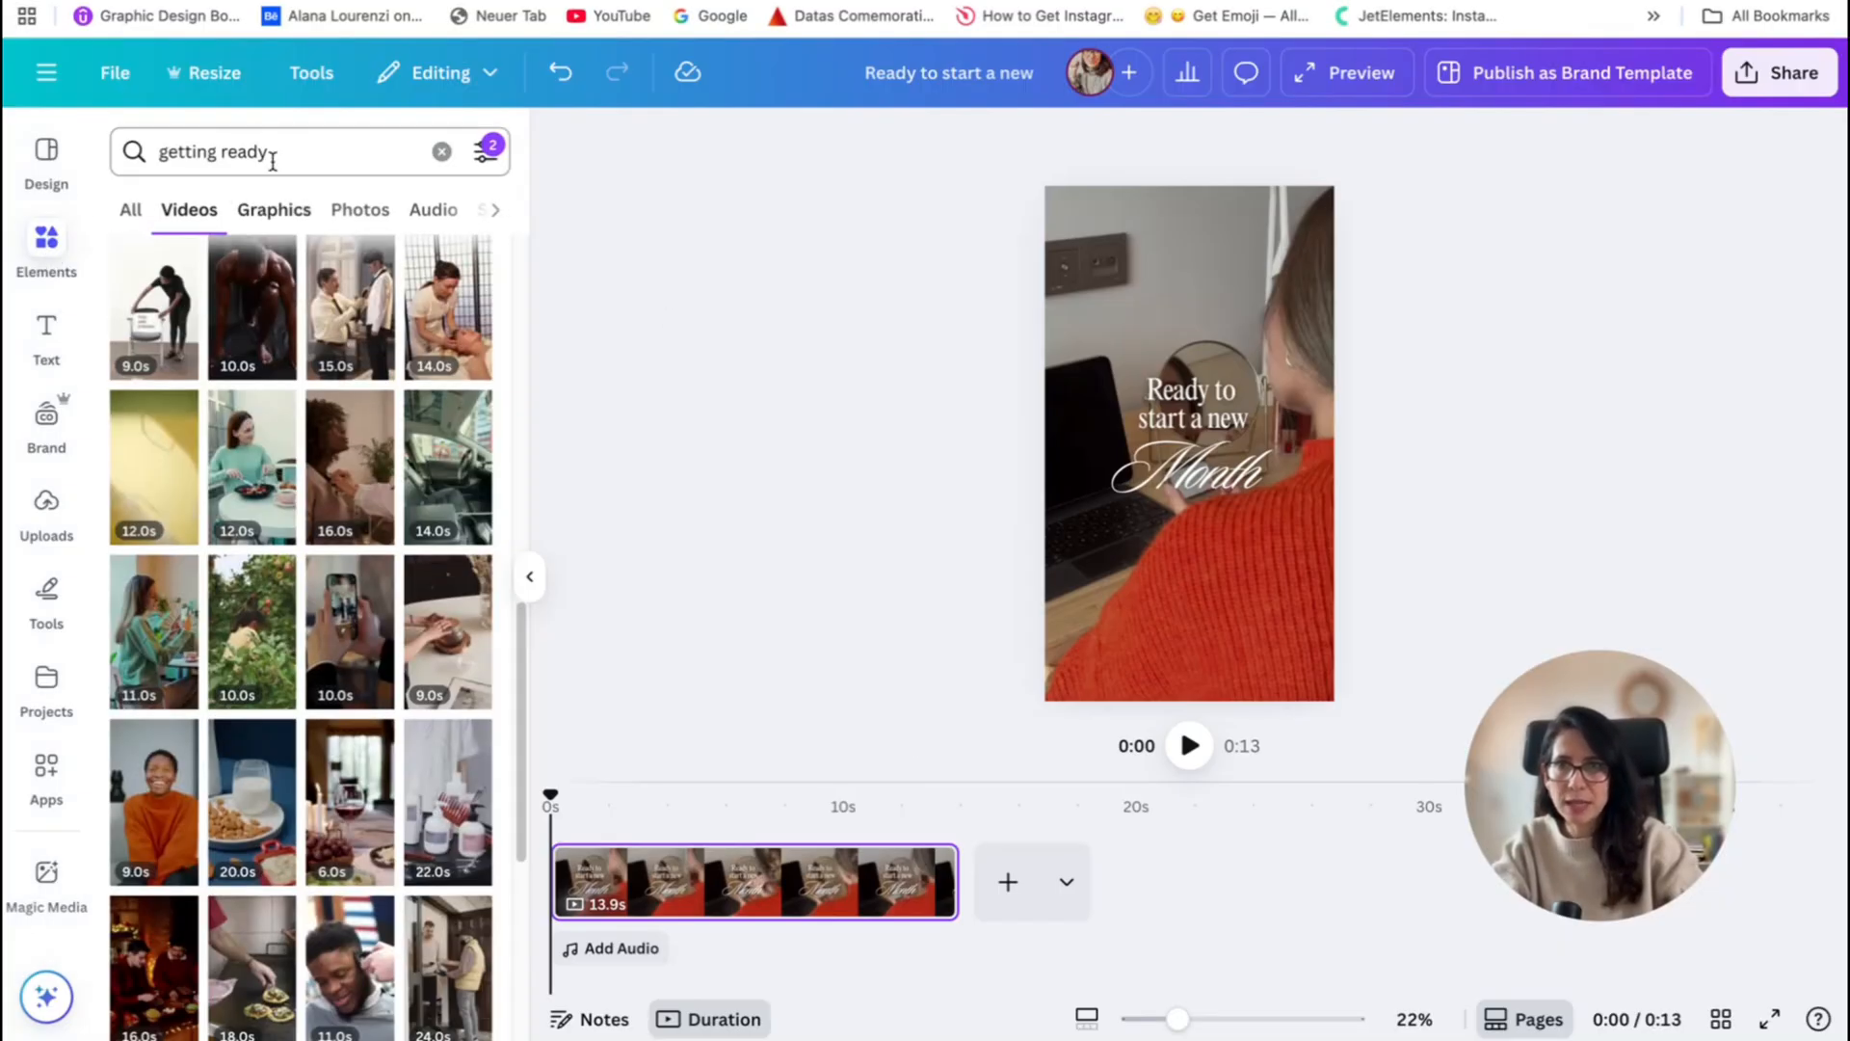
{"action": "type", "text": "gradient"}
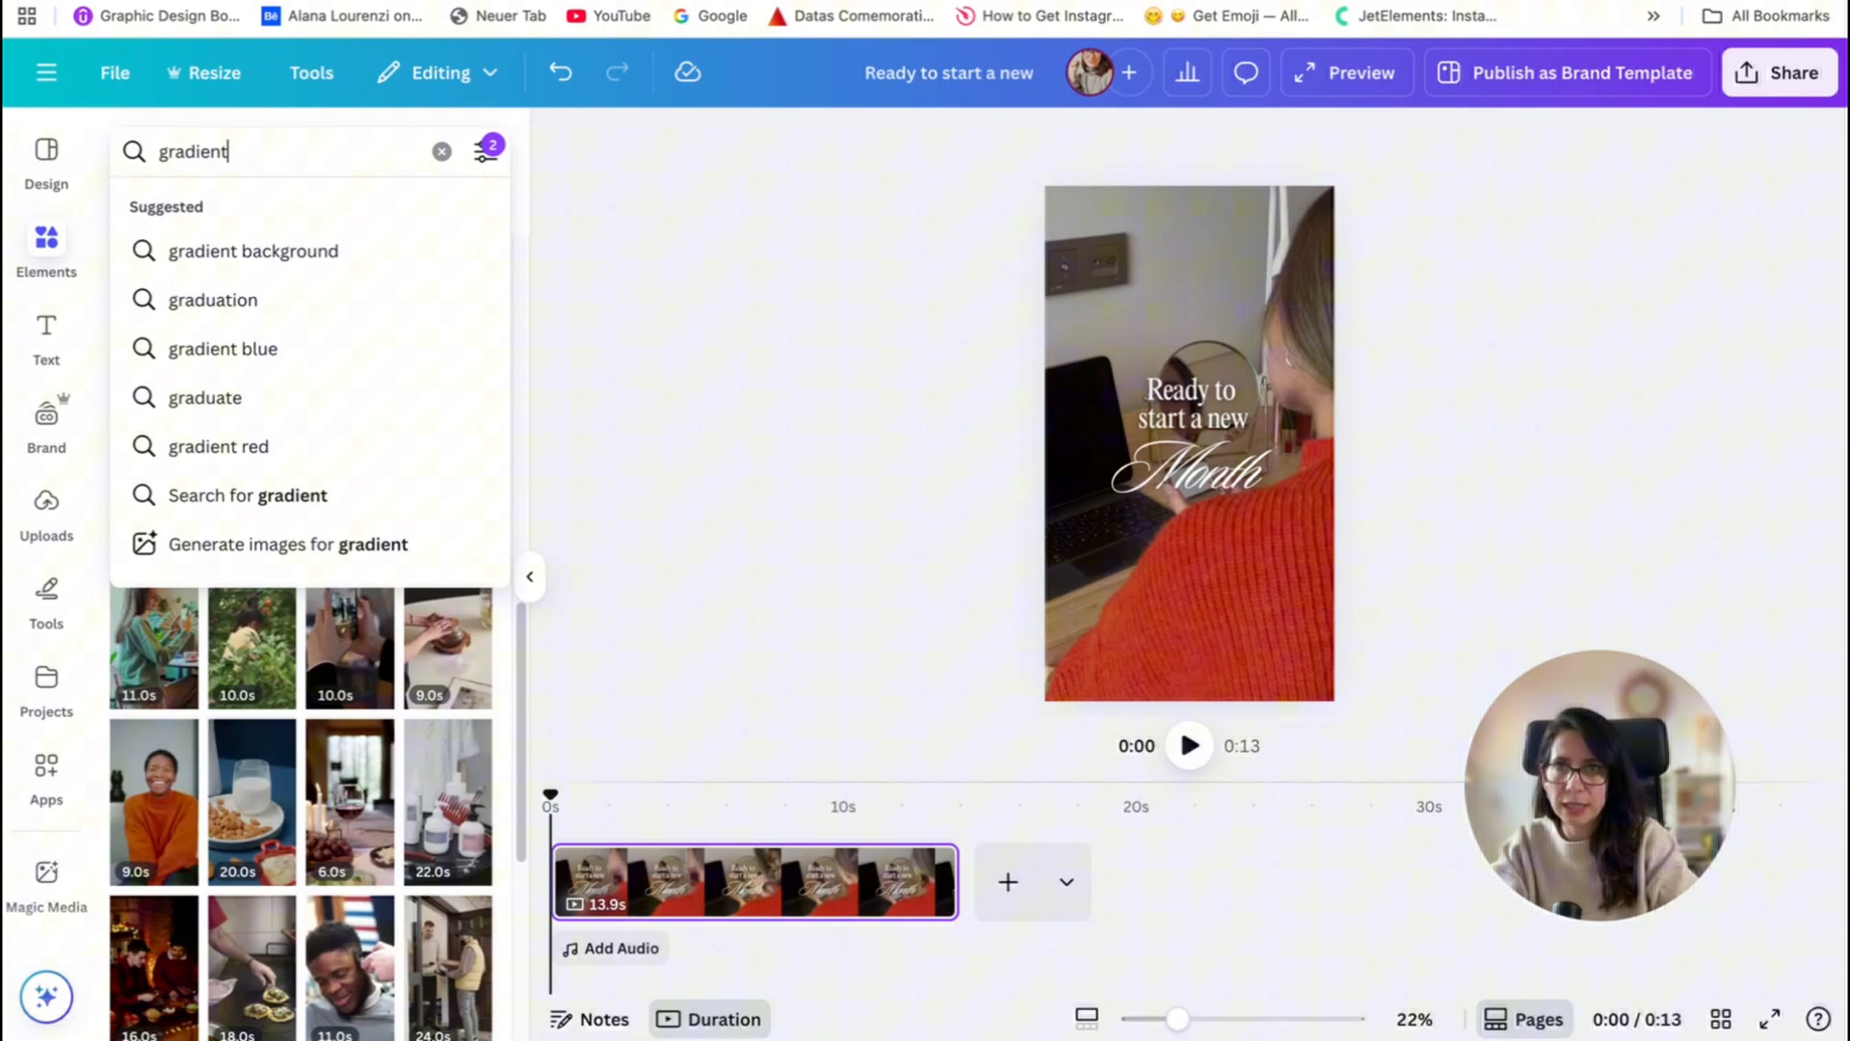
{"action": "type", "text": "circle"}
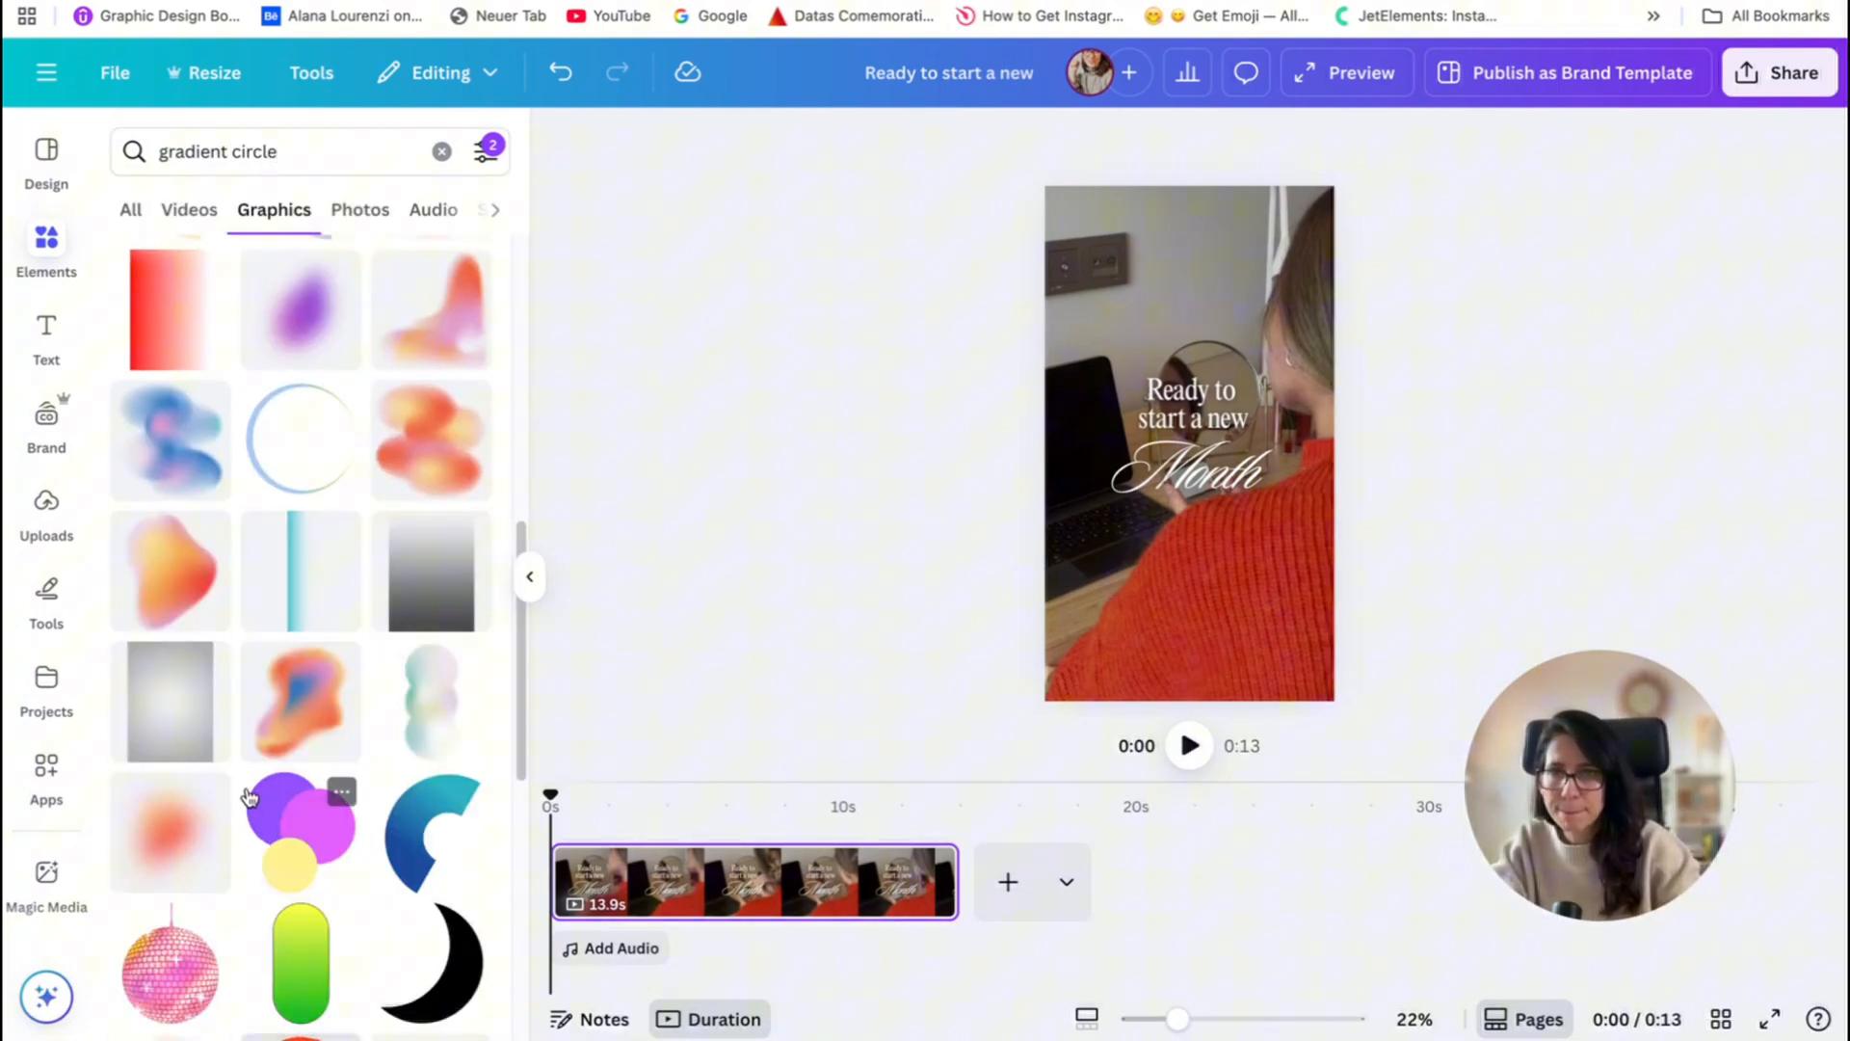
{"action": "left_click", "coordinate": [1189, 418]}
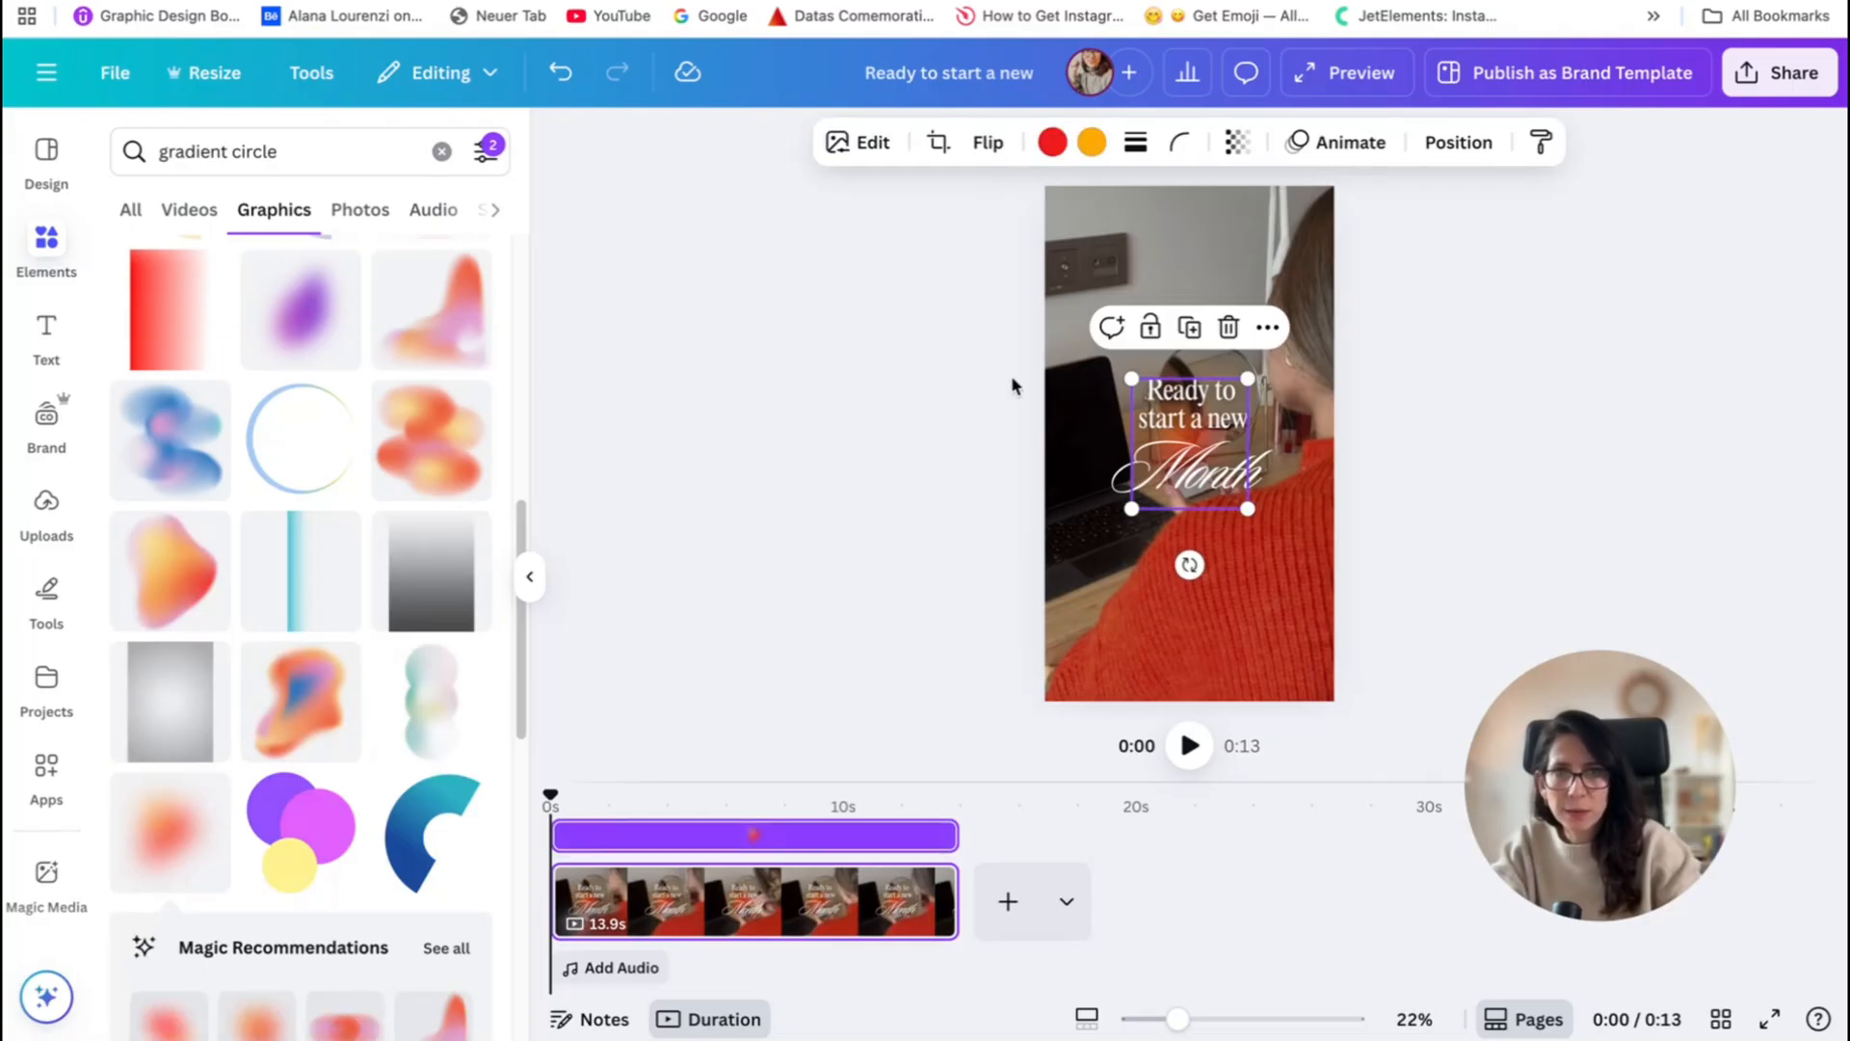
- Close the graphics search and select the opening video clip on the page
{"action": "left_click", "coordinate": [1052, 140]}
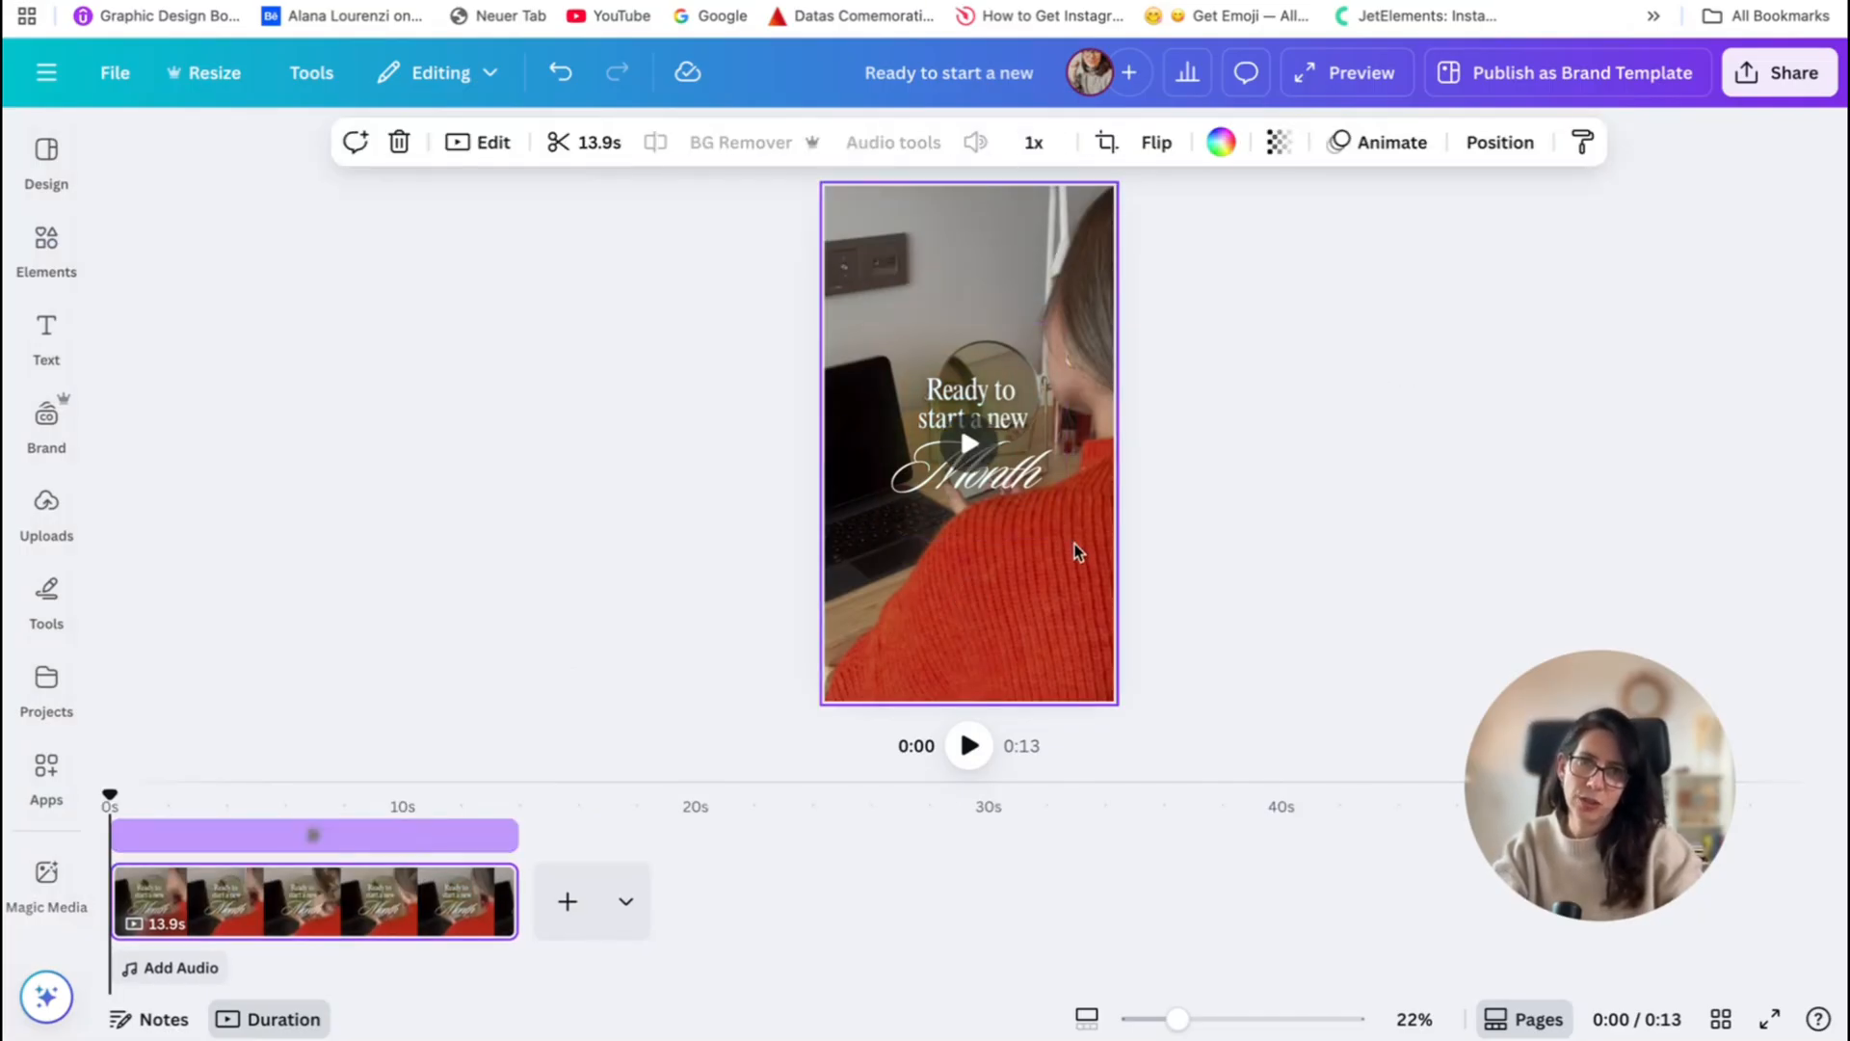
{"action": "left_click", "coordinate": [1389, 424]}
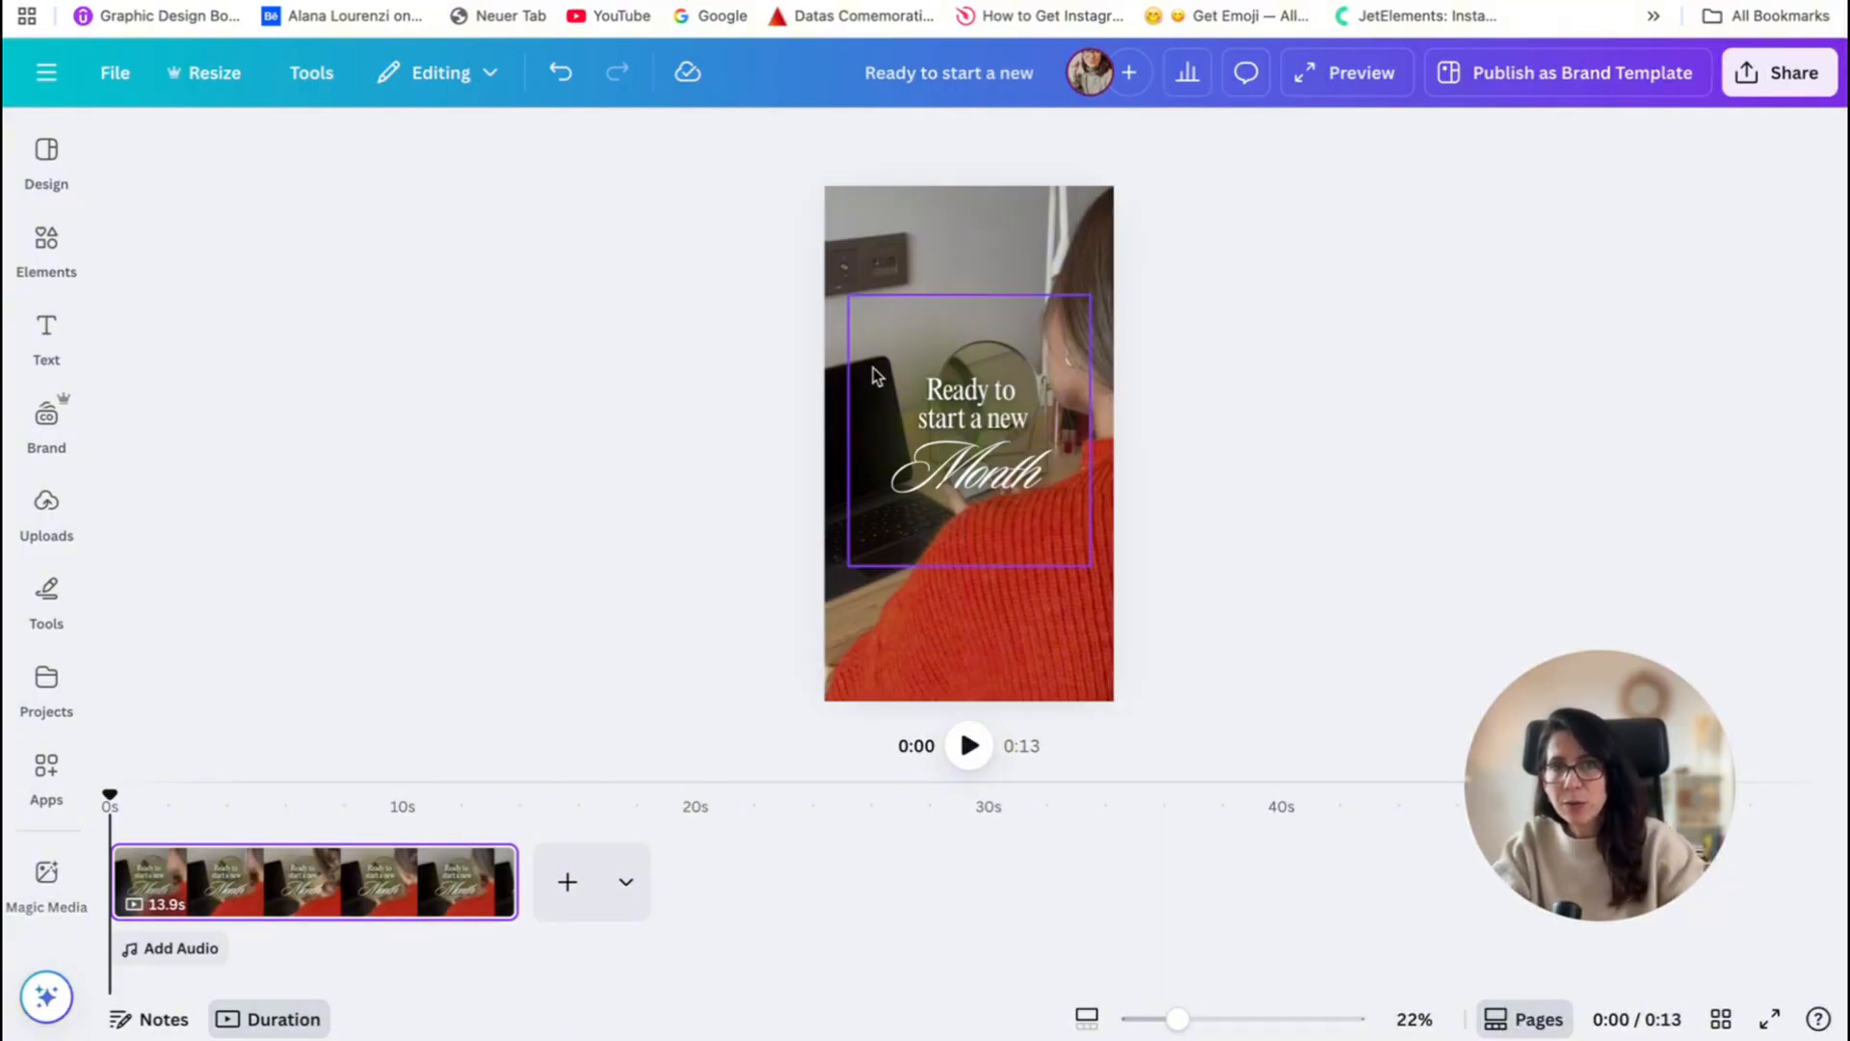
{"action": "left_click", "coordinate": [607, 692]}
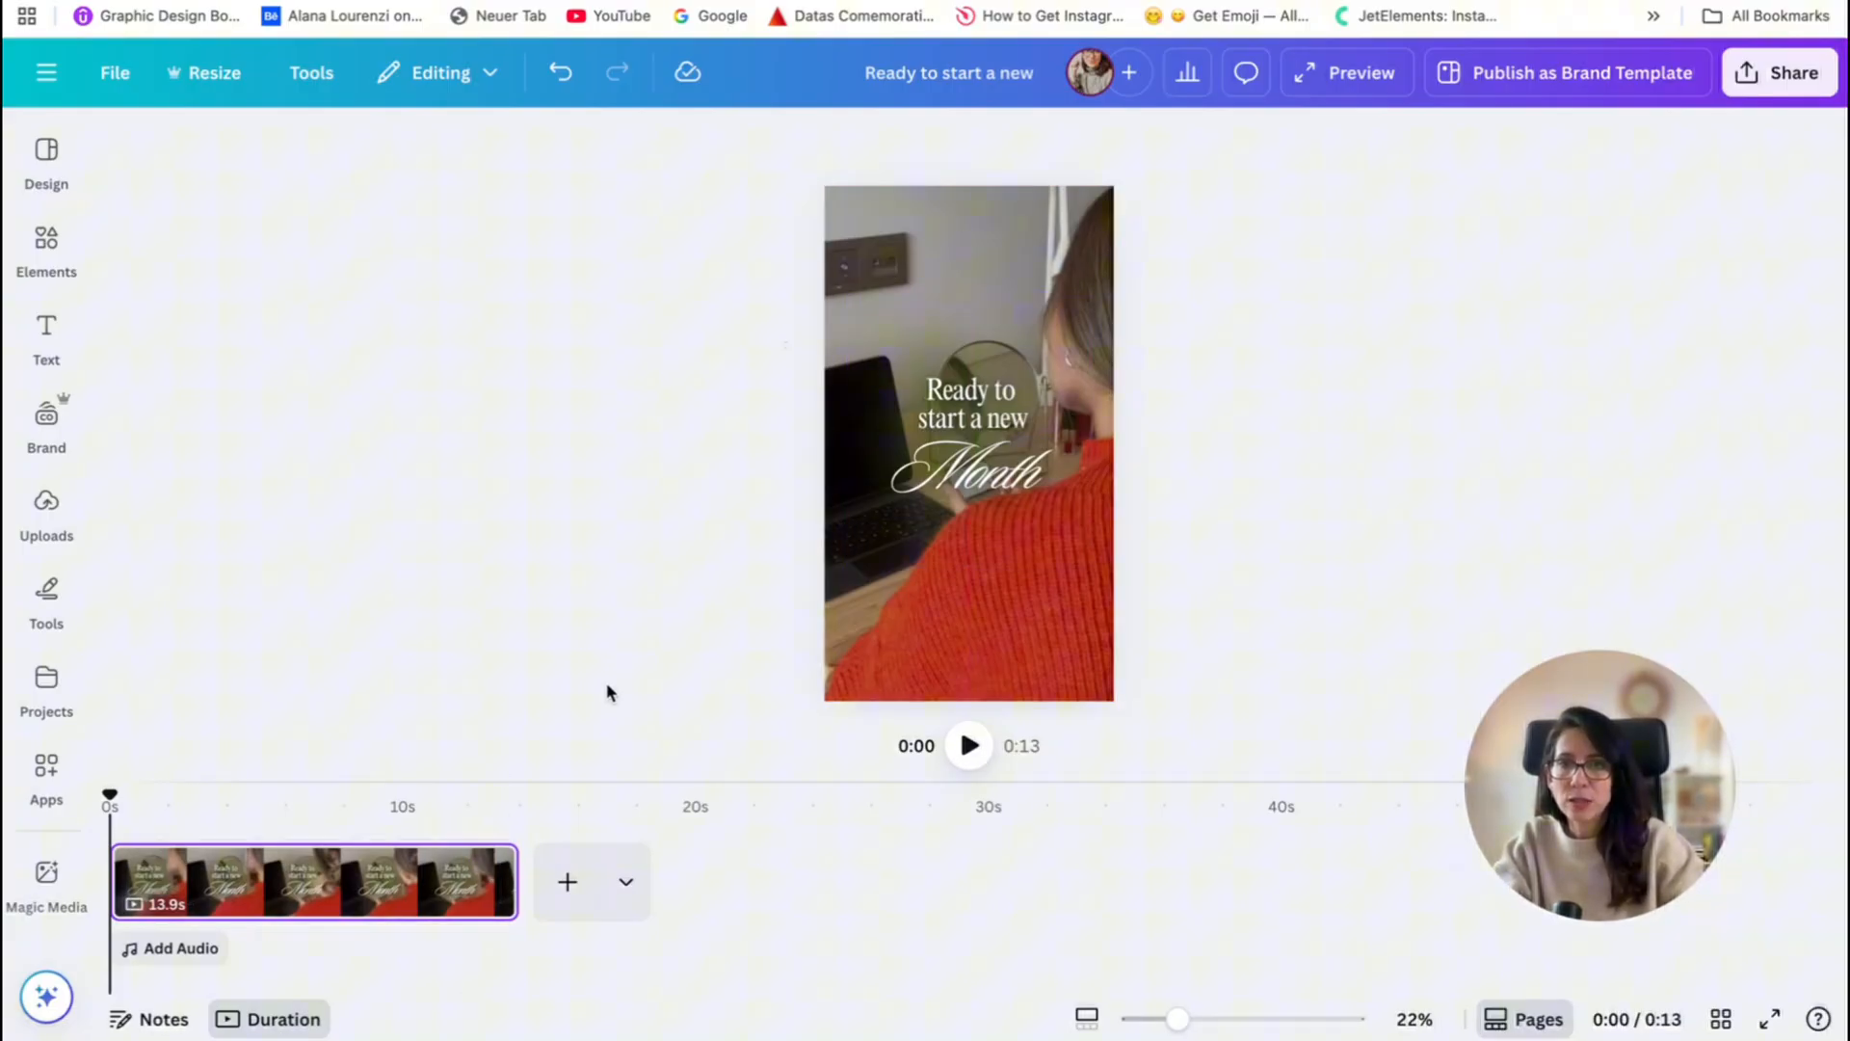
{"action": "left_click", "coordinate": [921, 667]}
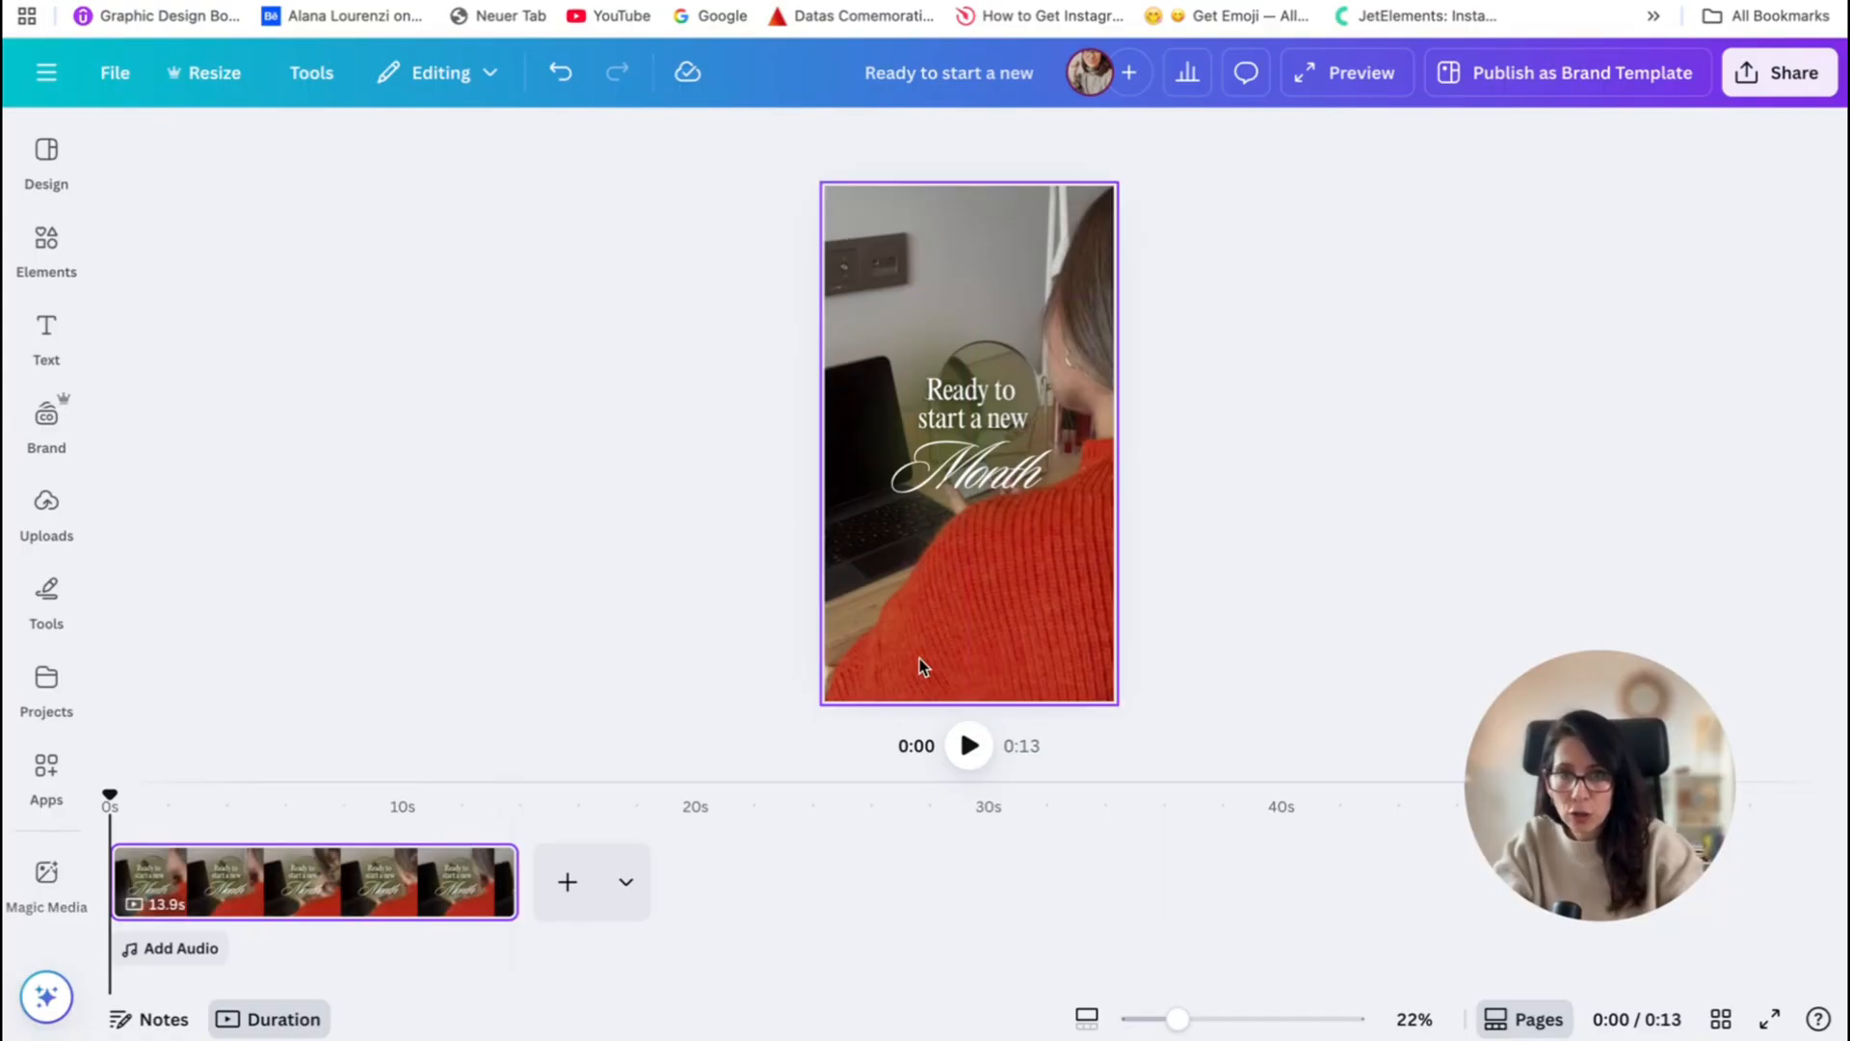
{"action": "mouse_move", "coordinate": [567, 880]}
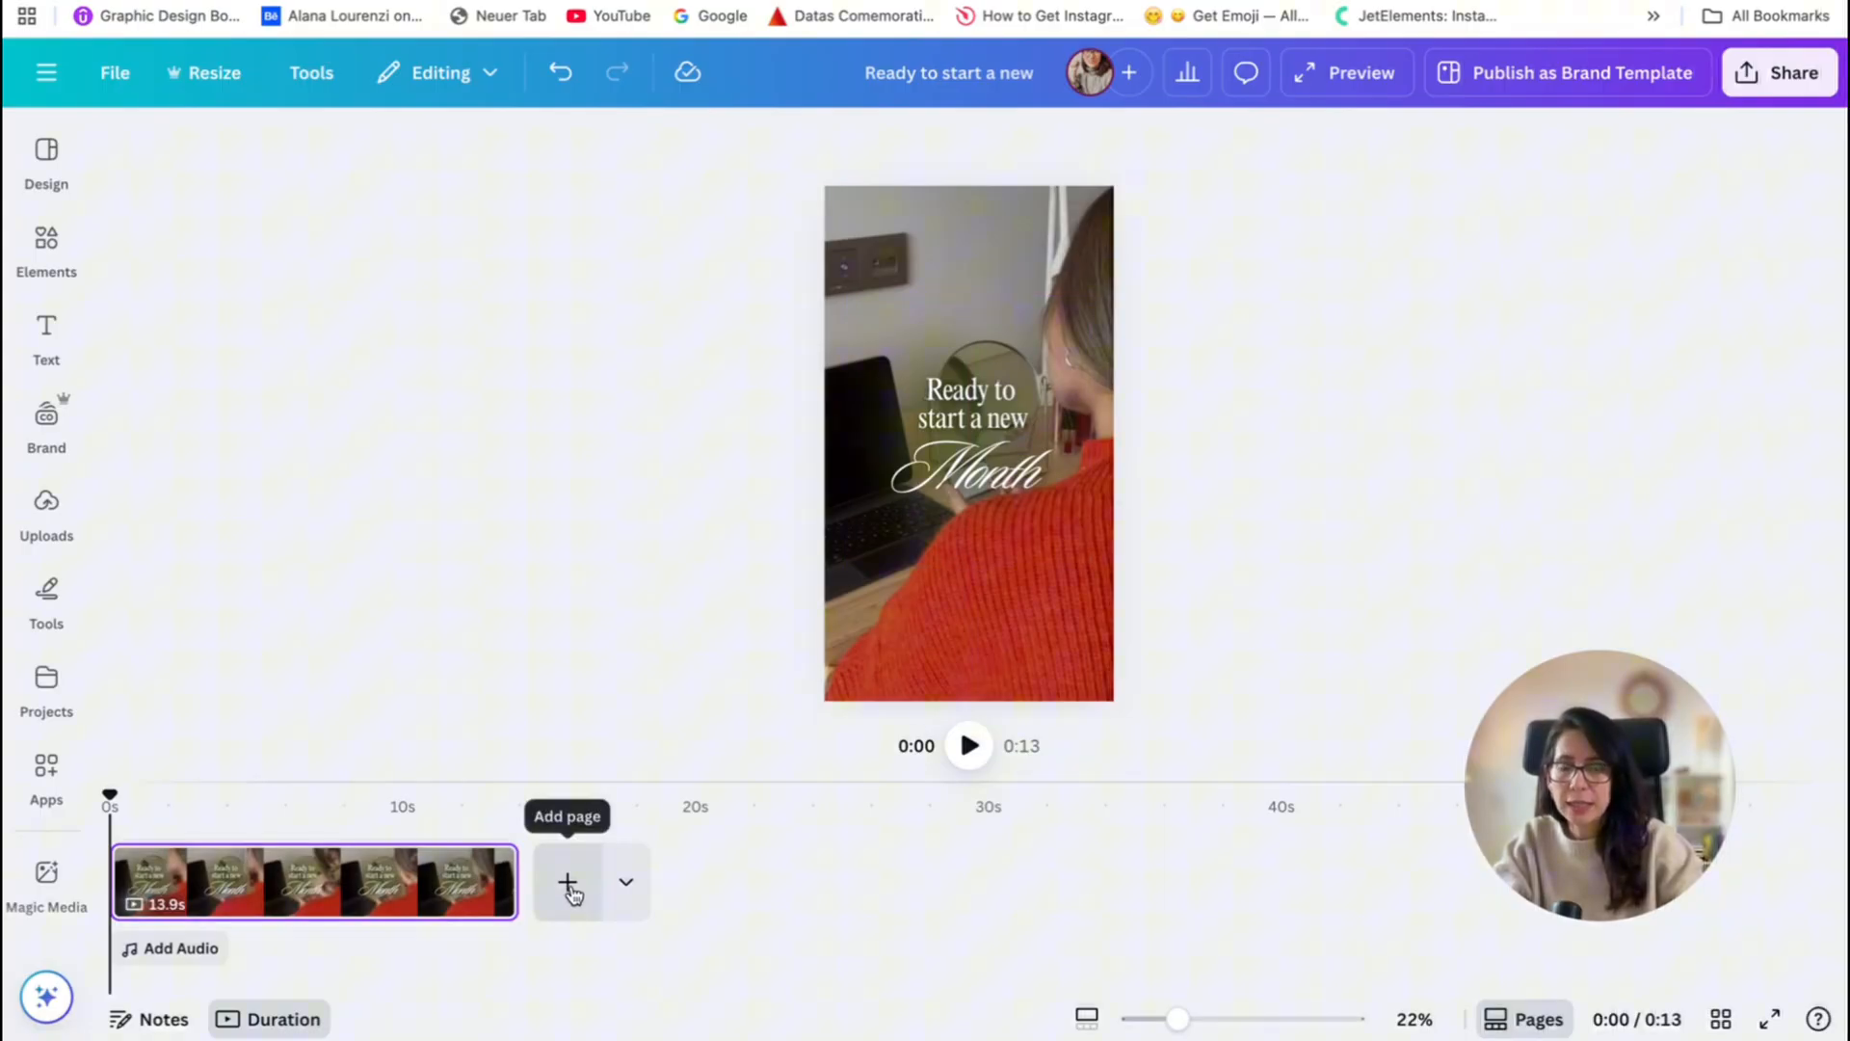
- Add a new page after the first clip on the timeline
{"action": "left_click", "coordinate": [567, 880]}
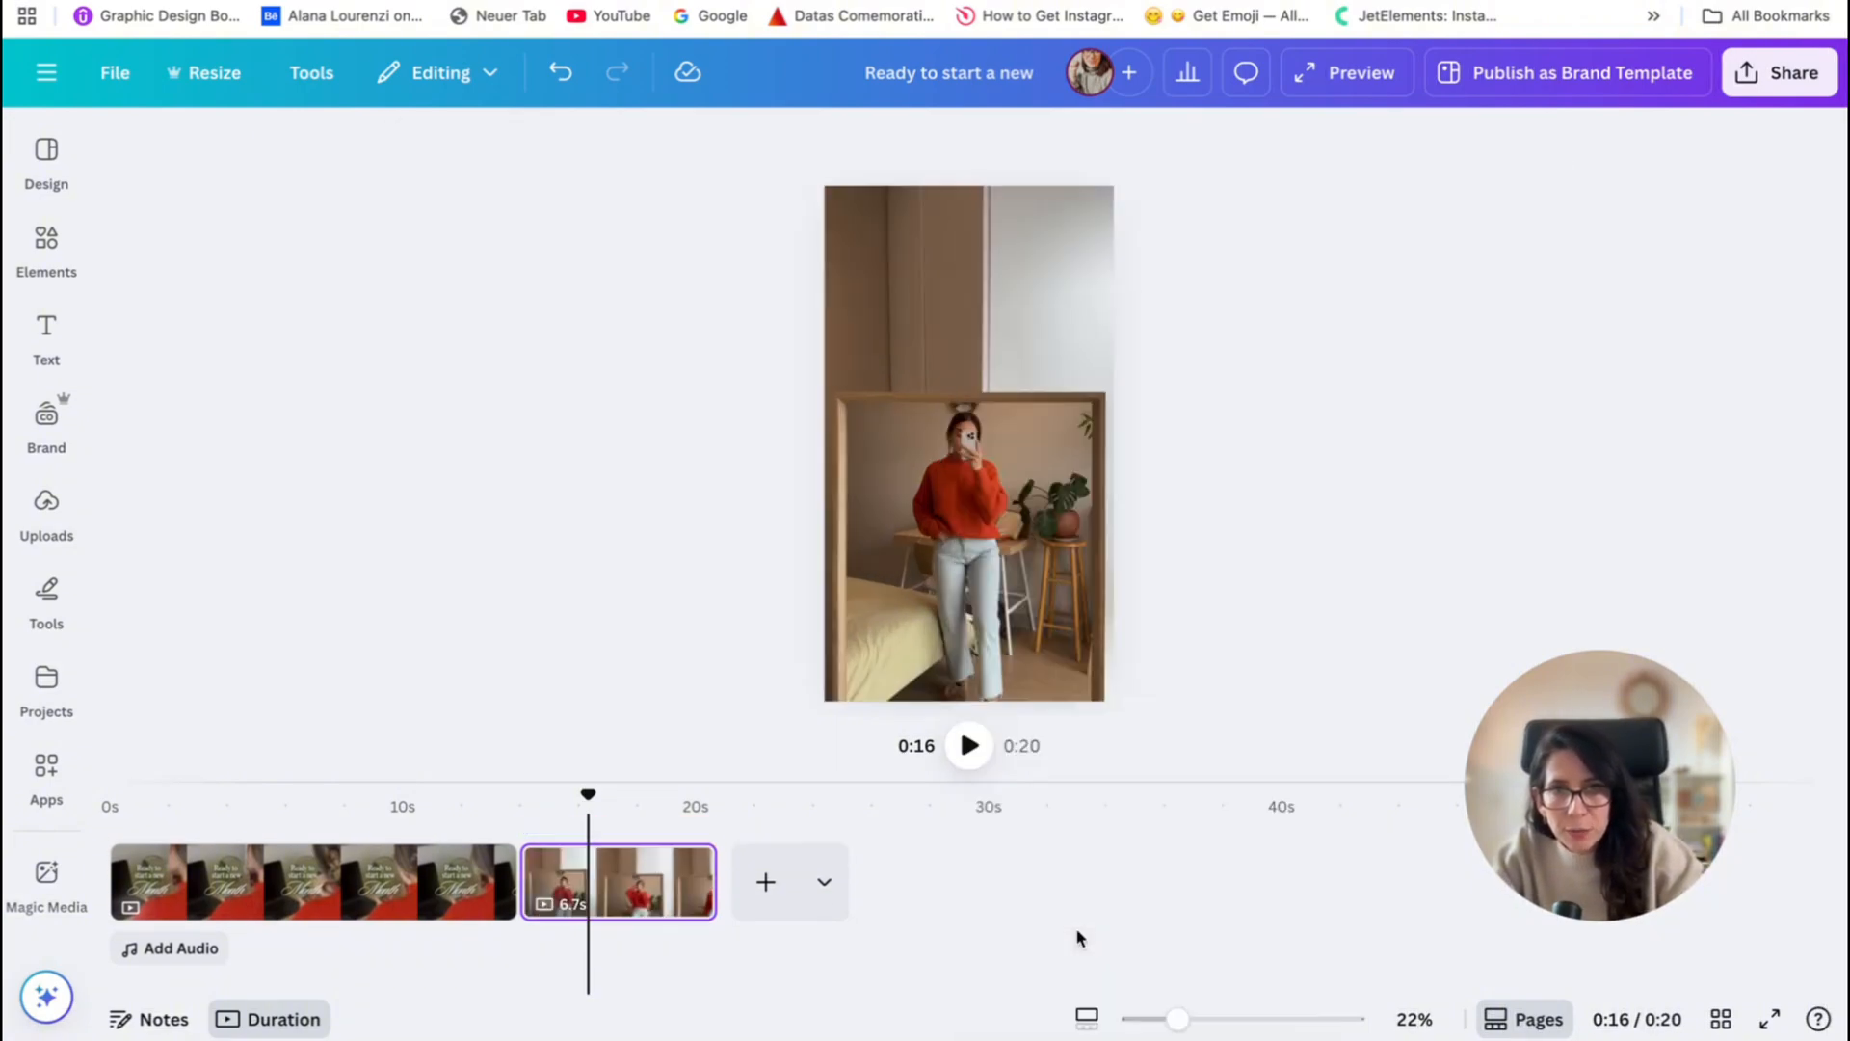
{"action": "mouse_move", "coordinate": [1243, 607]}
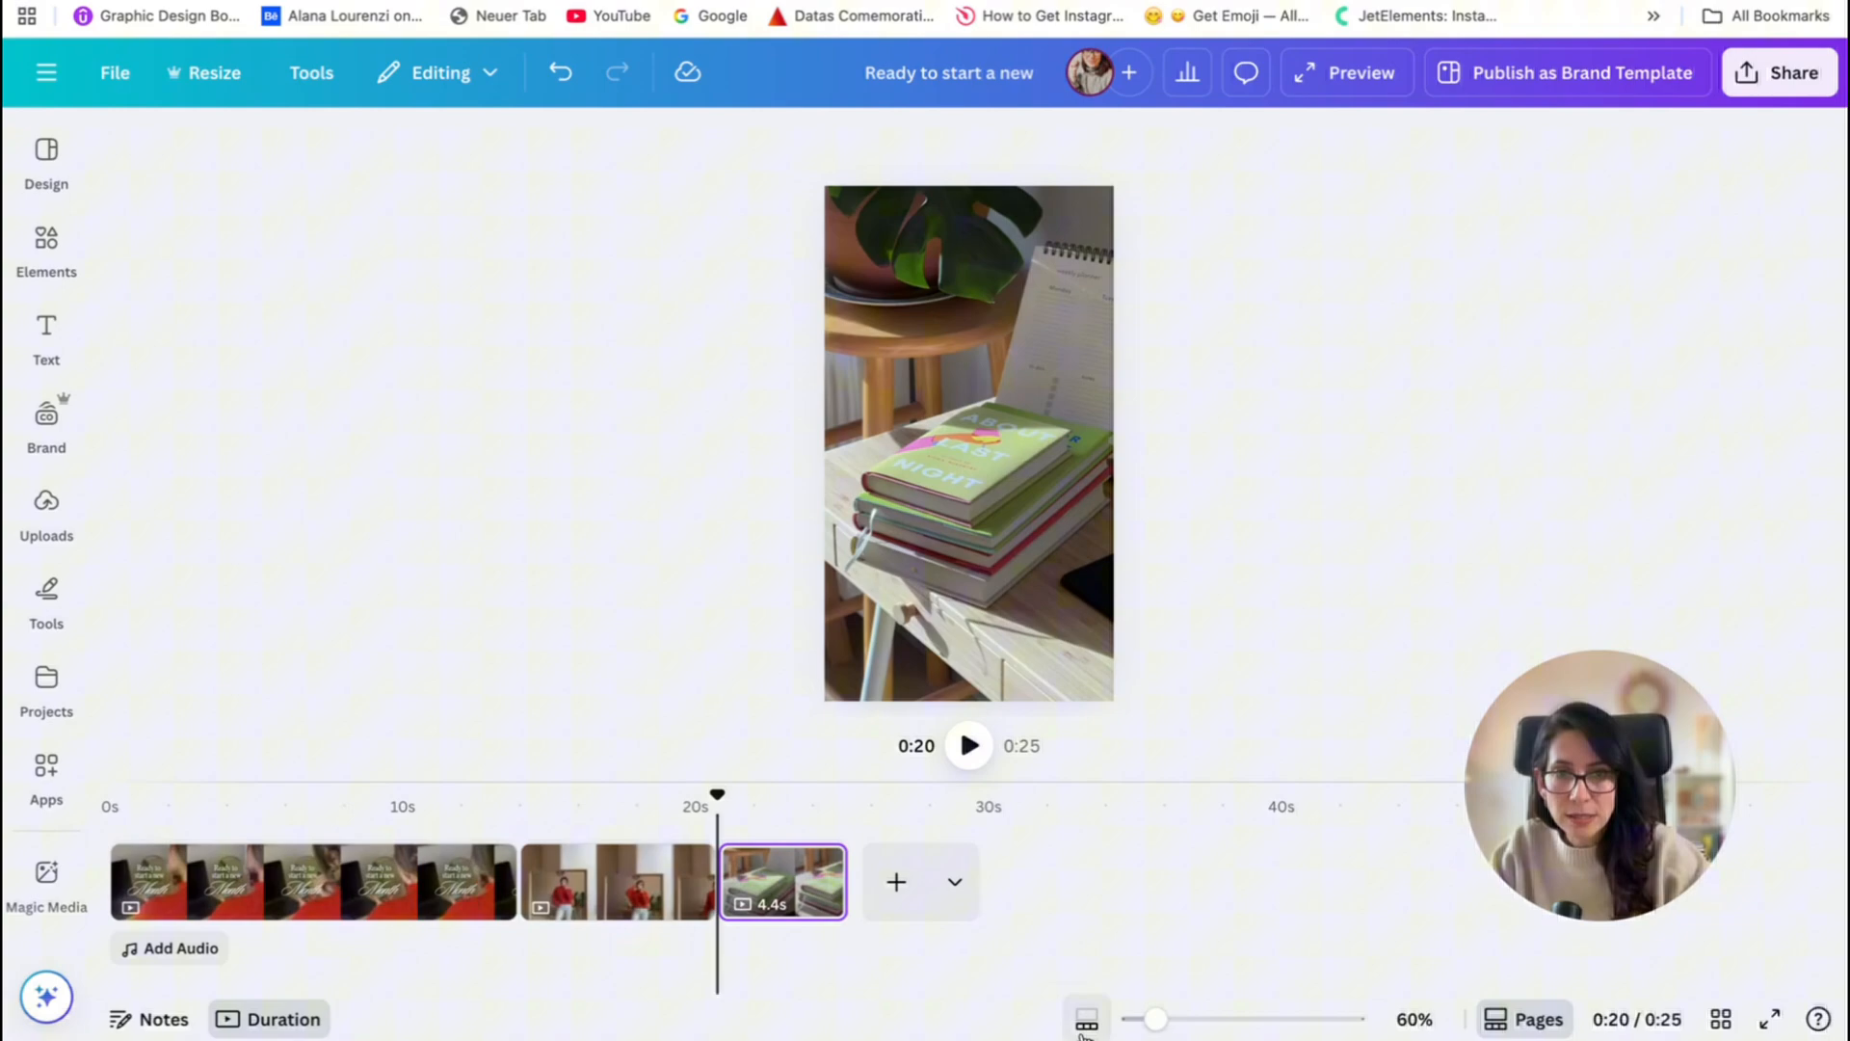
{"action": "mouse_move", "coordinate": [1085, 1017]}
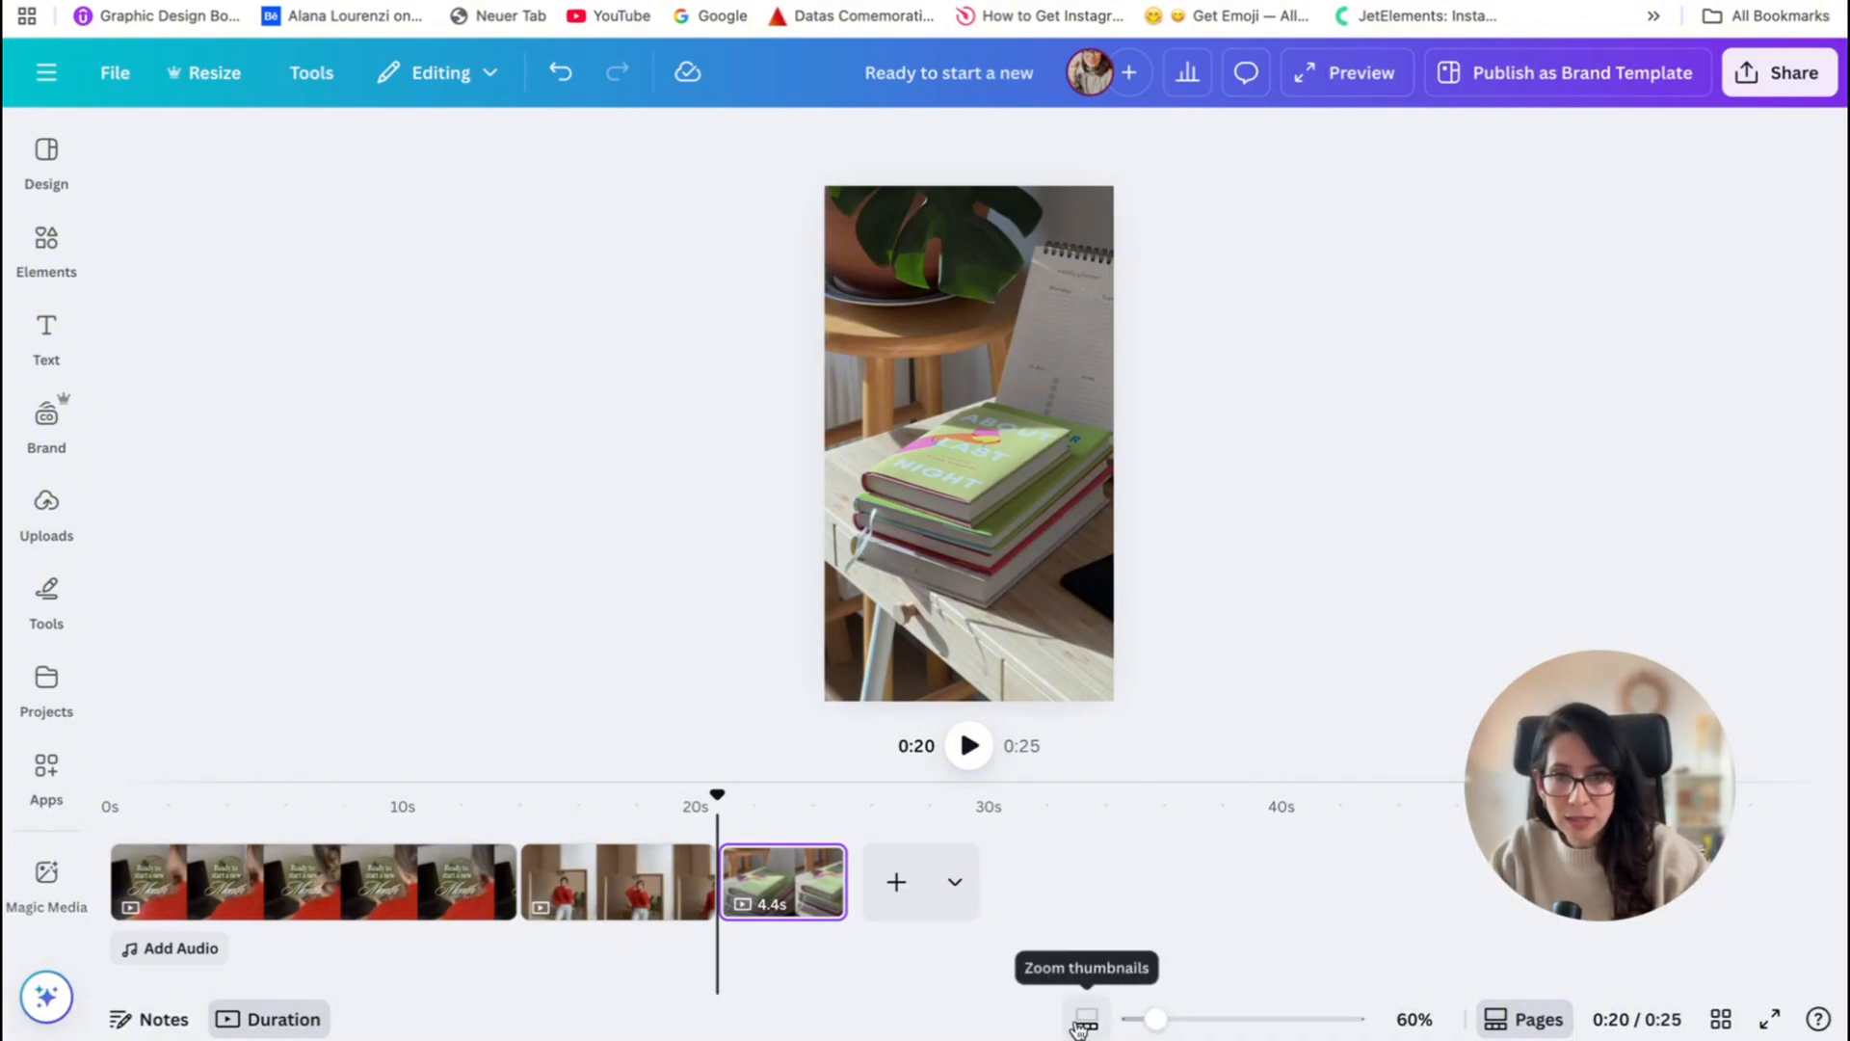
- Trim the titled opening clip to 2.4 s and the mirror-selfie clip to about 1.3 s
{"action": "left_click_drag", "start_coordinate": [1157, 1018], "coordinate": [1164, 1018]}
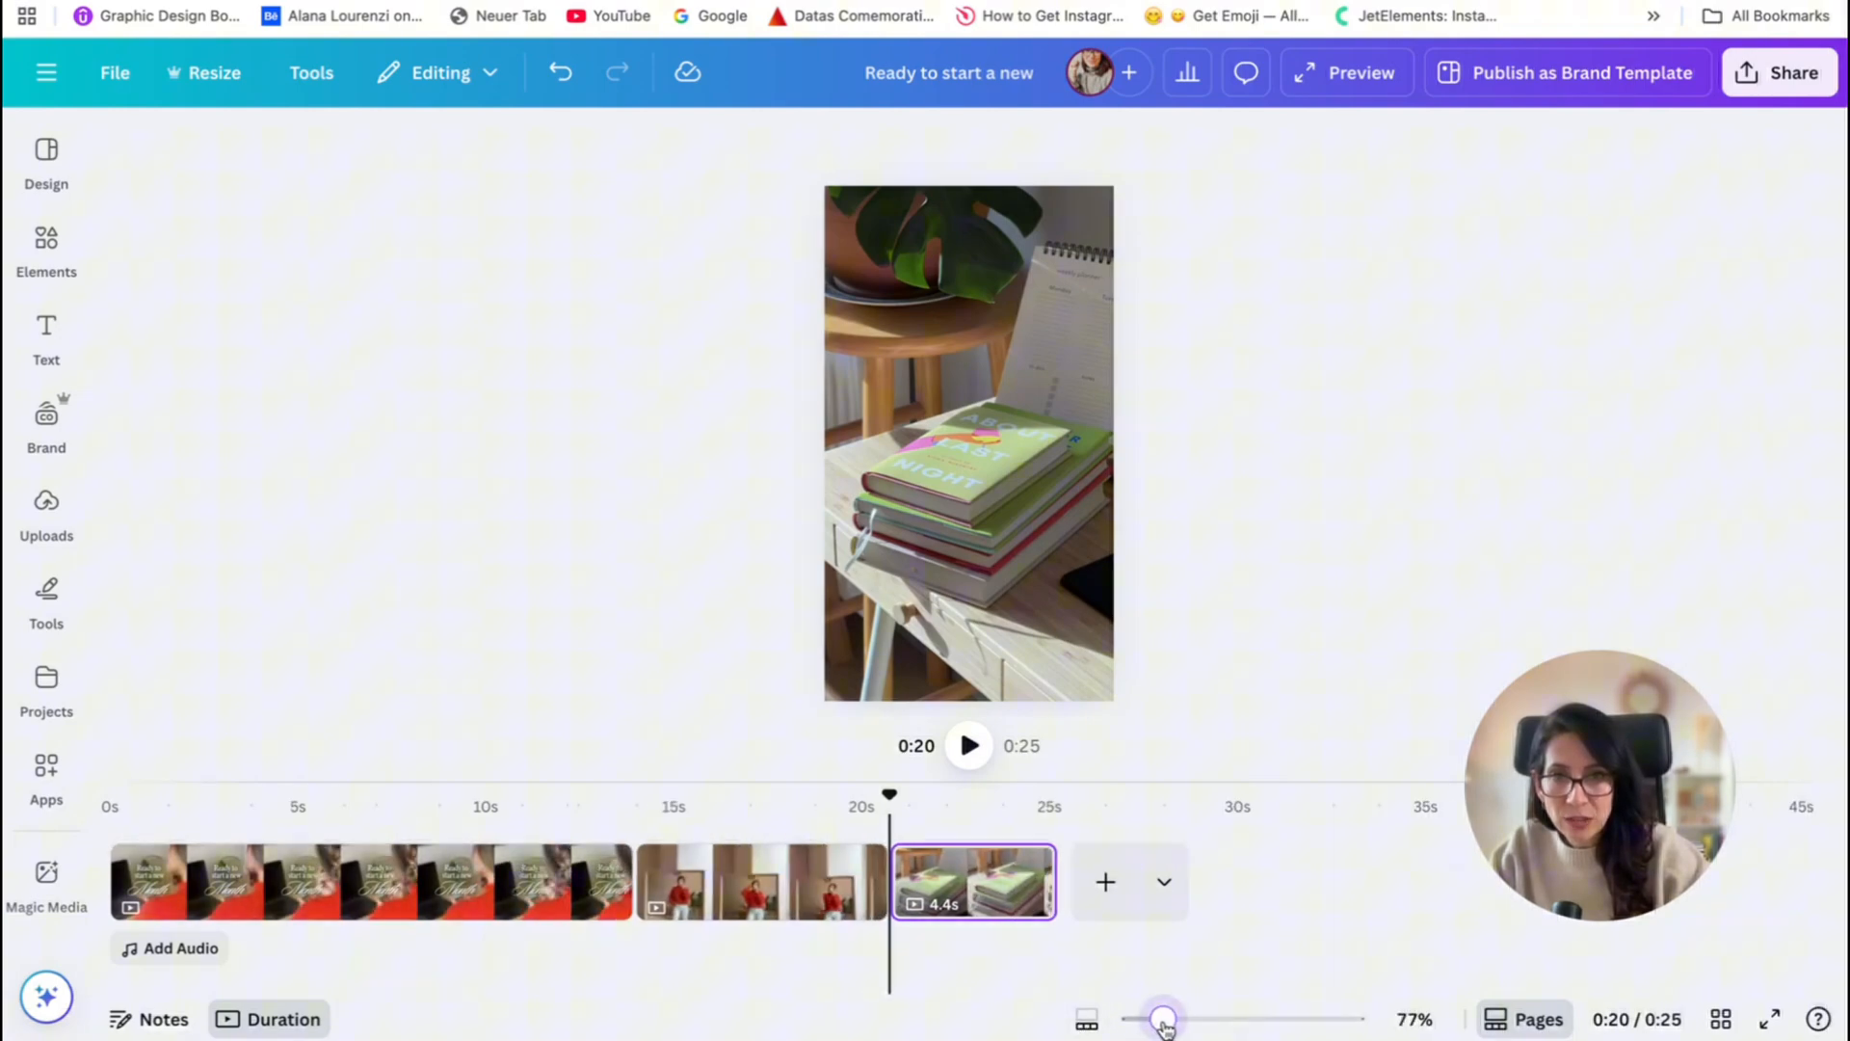
{"action": "left_click_drag", "start_coordinate": [1162, 1018], "coordinate": [1173, 1017]}
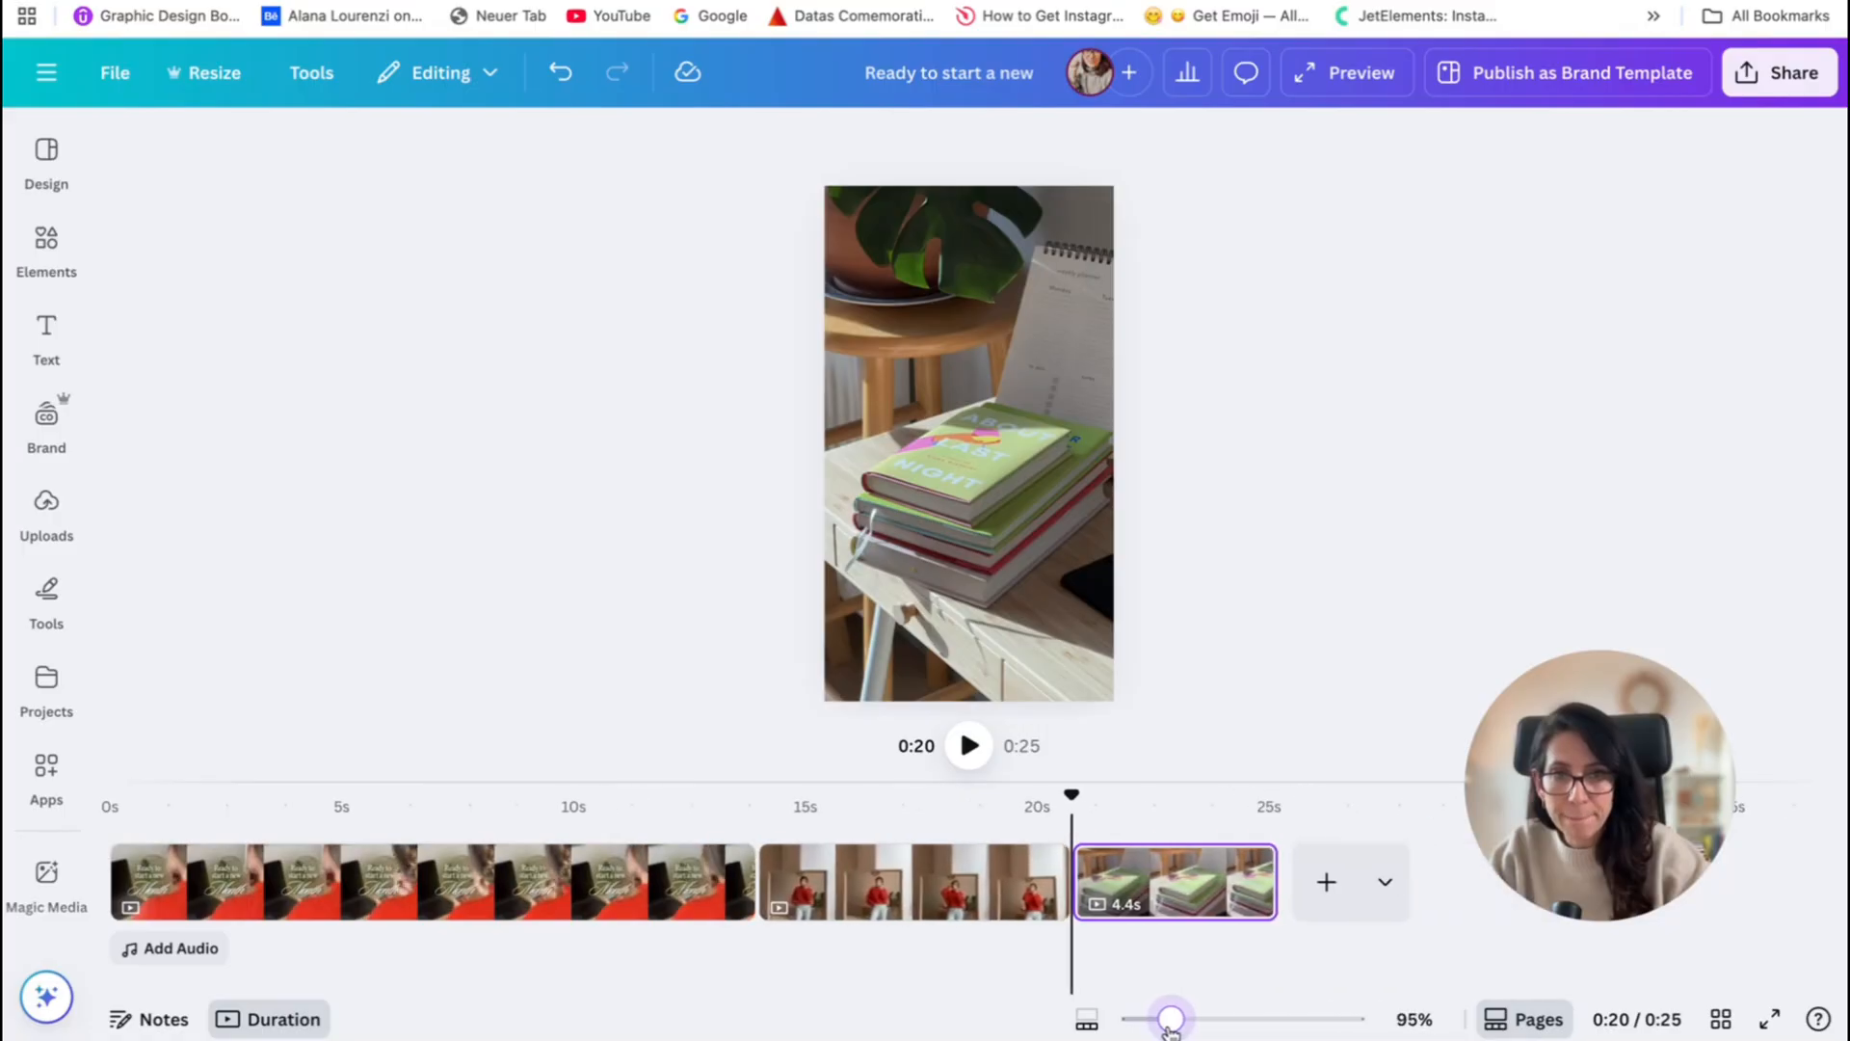
{"action": "left_click_drag", "start_coordinate": [1168, 1017], "coordinate": [1179, 1017]}
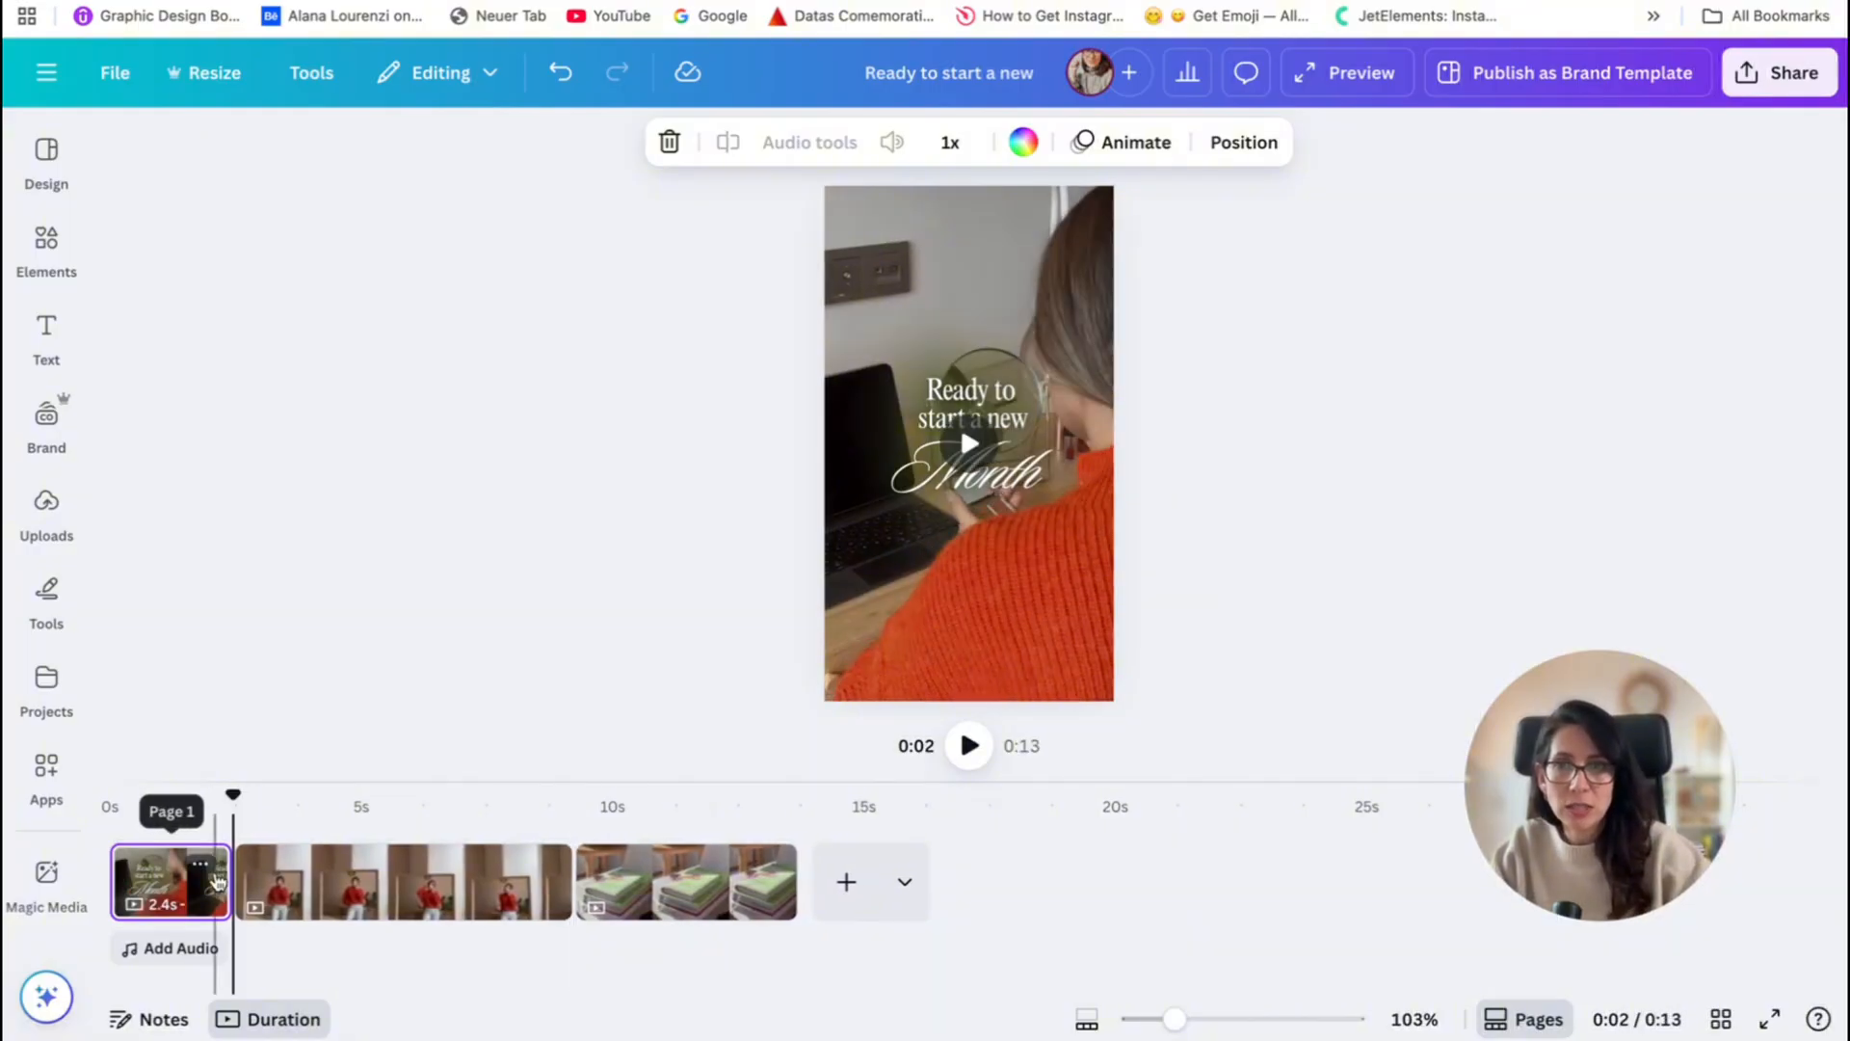
{"action": "left_click", "coordinate": [401, 883]}
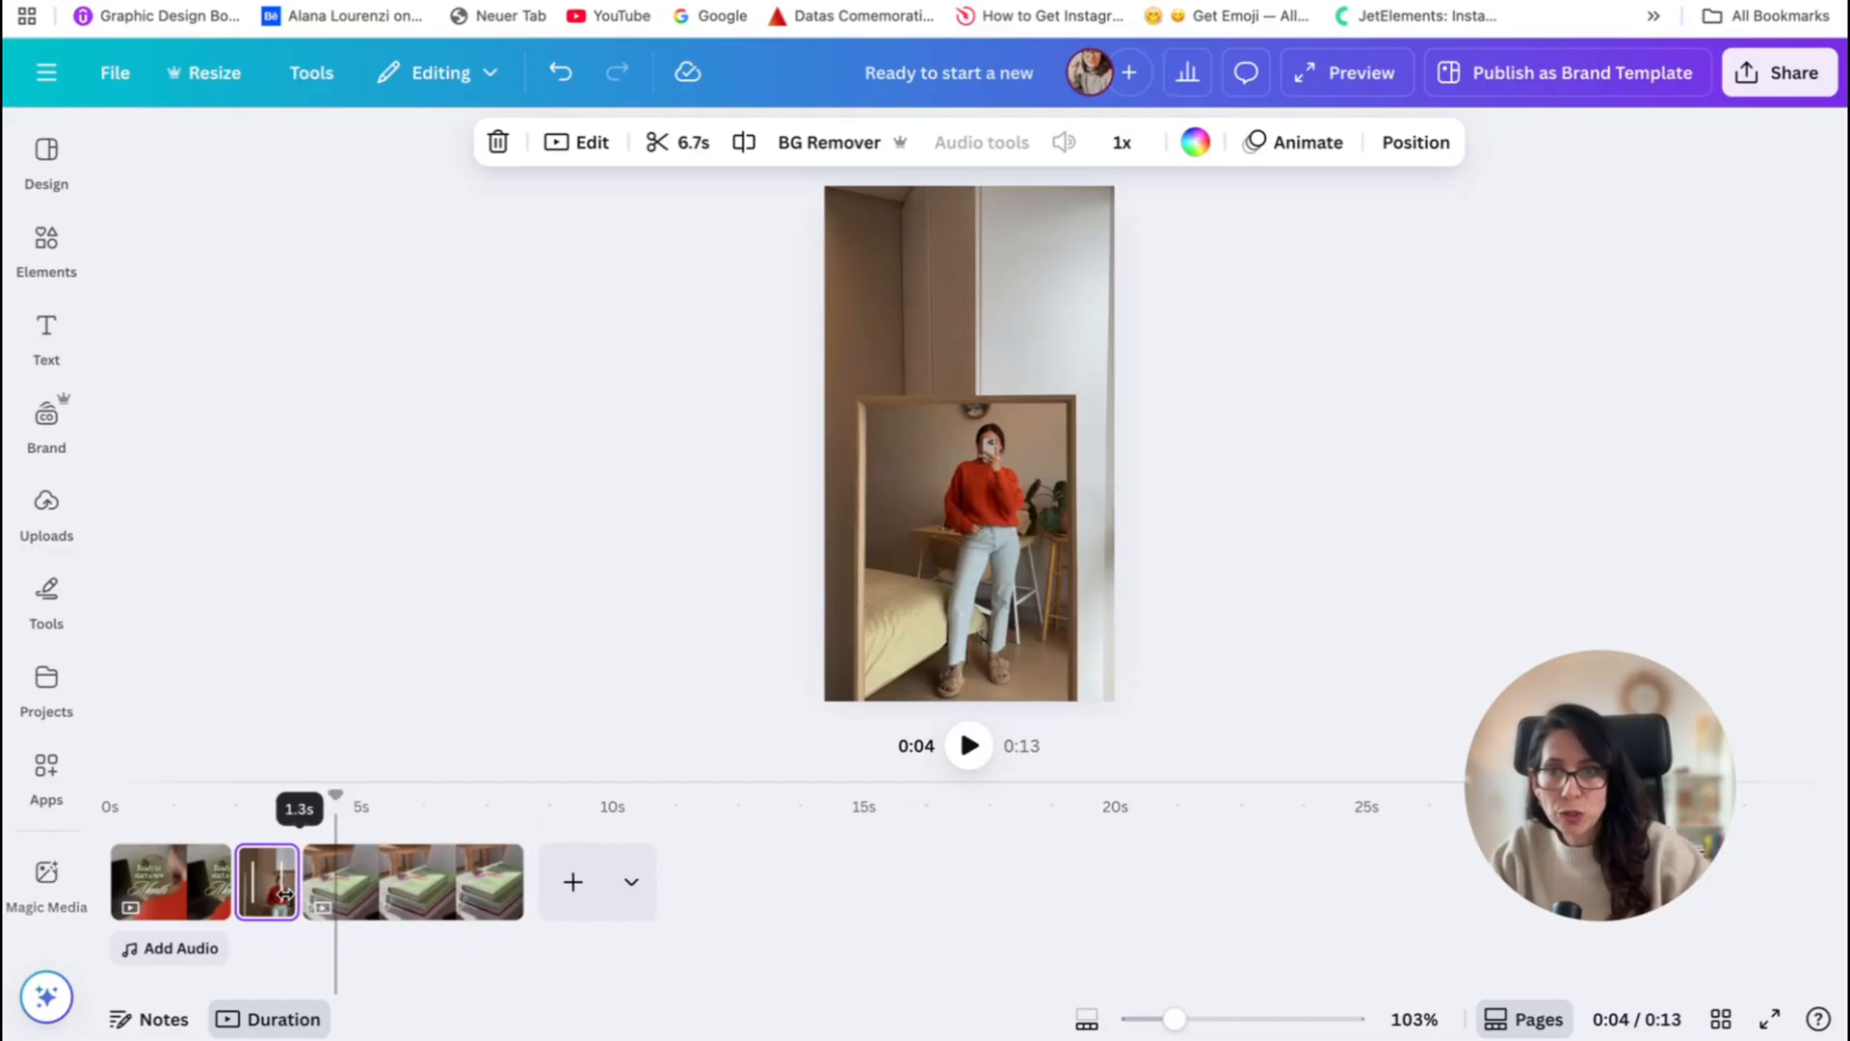
{"action": "left_click", "coordinate": [403, 880]}
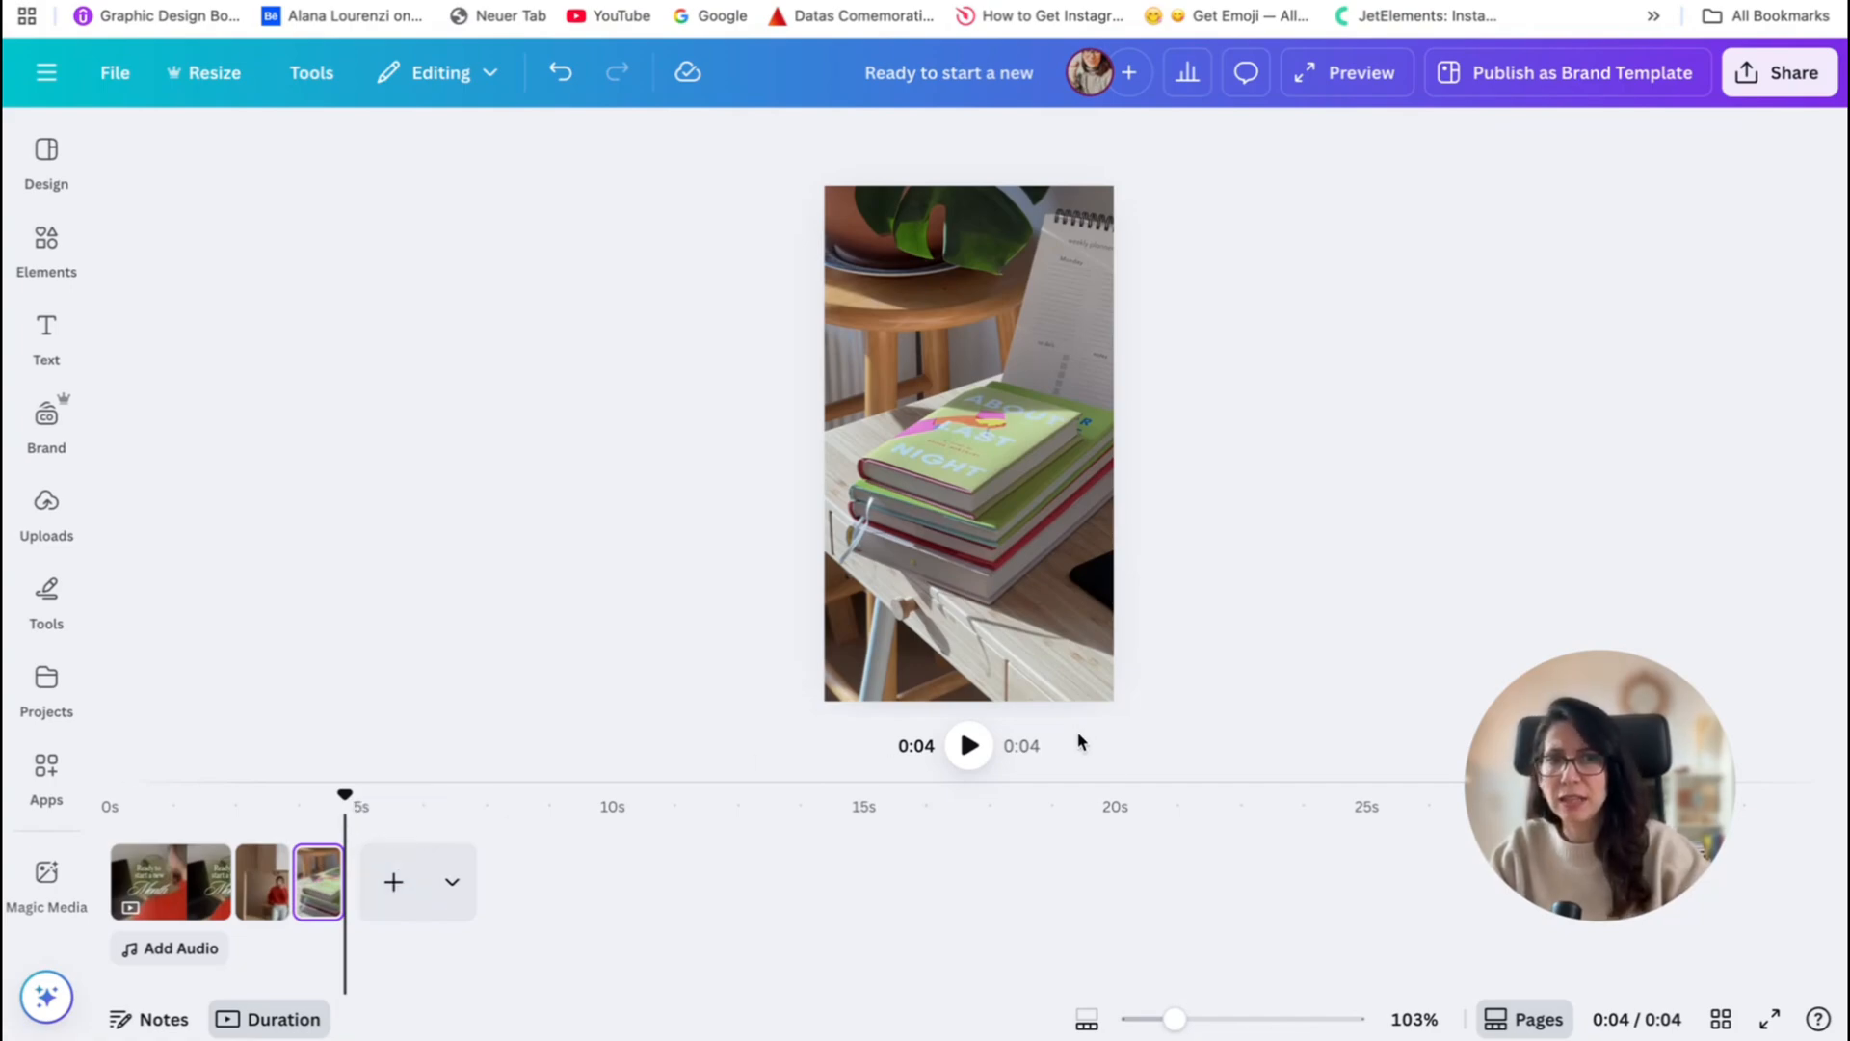
- Add more video pages so the reel holds six short clips
{"action": "left_click", "coordinate": [968, 444]}
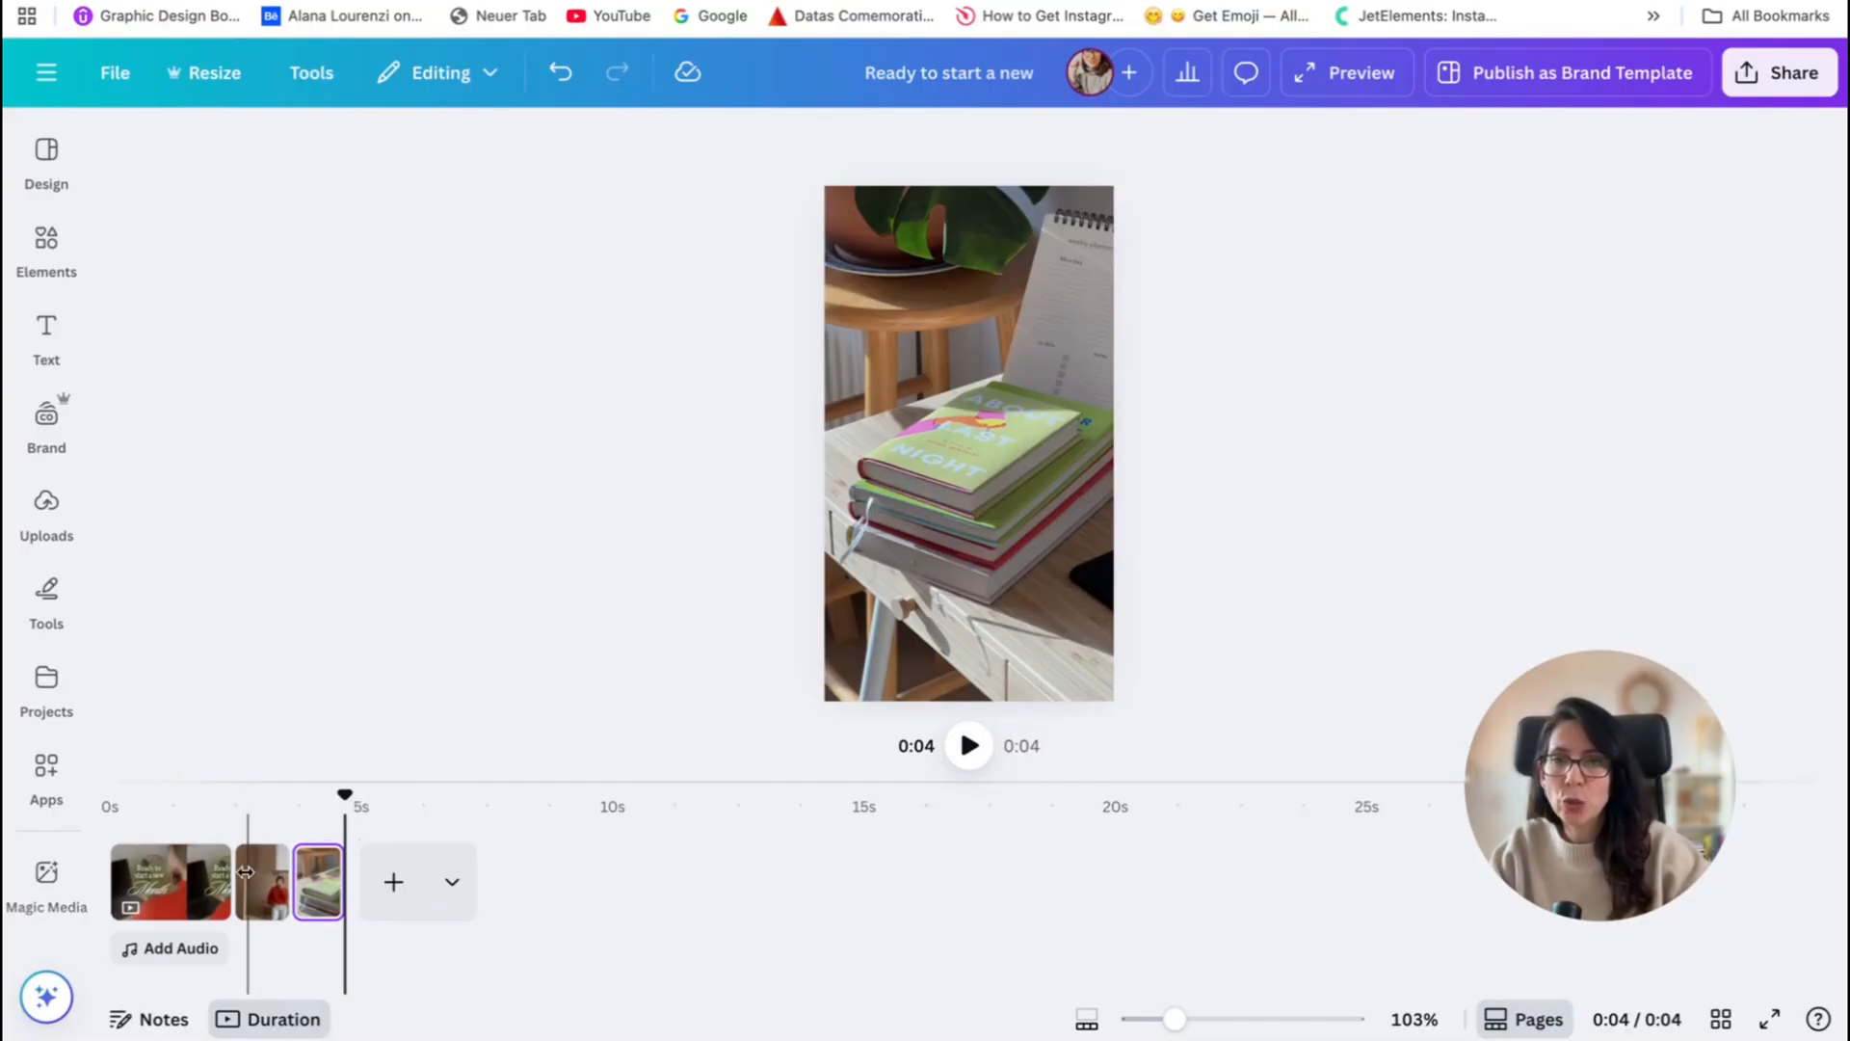
{"action": "left_click", "coordinate": [170, 881]}
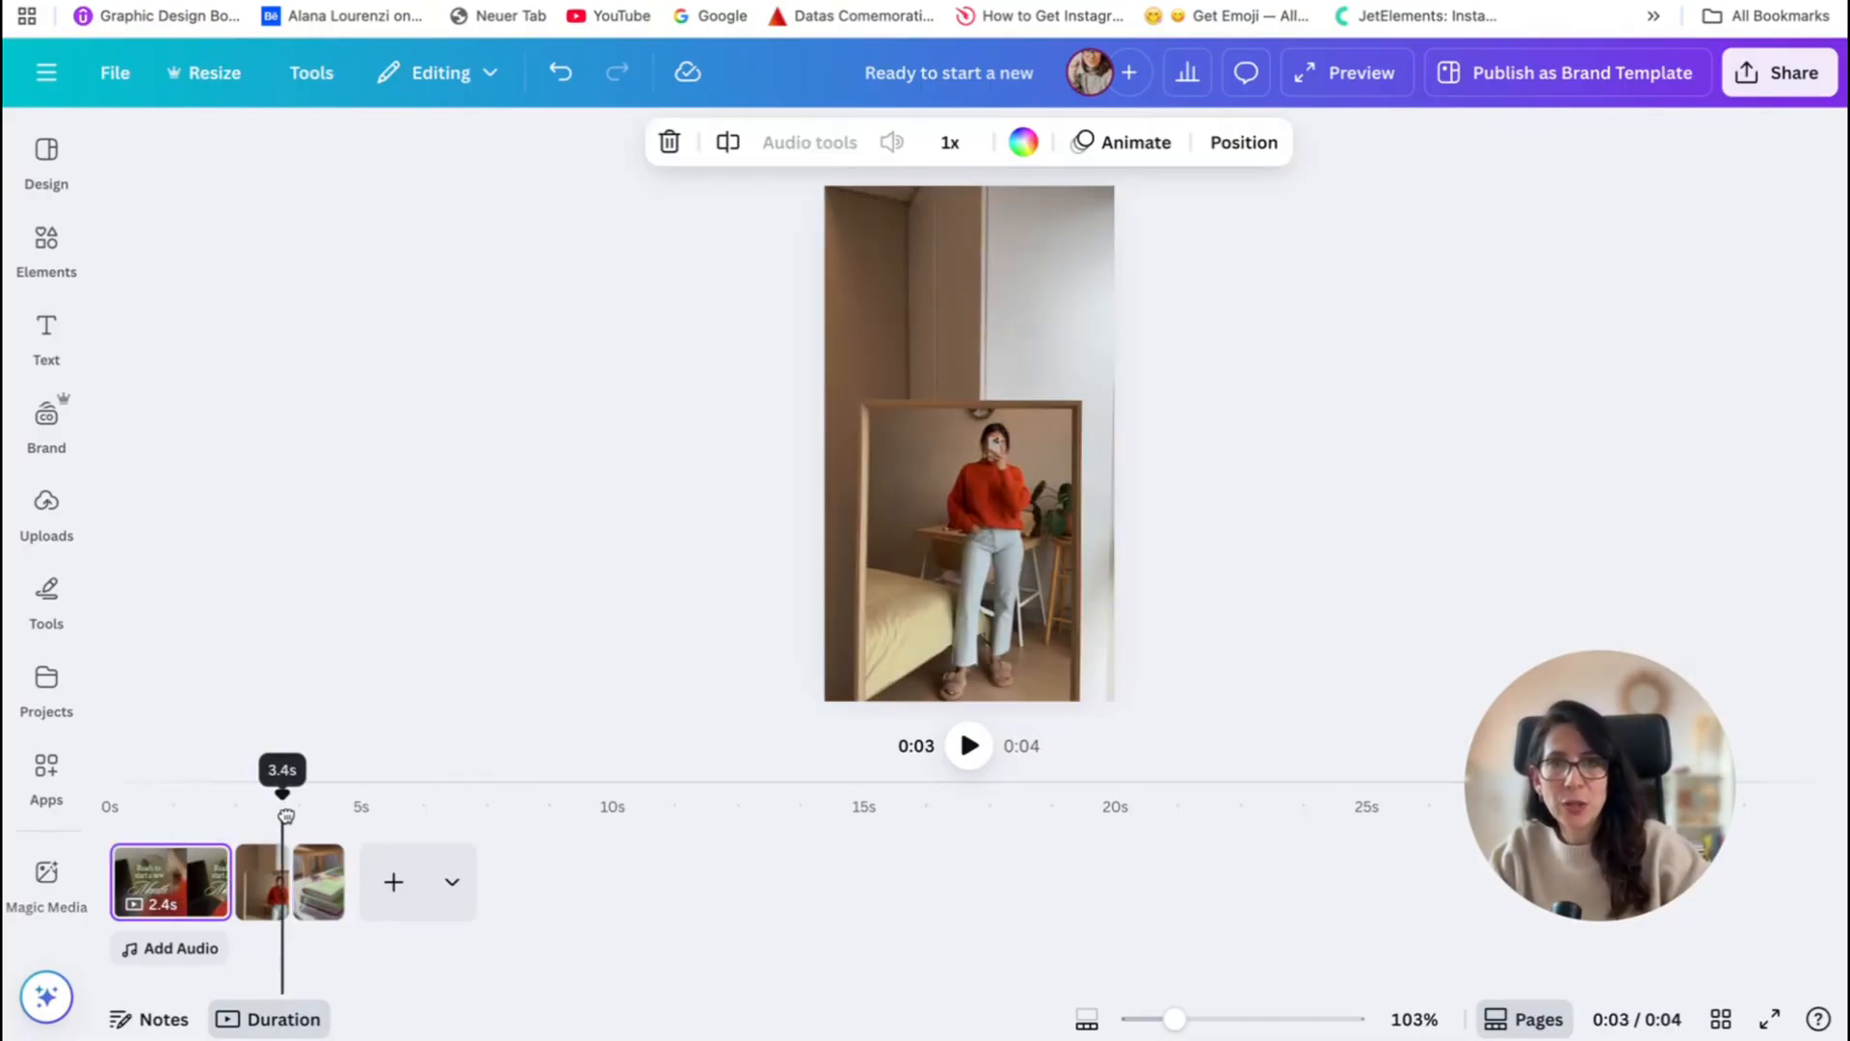
{"action": "left_click", "coordinate": [318, 881]}
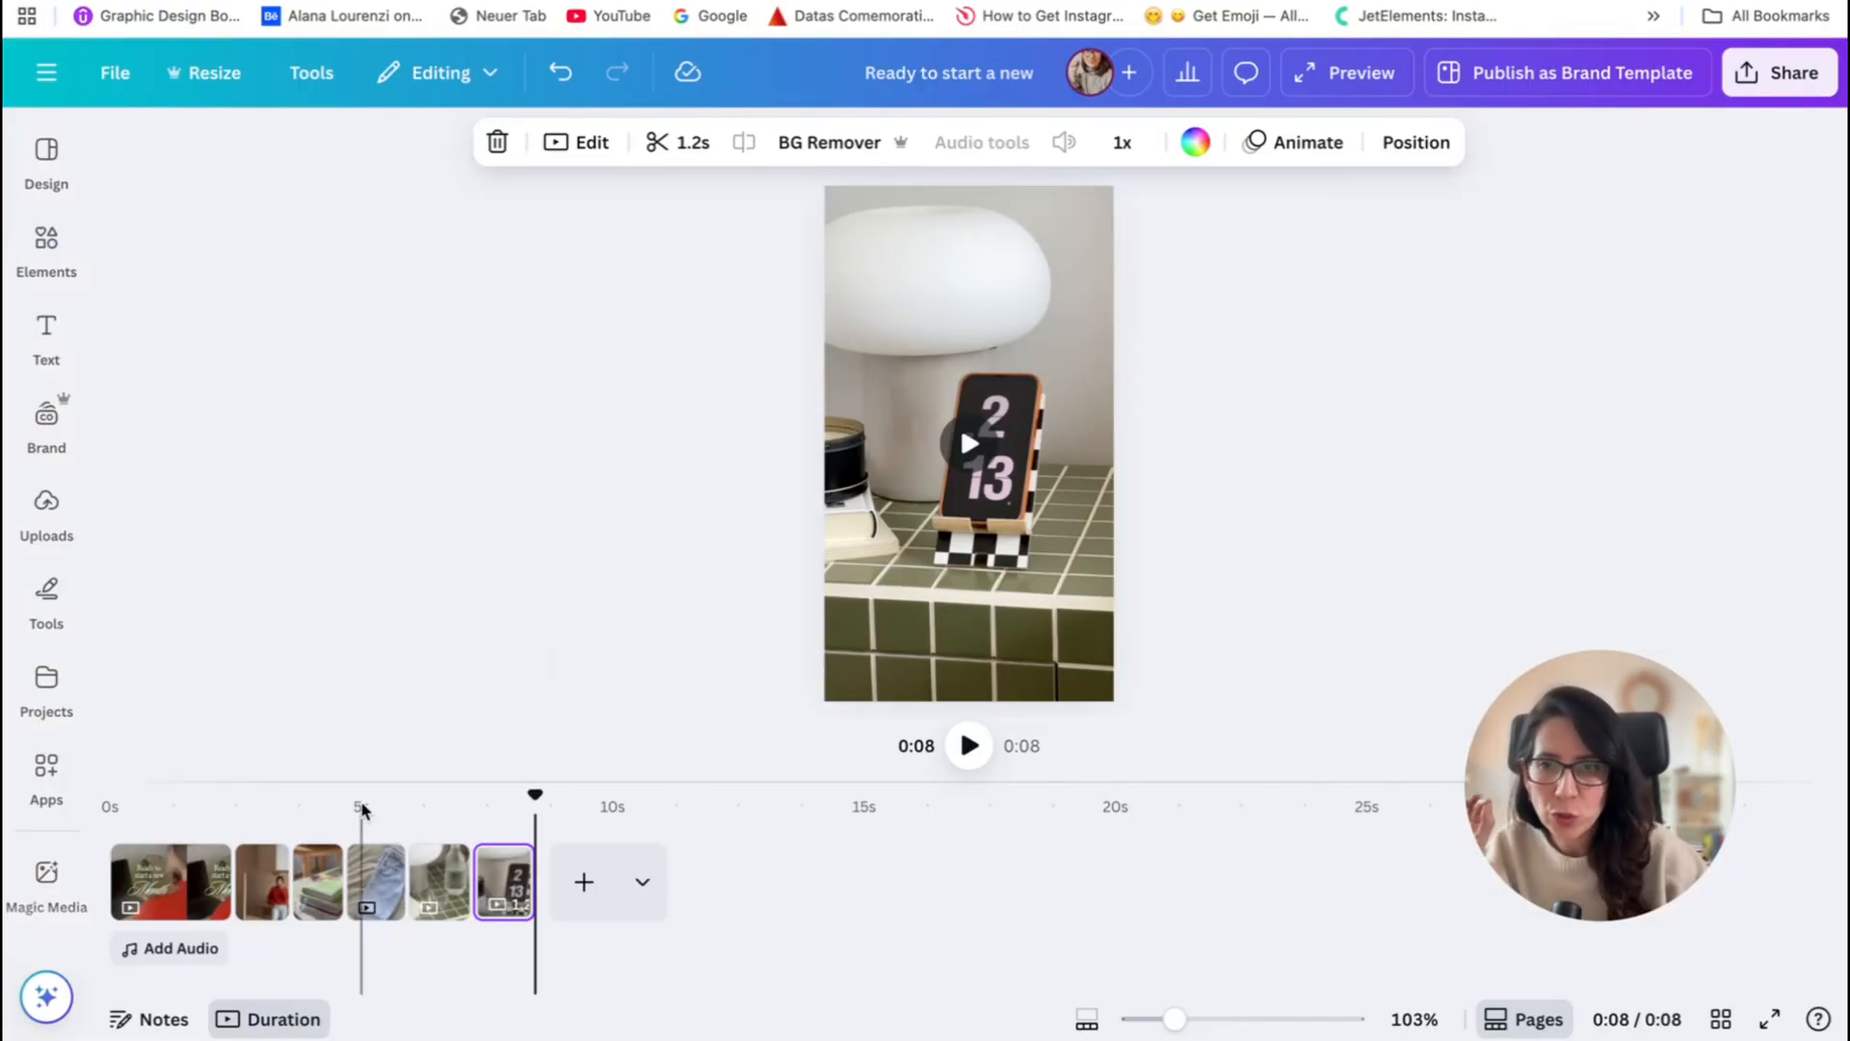
{"action": "mouse_move", "coordinate": [368, 896]}
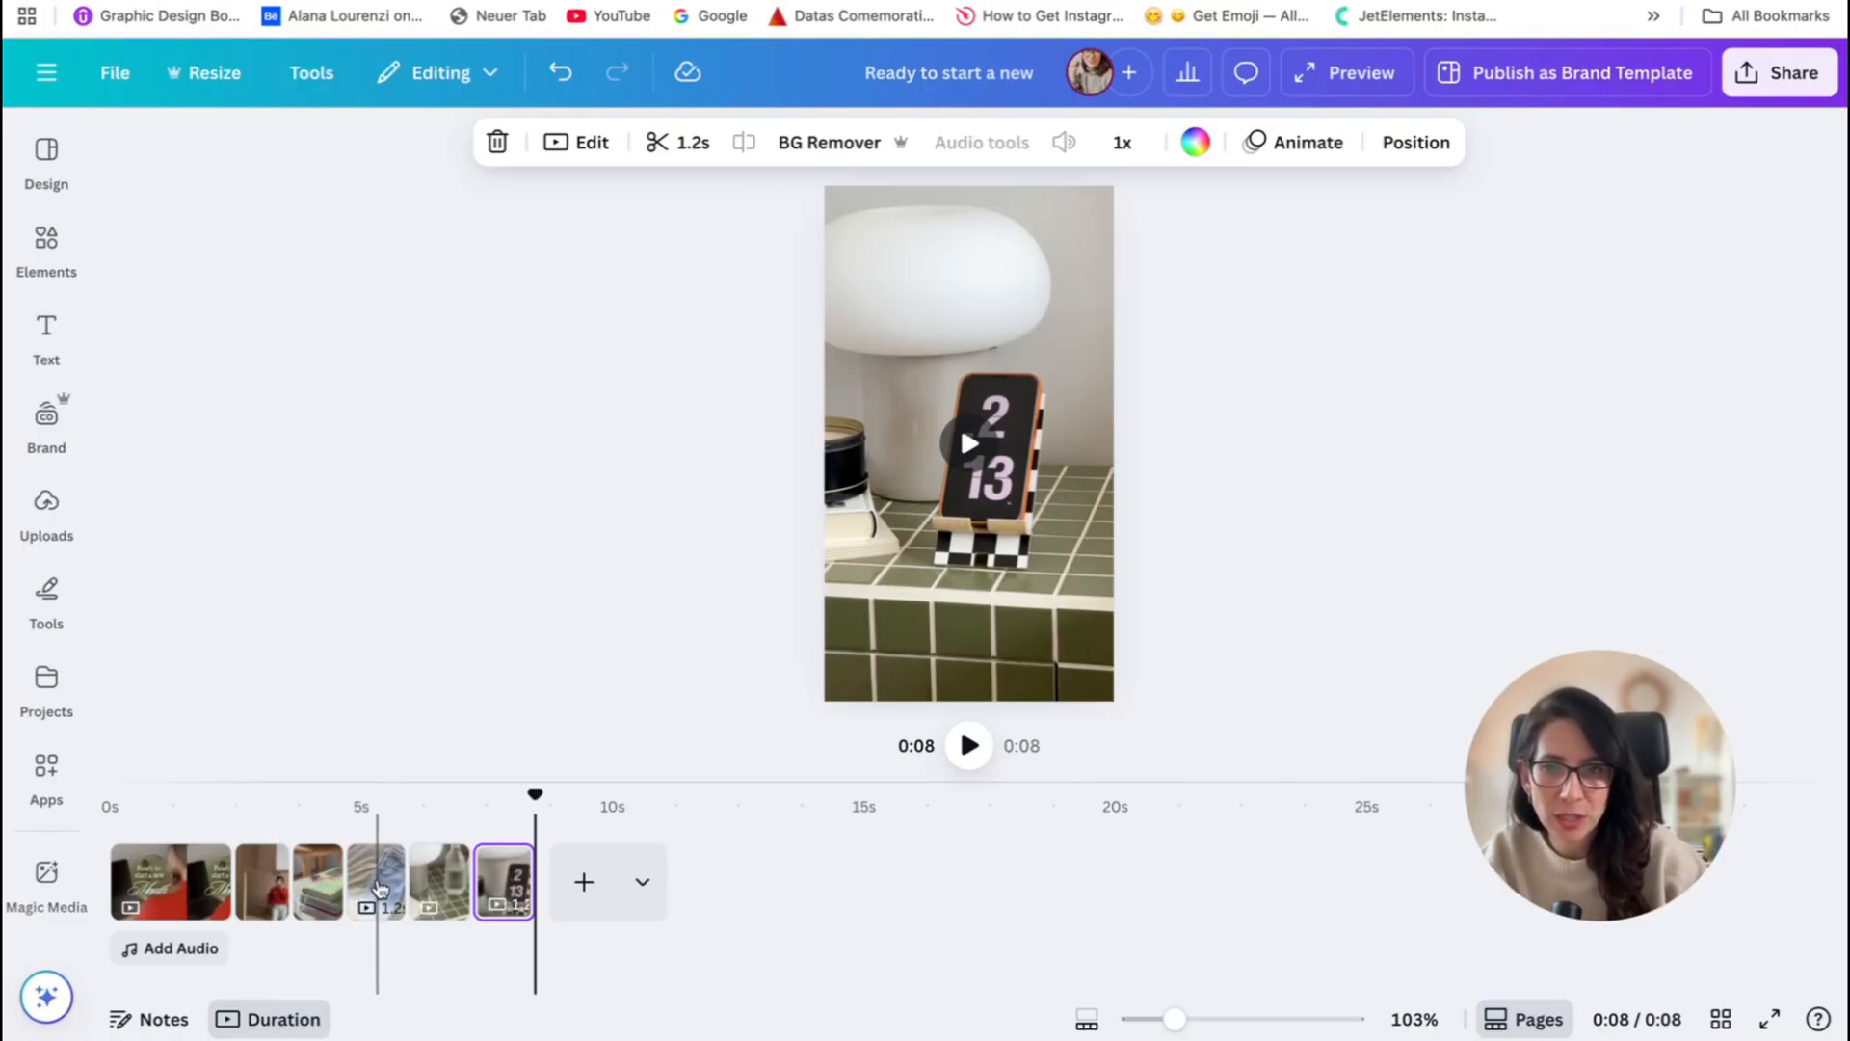
- Move the sweater-folding clip into second place and preview it around 3 seconds
{"action": "left_click", "coordinate": [262, 881]}
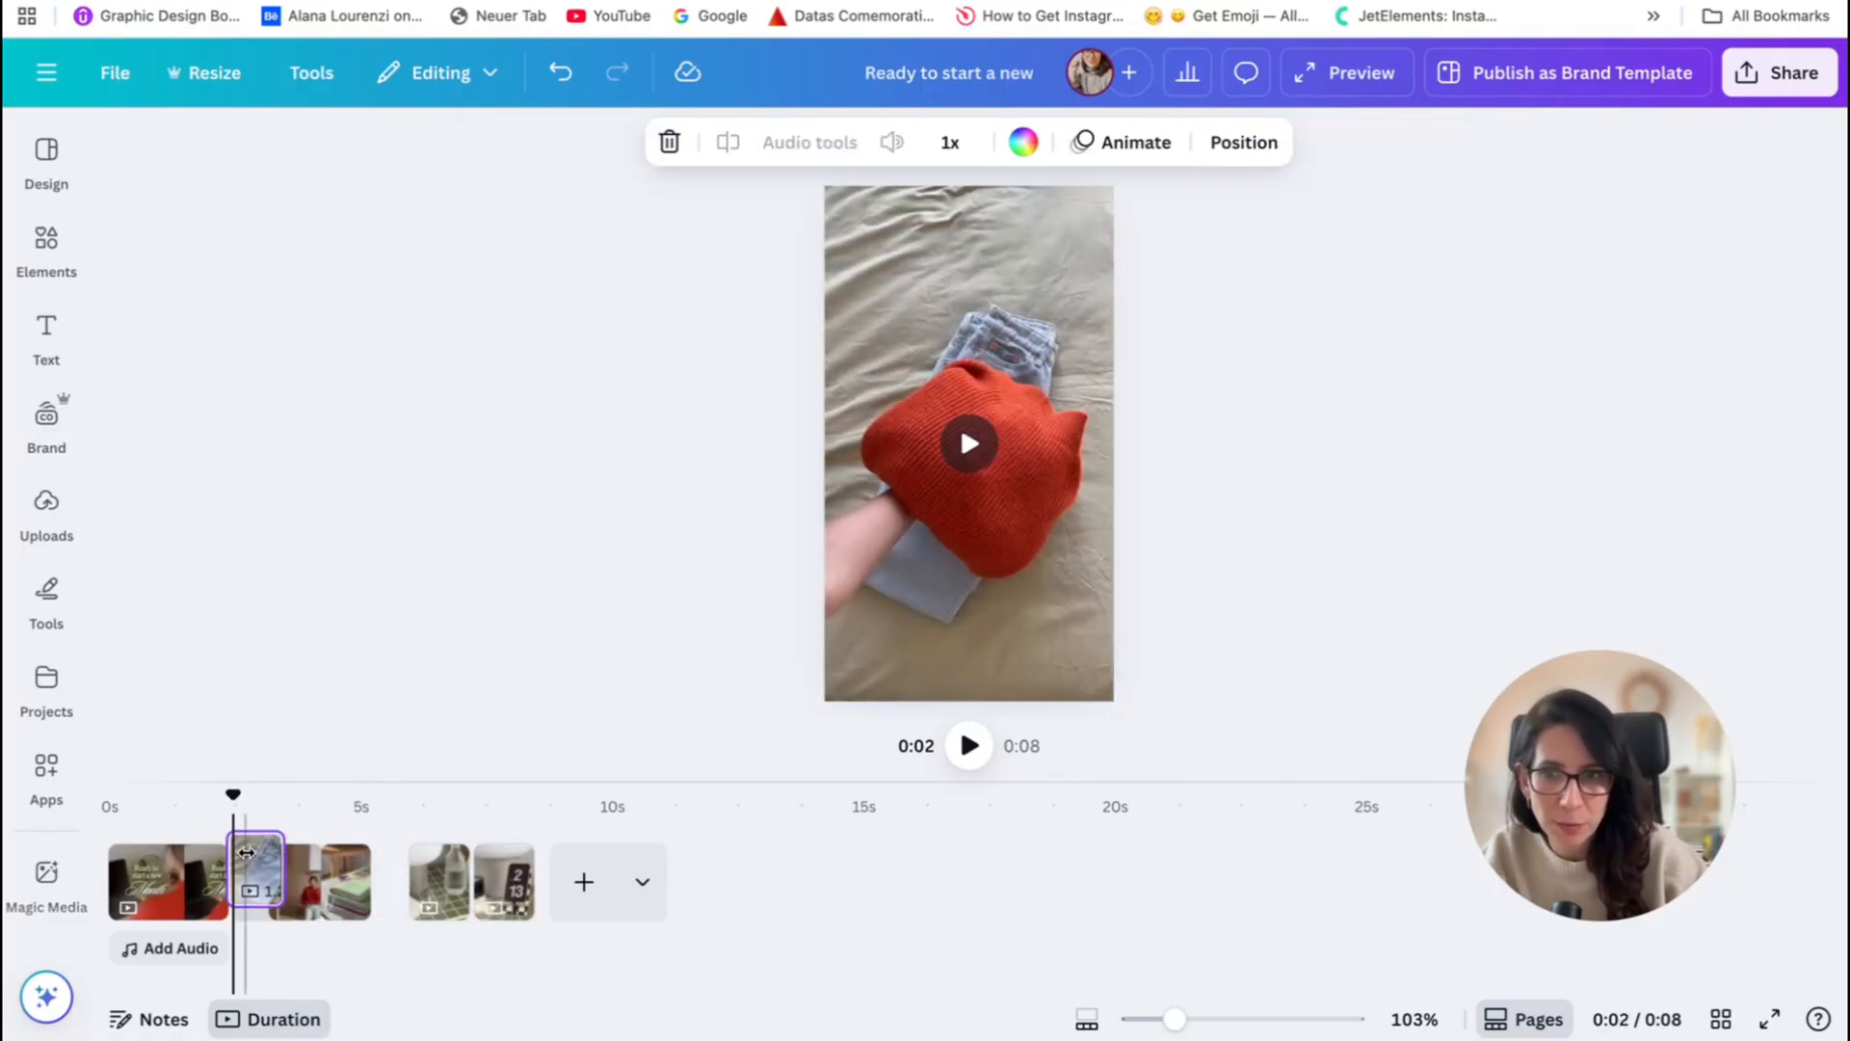
{"action": "left_click_drag", "start_coordinate": [283, 852], "coordinate": [312, 852]}
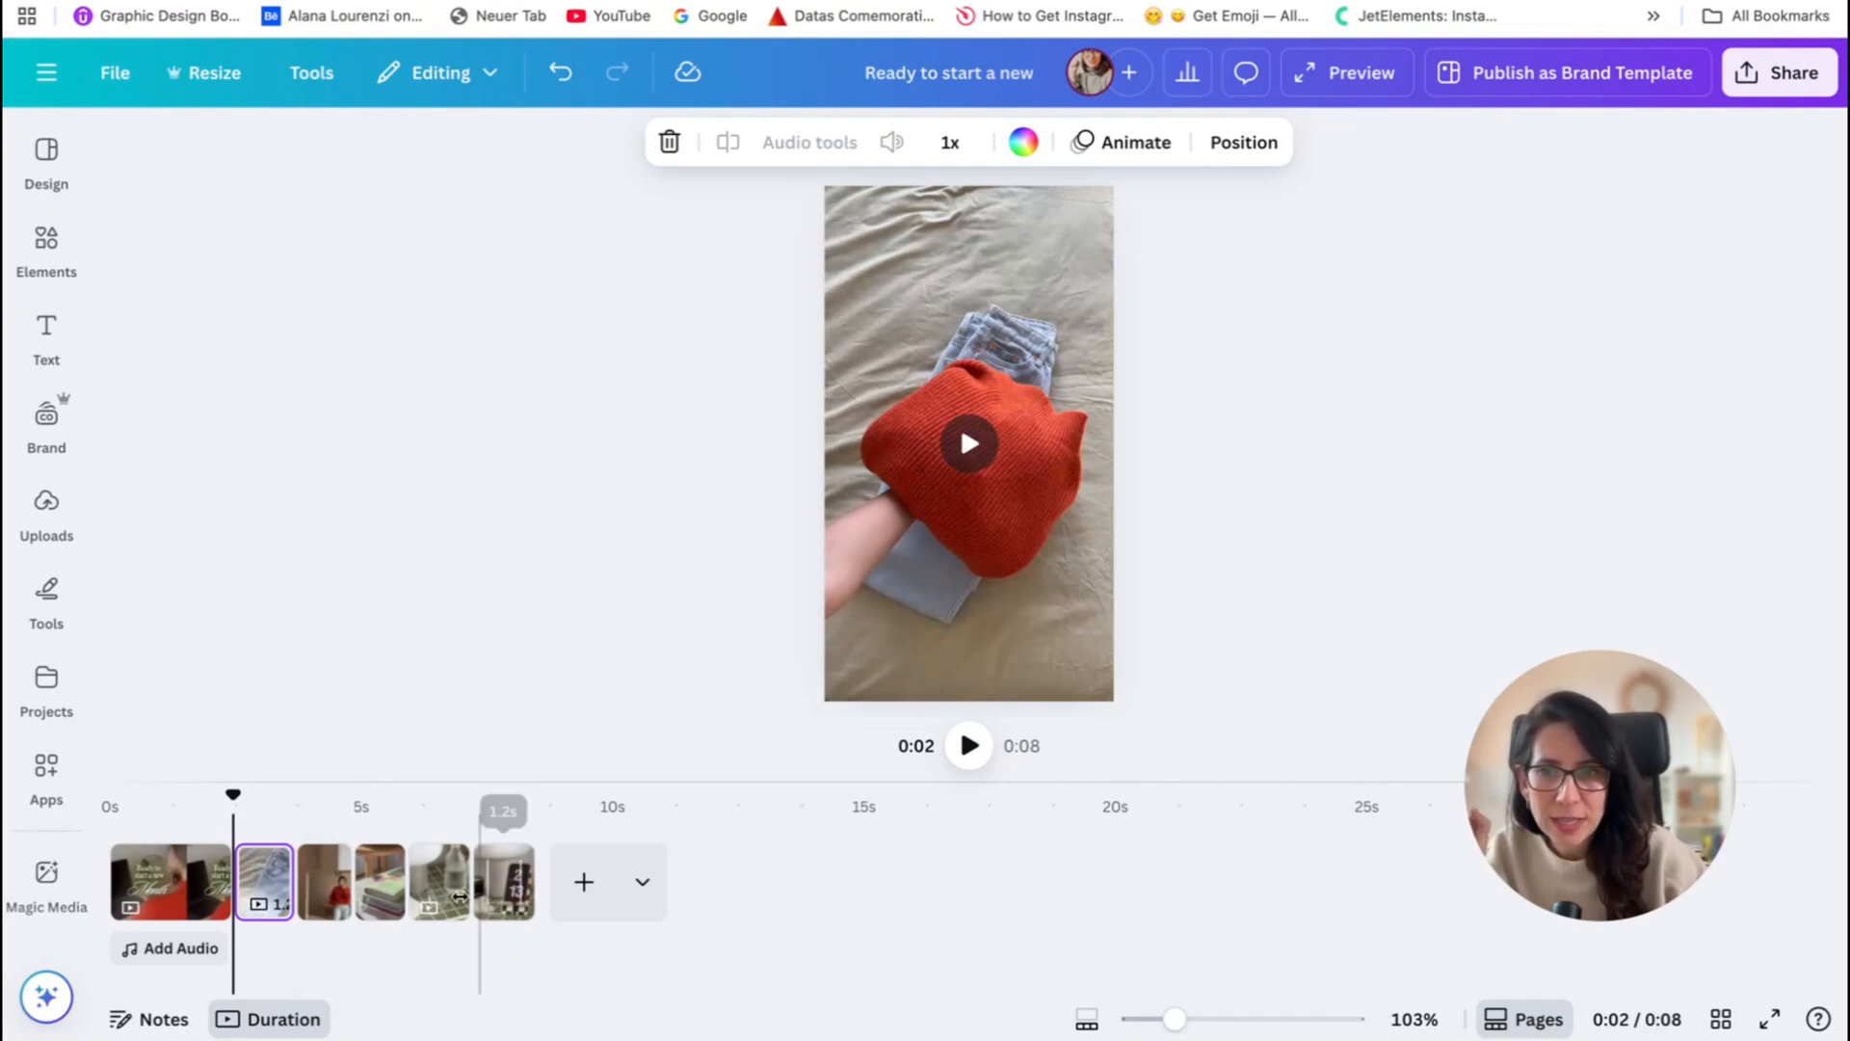
{"action": "left_click_drag", "start_coordinate": [233, 794], "coordinate": [278, 794]}
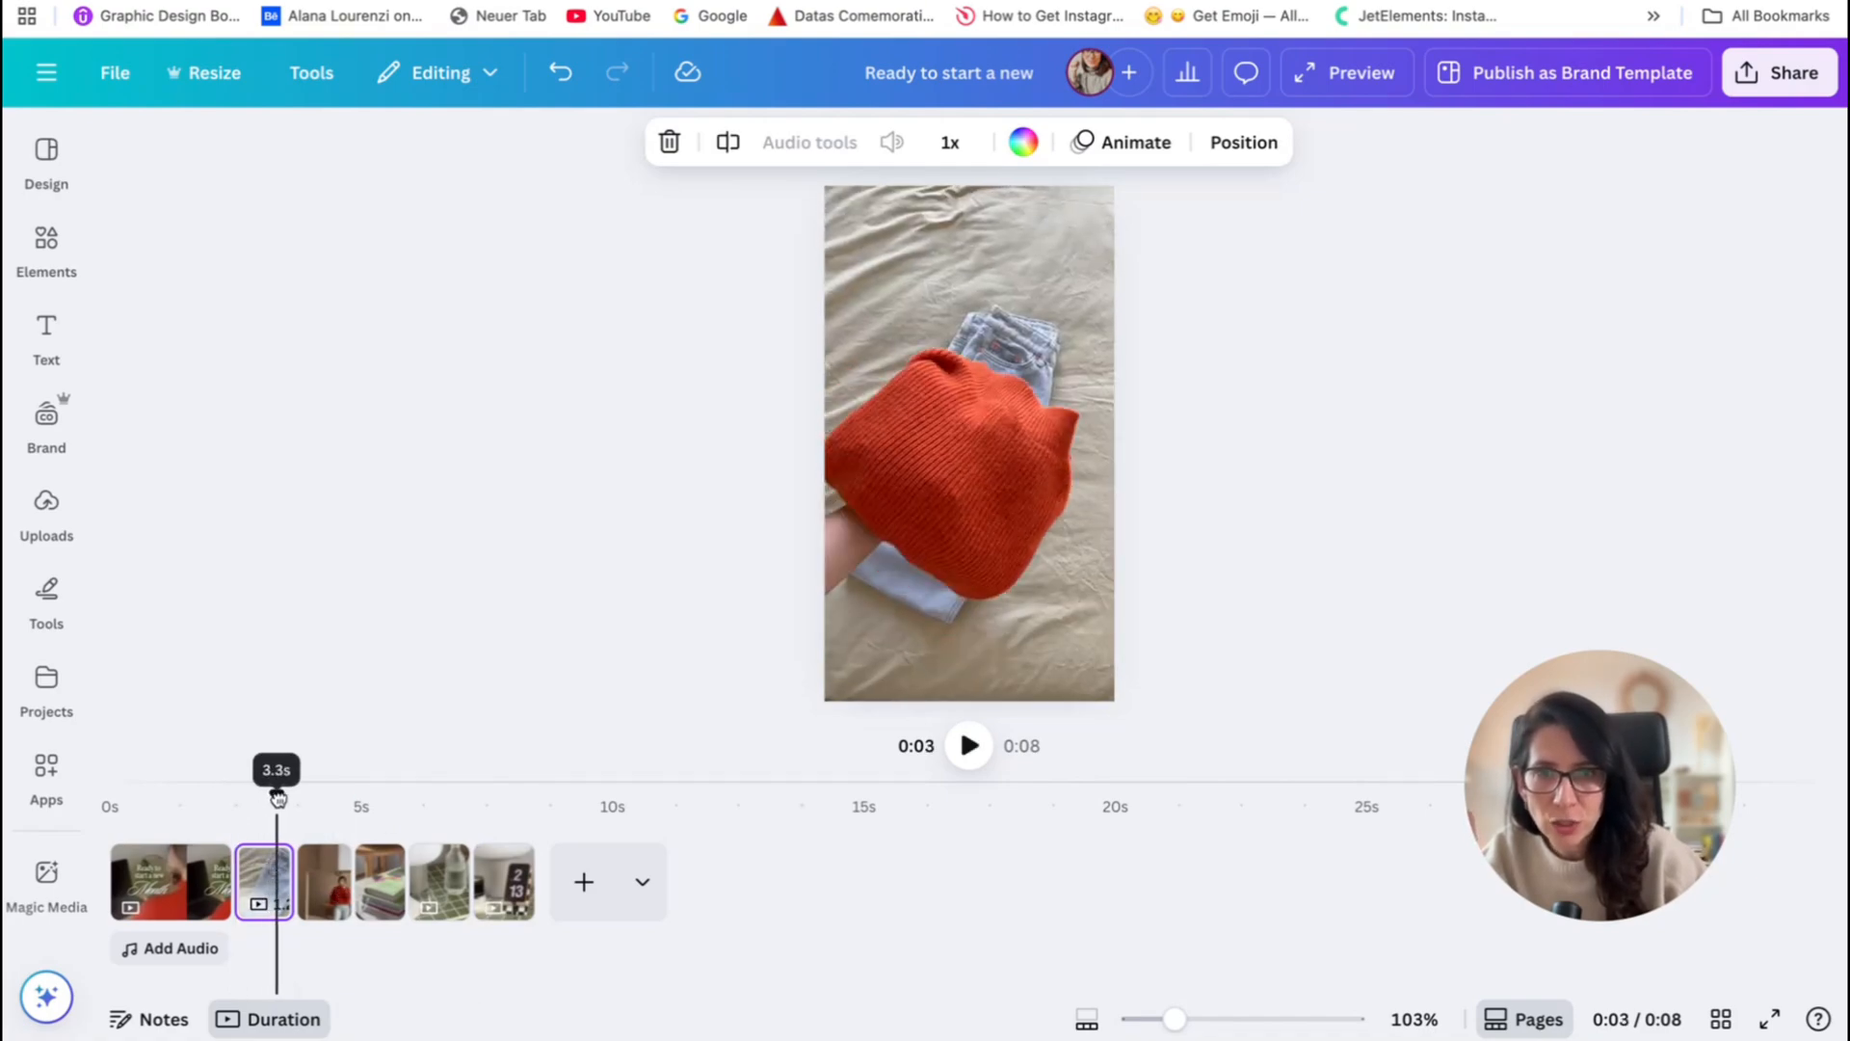
{"action": "left_click_drag", "start_coordinate": [277, 812], "coordinate": [428, 811]}
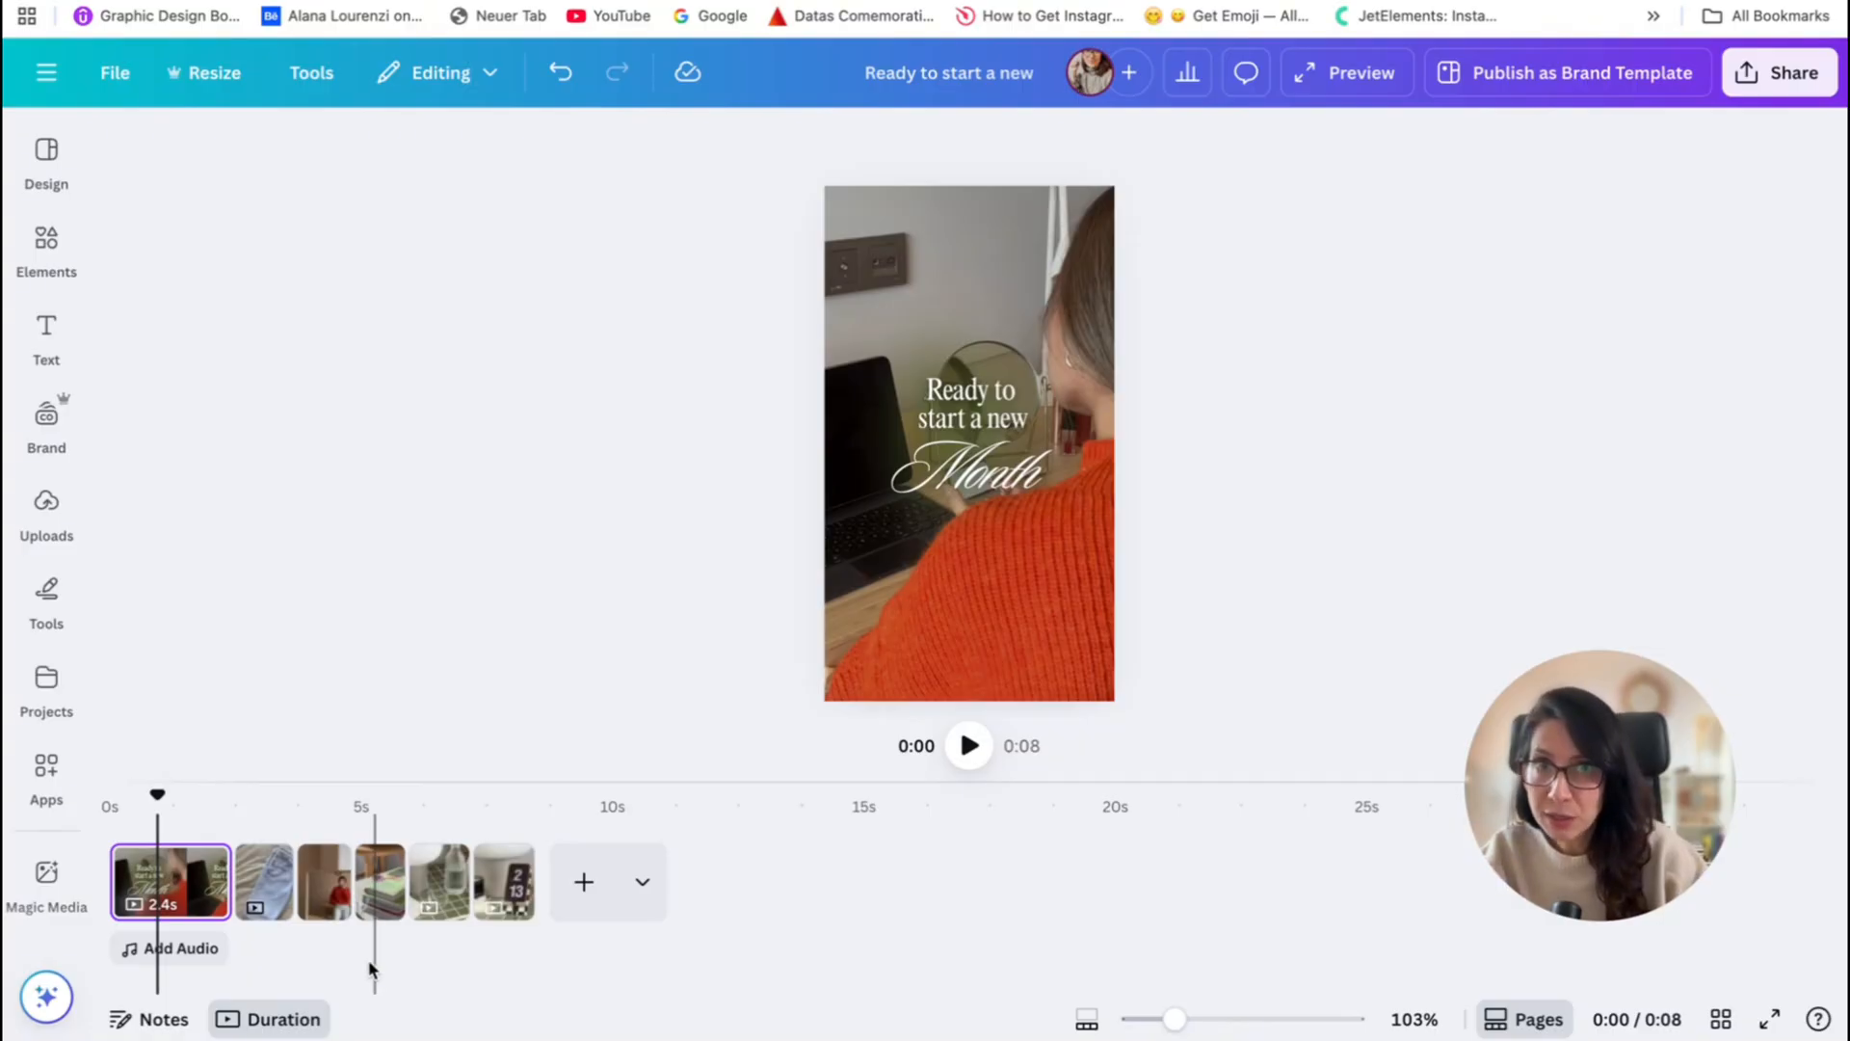
{"action": "mouse_move", "coordinate": [284, 988]}
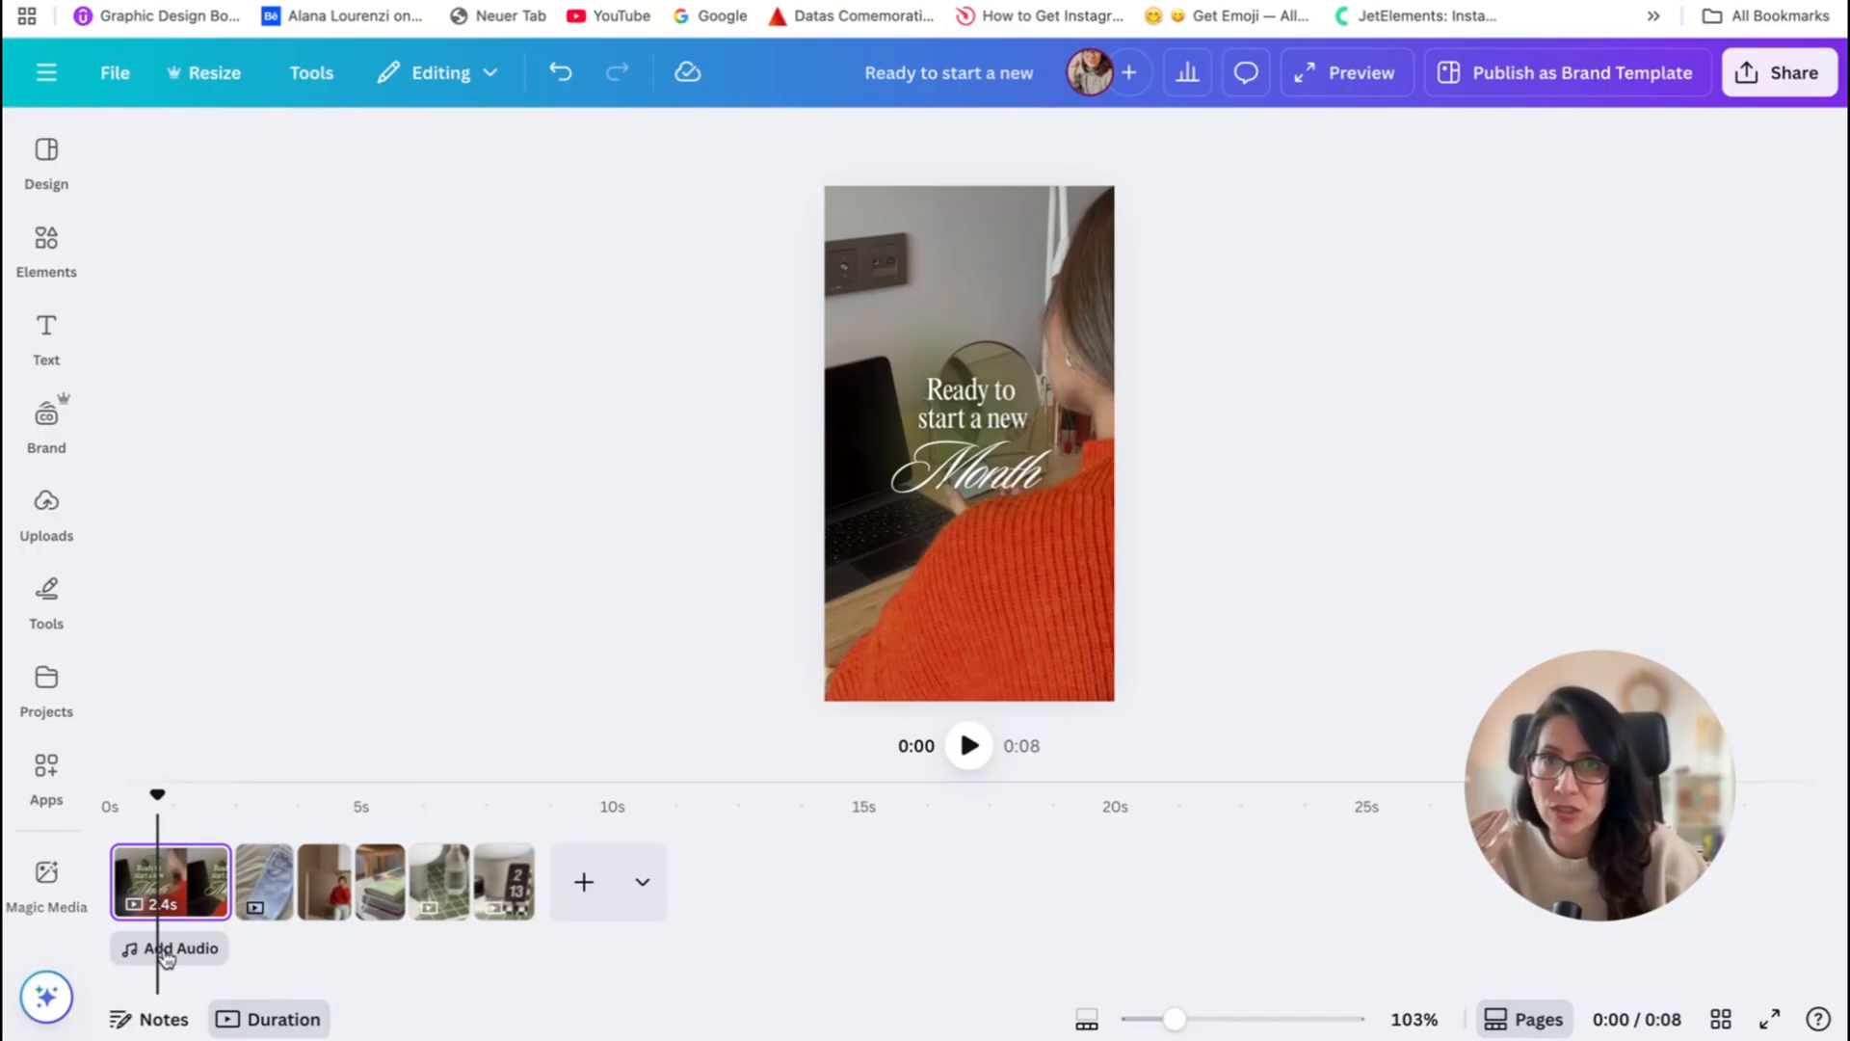
- Search the audio library for 'free music' and add a royalty-free track under the clips
{"action": "left_click", "coordinate": [170, 948]}
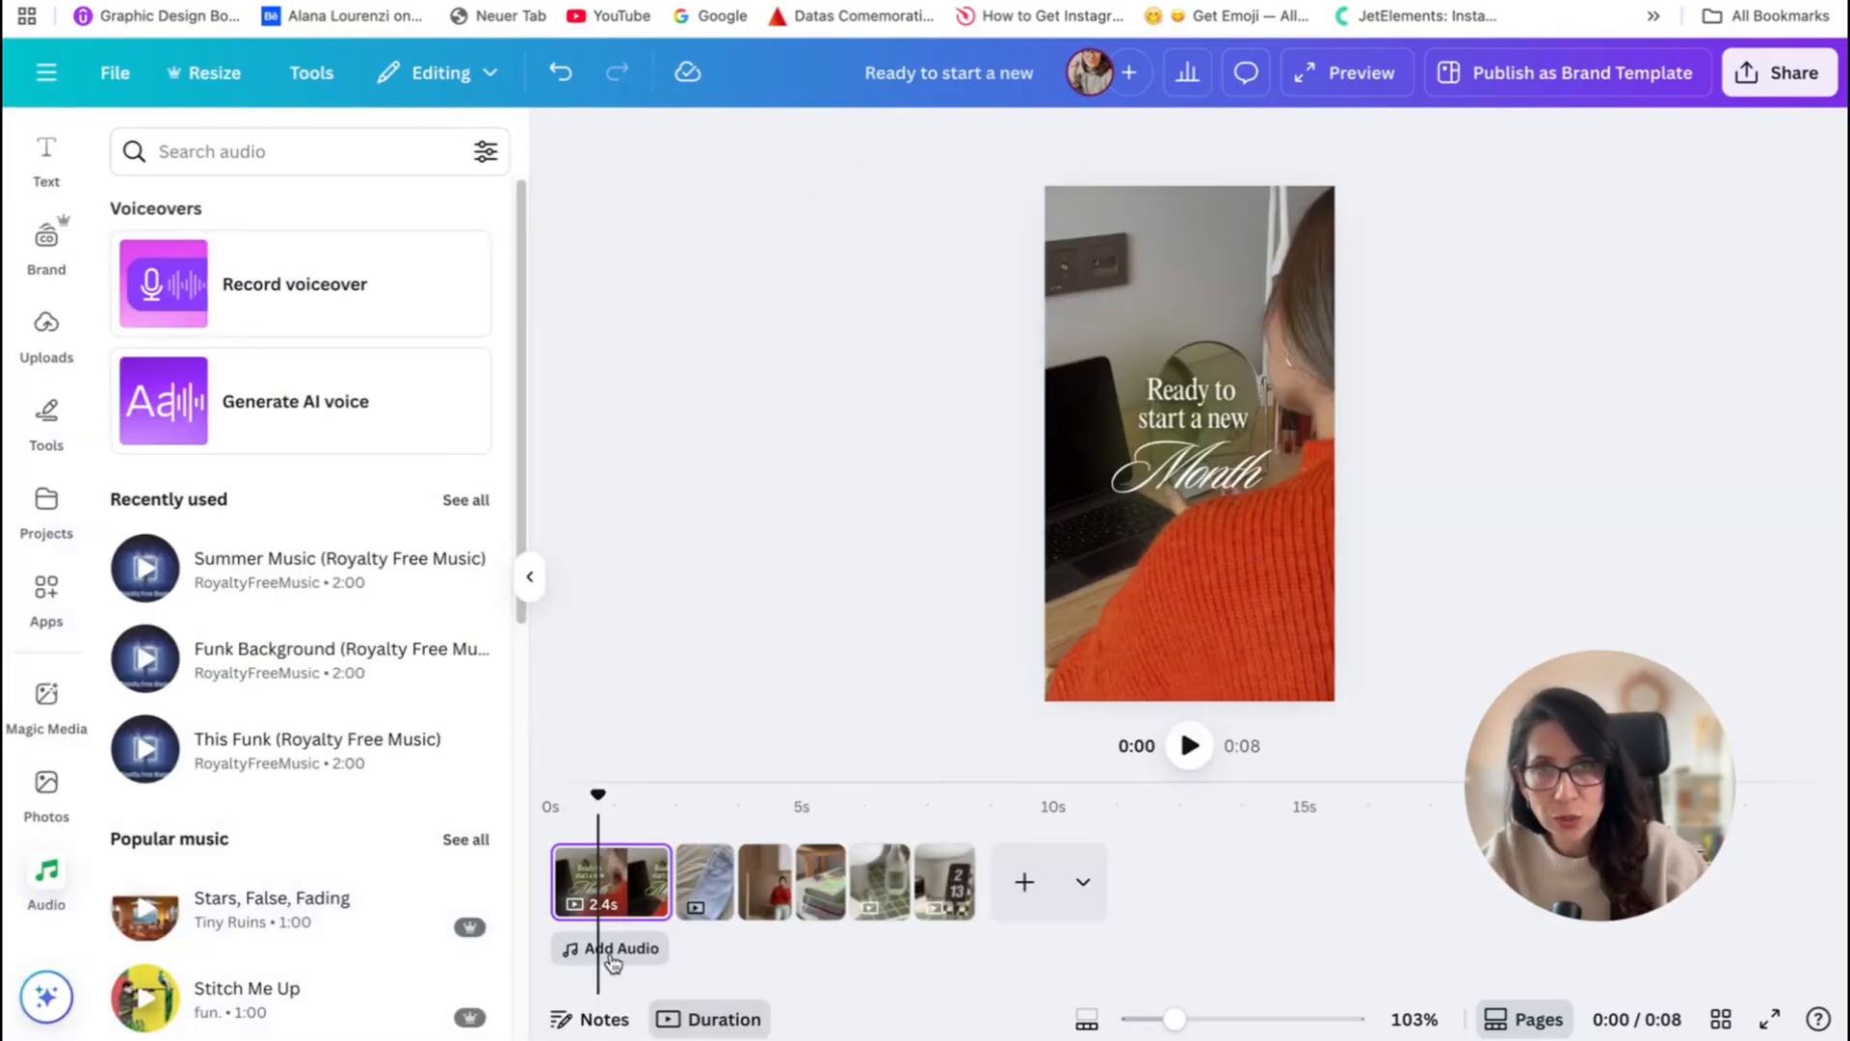
{"action": "mouse_move", "coordinate": [308, 507]}
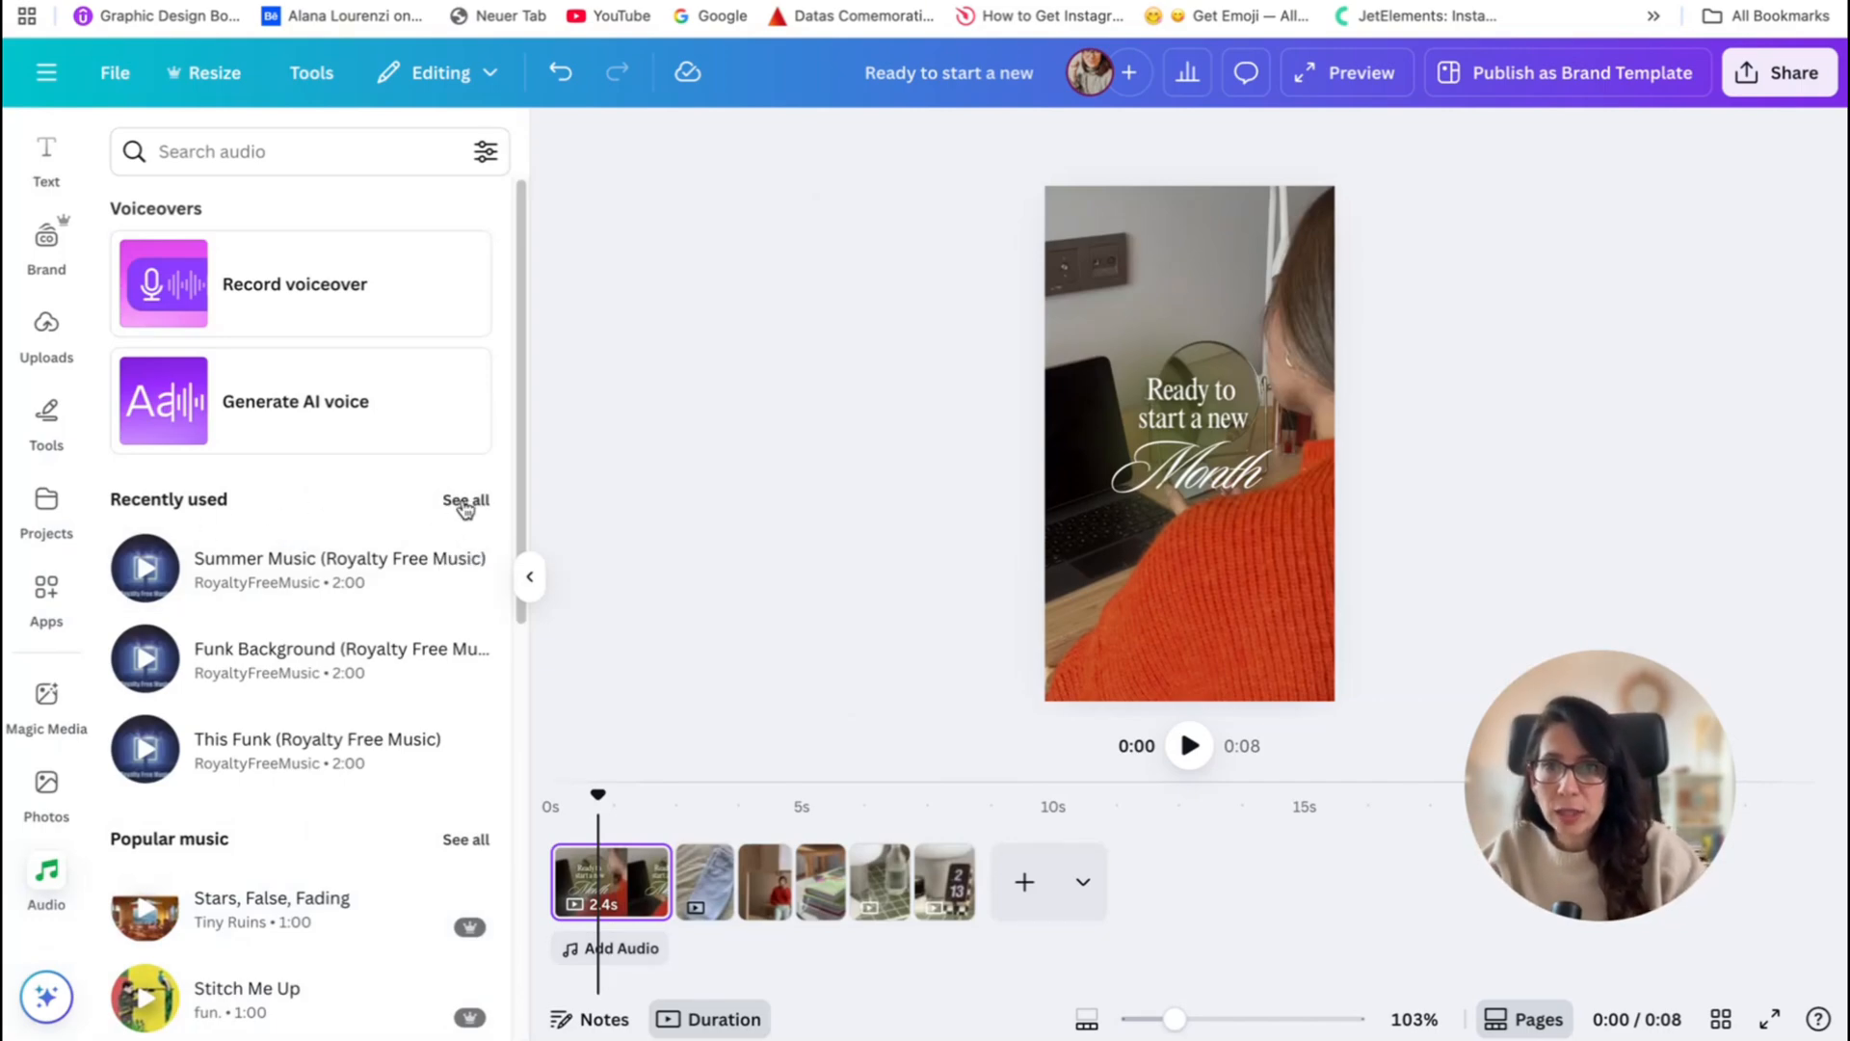
{"action": "type", "text": "copyright free"}
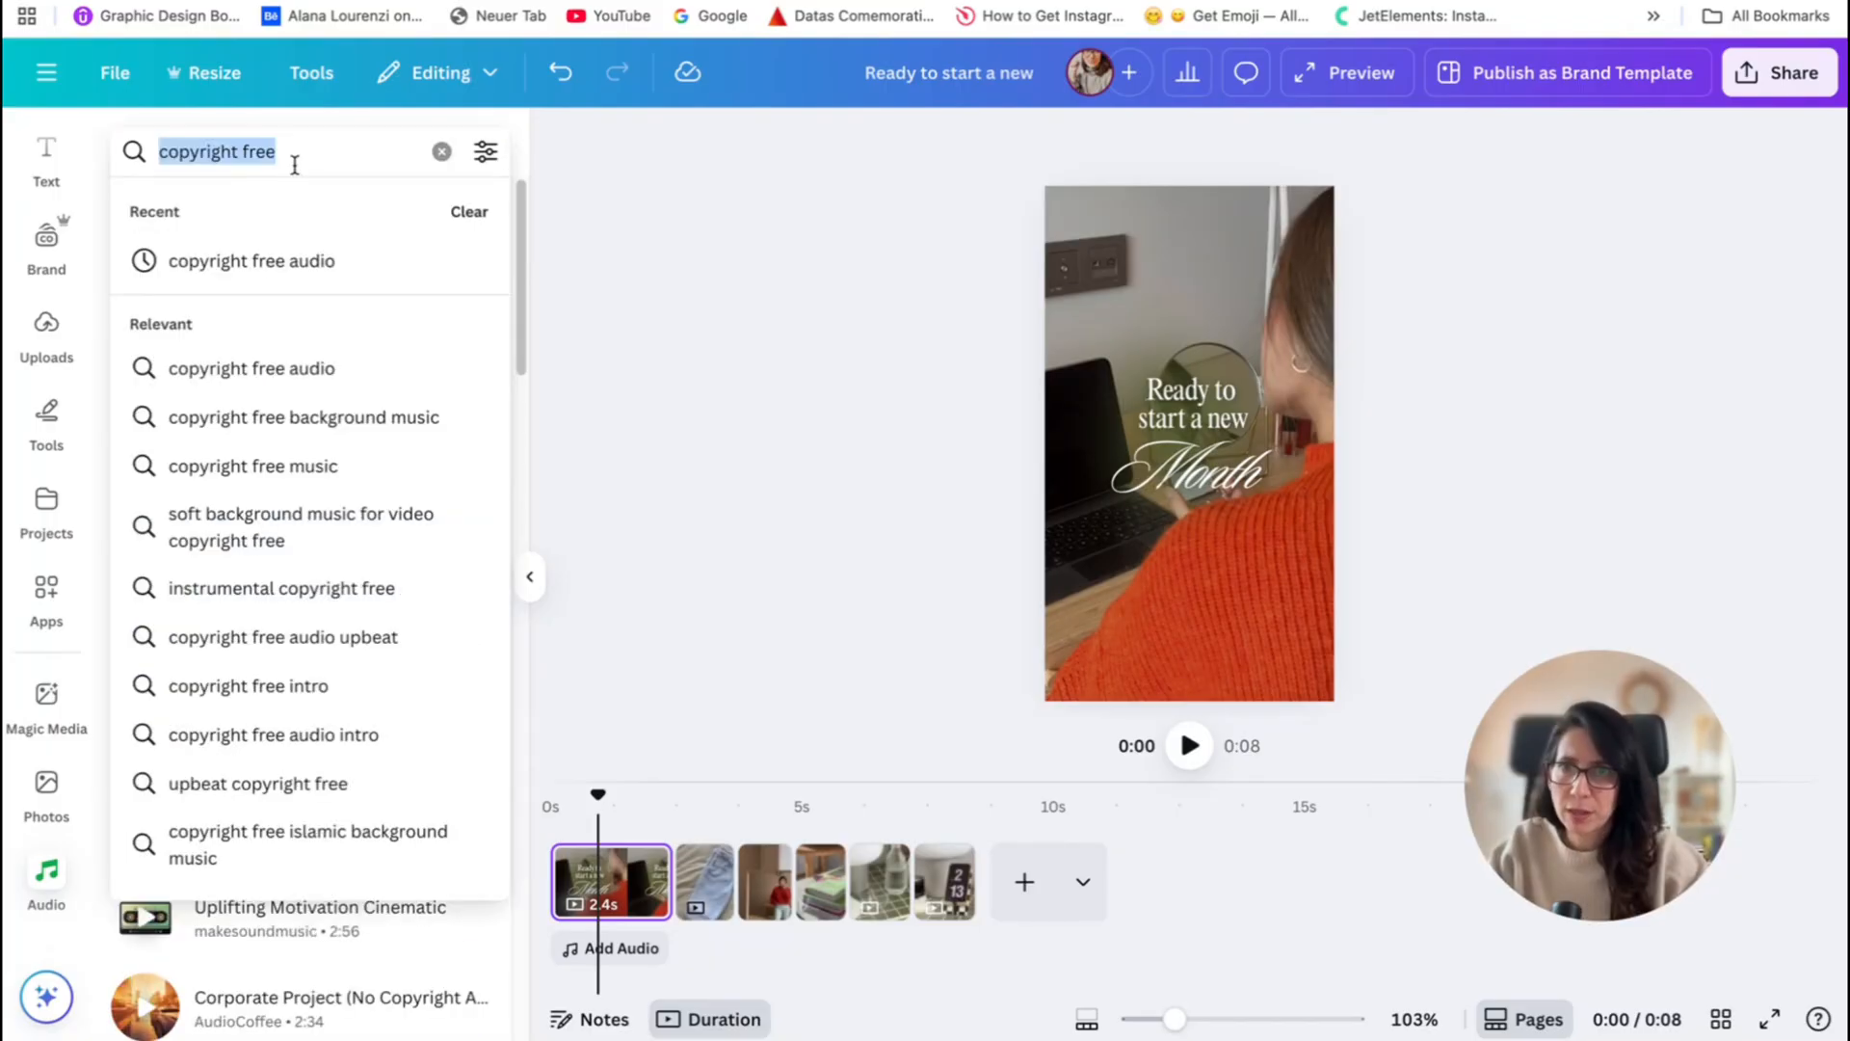
{"action": "type", "text": "free music"}
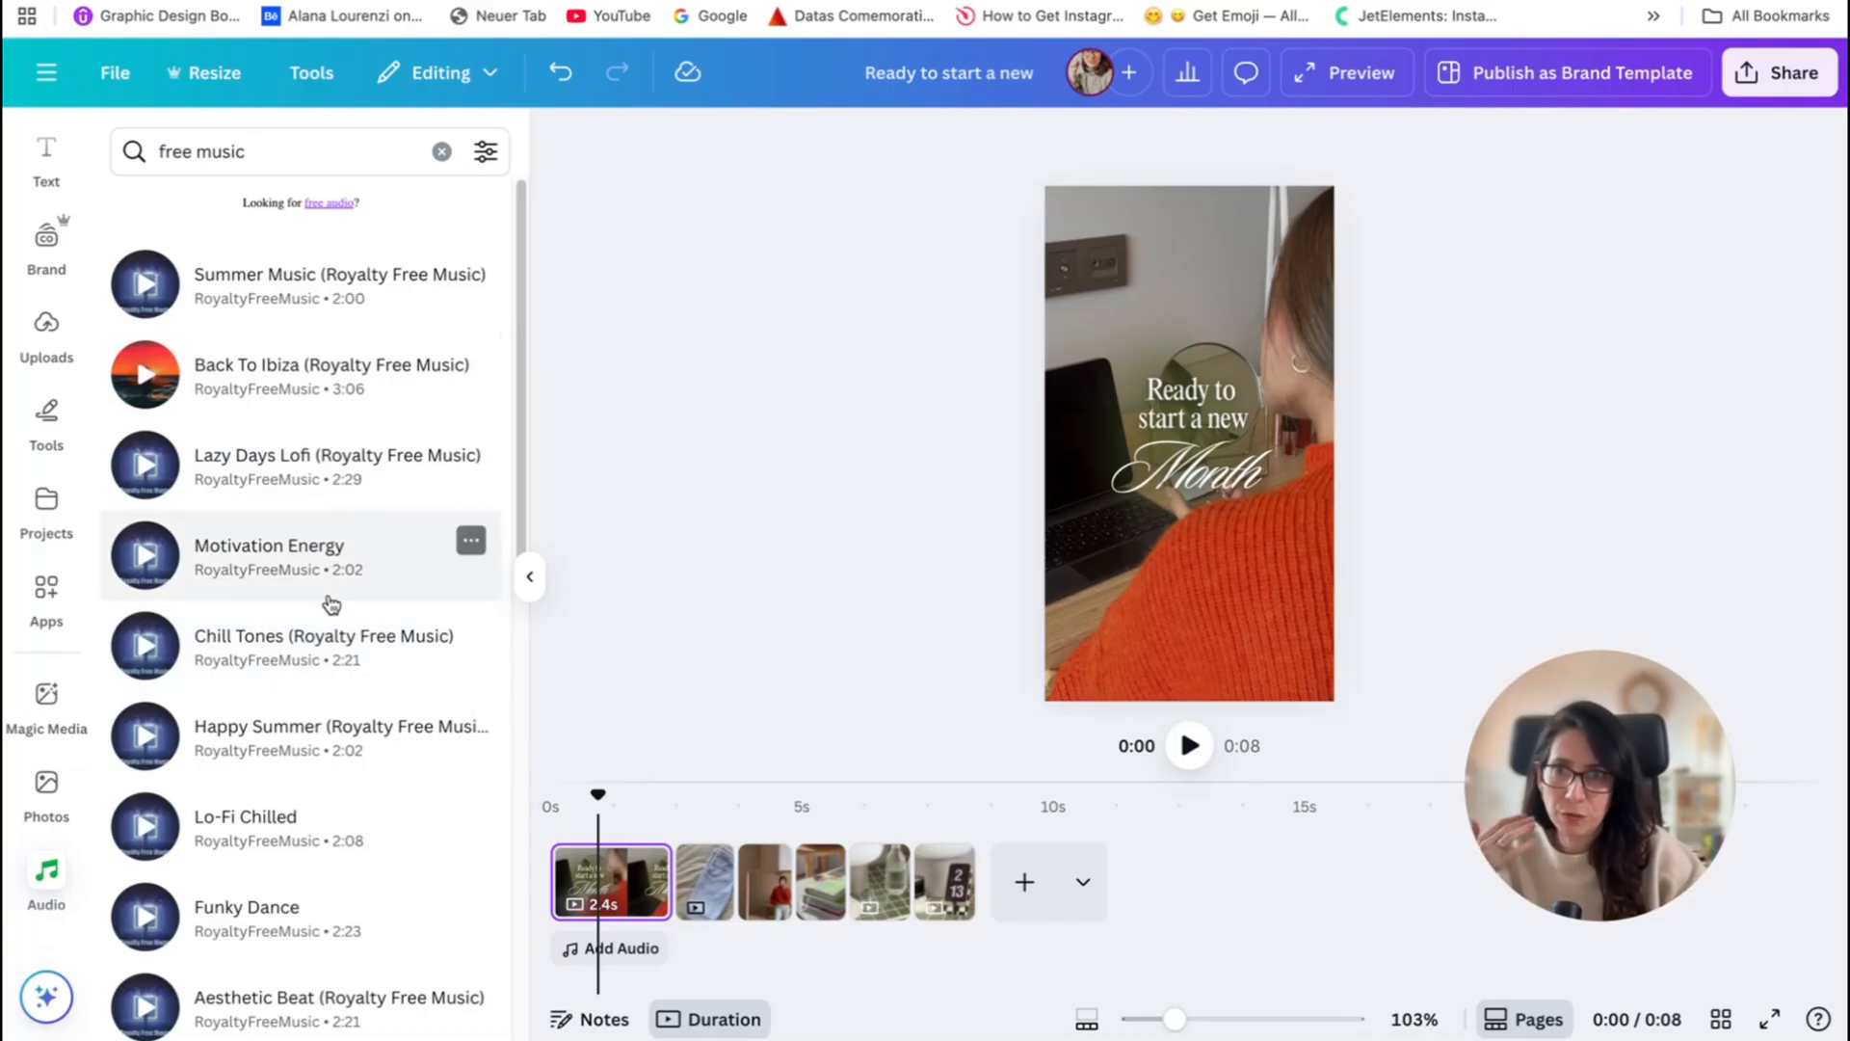
{"action": "scroll", "scroll_direction": "down", "scroll_amount": 3}
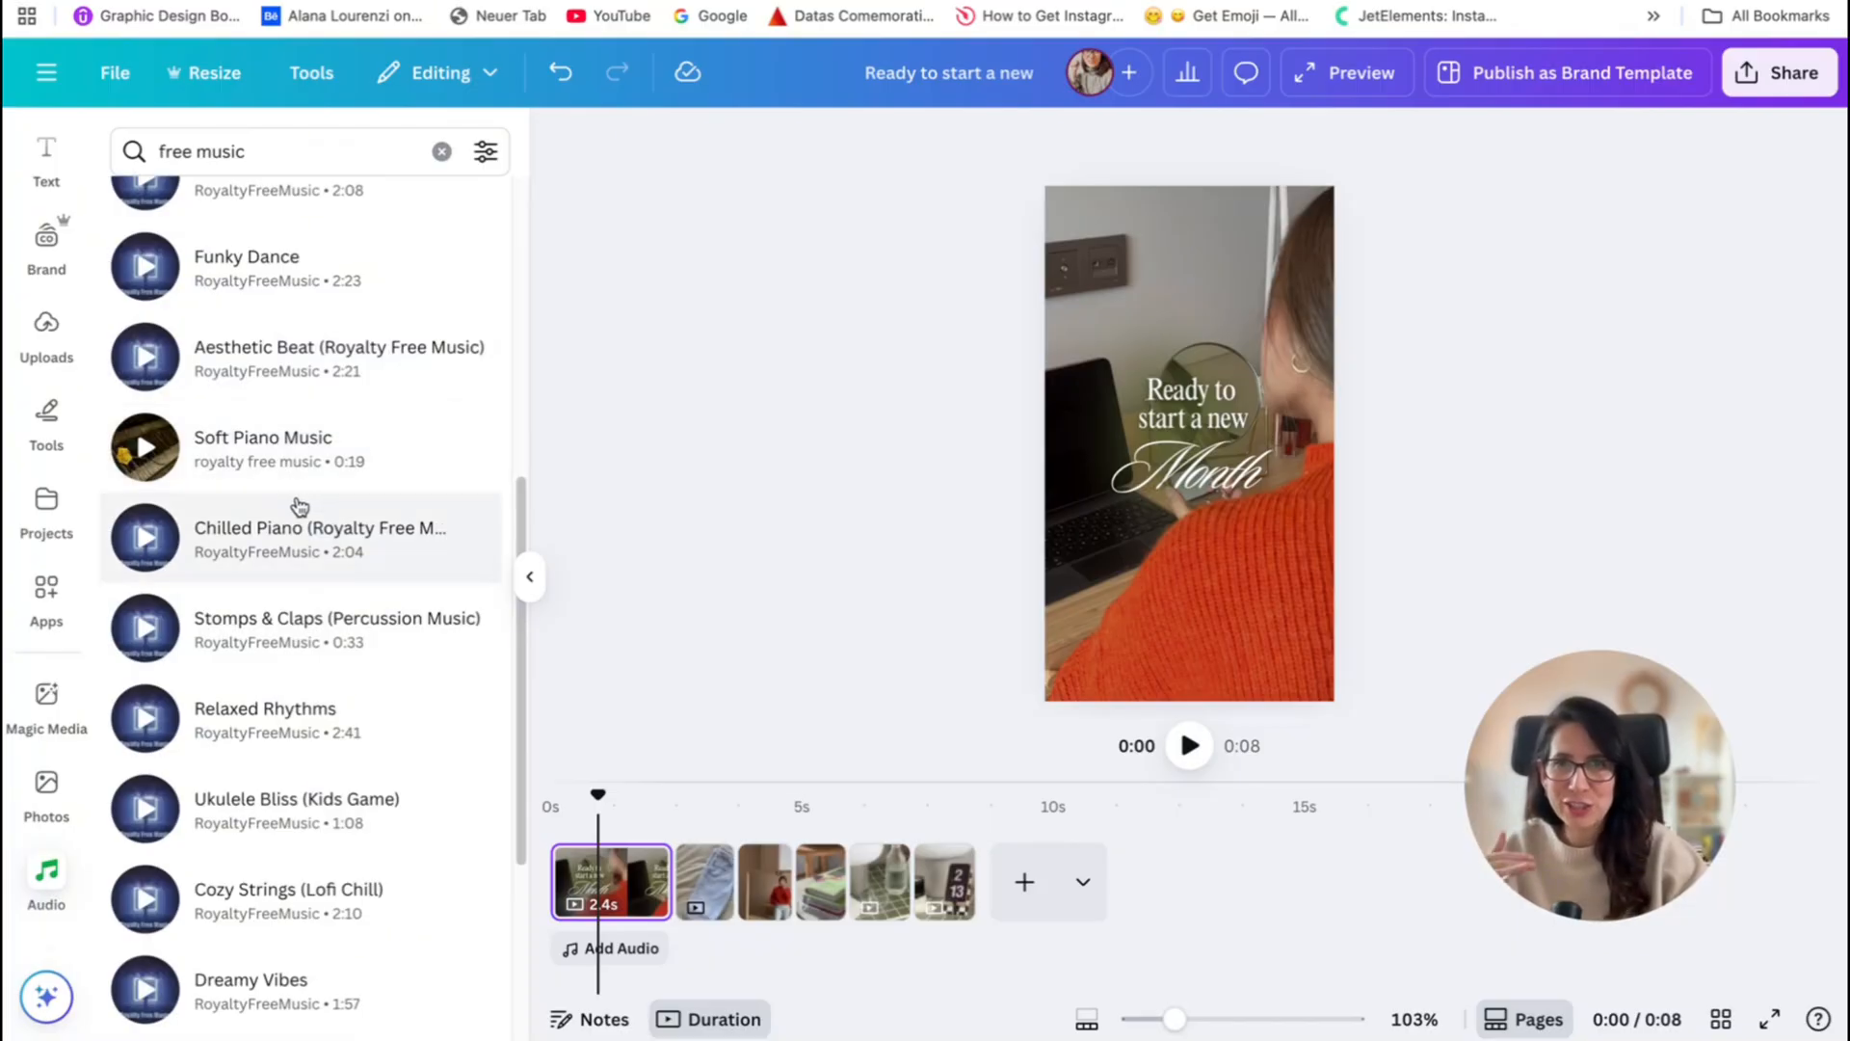
{"action": "mouse_move", "coordinate": [334, 493]}
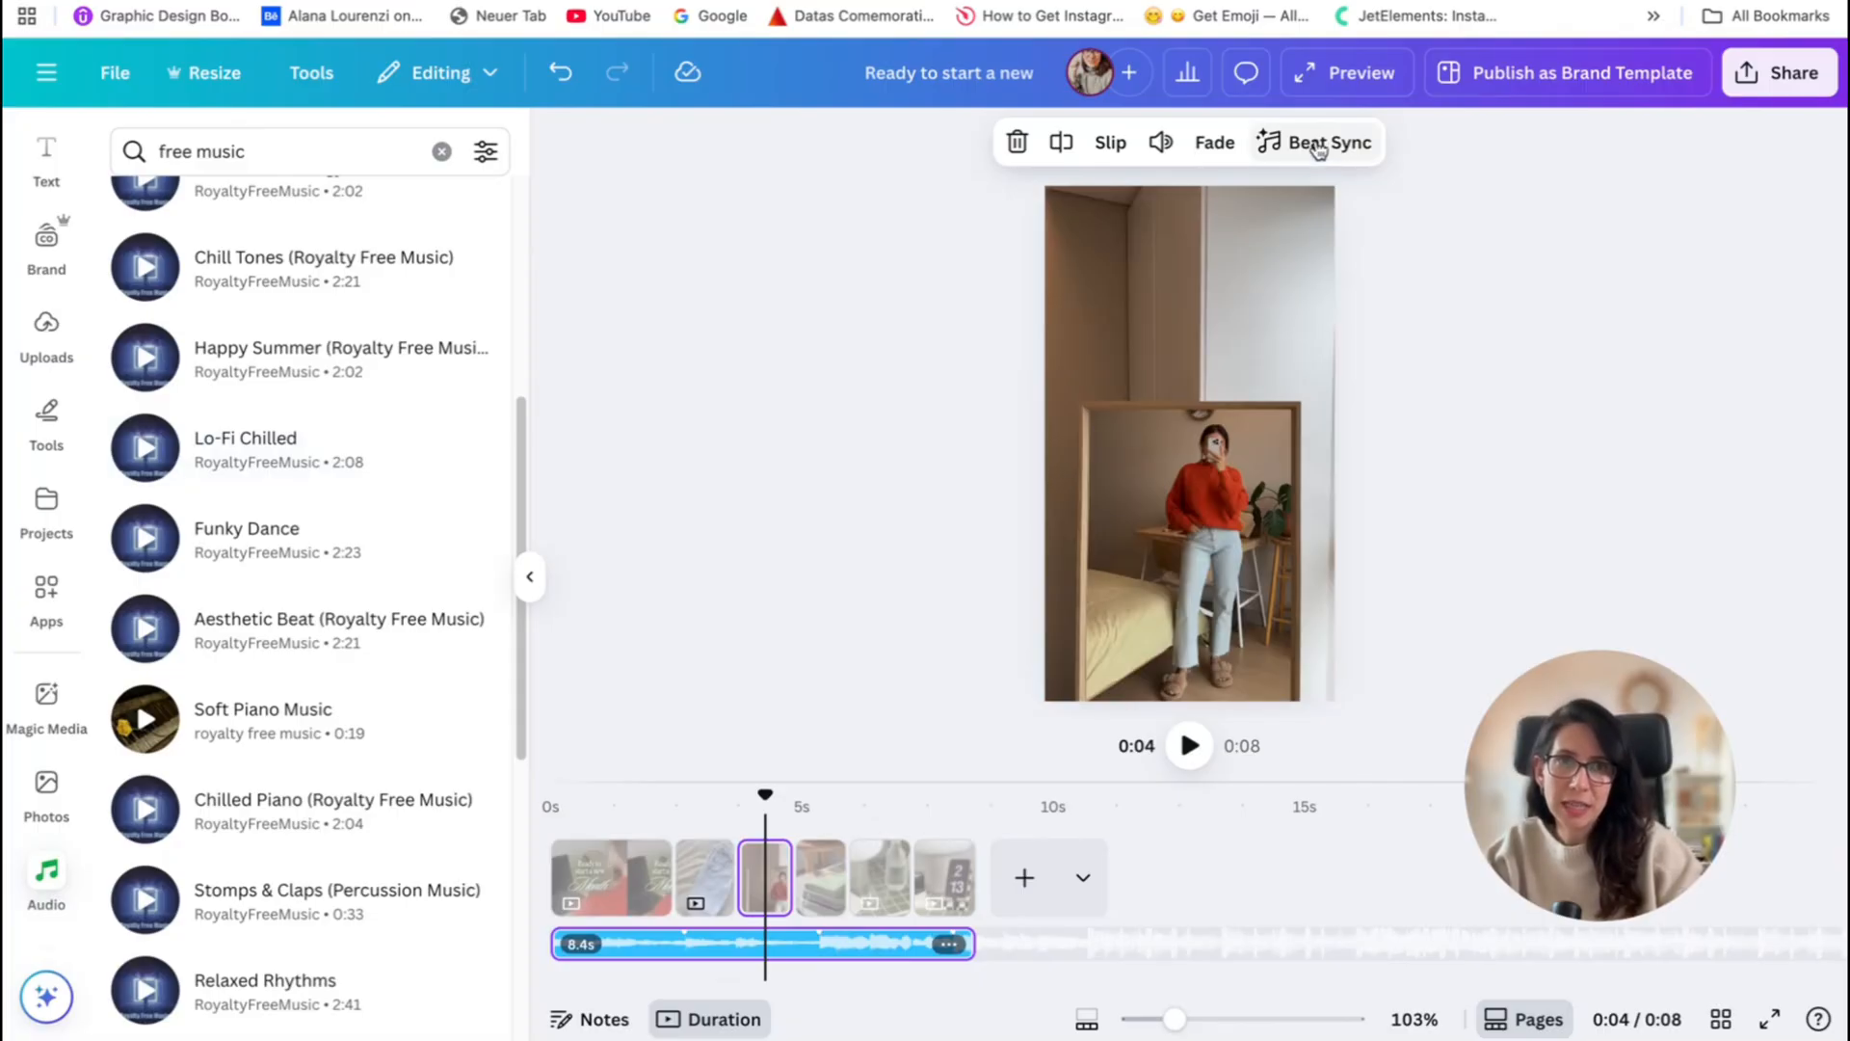
- Beat Sync the clips to the music so the reel runs 16 seconds, then close the audio panel
{"action": "left_click", "coordinate": [1313, 140]}
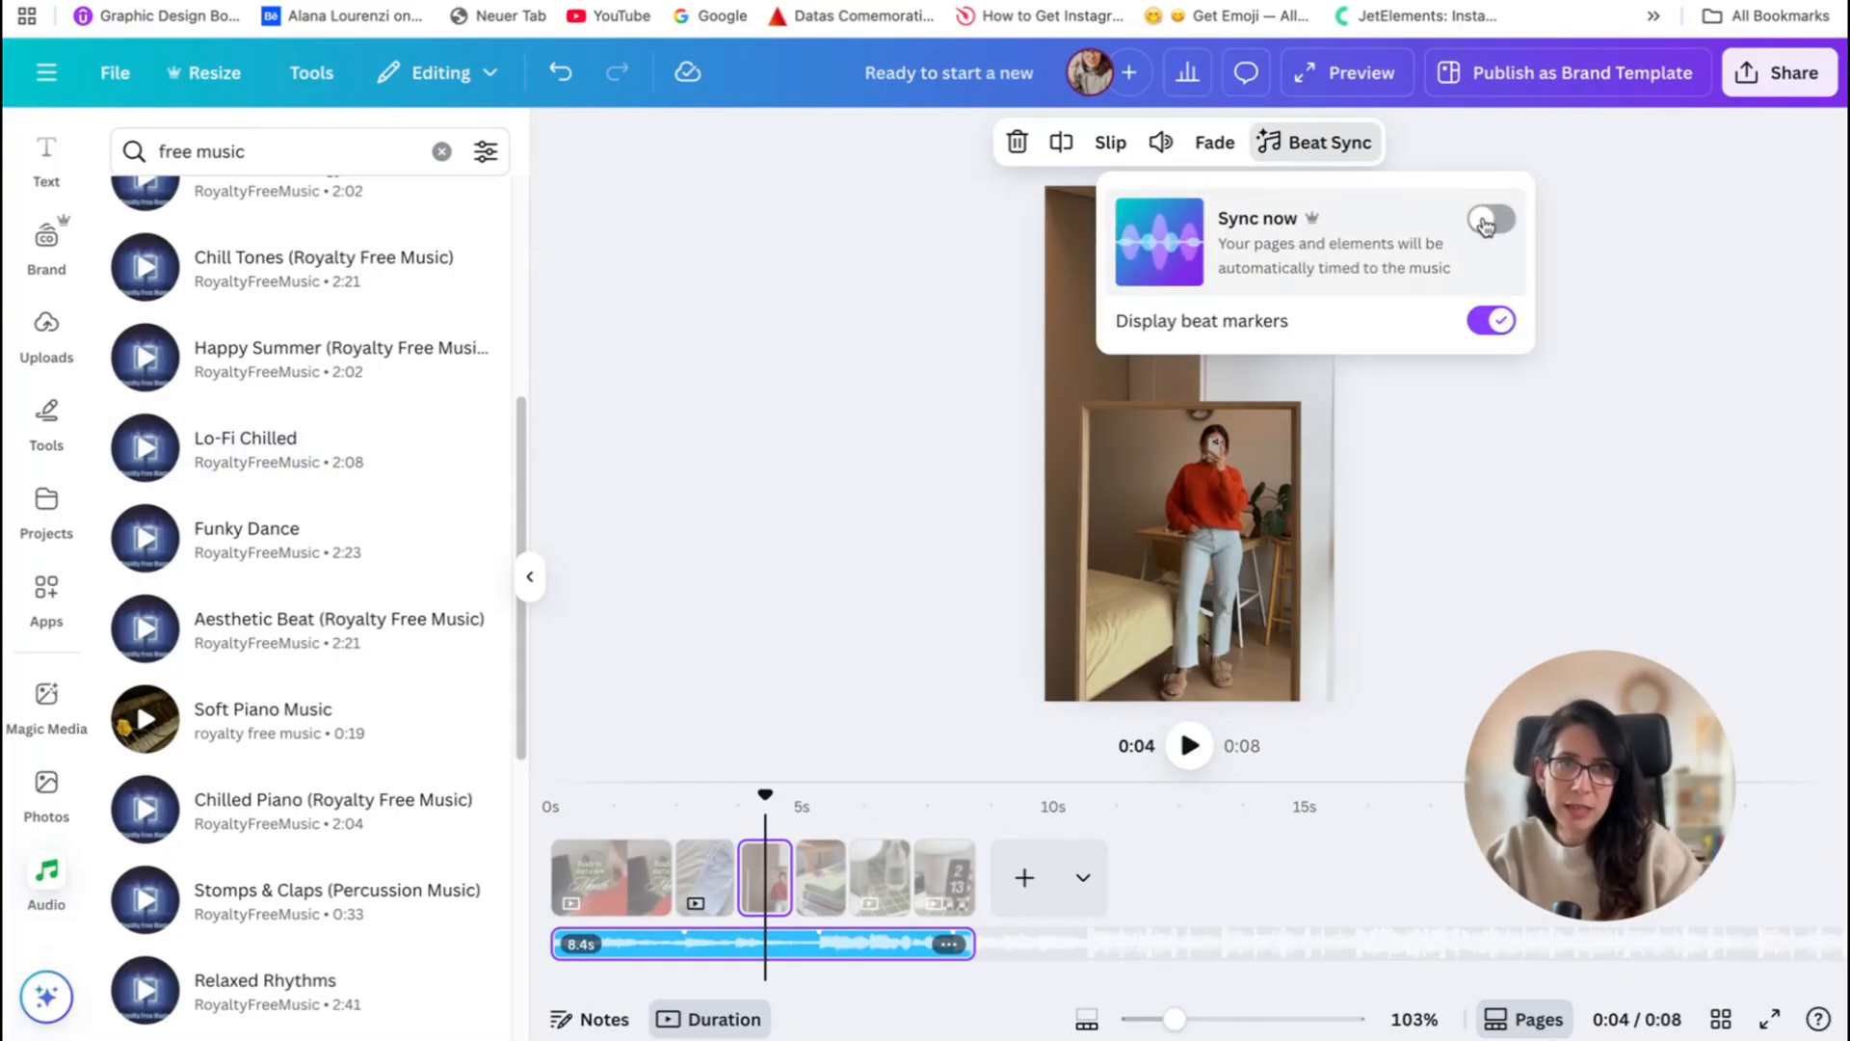
{"action": "left_click", "coordinate": [1490, 217]}
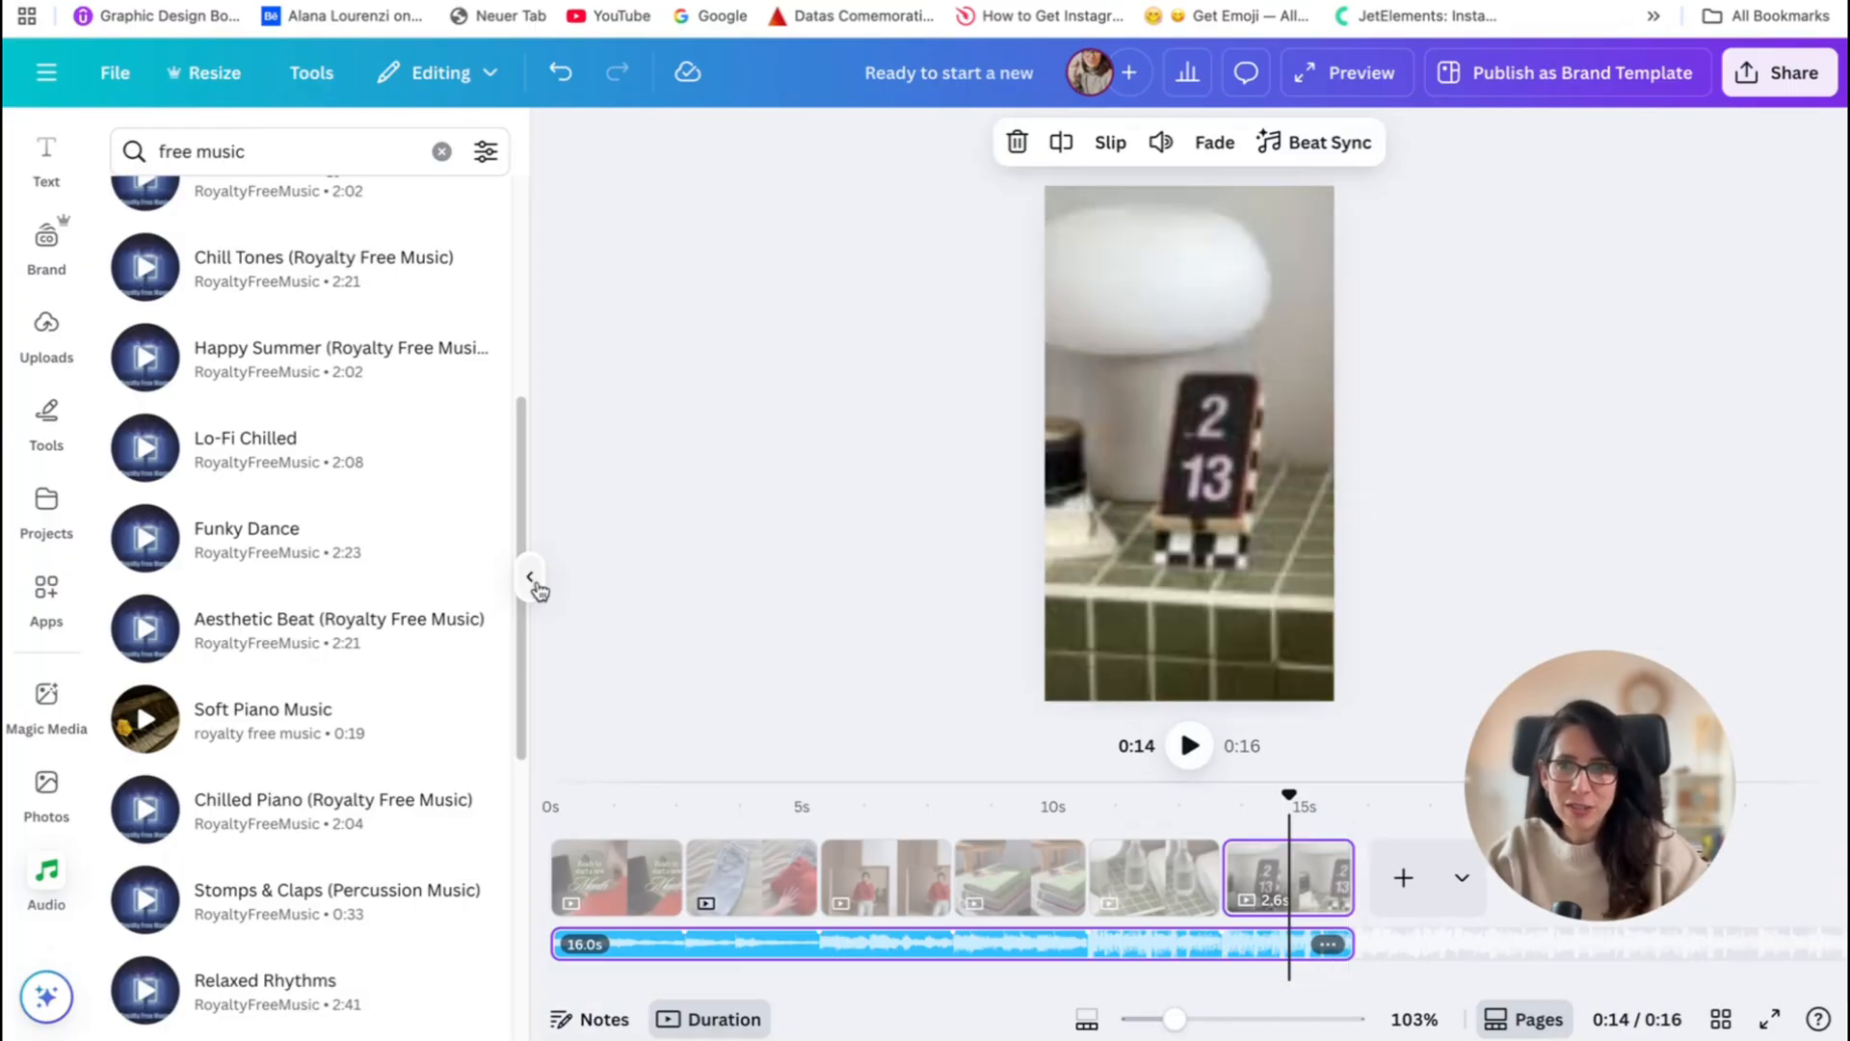
{"action": "left_click", "coordinate": [536, 584]}
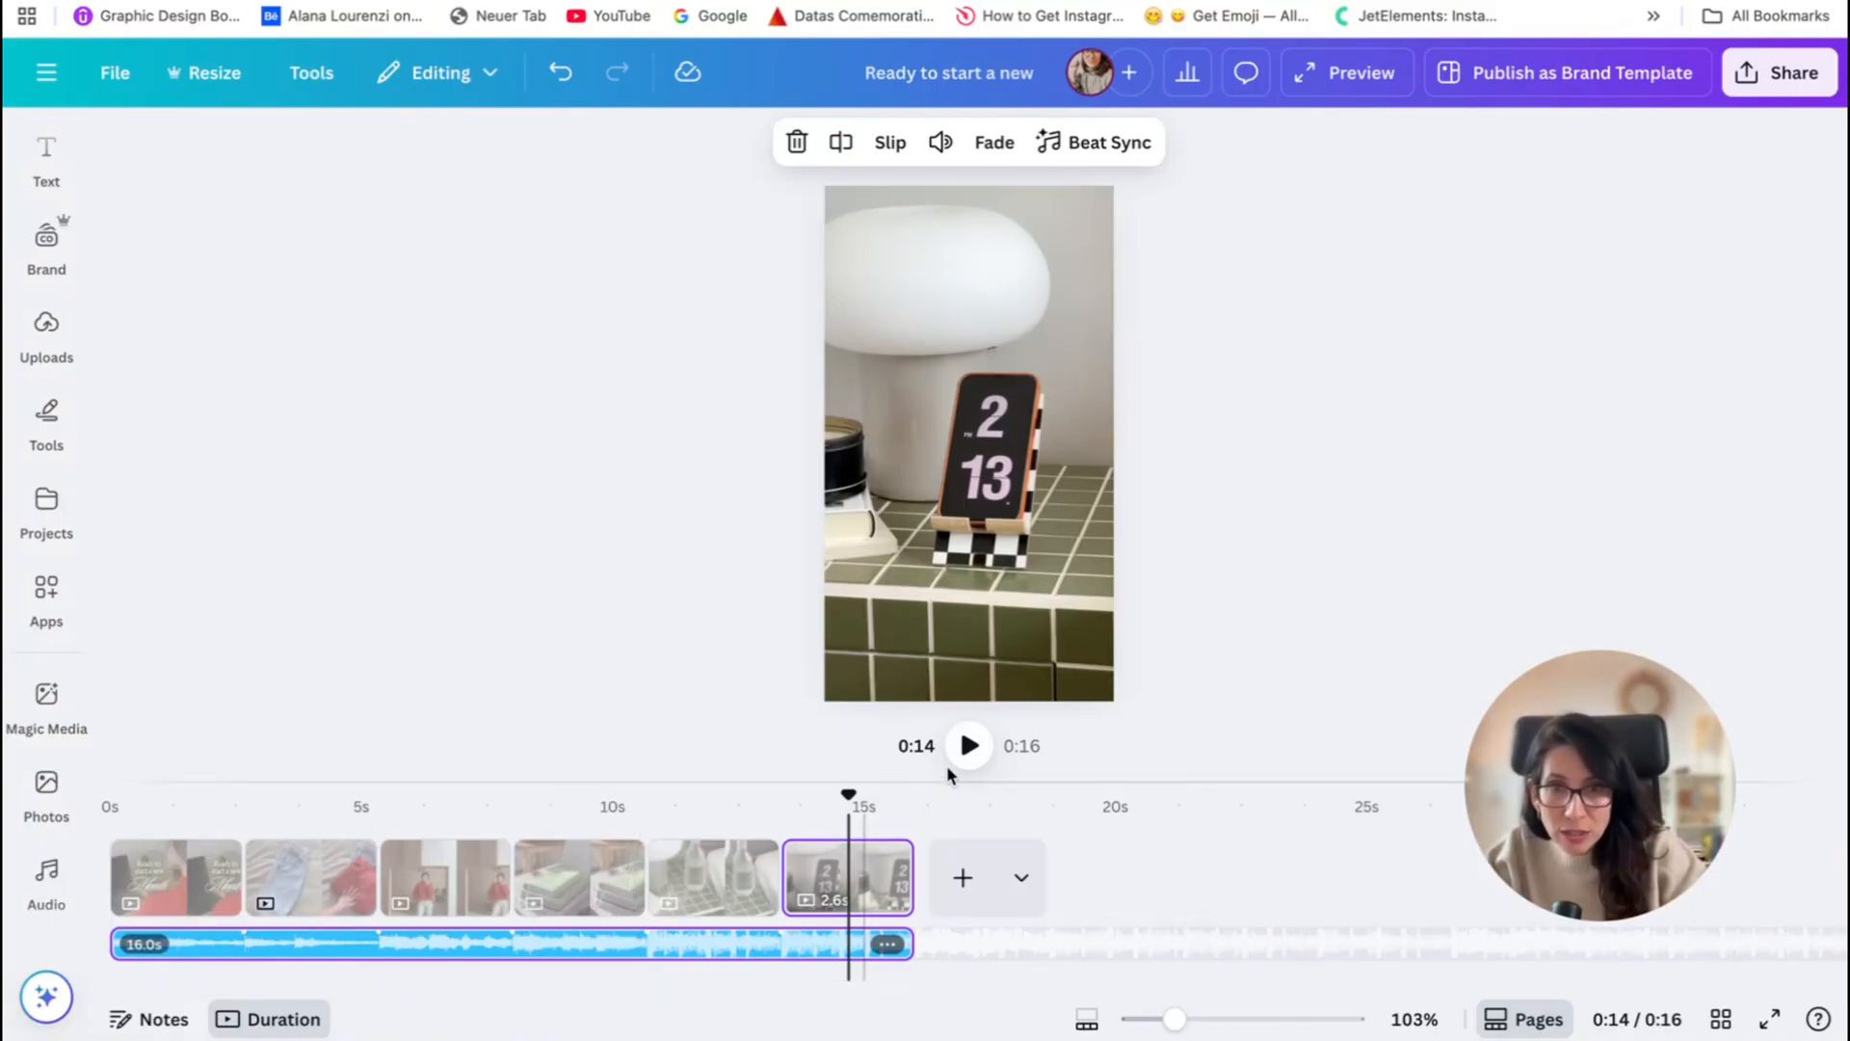
- Trim the clips shorter so the reel with music lasts 9 seconds and play it from the start
{"action": "left_click", "coordinate": [833, 882]}
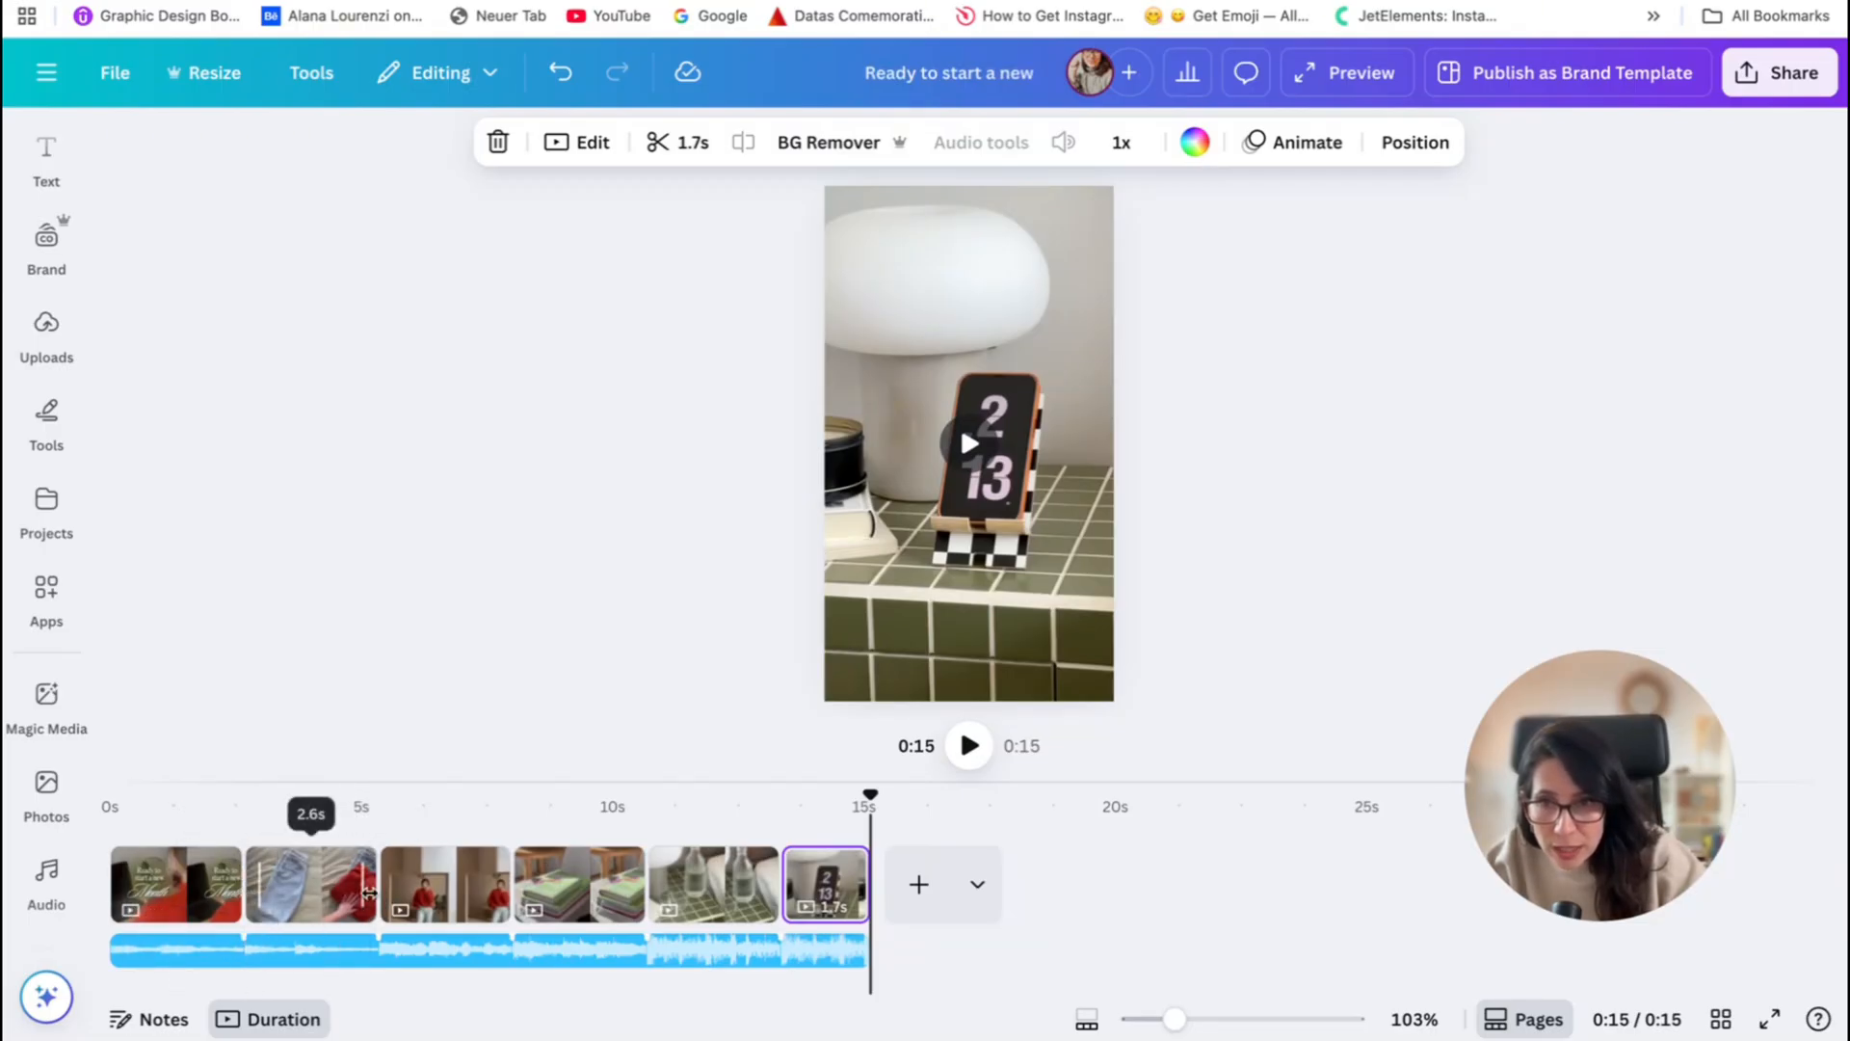
{"action": "left_click", "coordinate": [311, 884]}
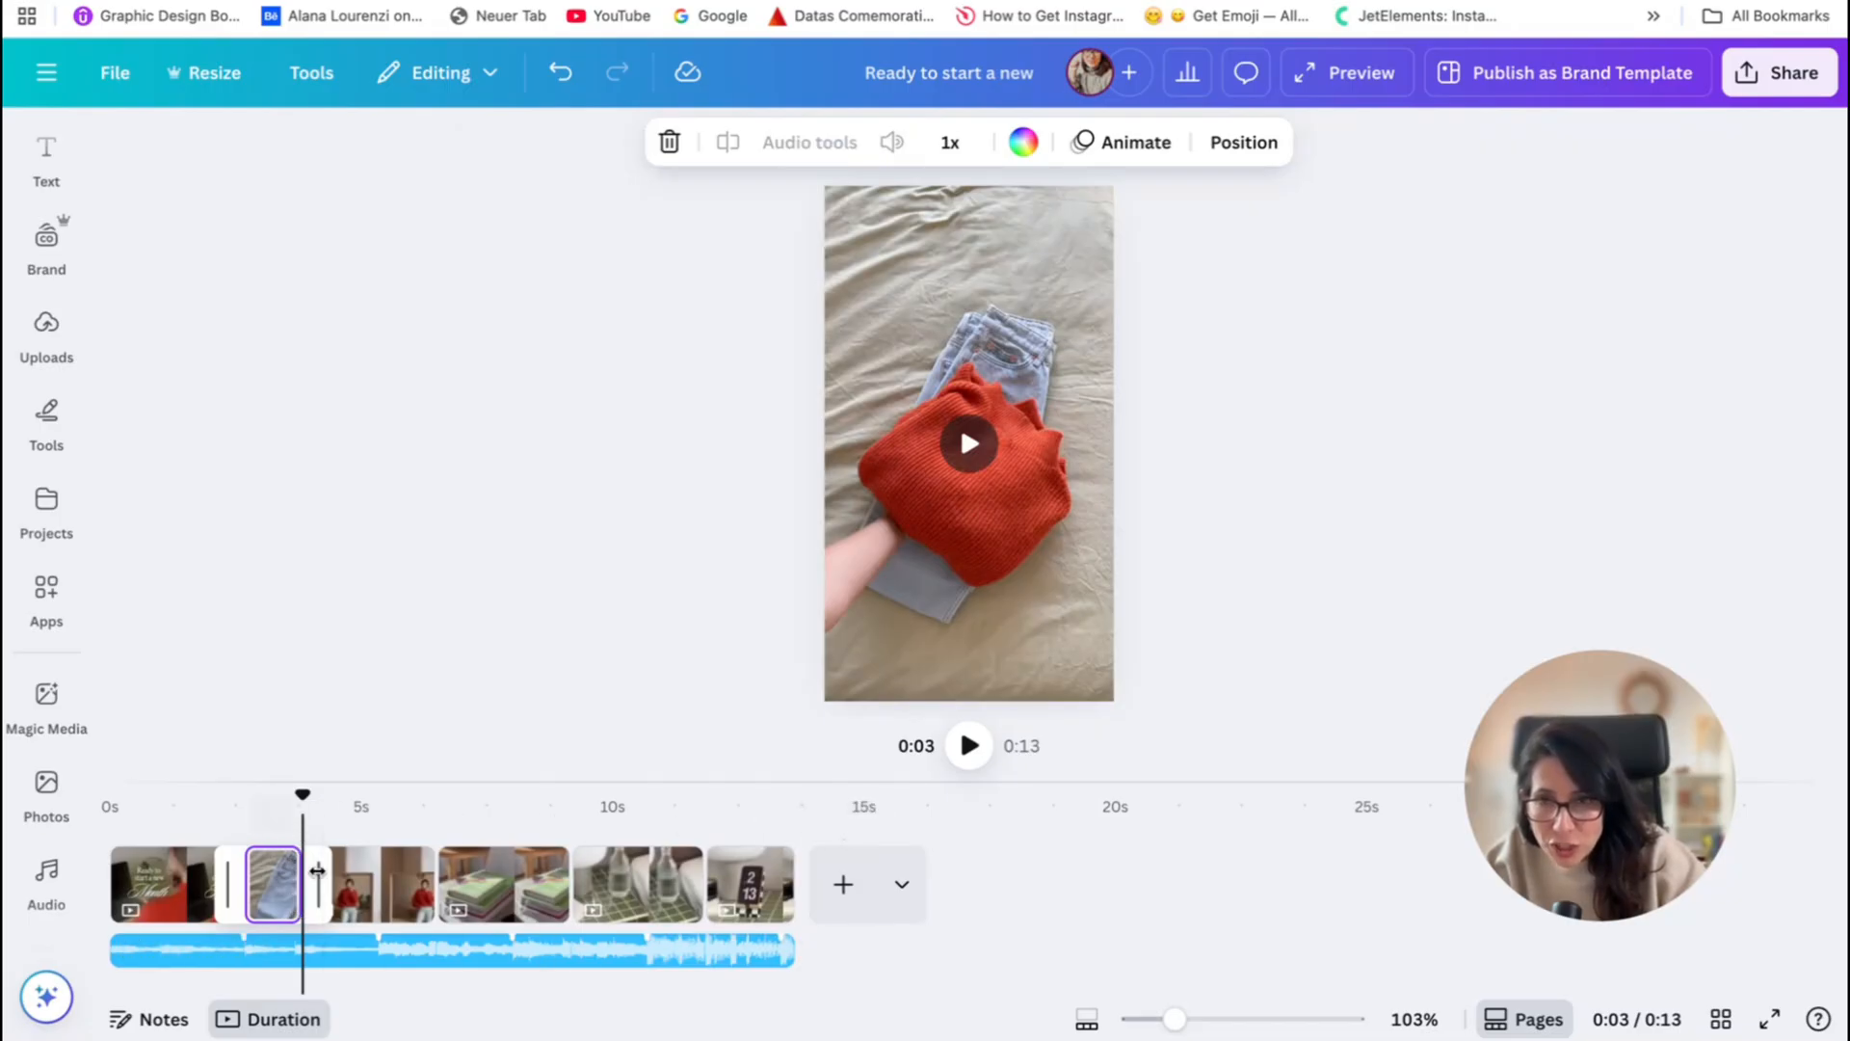
{"action": "left_click", "coordinate": [361, 885]}
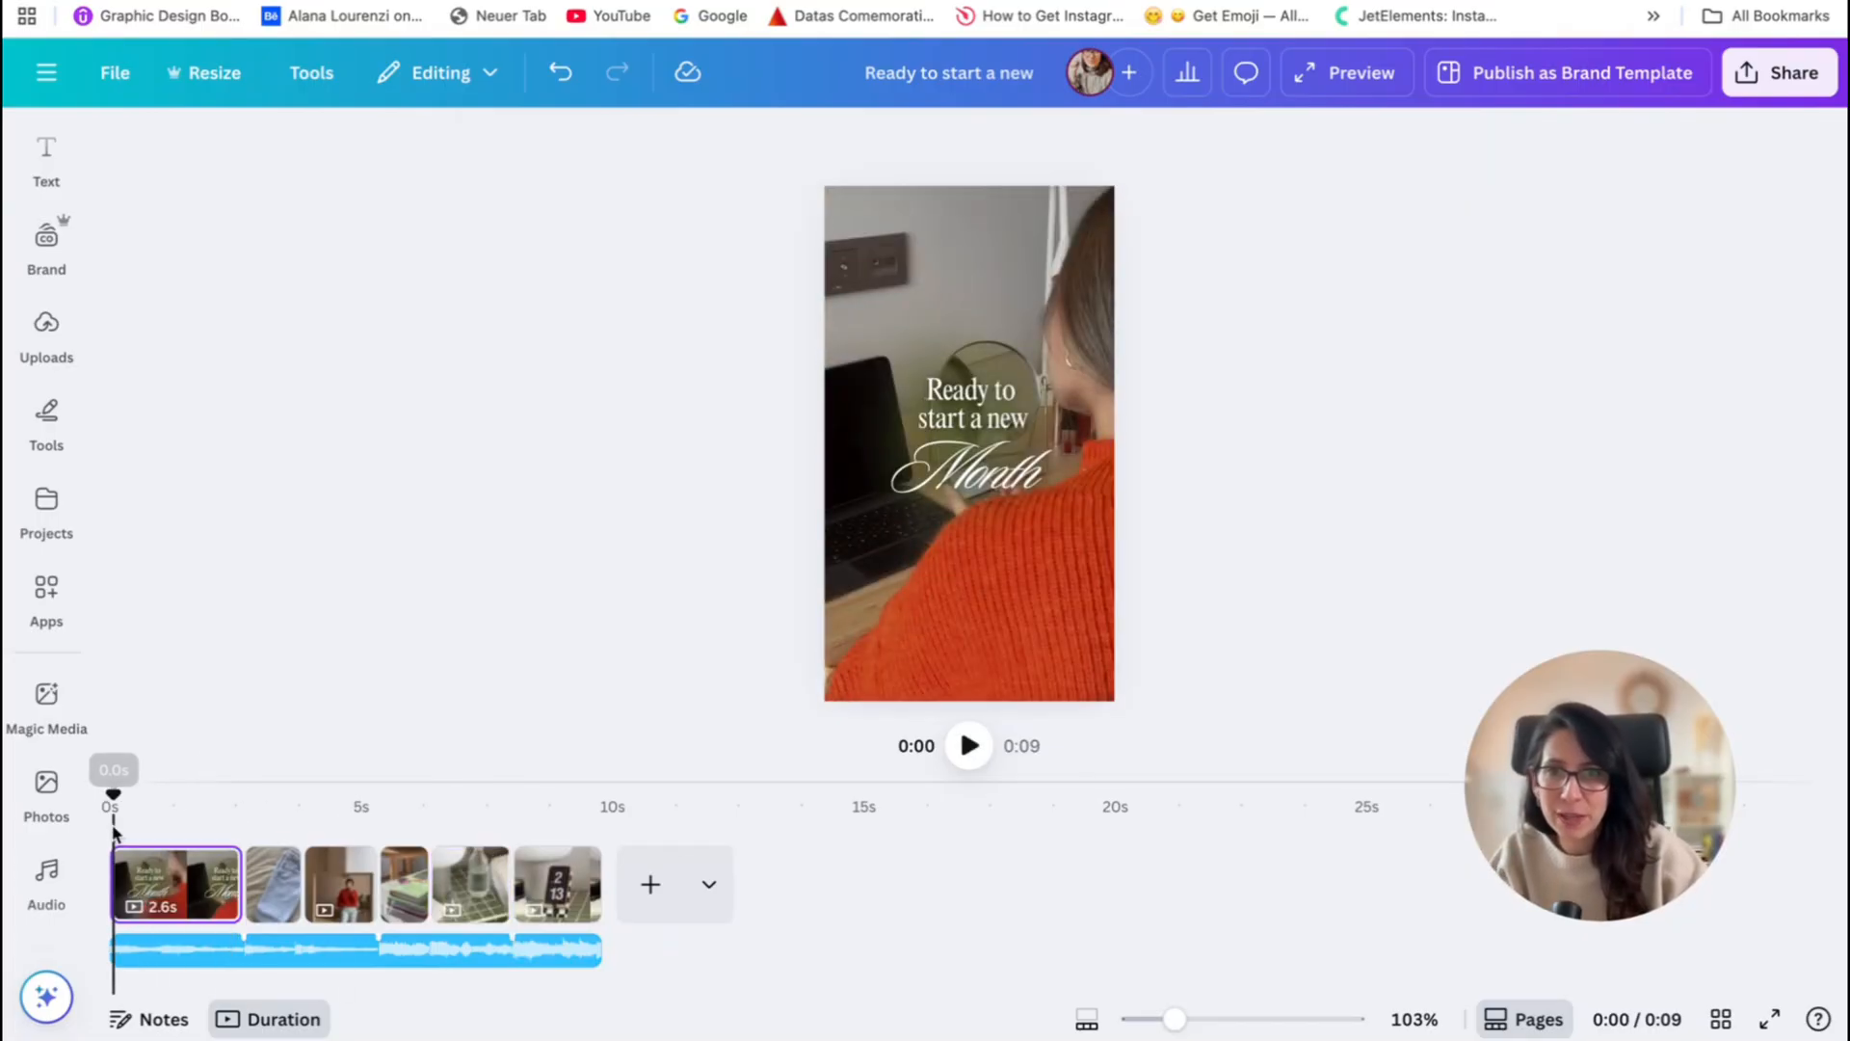
{"action": "mouse_move", "coordinate": [967, 744]}
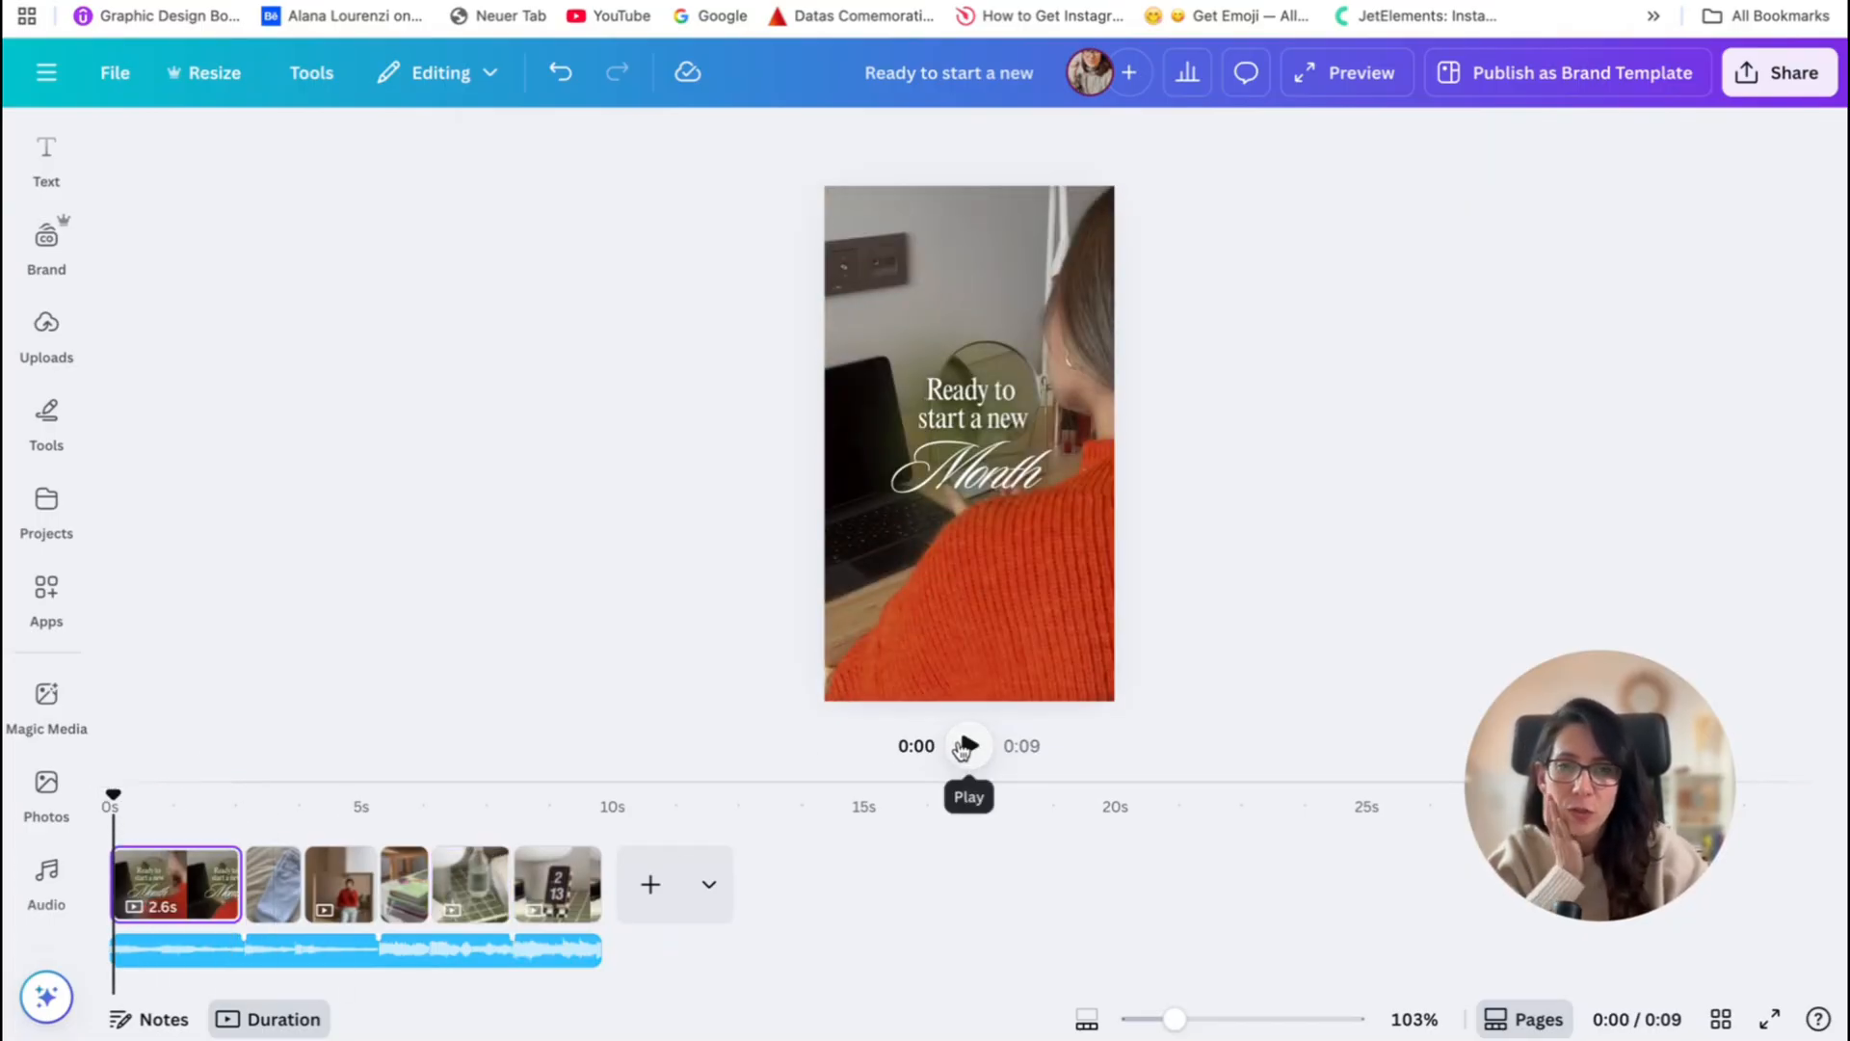
{"action": "left_click", "coordinate": [967, 744]}
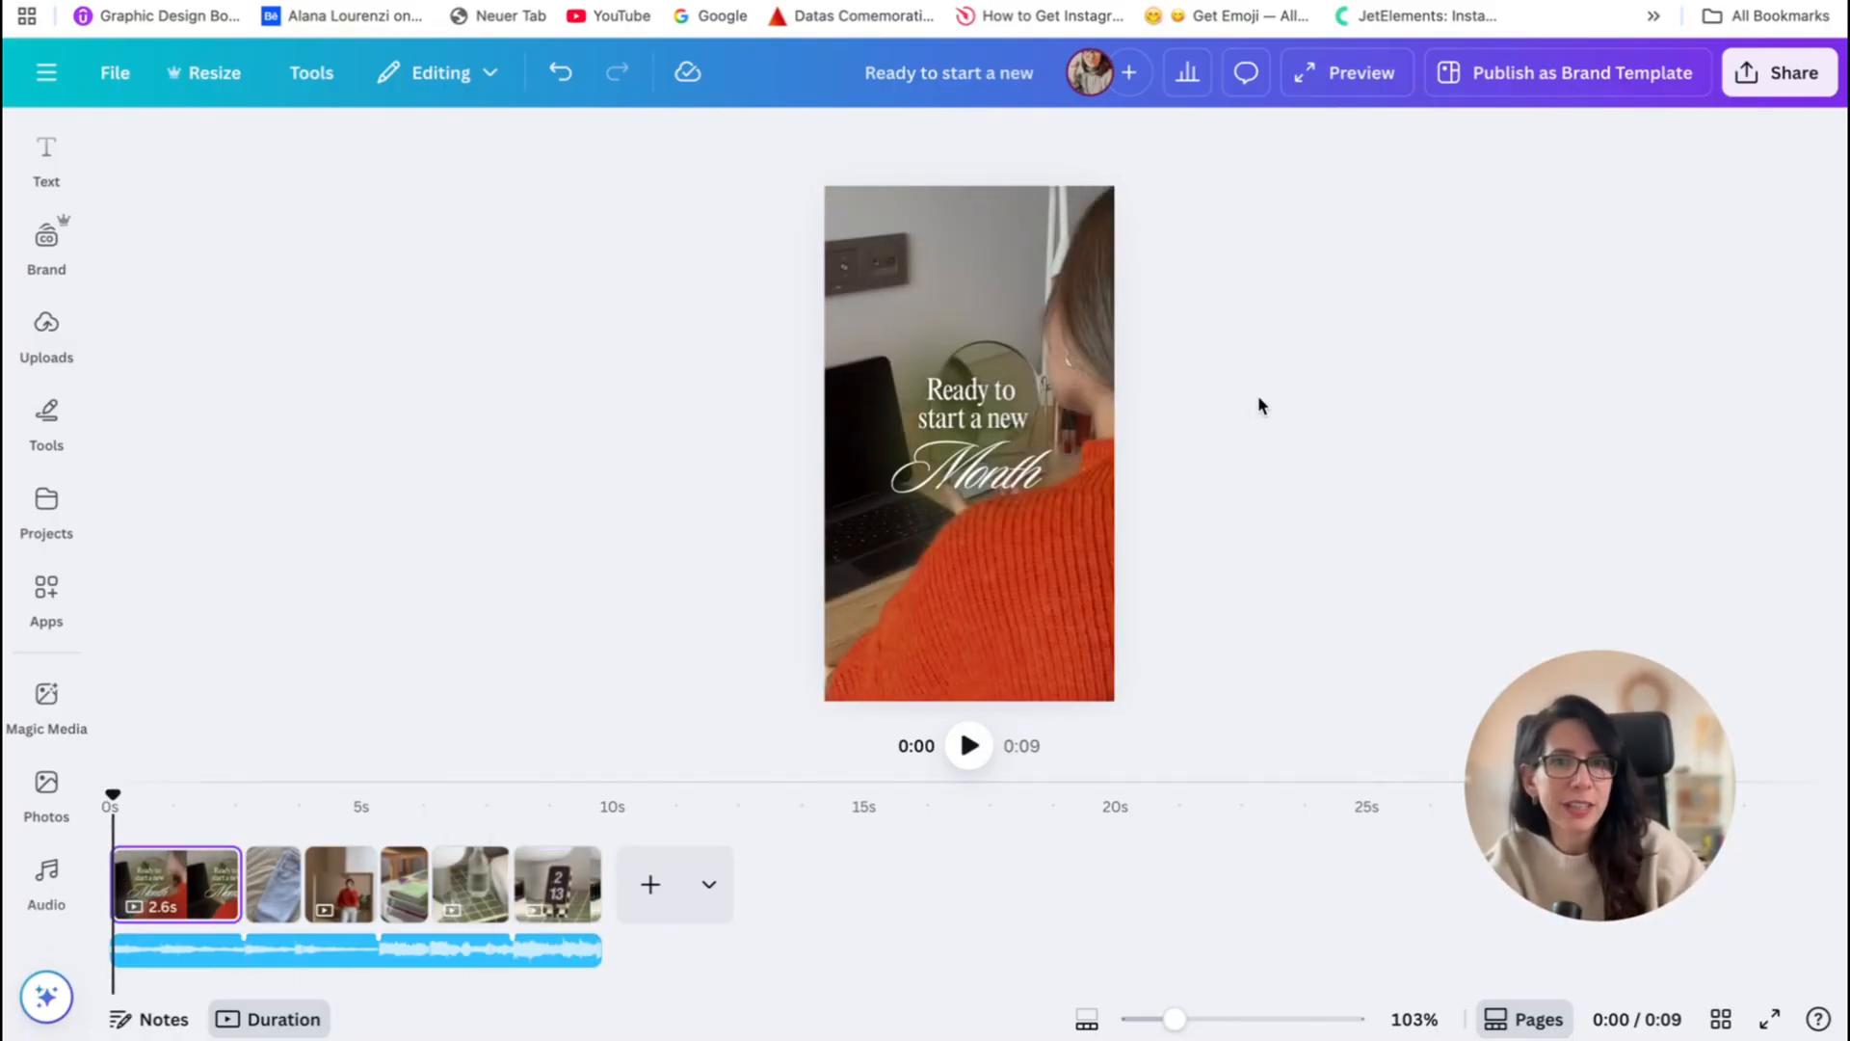
- Download all pages as an MP4 video at 1080p HD after trying 4K
{"action": "left_click", "coordinate": [1778, 72]}
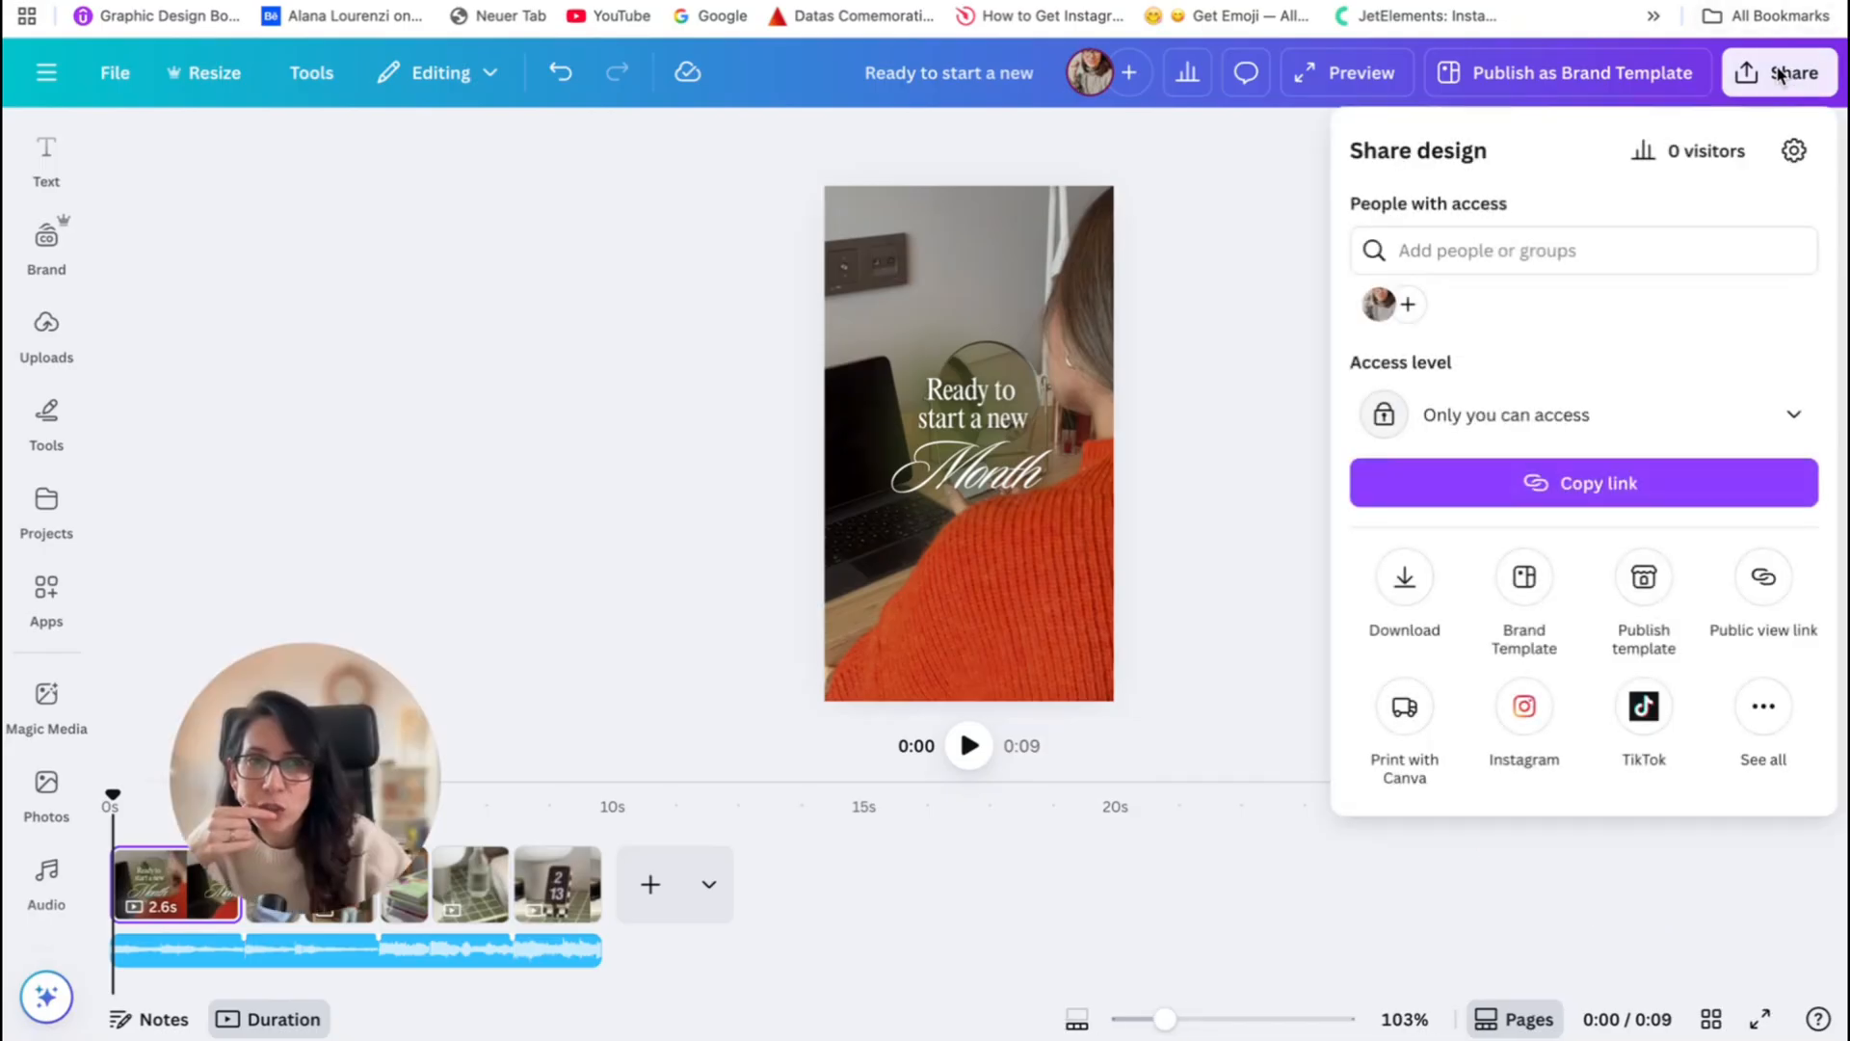
{"action": "left_click", "coordinate": [1403, 587]}
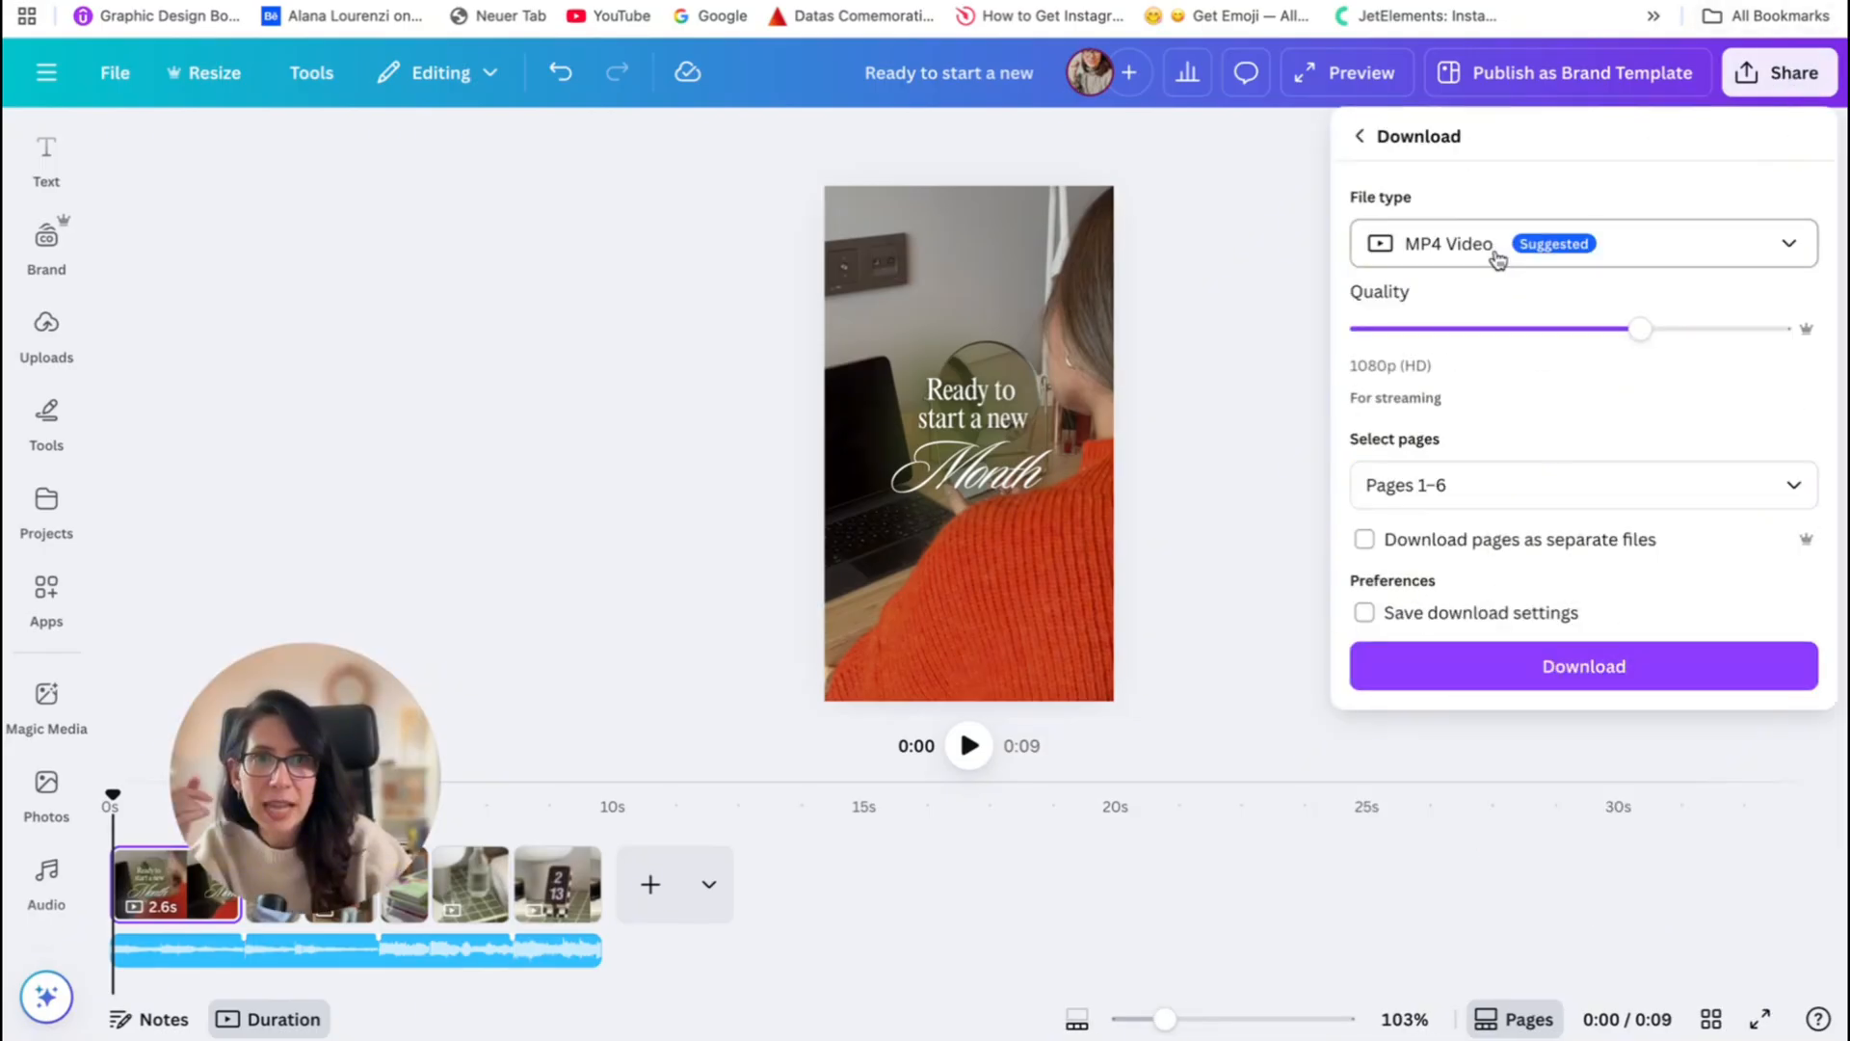
{"action": "mouse_move", "coordinate": [1407, 266]}
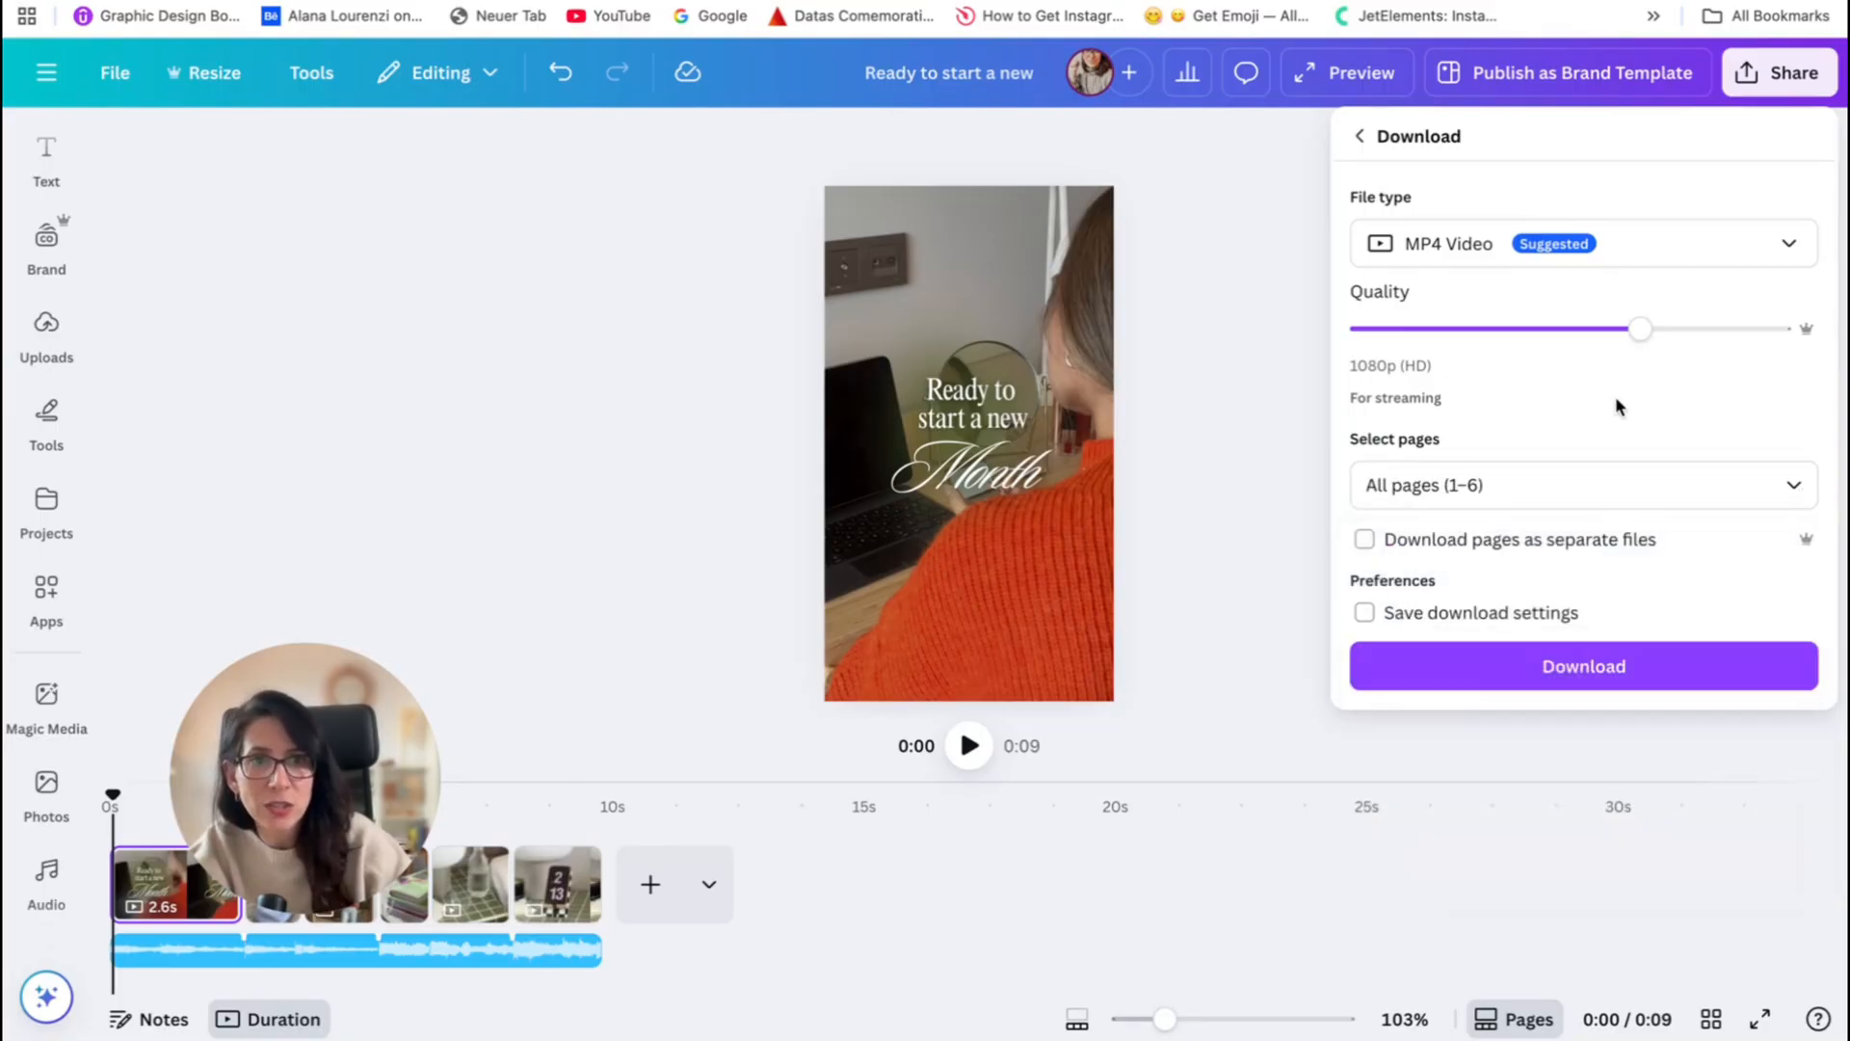
{"action": "mouse_move", "coordinate": [1390, 399]}
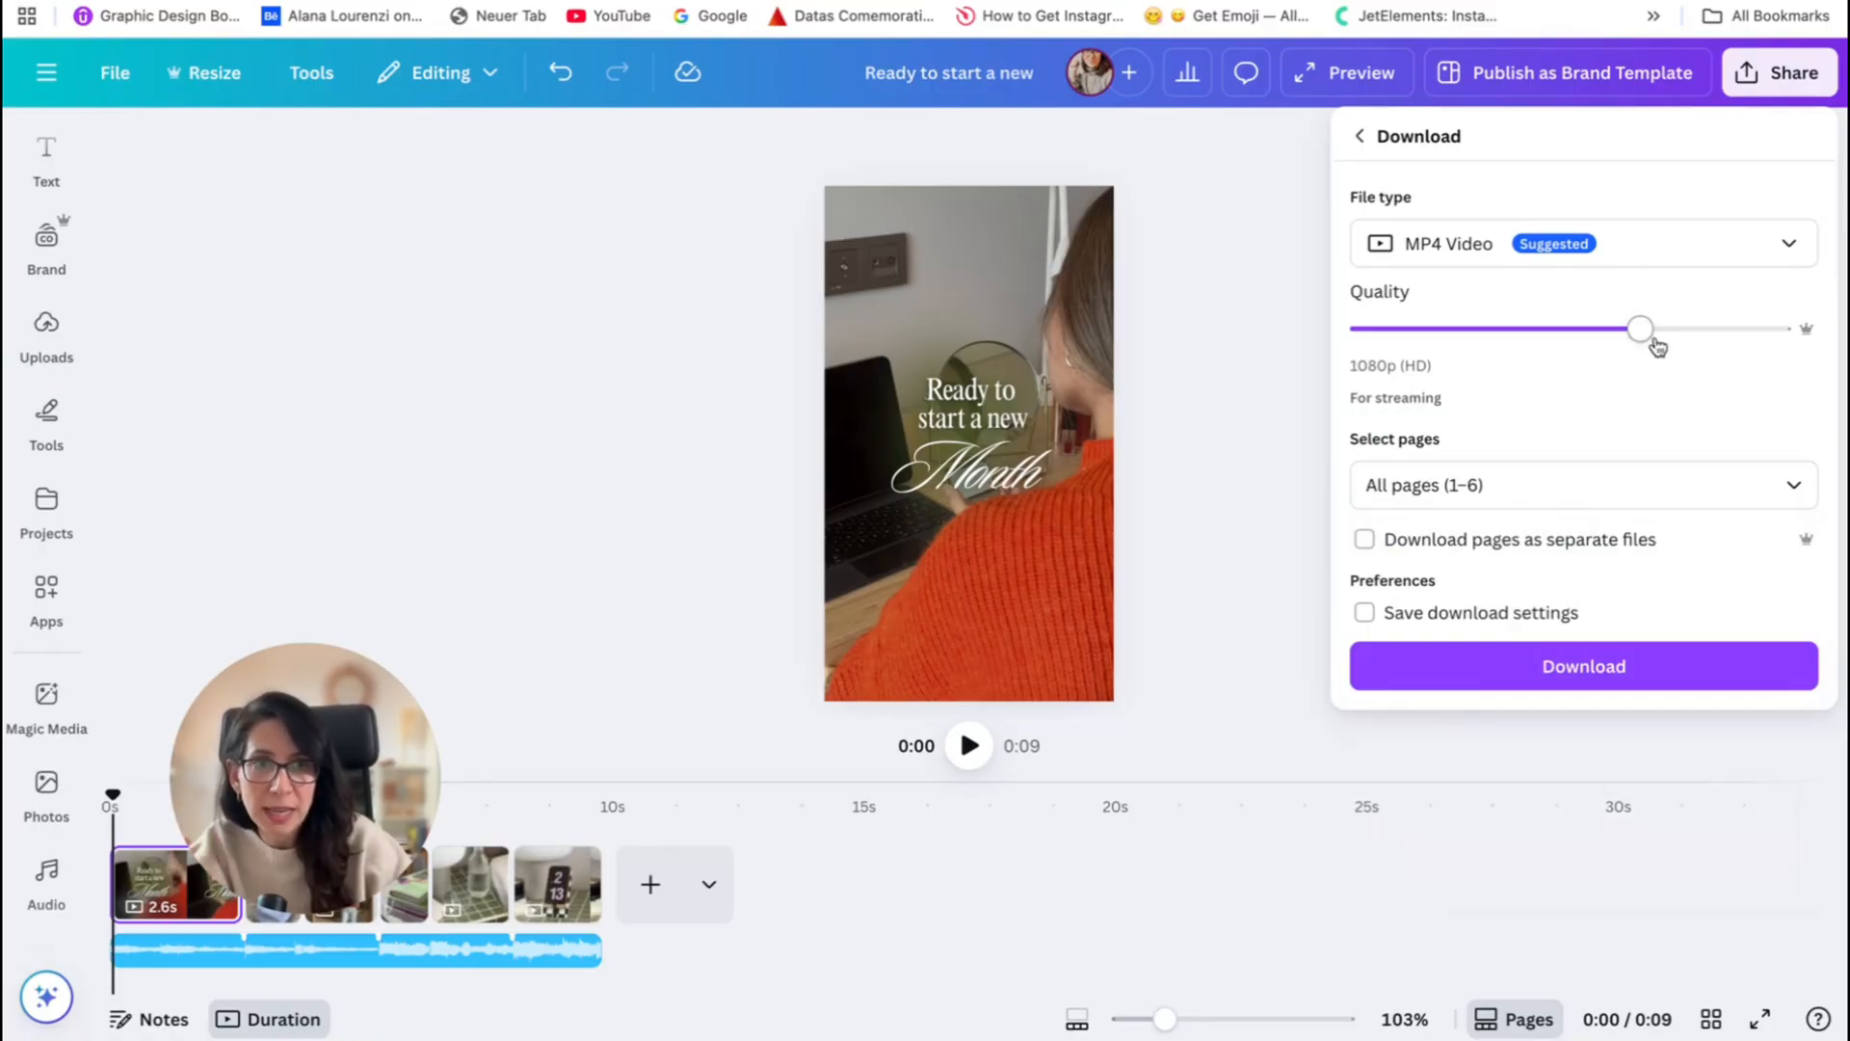
{"action": "left_click_drag", "start_coordinate": [1640, 329], "coordinate": [1779, 329]}
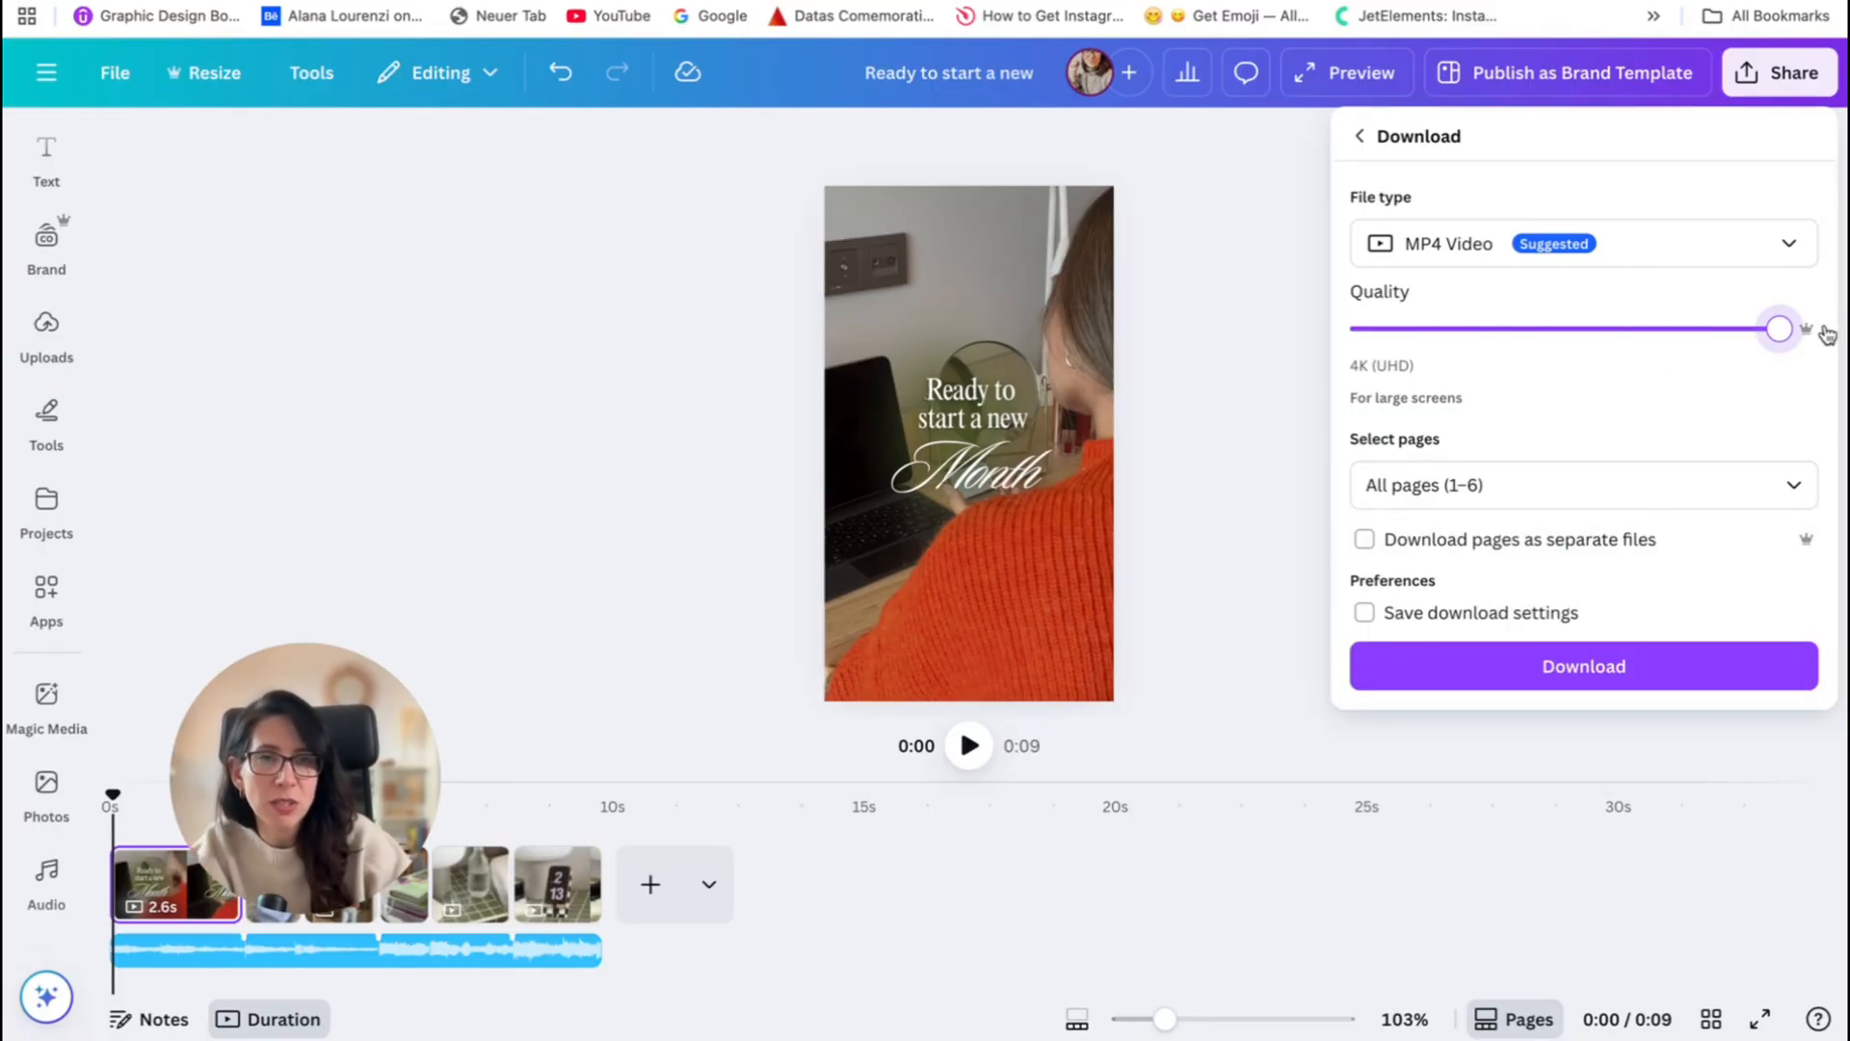
{"action": "left_click_drag", "start_coordinate": [1779, 330], "coordinate": [1638, 330]}
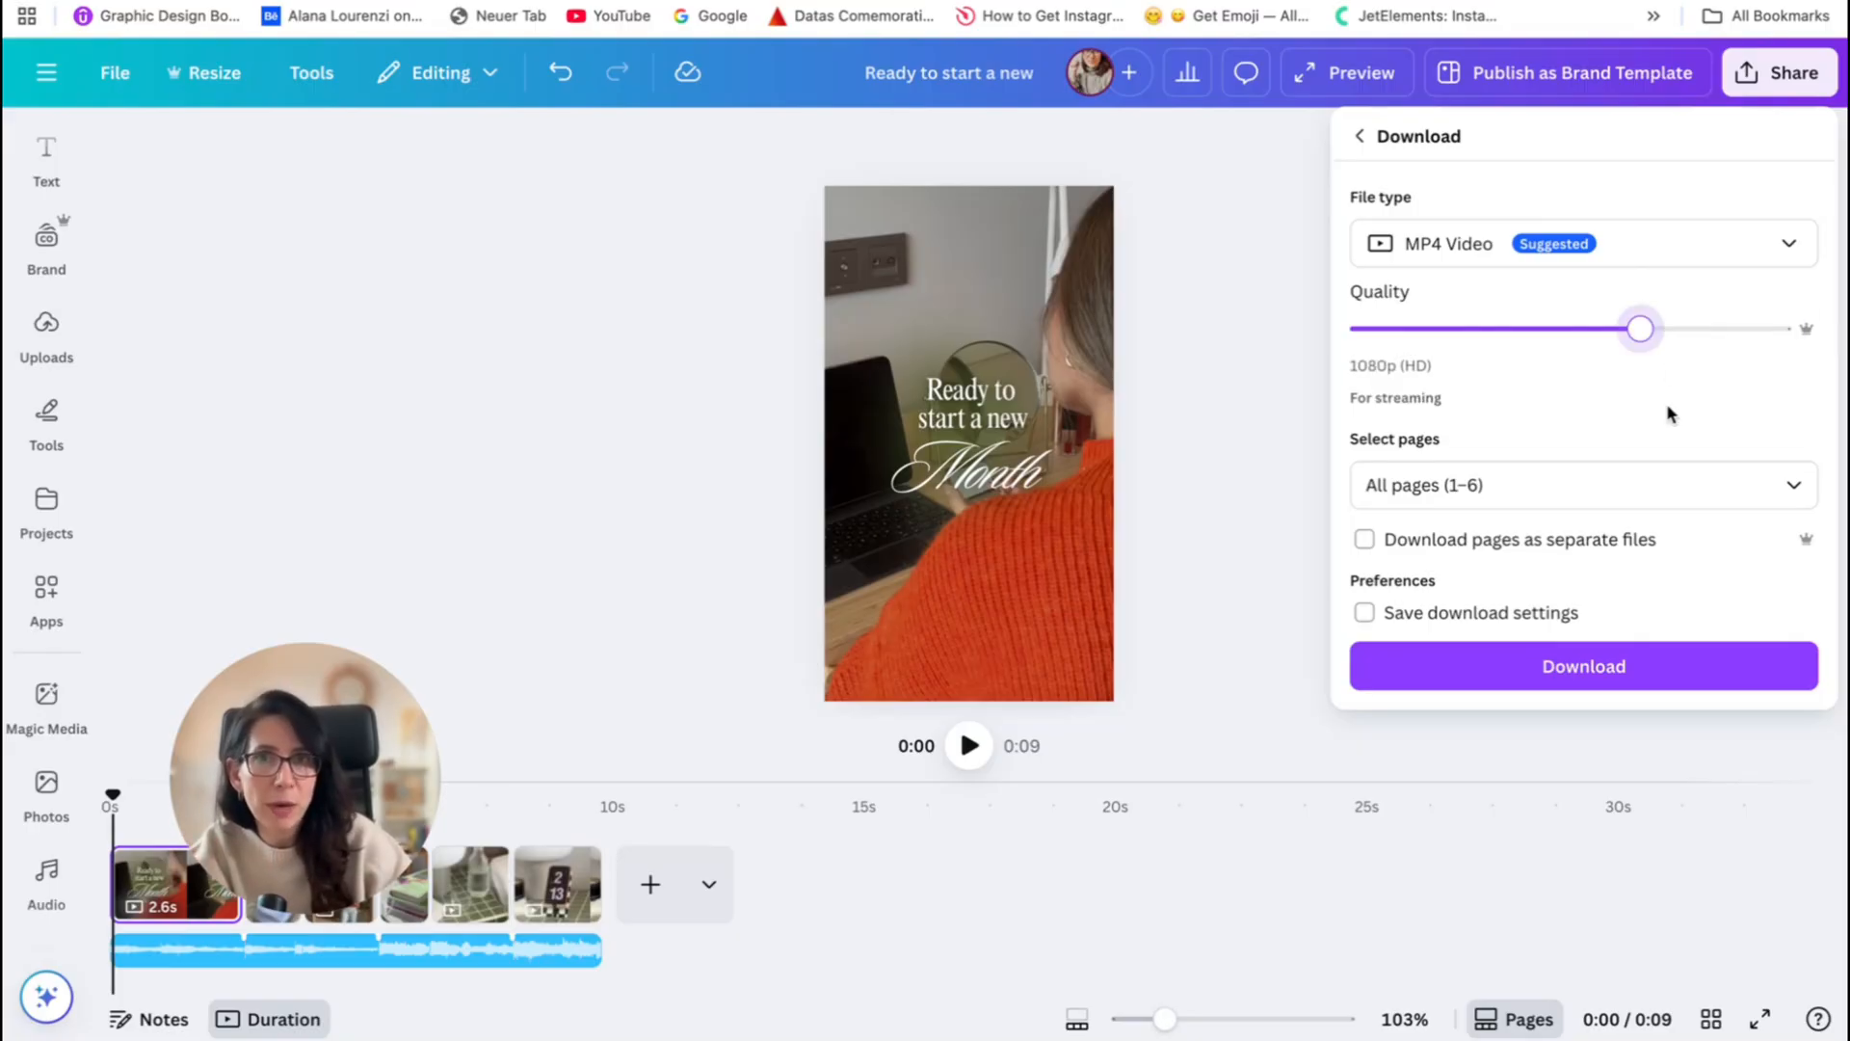
{"action": "mouse_move", "coordinate": [1413, 372]}
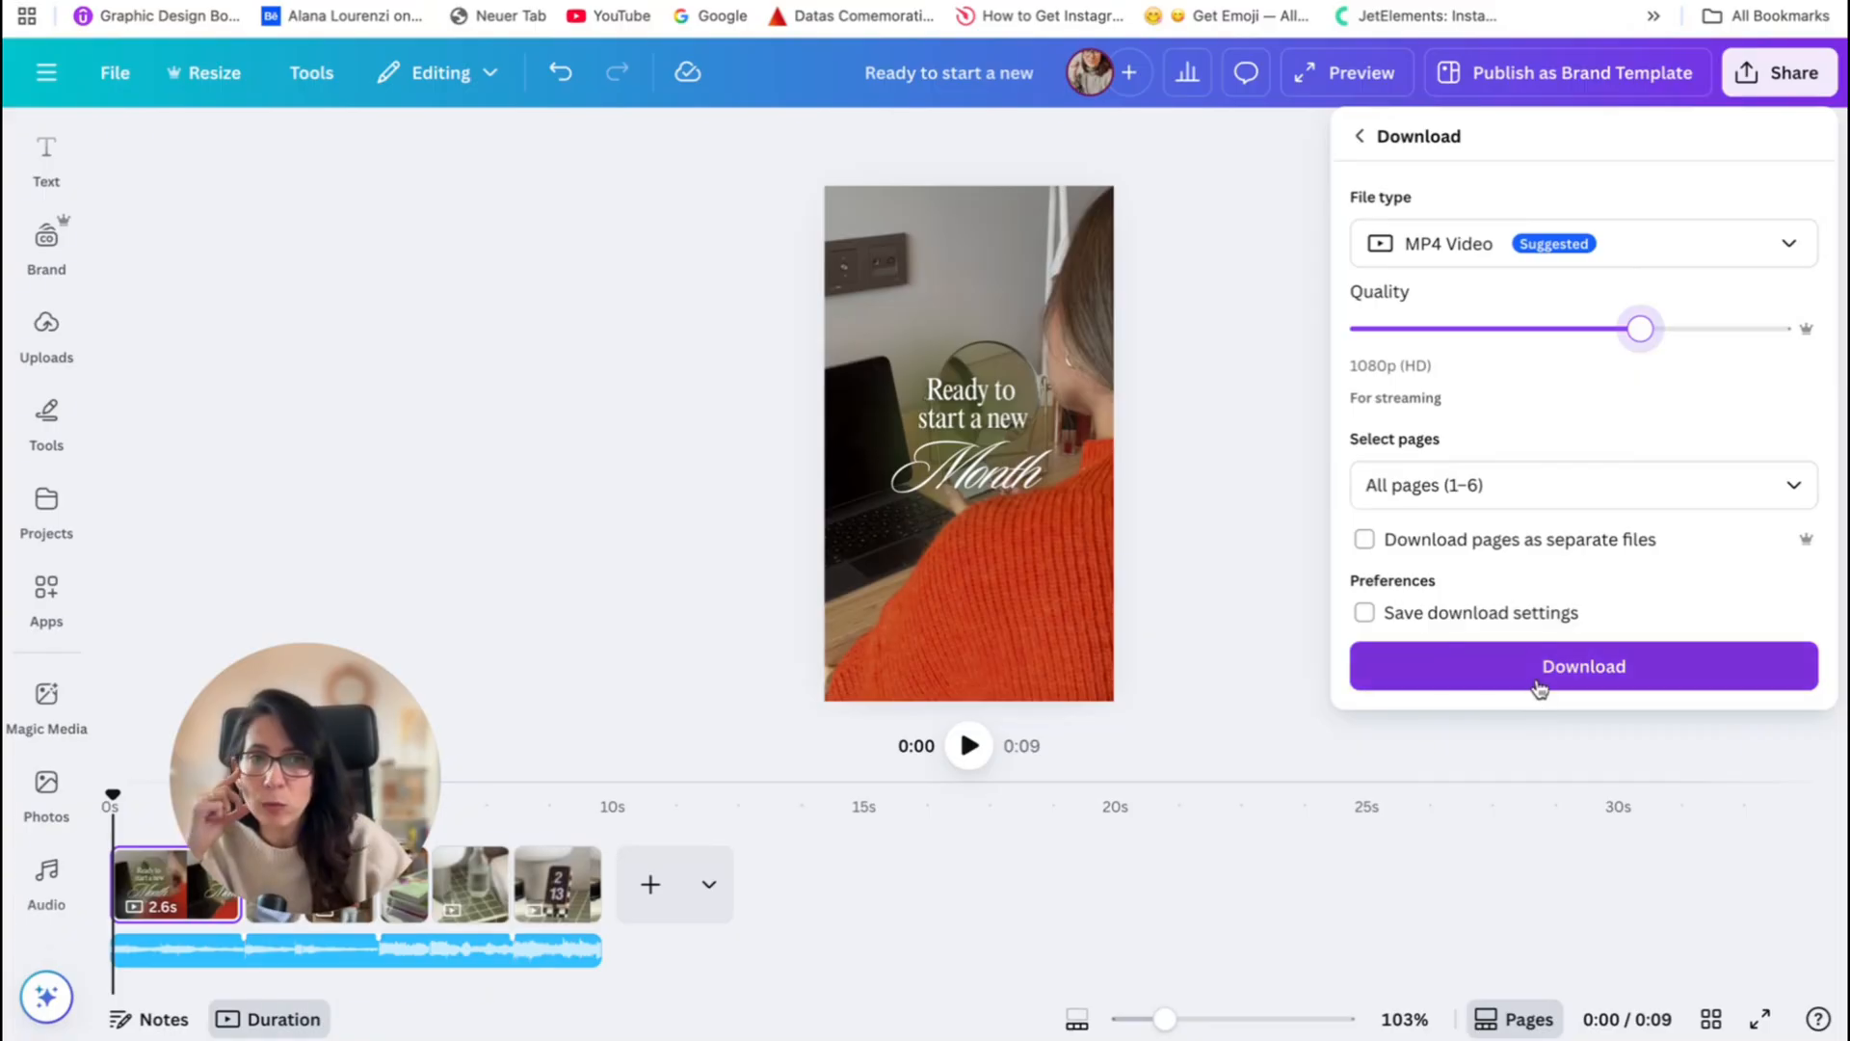
{"action": "left_click", "coordinate": [1582, 664]}
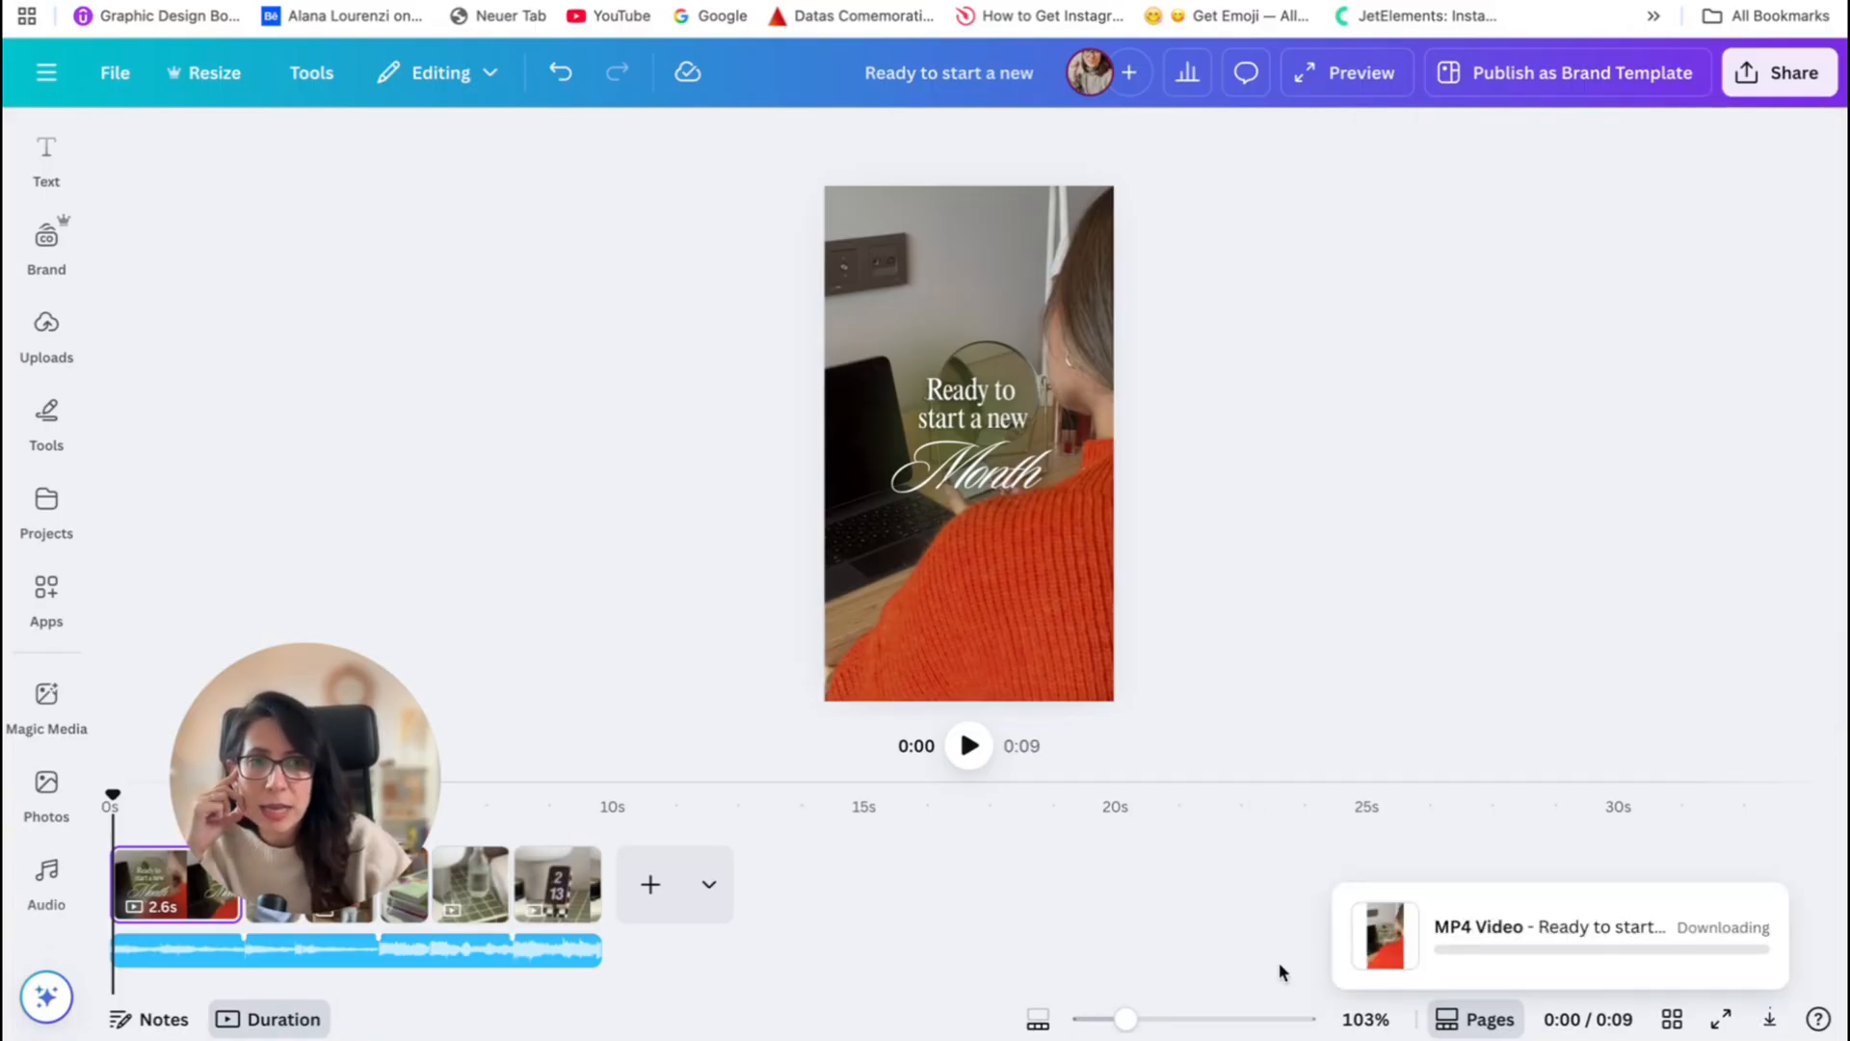
{"action": "mouse_move", "coordinate": [1383, 724]}
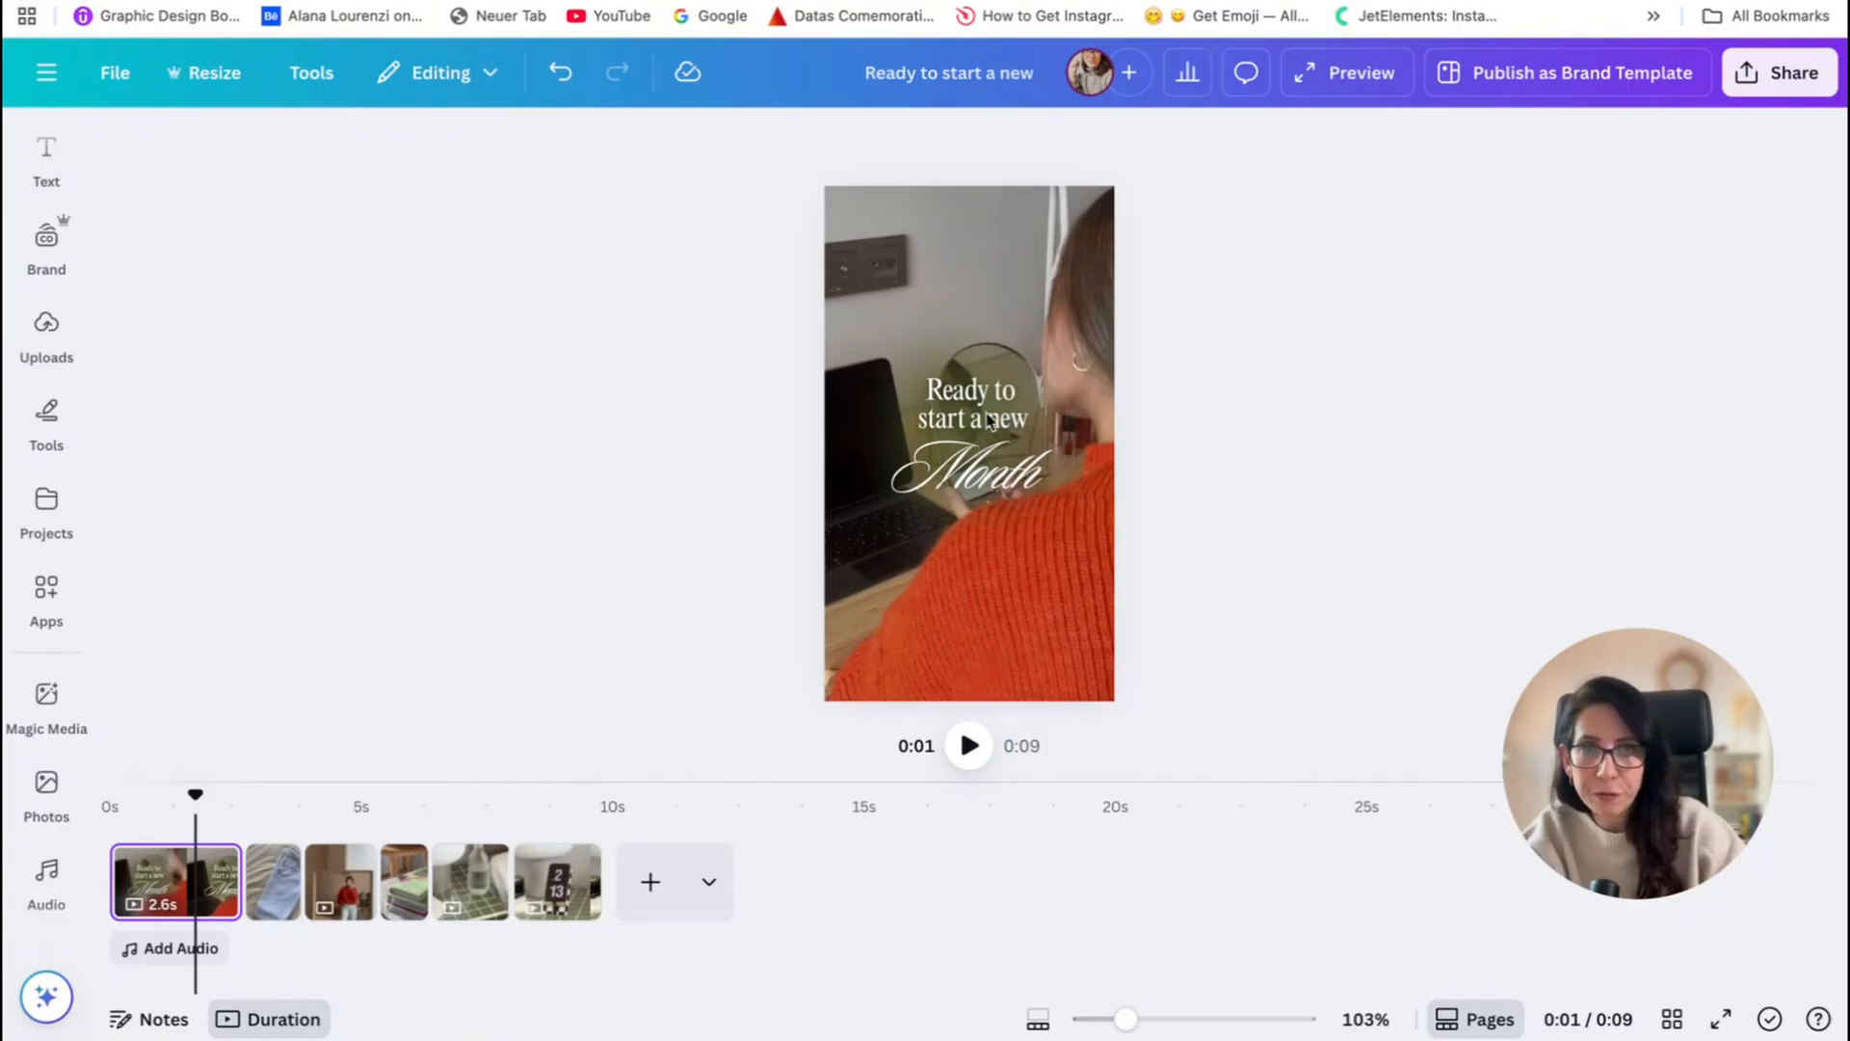
{"action": "mouse_move", "coordinate": [193, 809]}
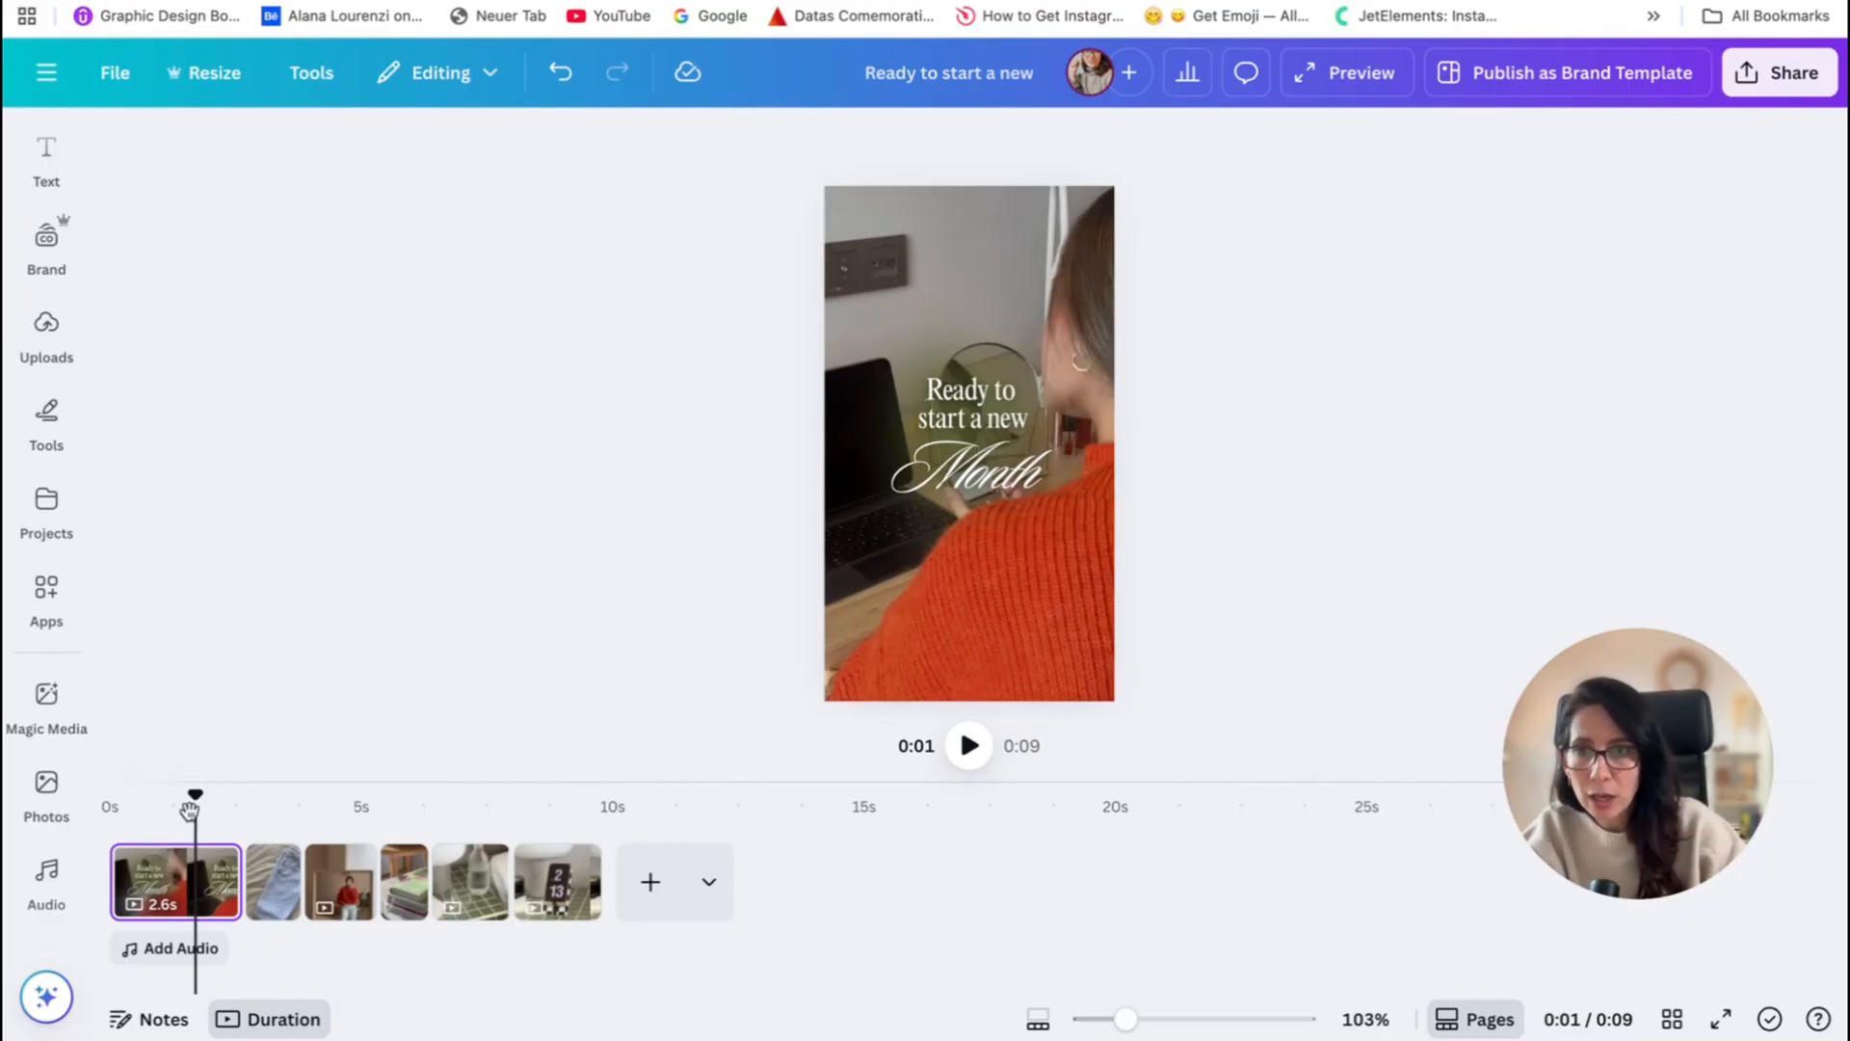
- Scrub the finished reel to about 7 seconds to review the bedside carafe clip
{"action": "left_click_drag", "start_coordinate": [194, 805], "coordinate": [378, 805]}
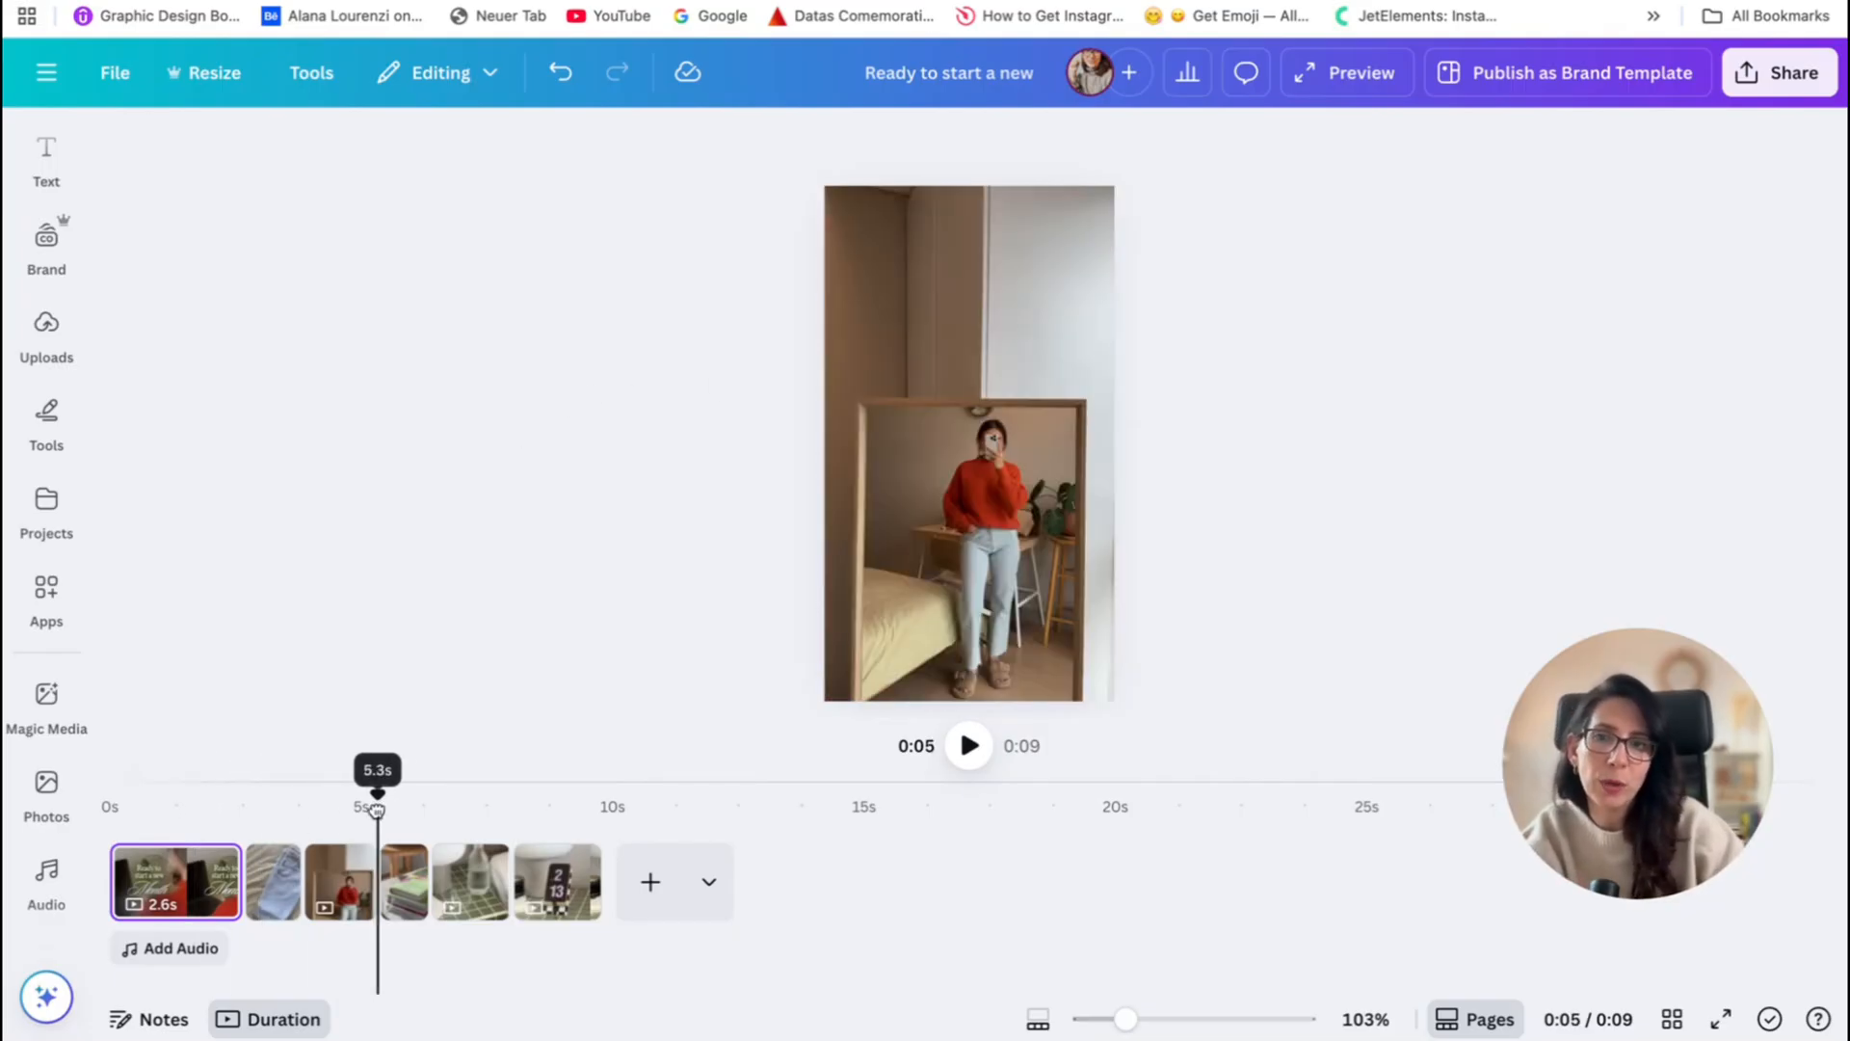
{"action": "left_click_drag", "start_coordinate": [377, 792], "coordinate": [470, 792]}
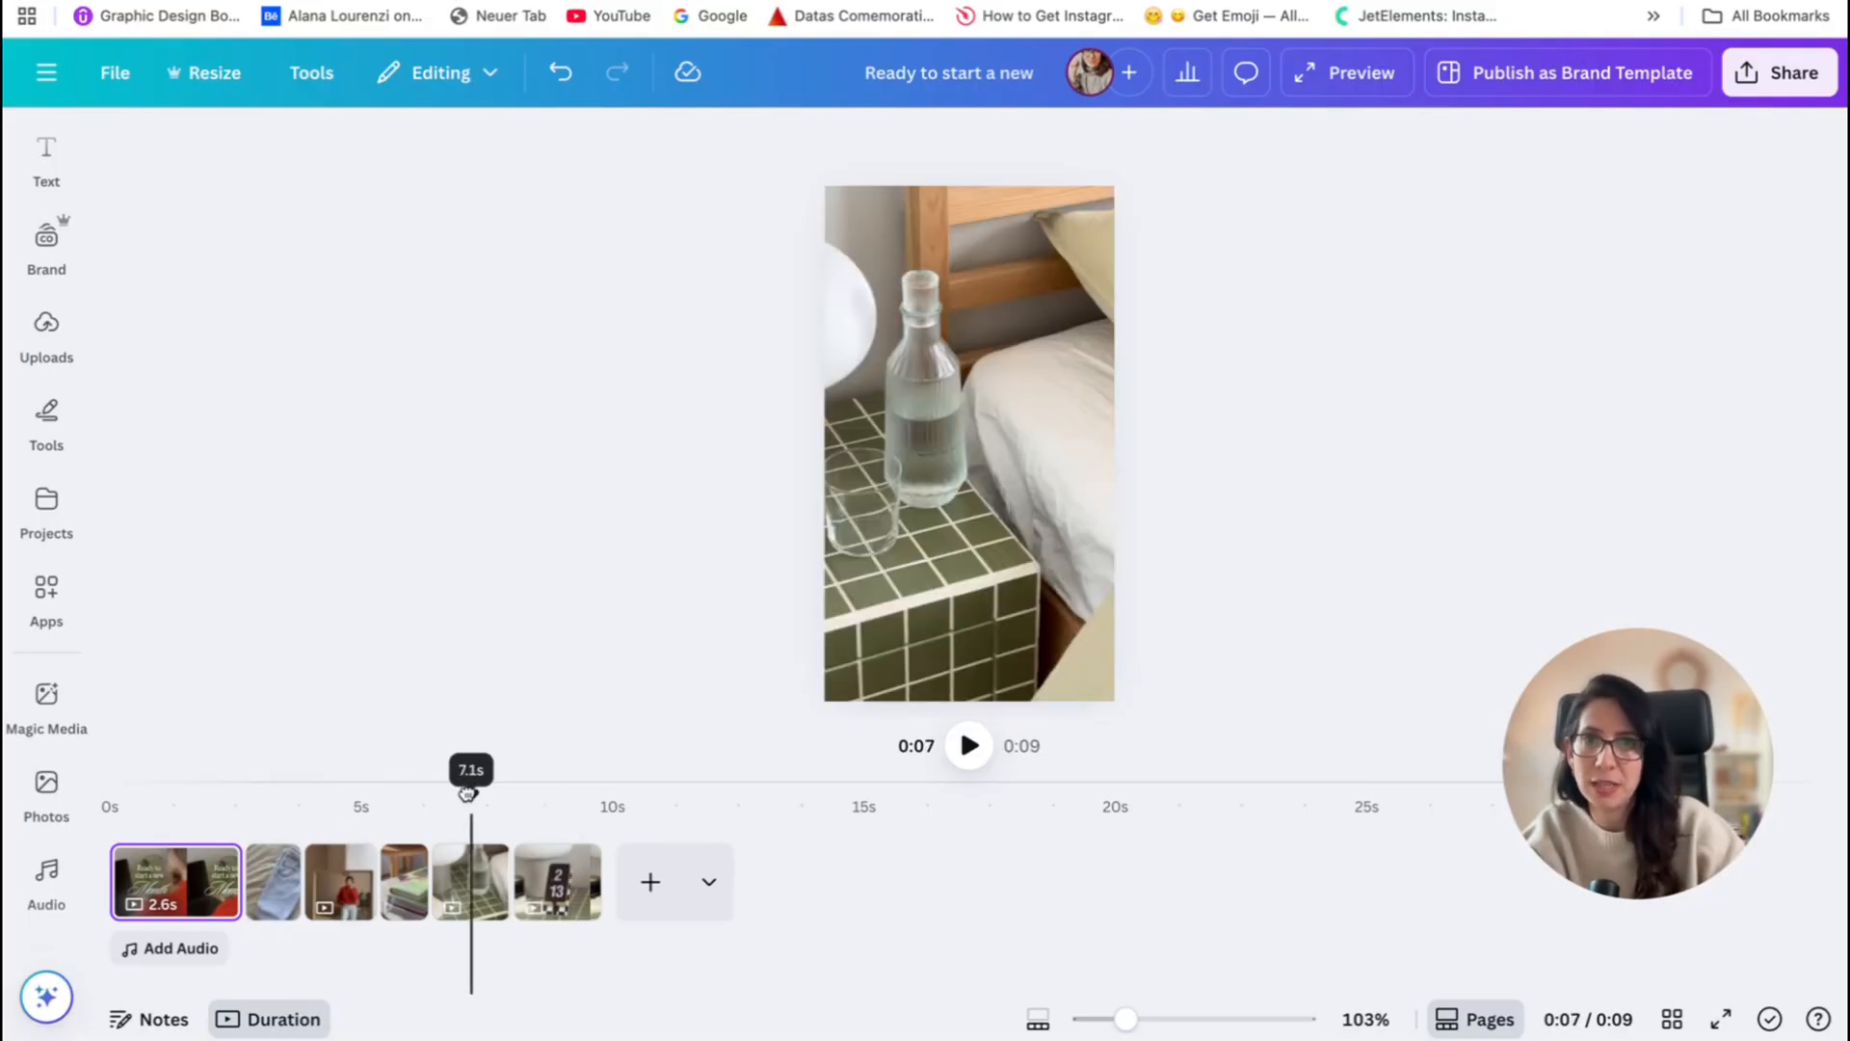